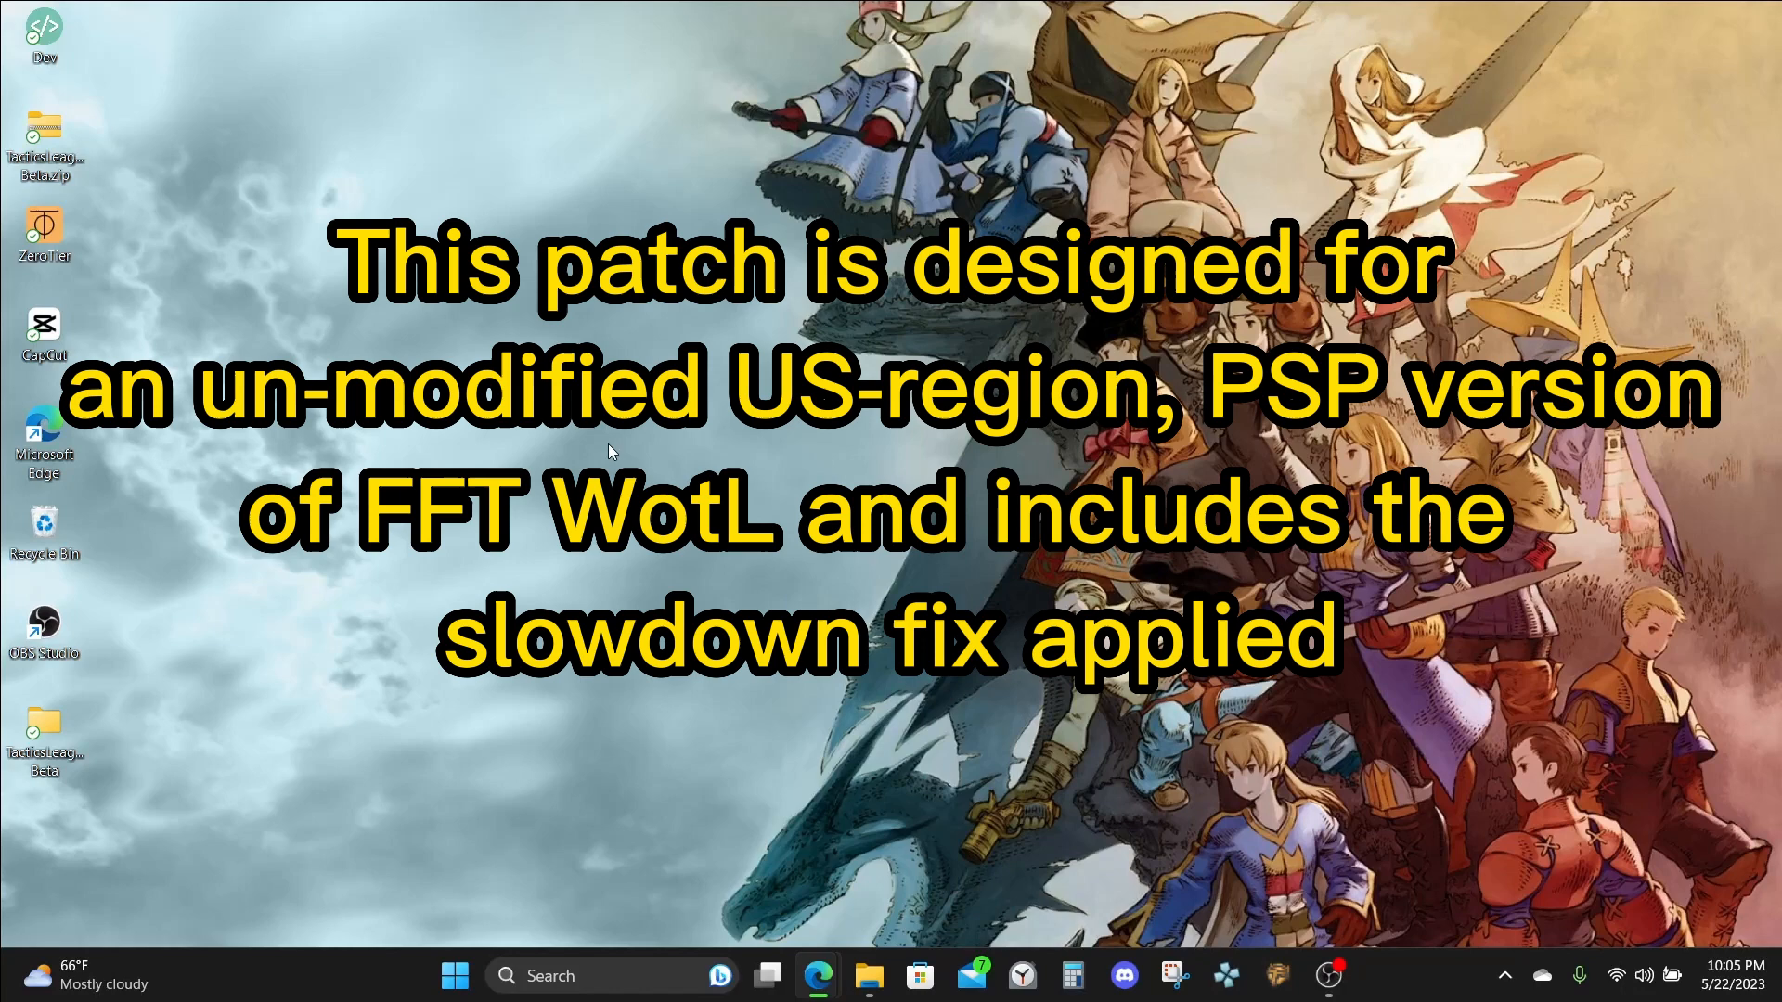
{"action": "mouse_move", "coordinate": [1710, 321]}
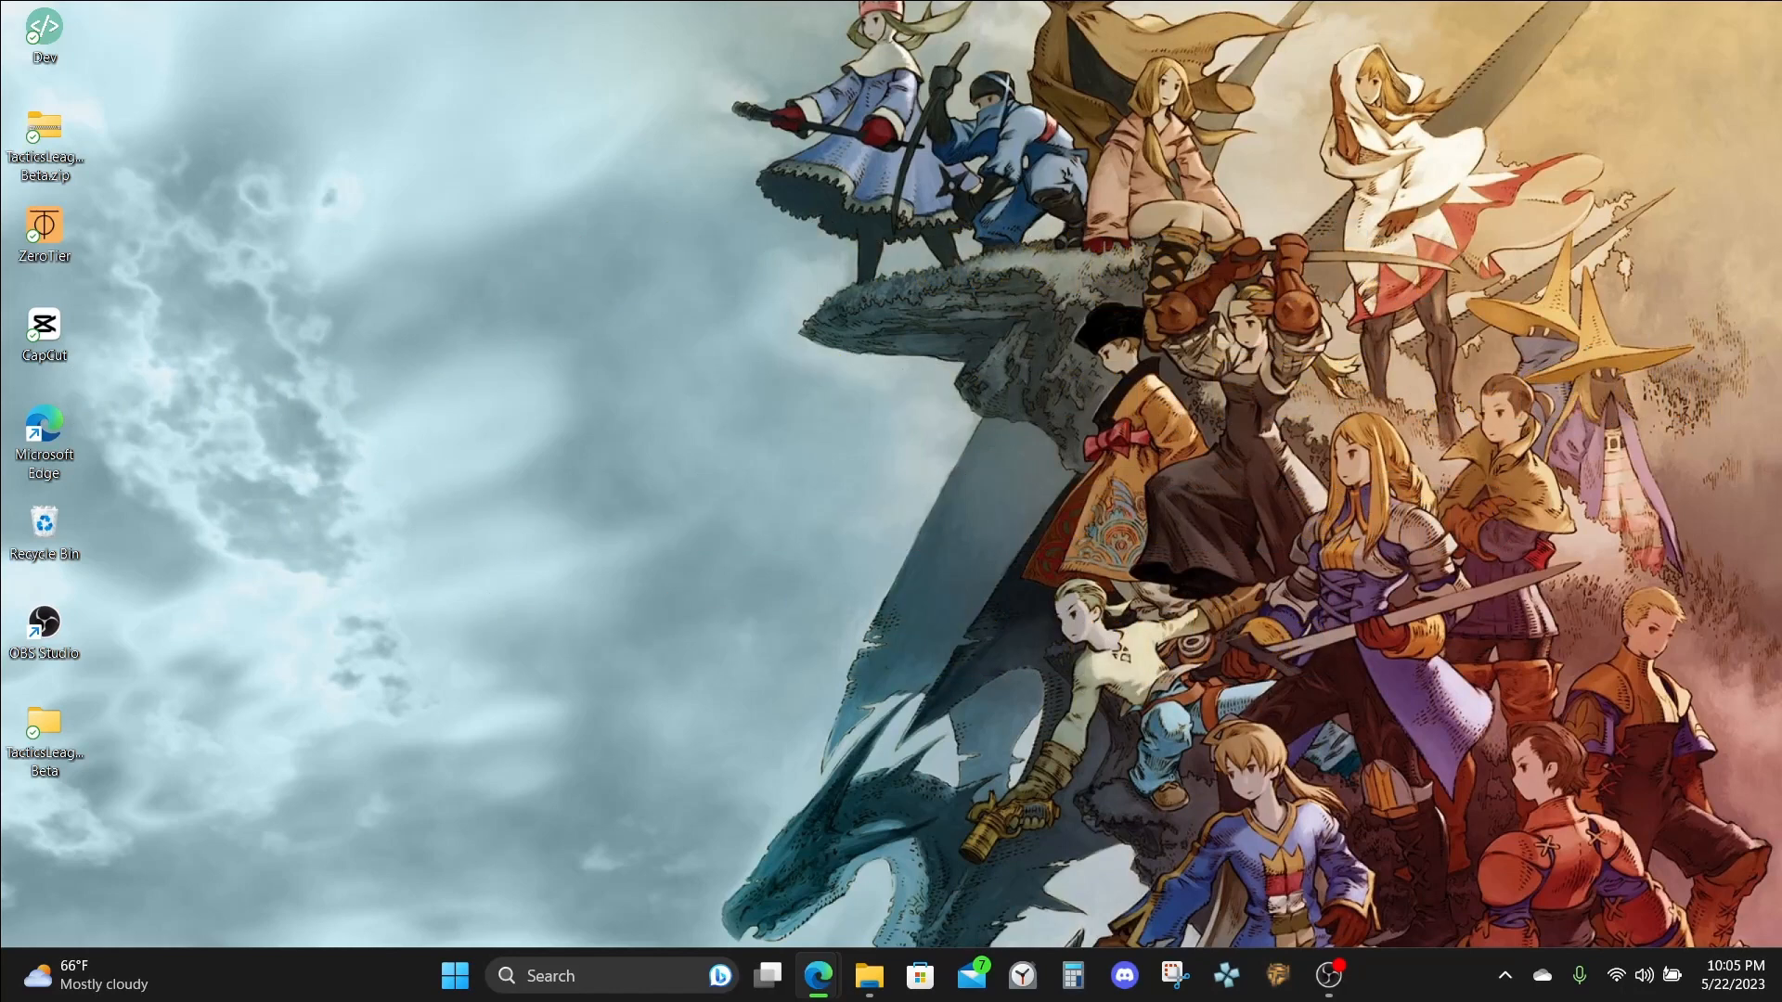
{"action": "mouse_move", "coordinate": [681, 611]}
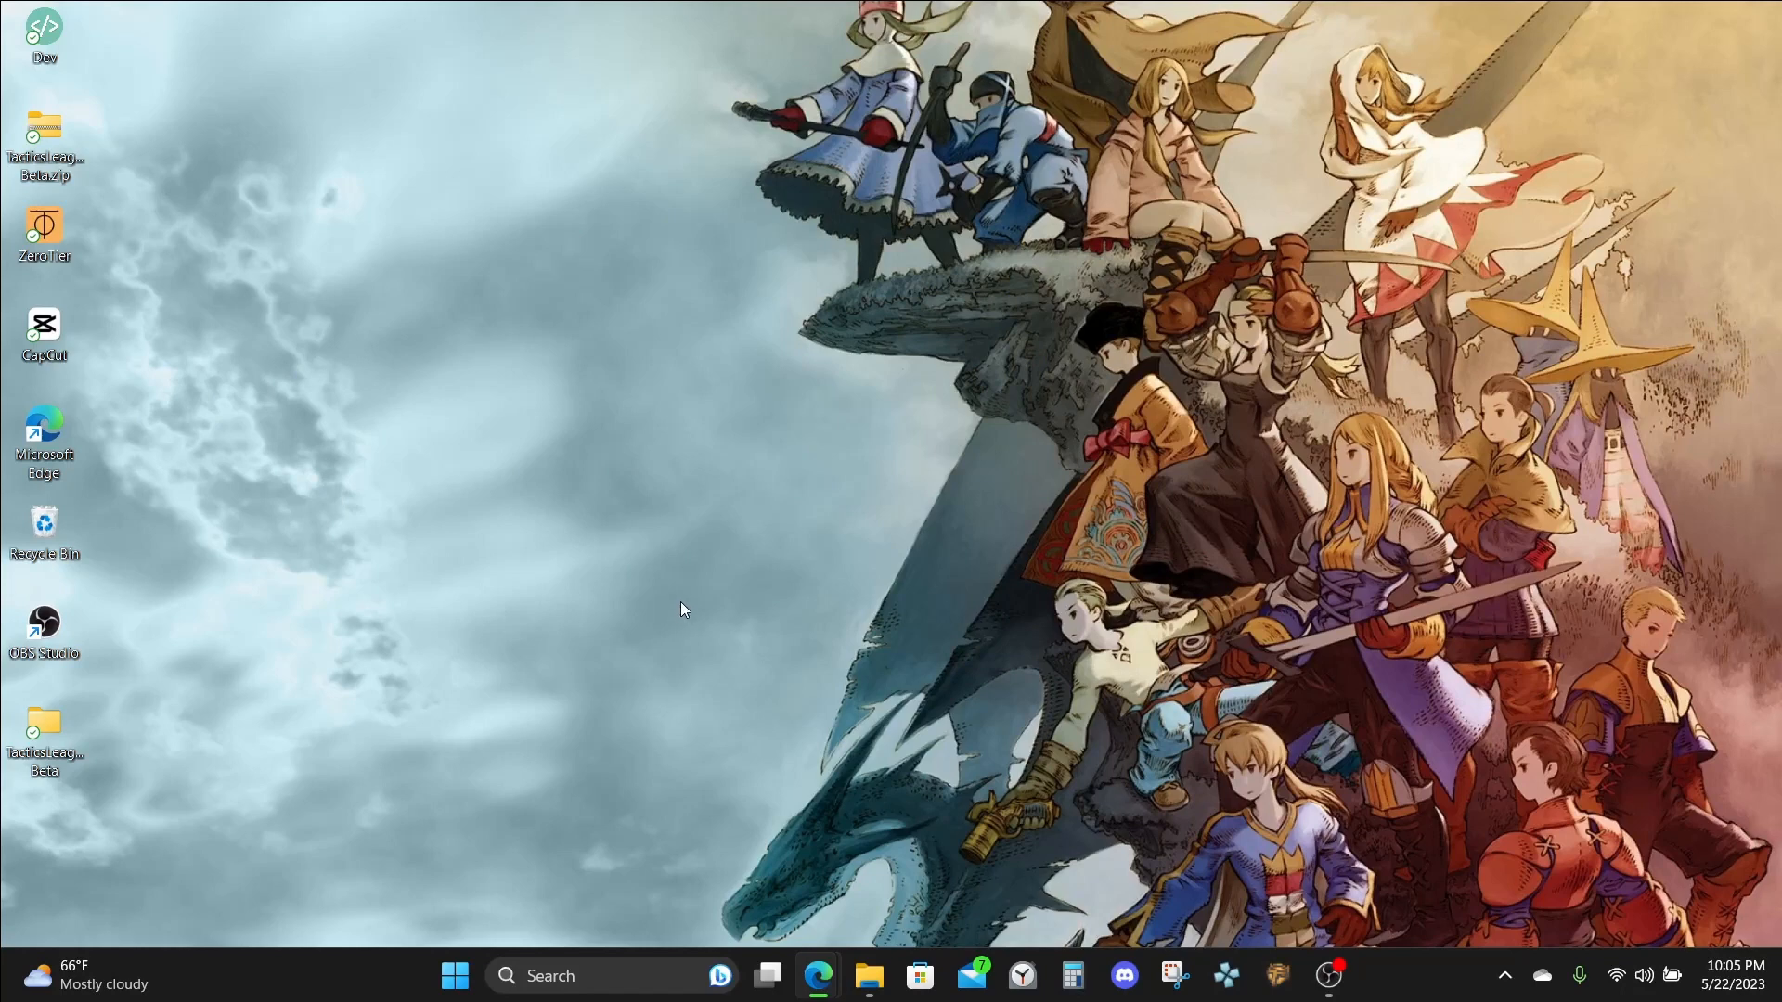
{"action": "mouse_move", "coordinate": [683, 582]}
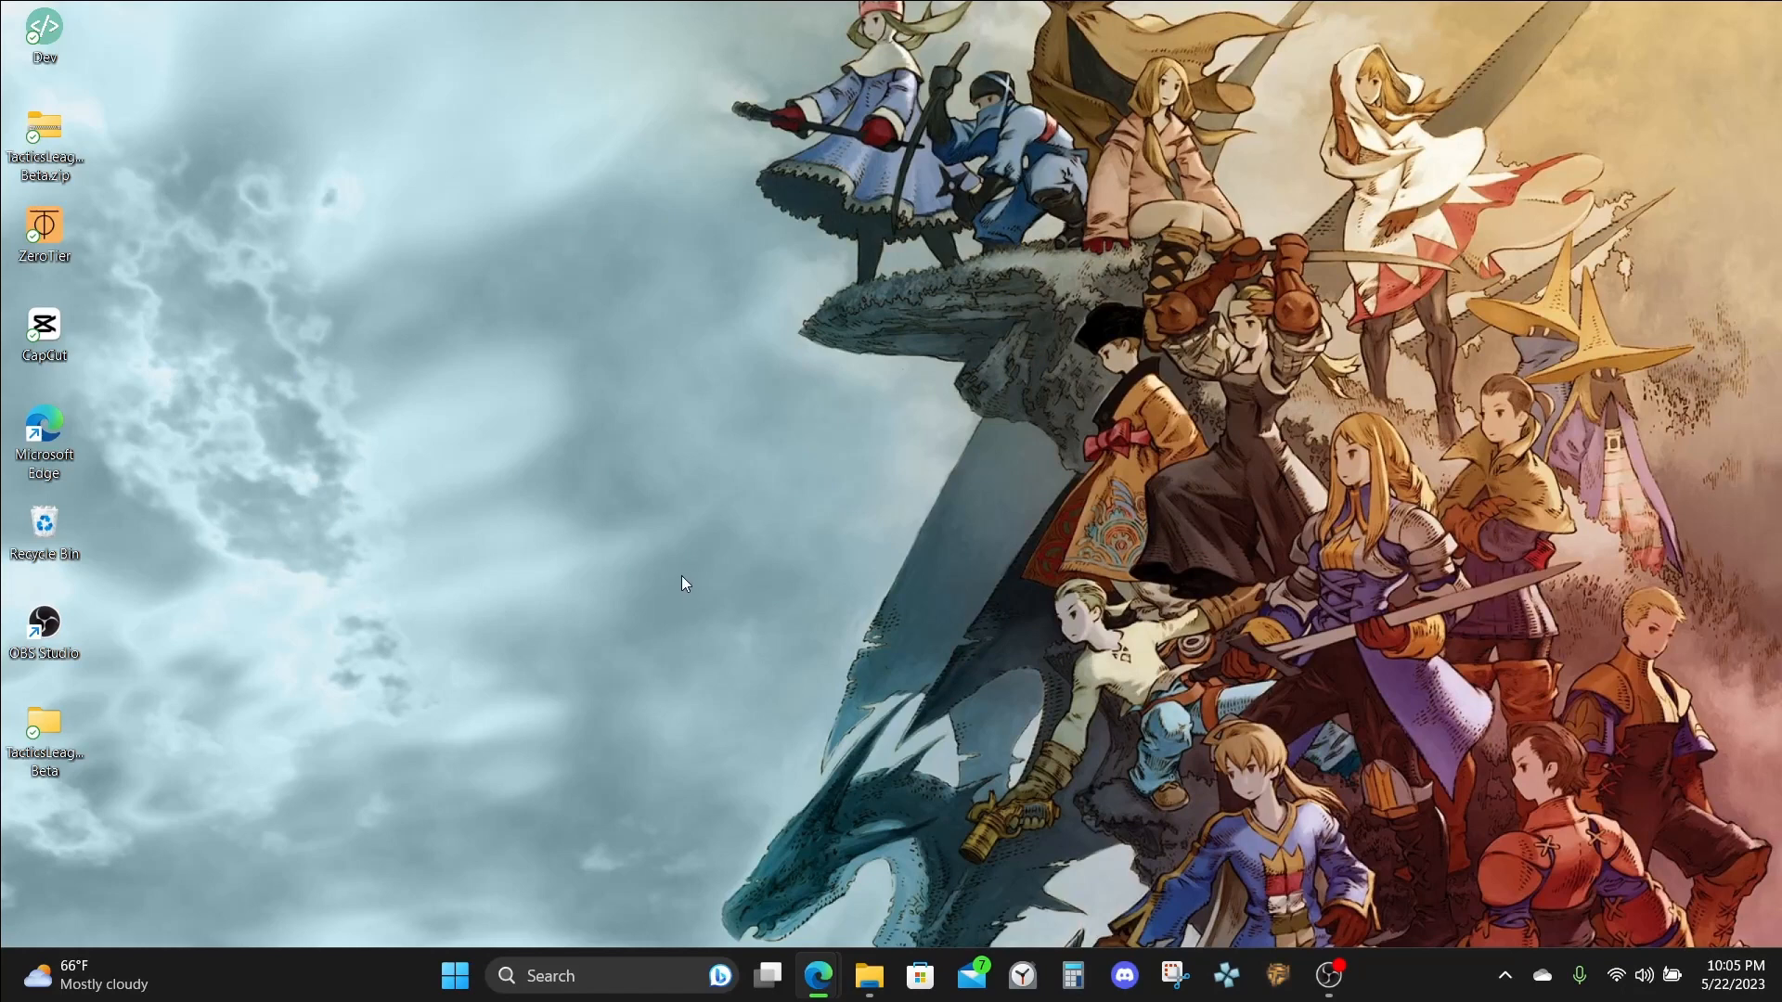
{"action": "mouse_move", "coordinate": [712, 565]}
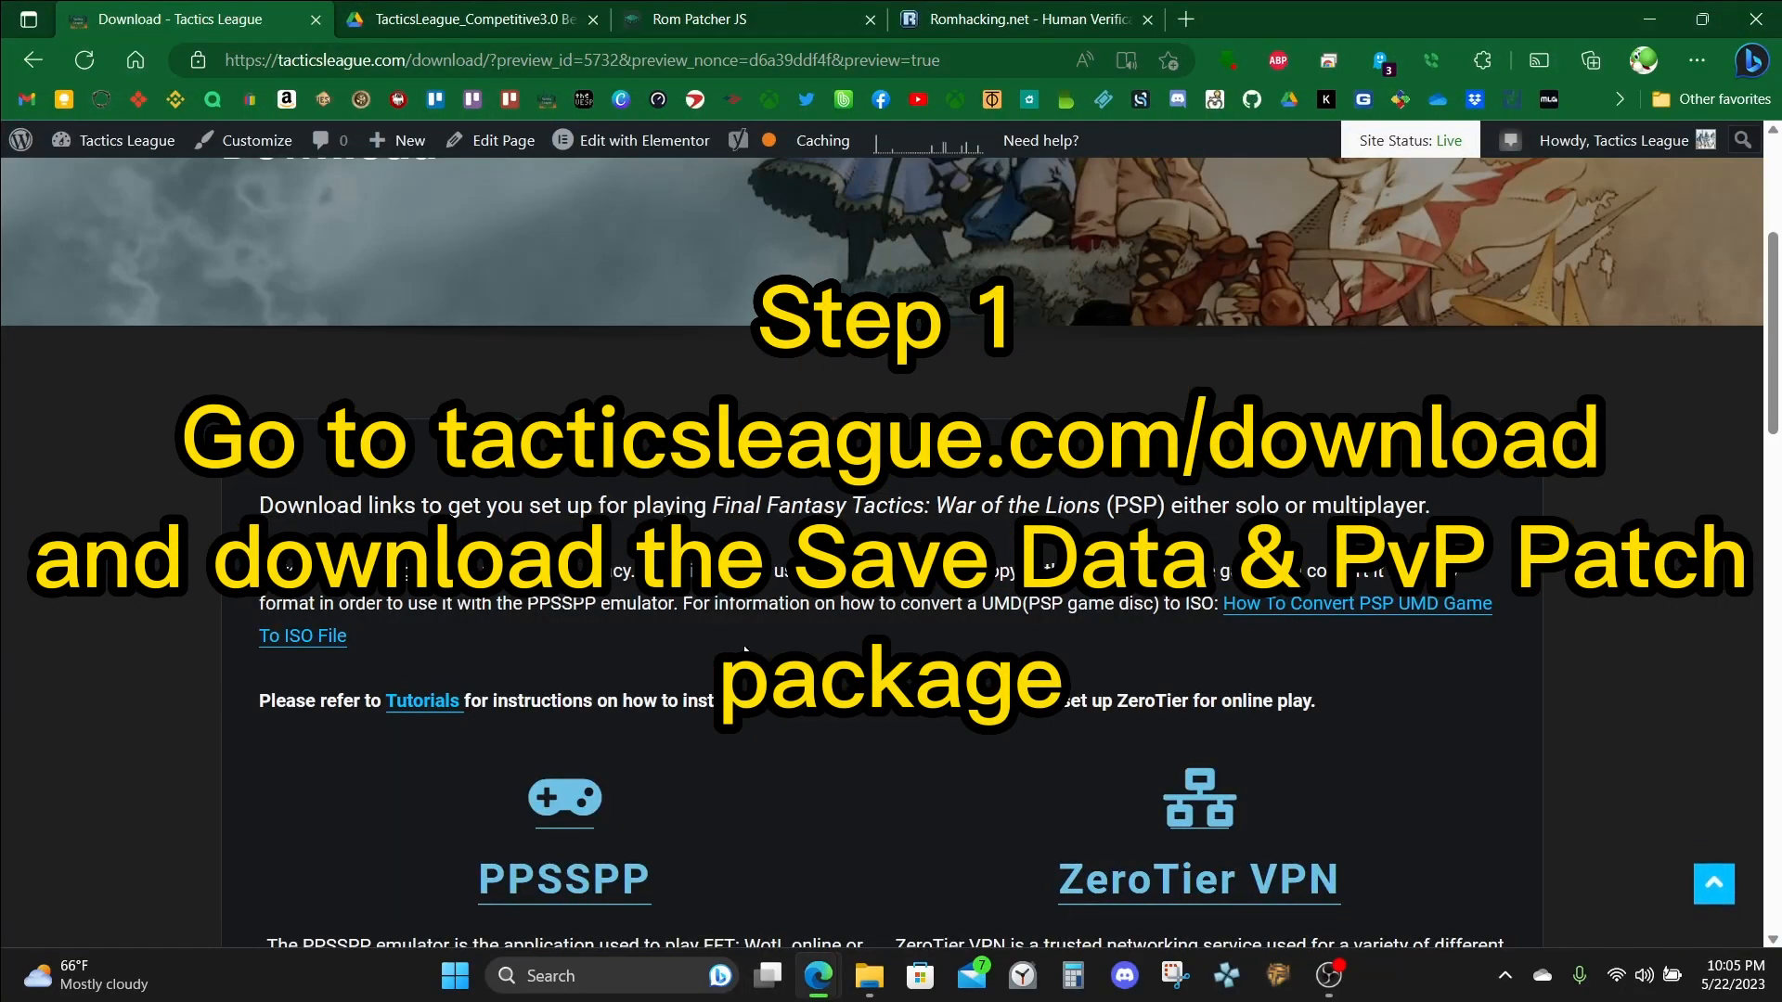
Open the Save Data and PvP Patch (v3.0) download link from the Tactics League page.
{"action": "scroll", "scroll_direction": "down", "scroll_amount": 3}
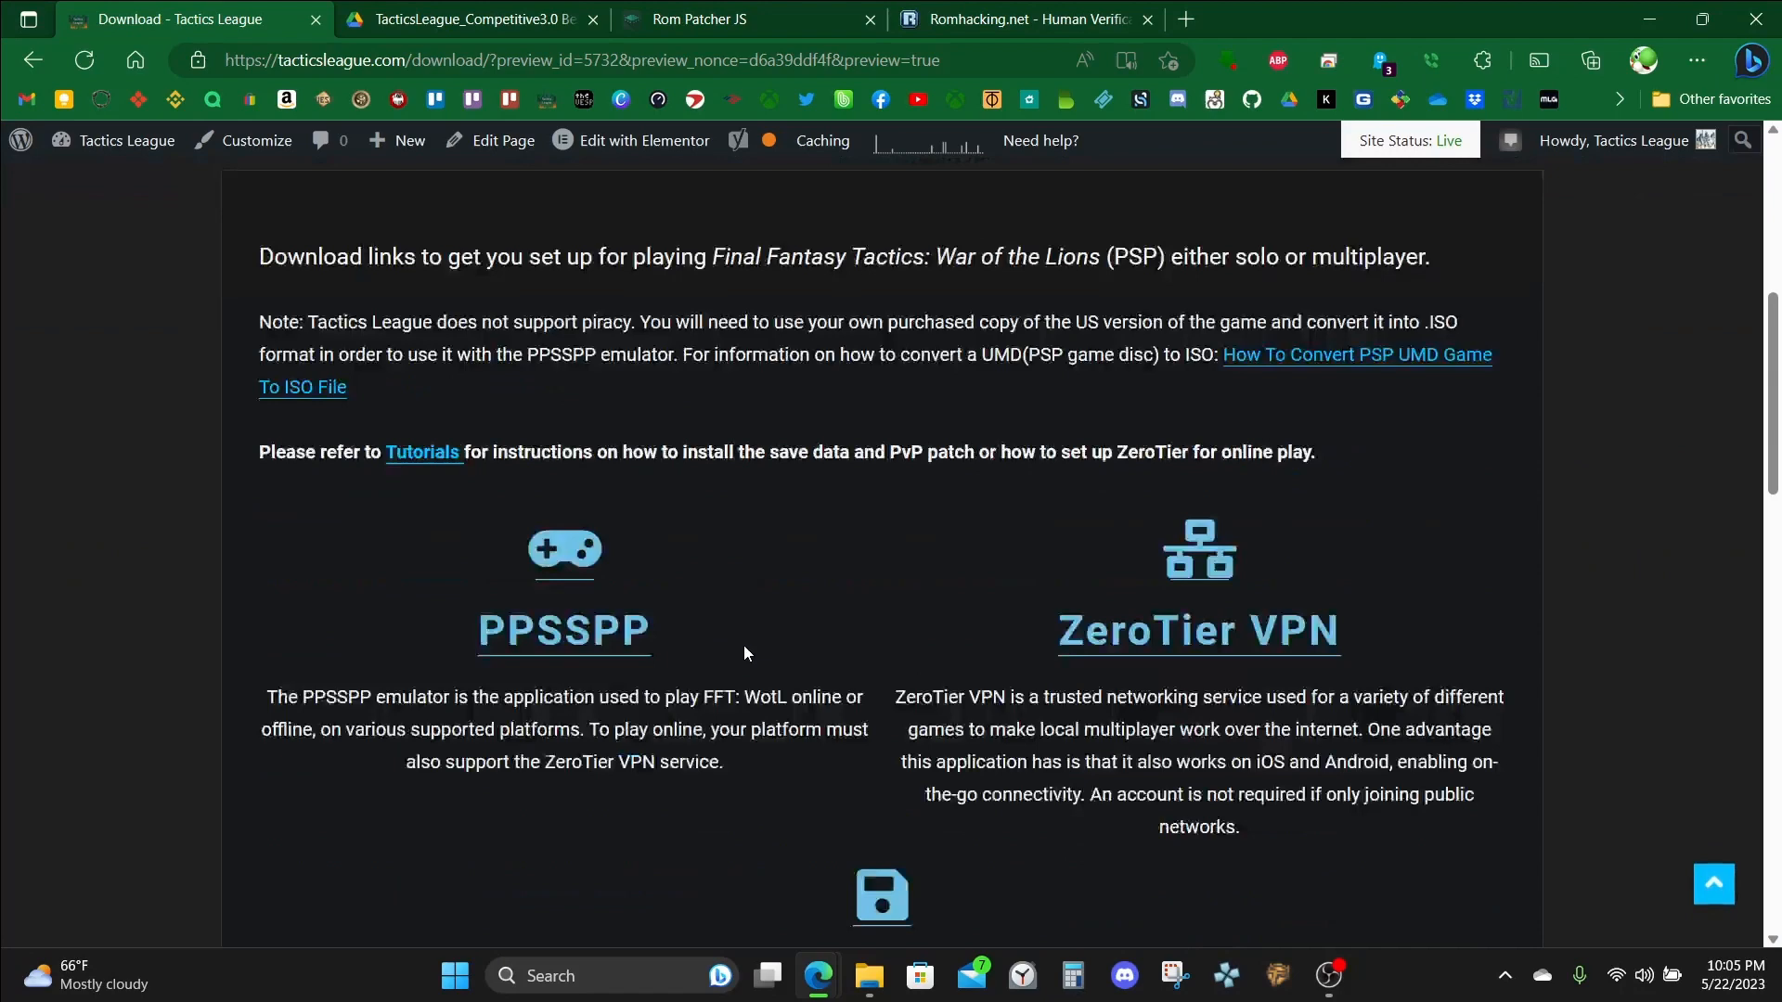
{"action": "scroll", "scroll_direction": "down", "scroll_amount": 3}
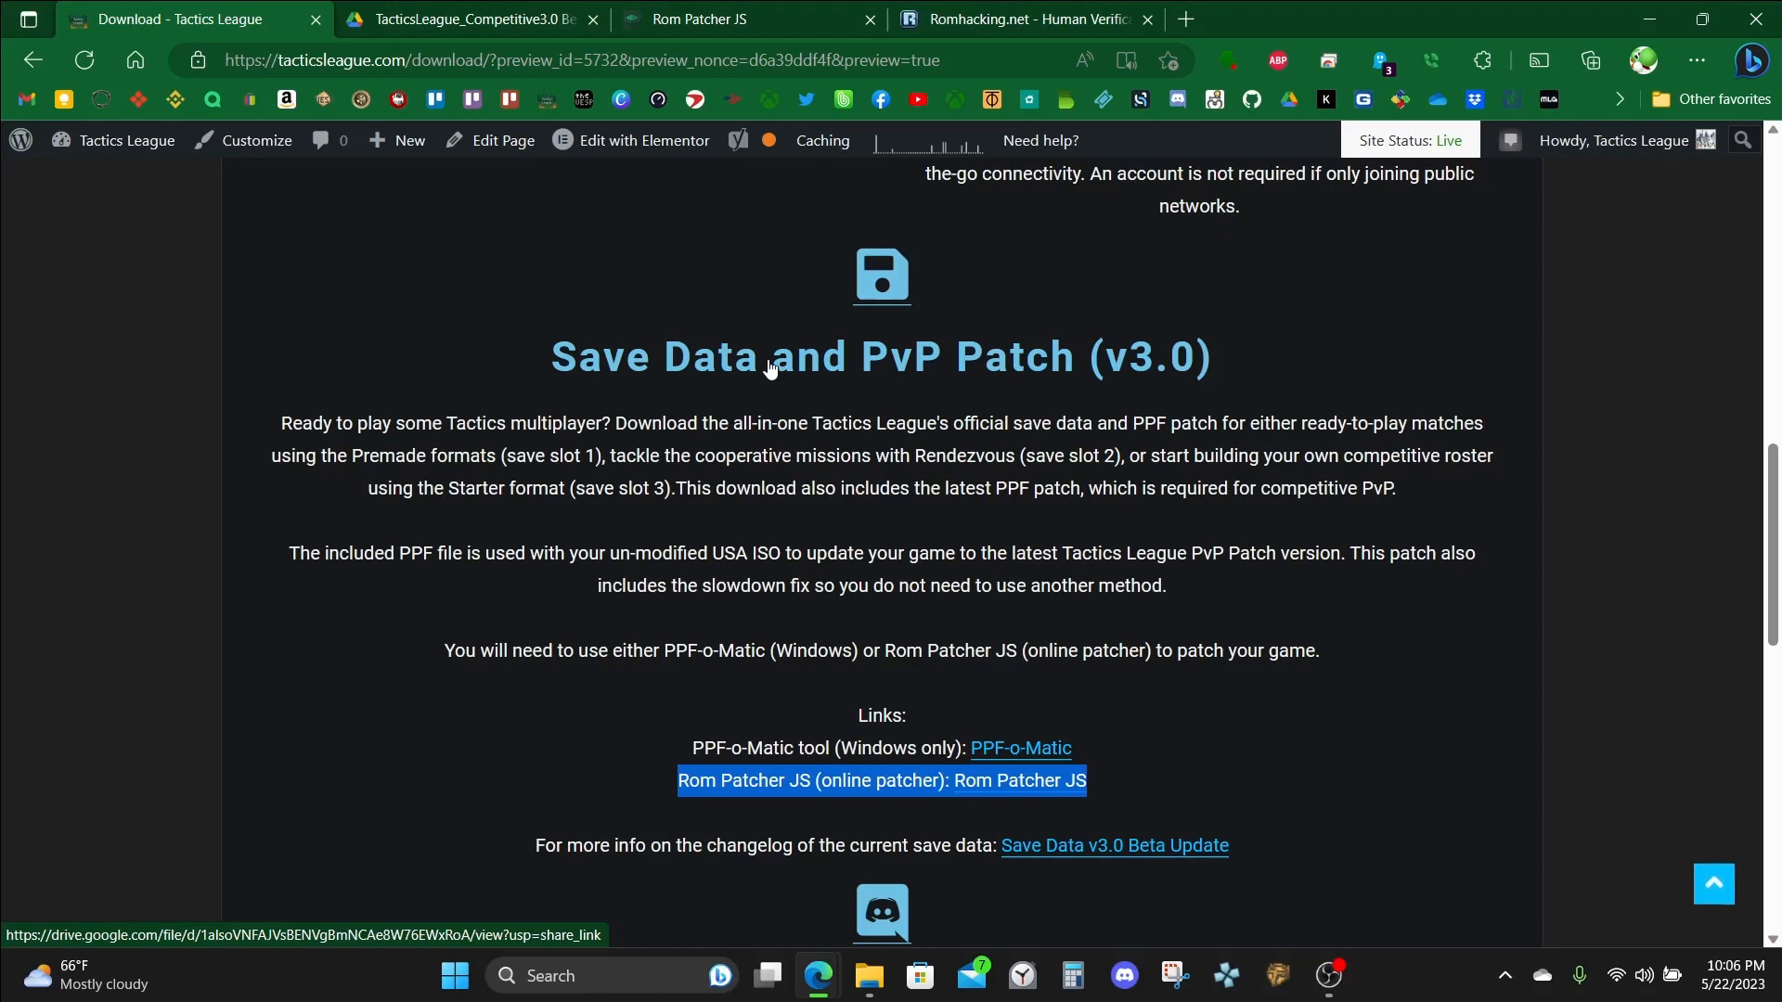
{"action": "left_click", "coordinate": [465, 19]}
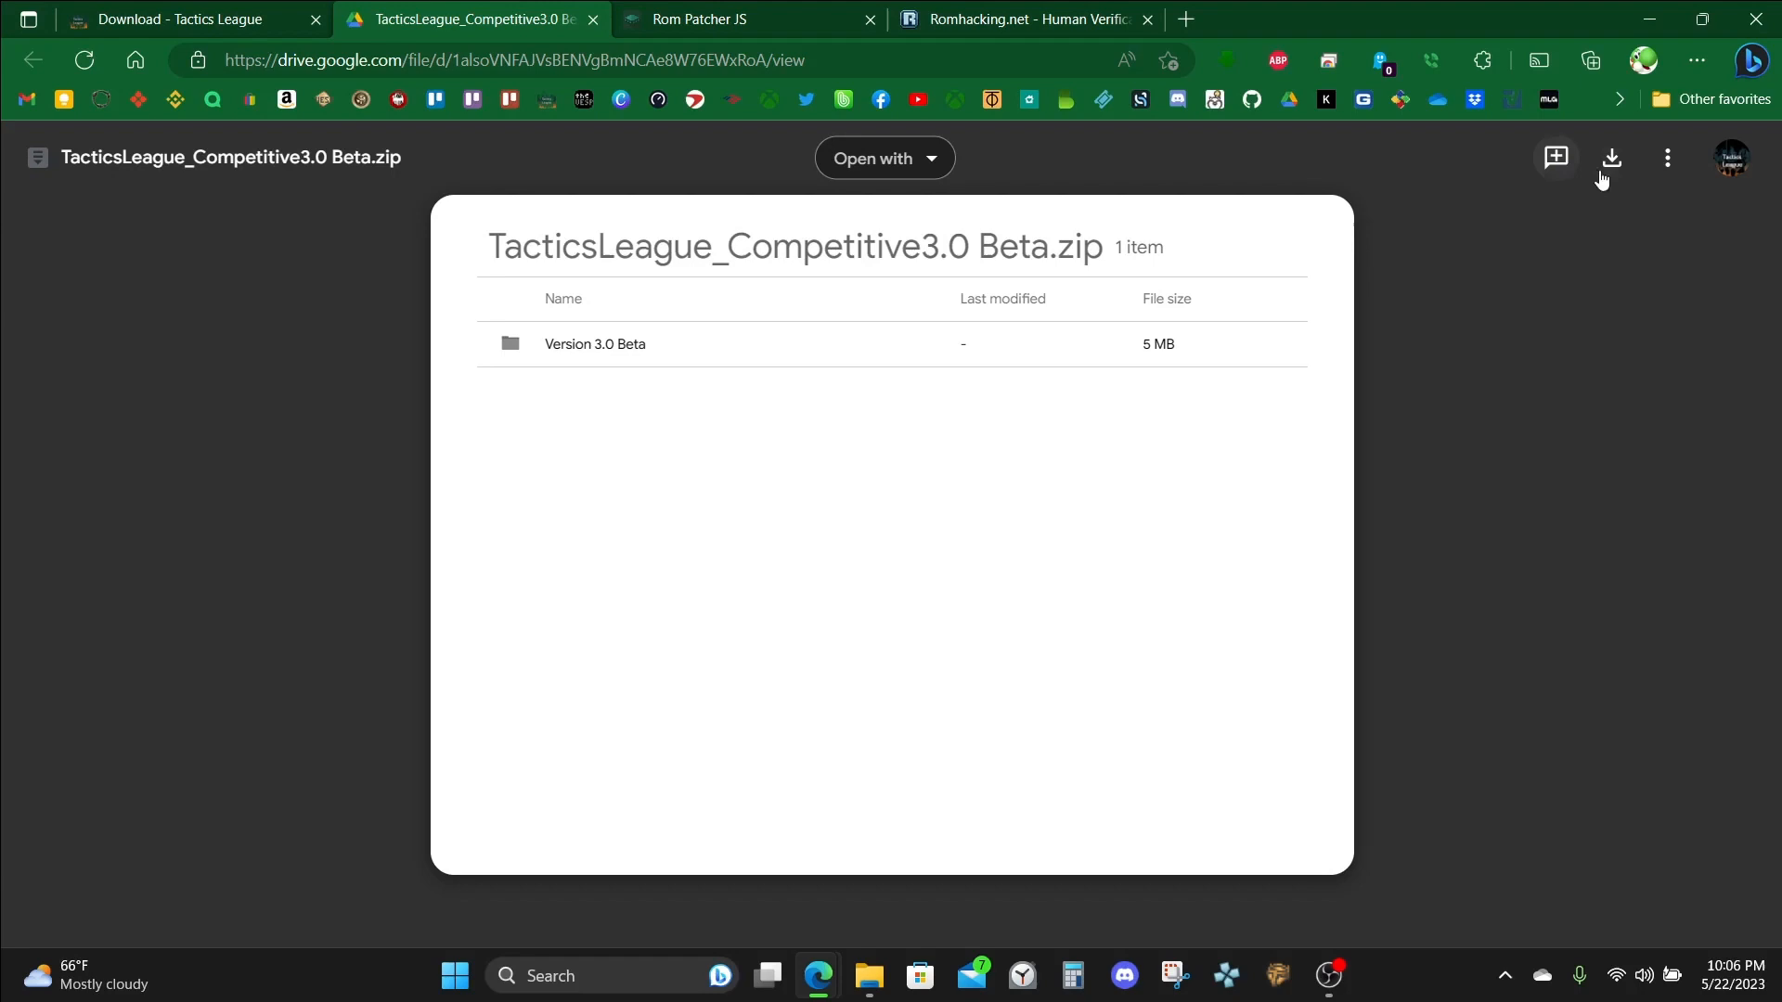
{"action": "mouse_move", "coordinate": [1609, 156]}
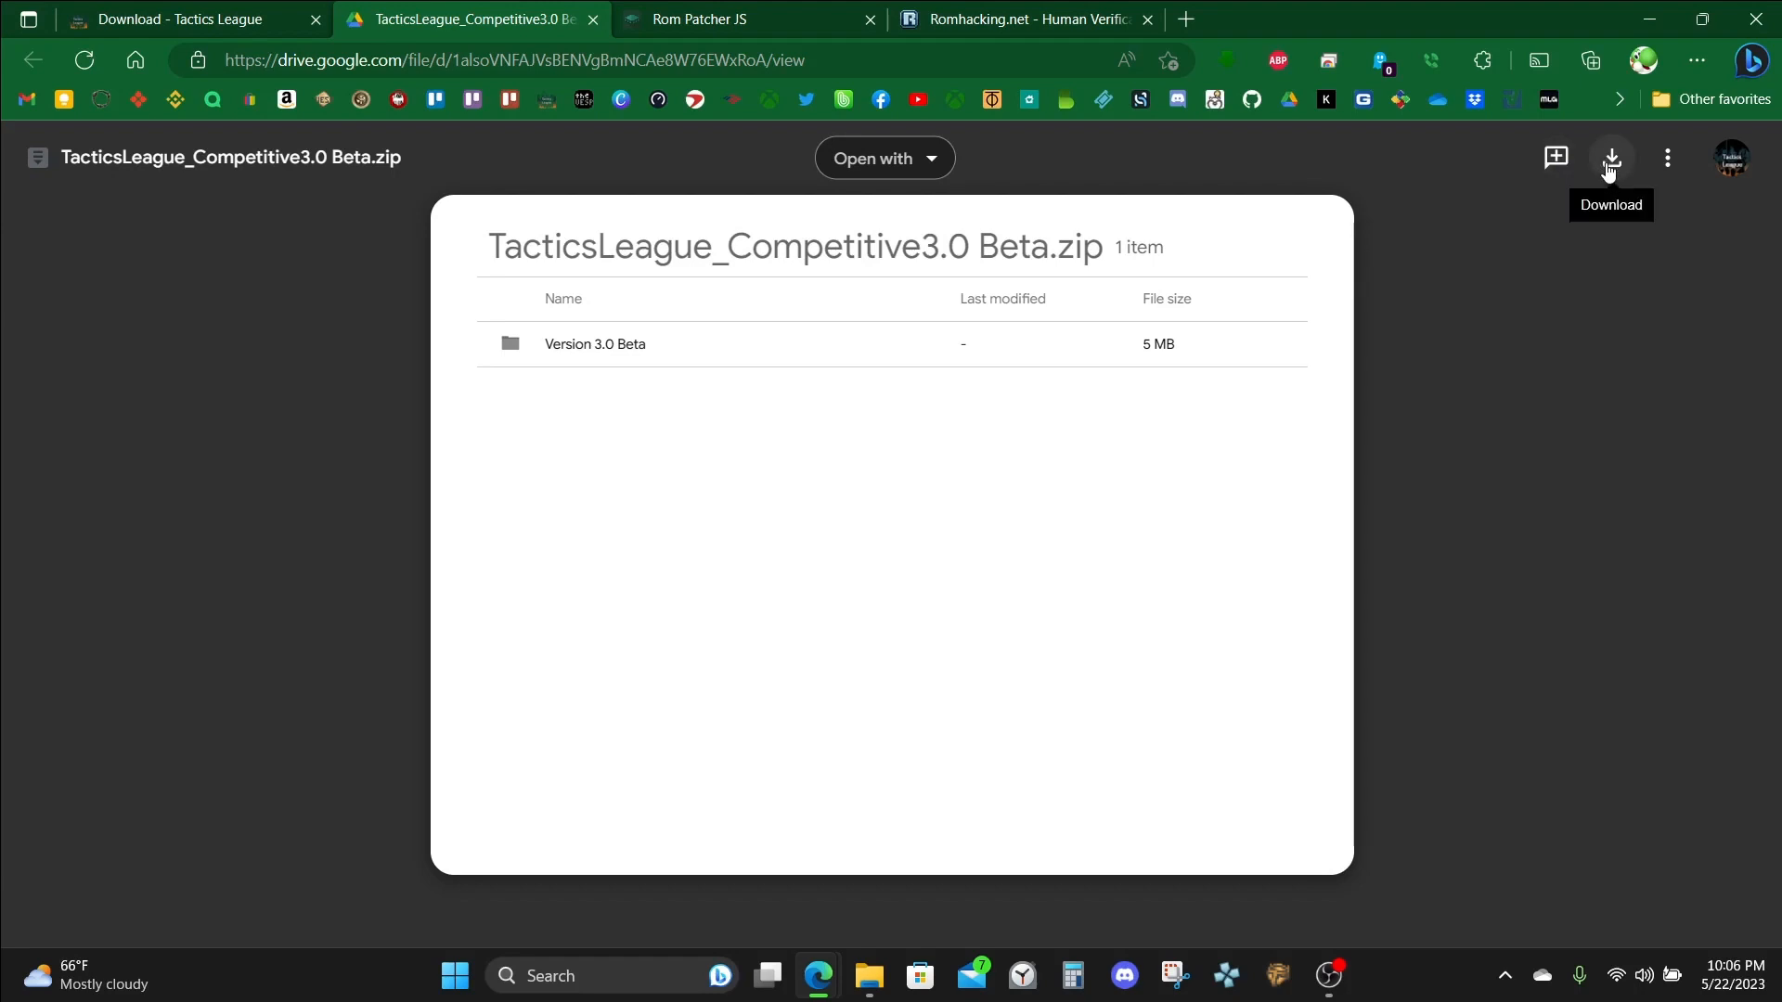
{"action": "mouse_move", "coordinate": [917, 639]}
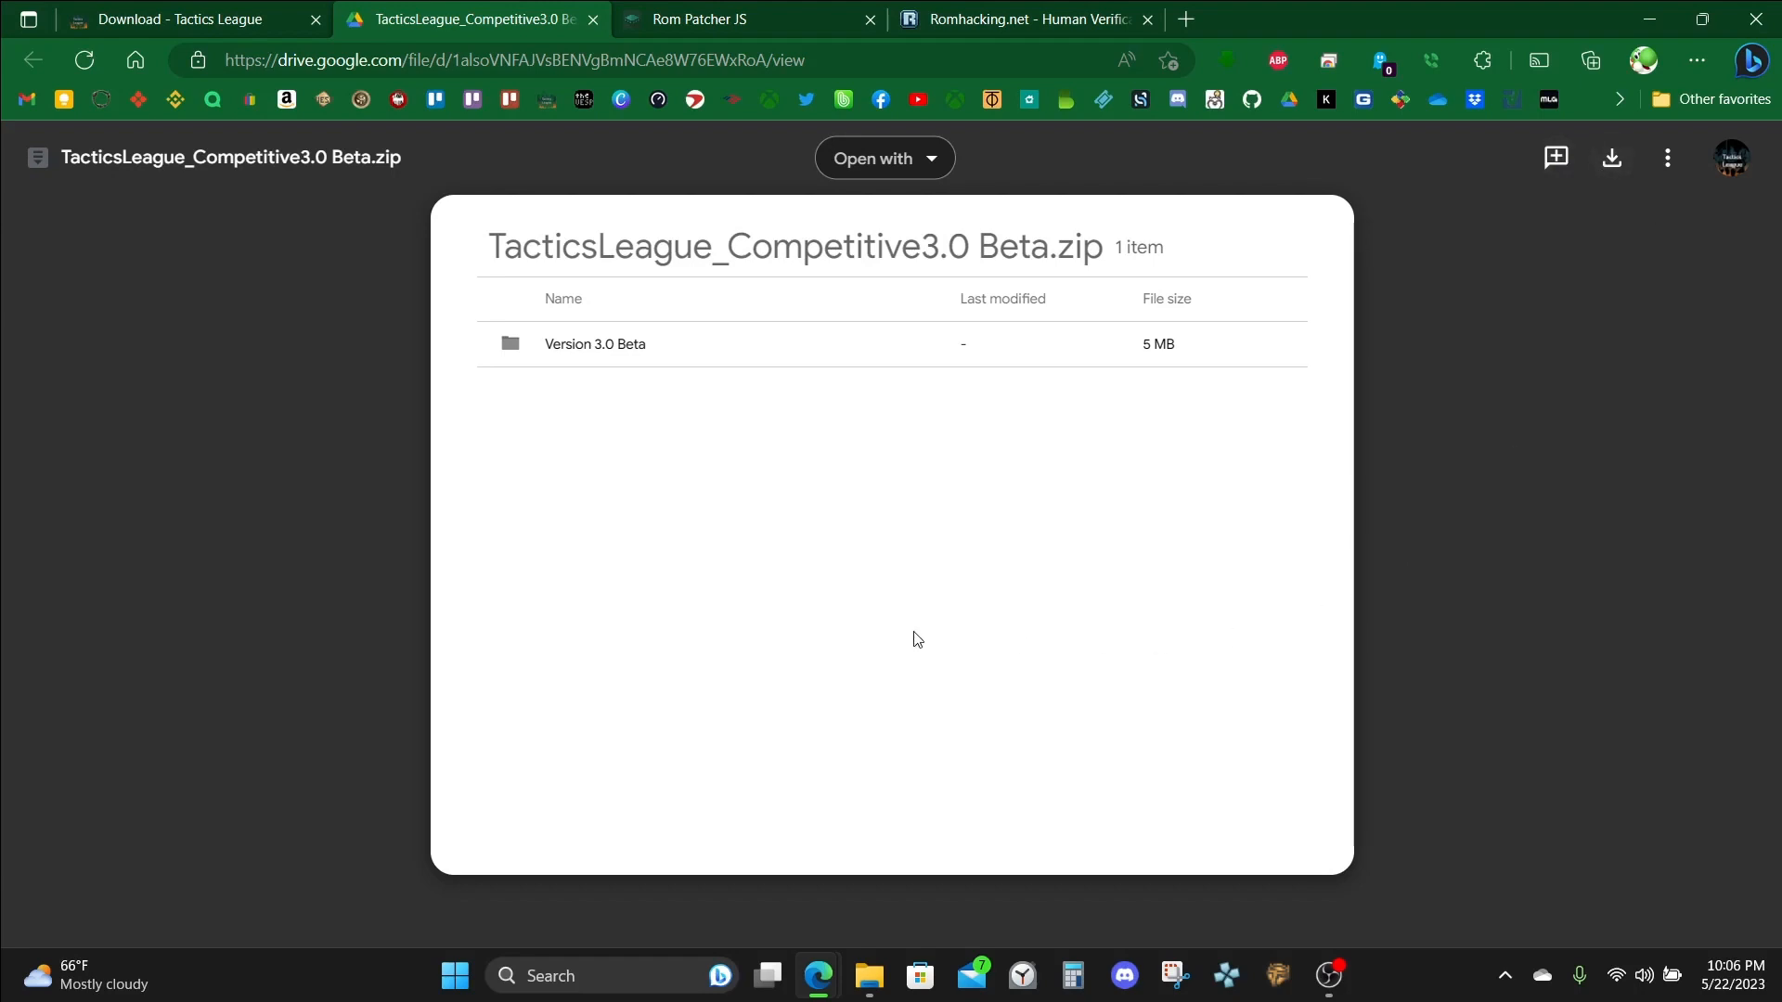
{"action": "mouse_move", "coordinate": [1013, 494]}
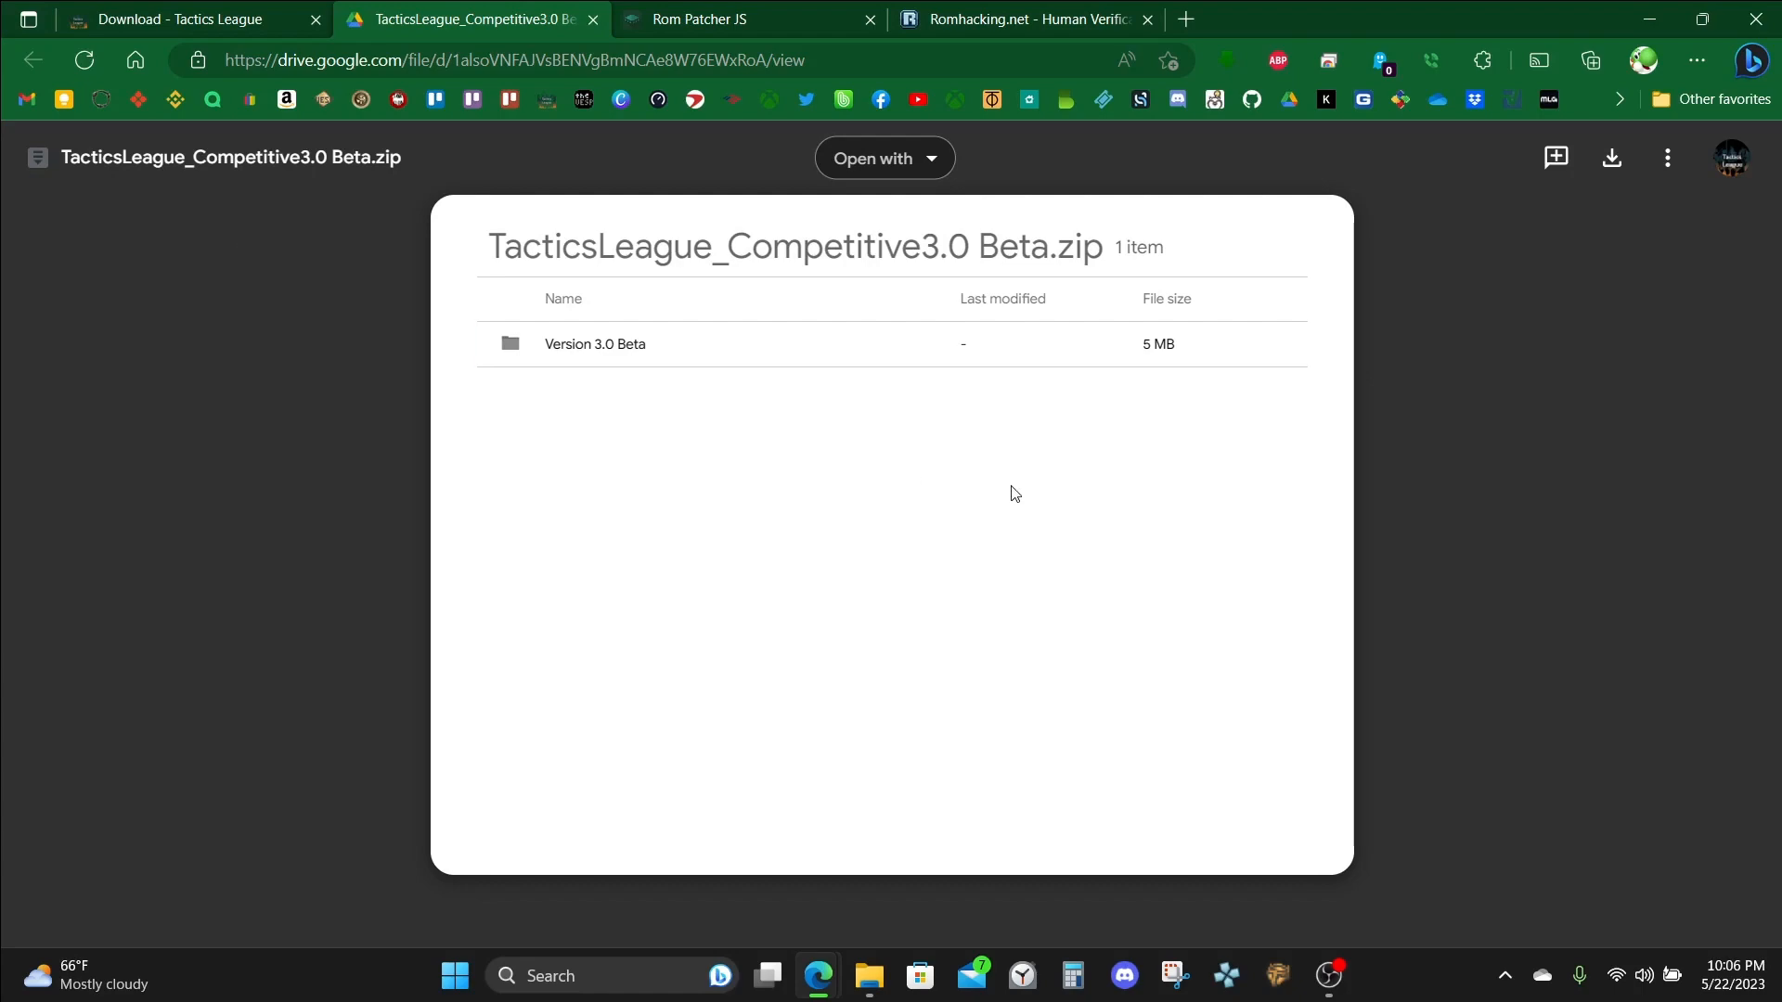
Visit the ROMhacking.net PPF-O-Matic page, request its download, then return to the Tactics League page.
{"action": "left_click", "coordinate": [182, 18]}
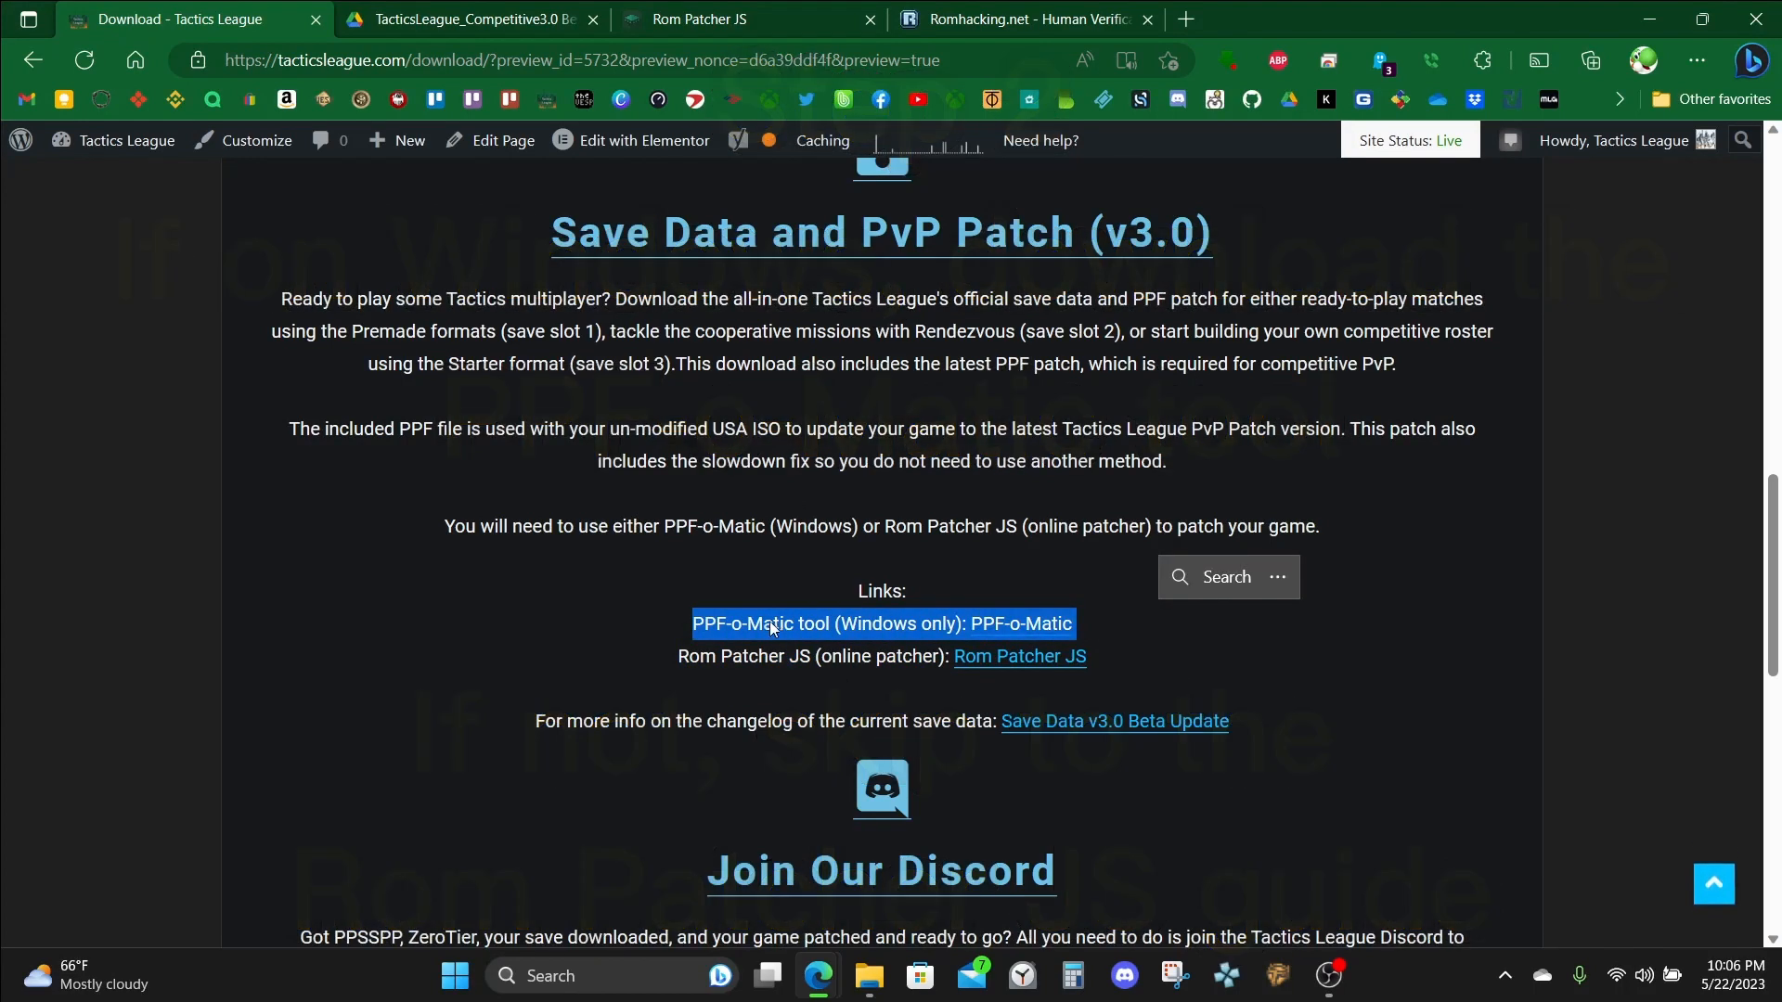
{"action": "mouse_move", "coordinate": [1015, 632]}
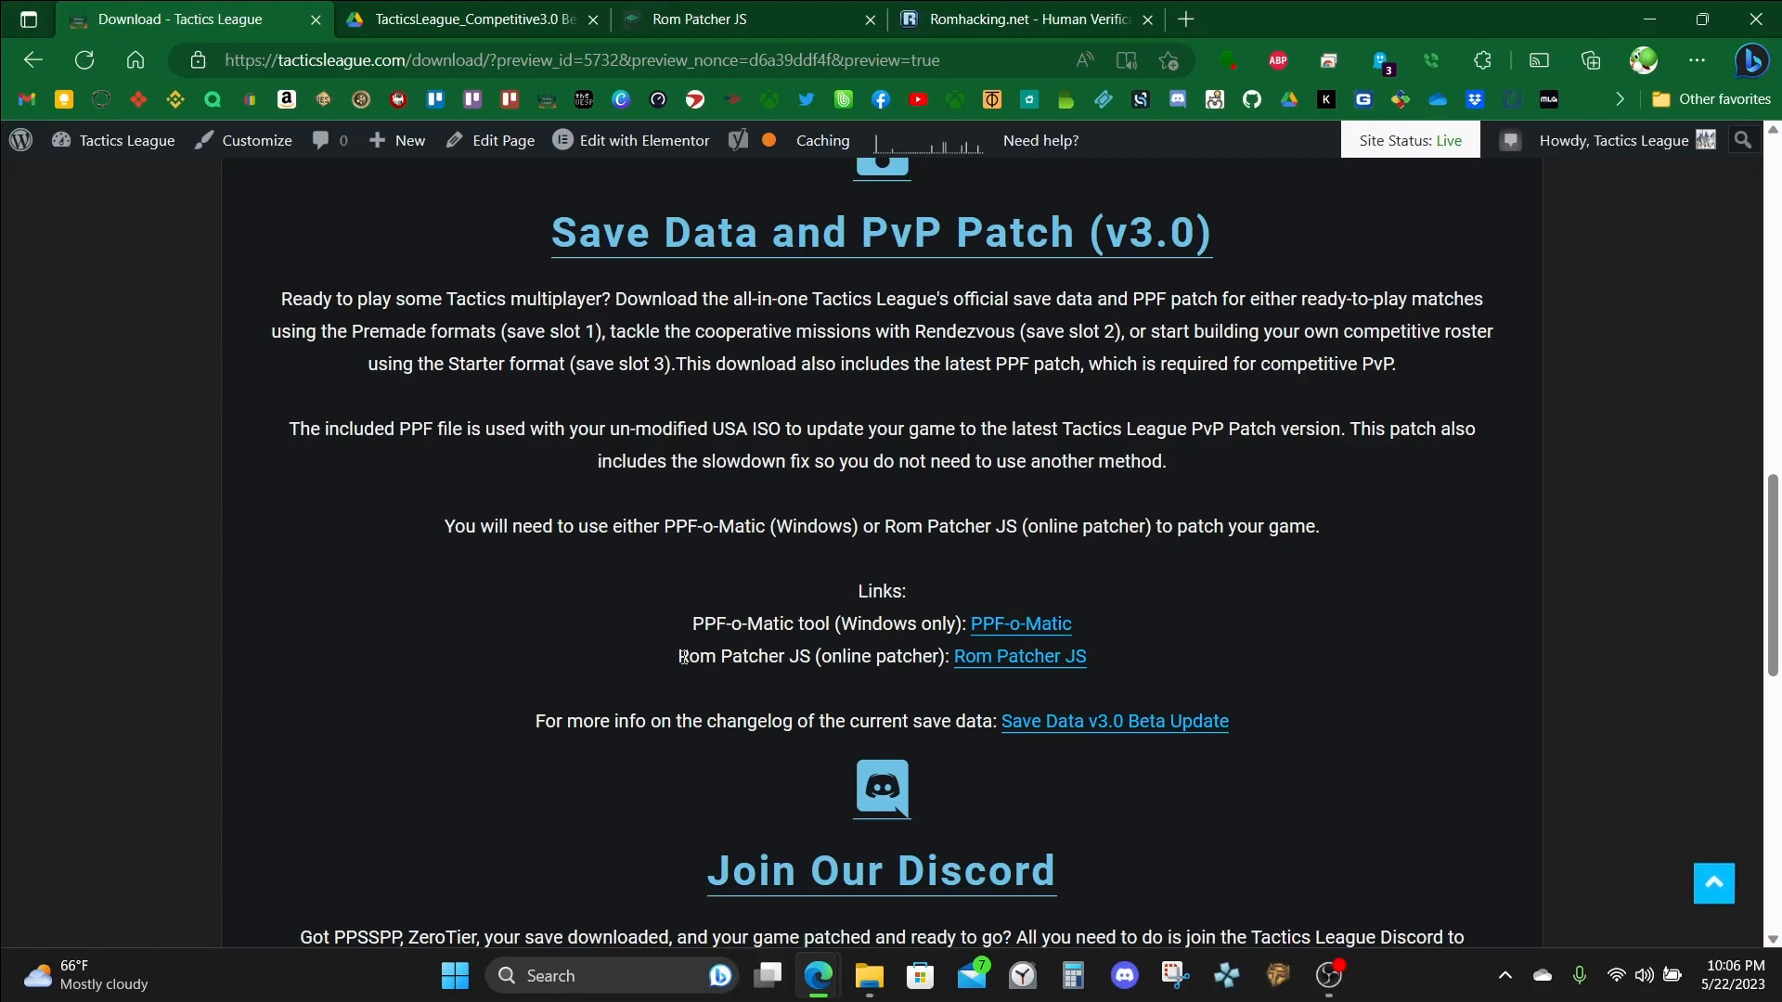
{"action": "mouse_move", "coordinate": [902, 646]}
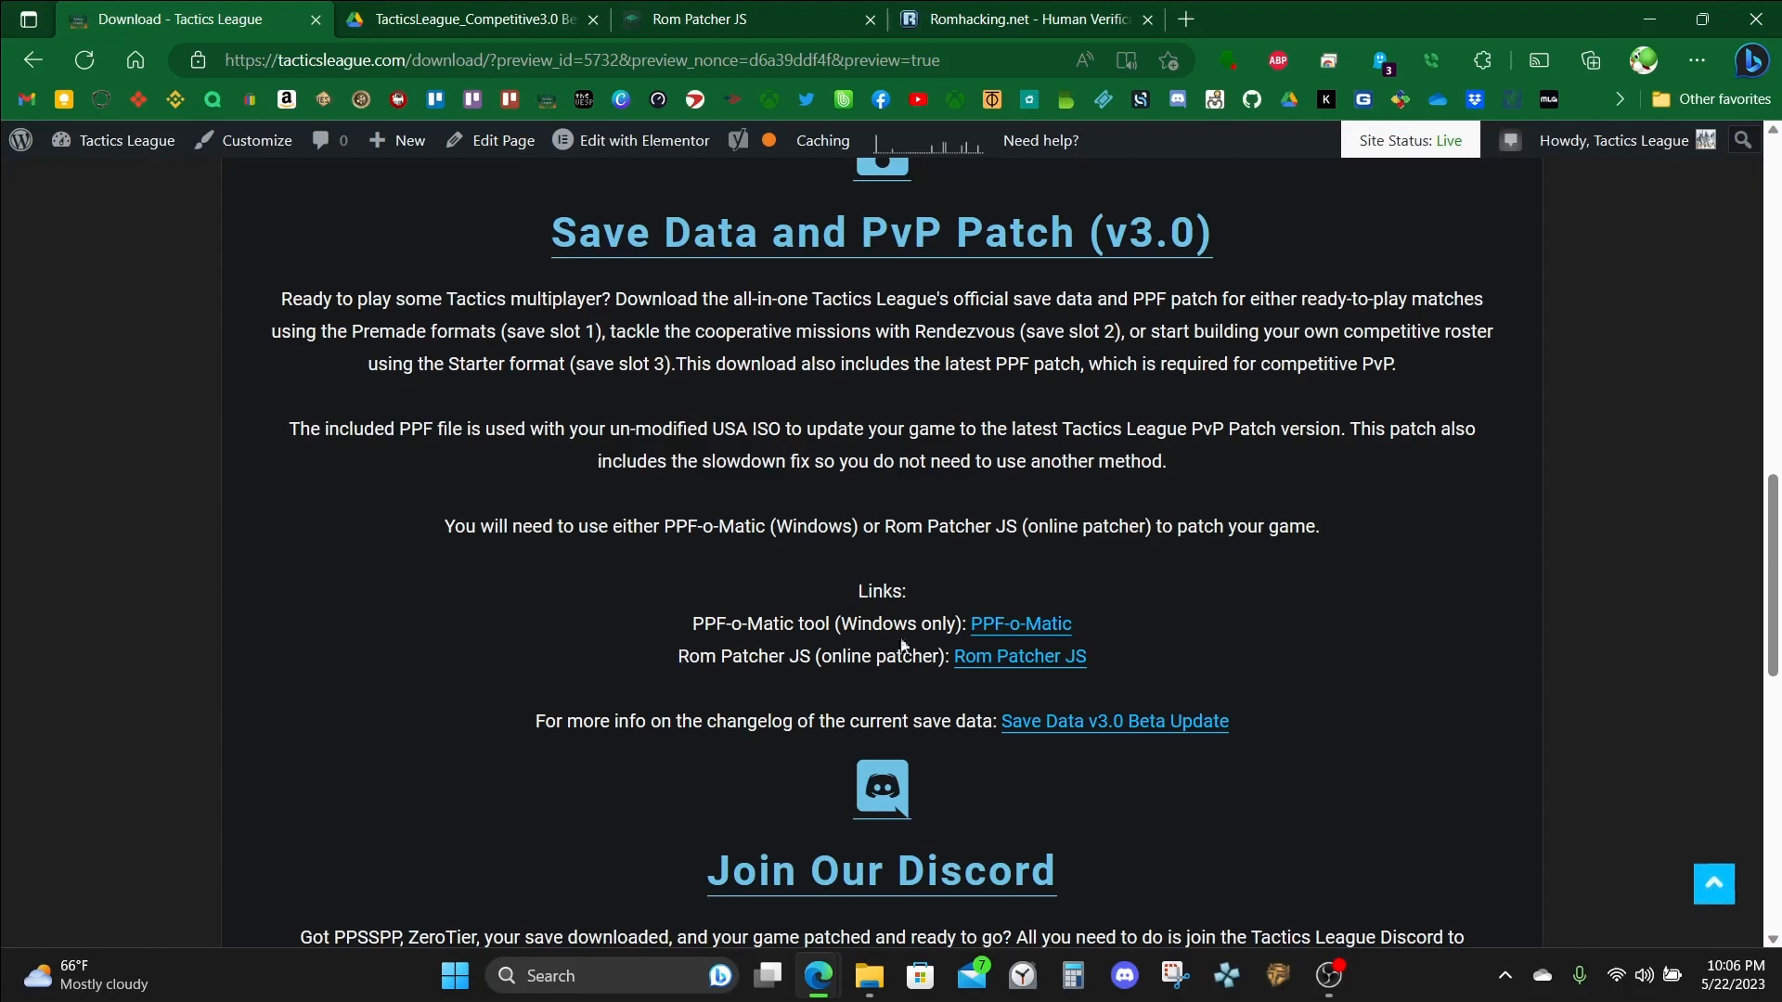
{"action": "mouse_move", "coordinate": [1019, 624]}
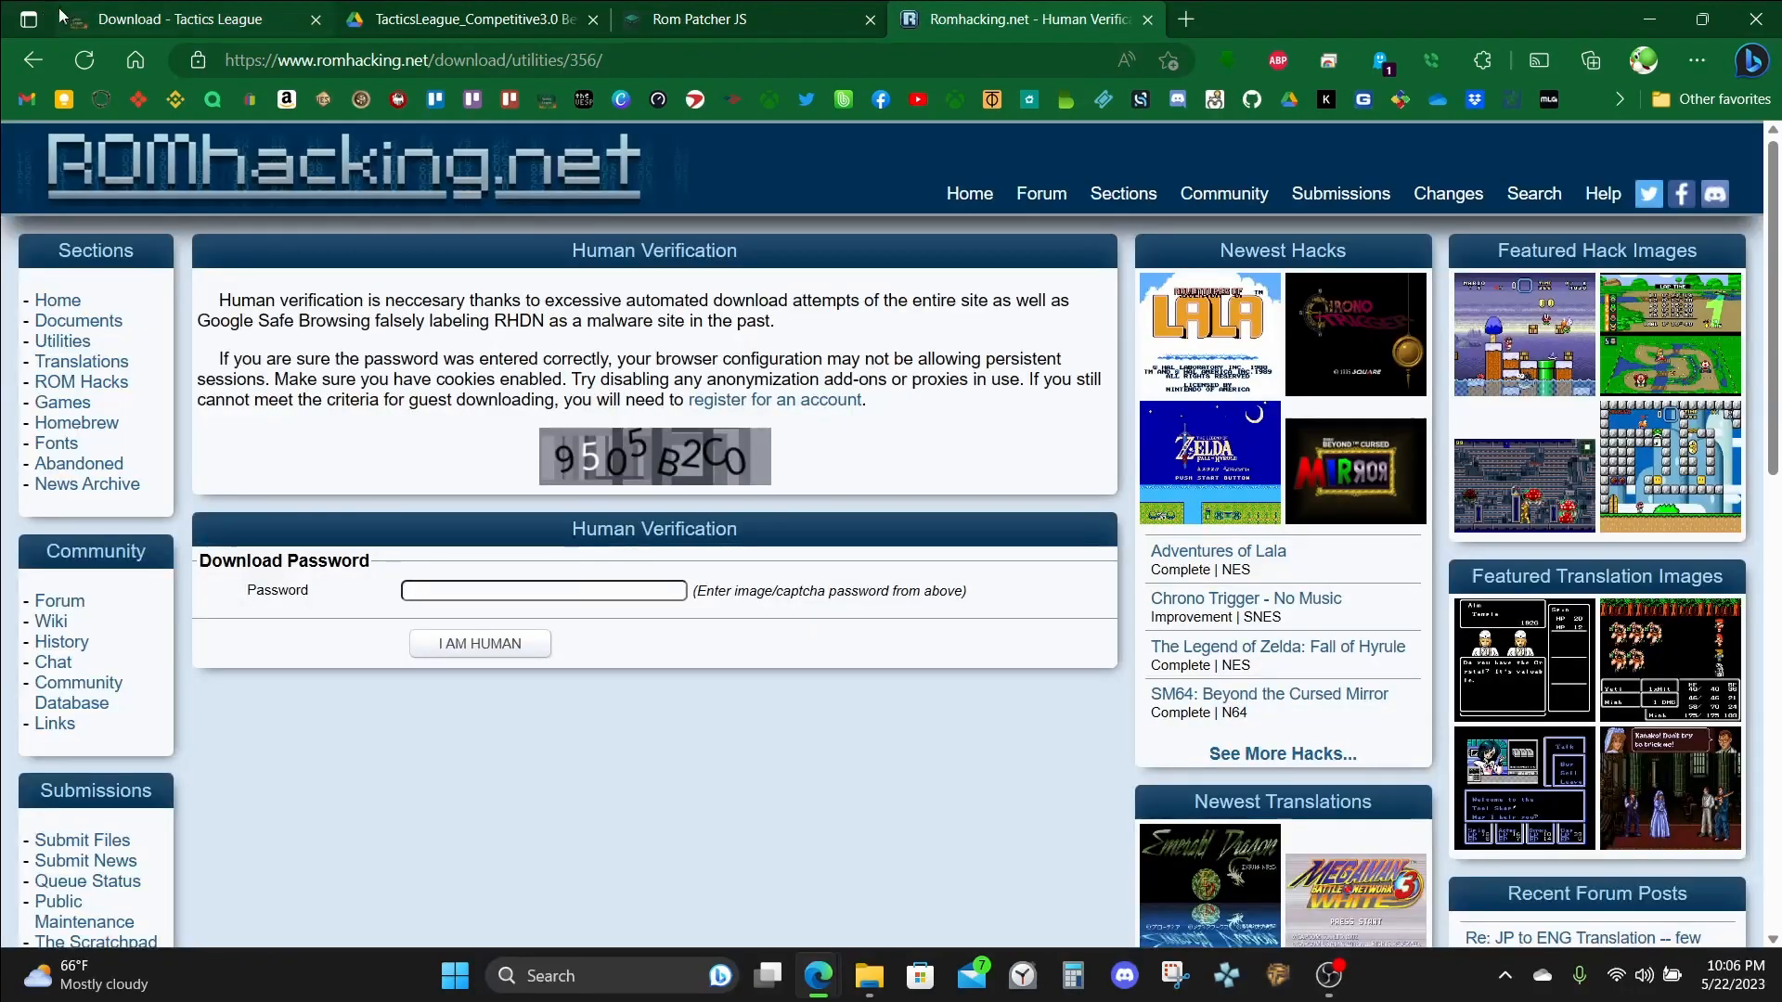
{"action": "left_click", "coordinate": [479, 645]}
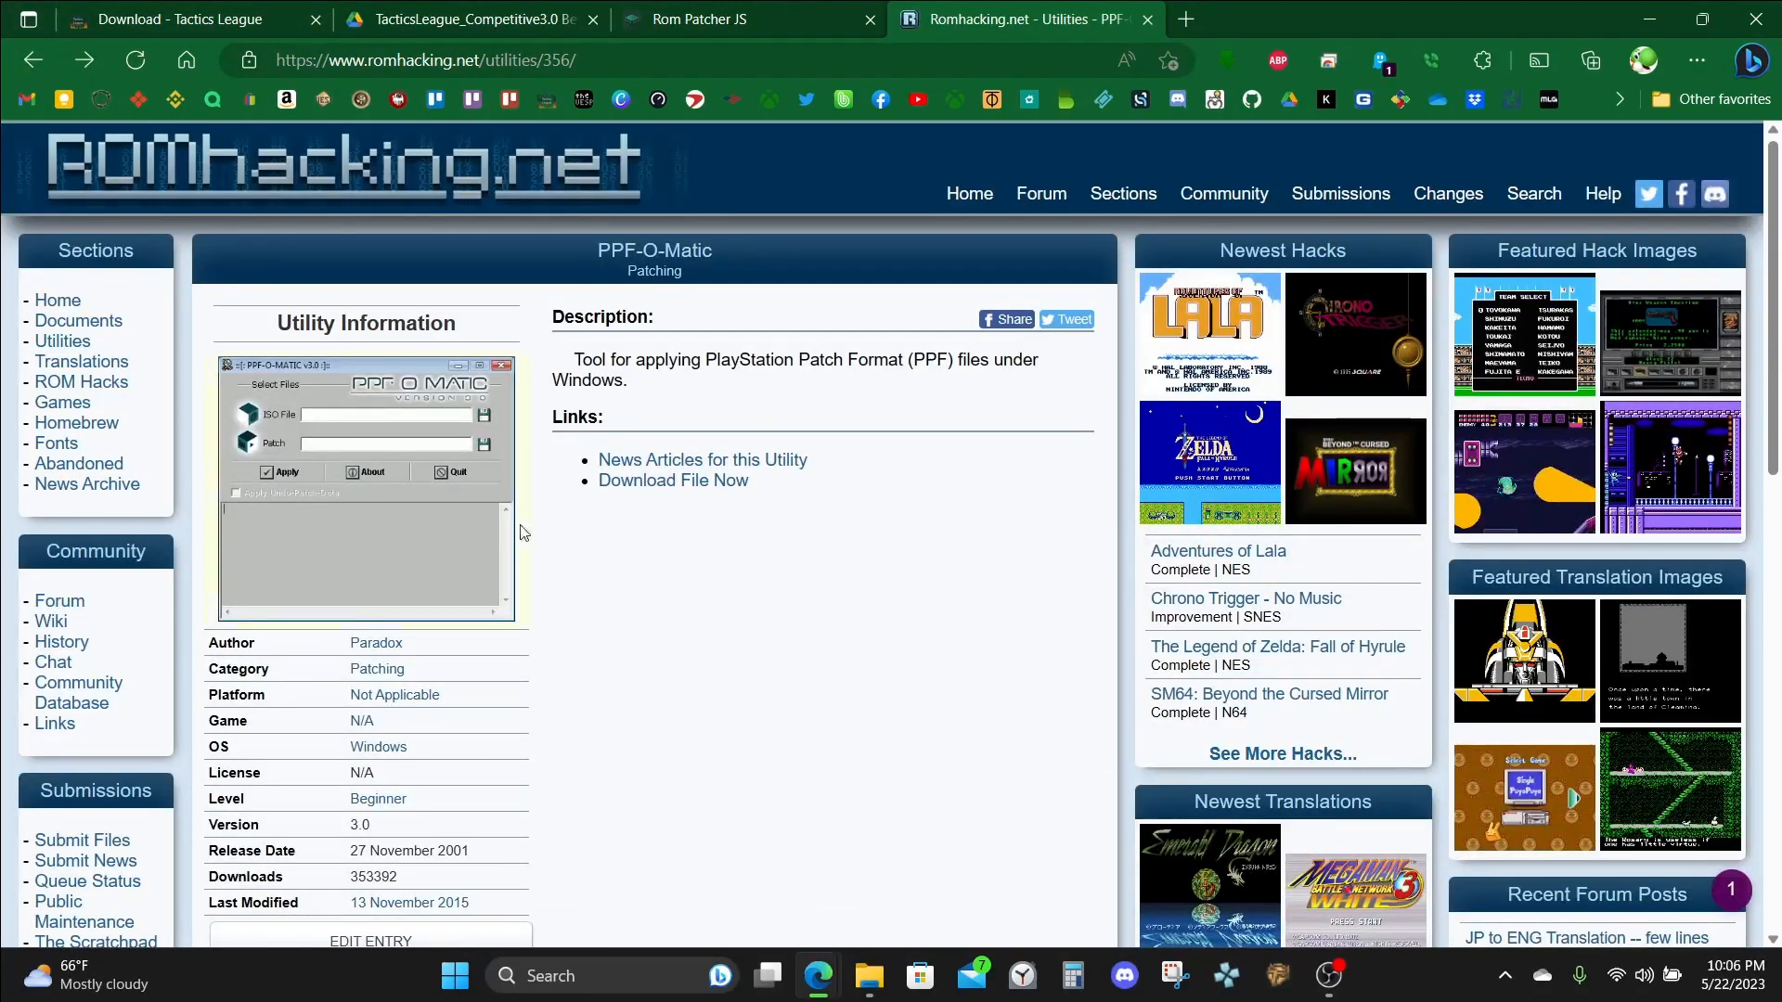
{"action": "left_click", "coordinate": [672, 480]}
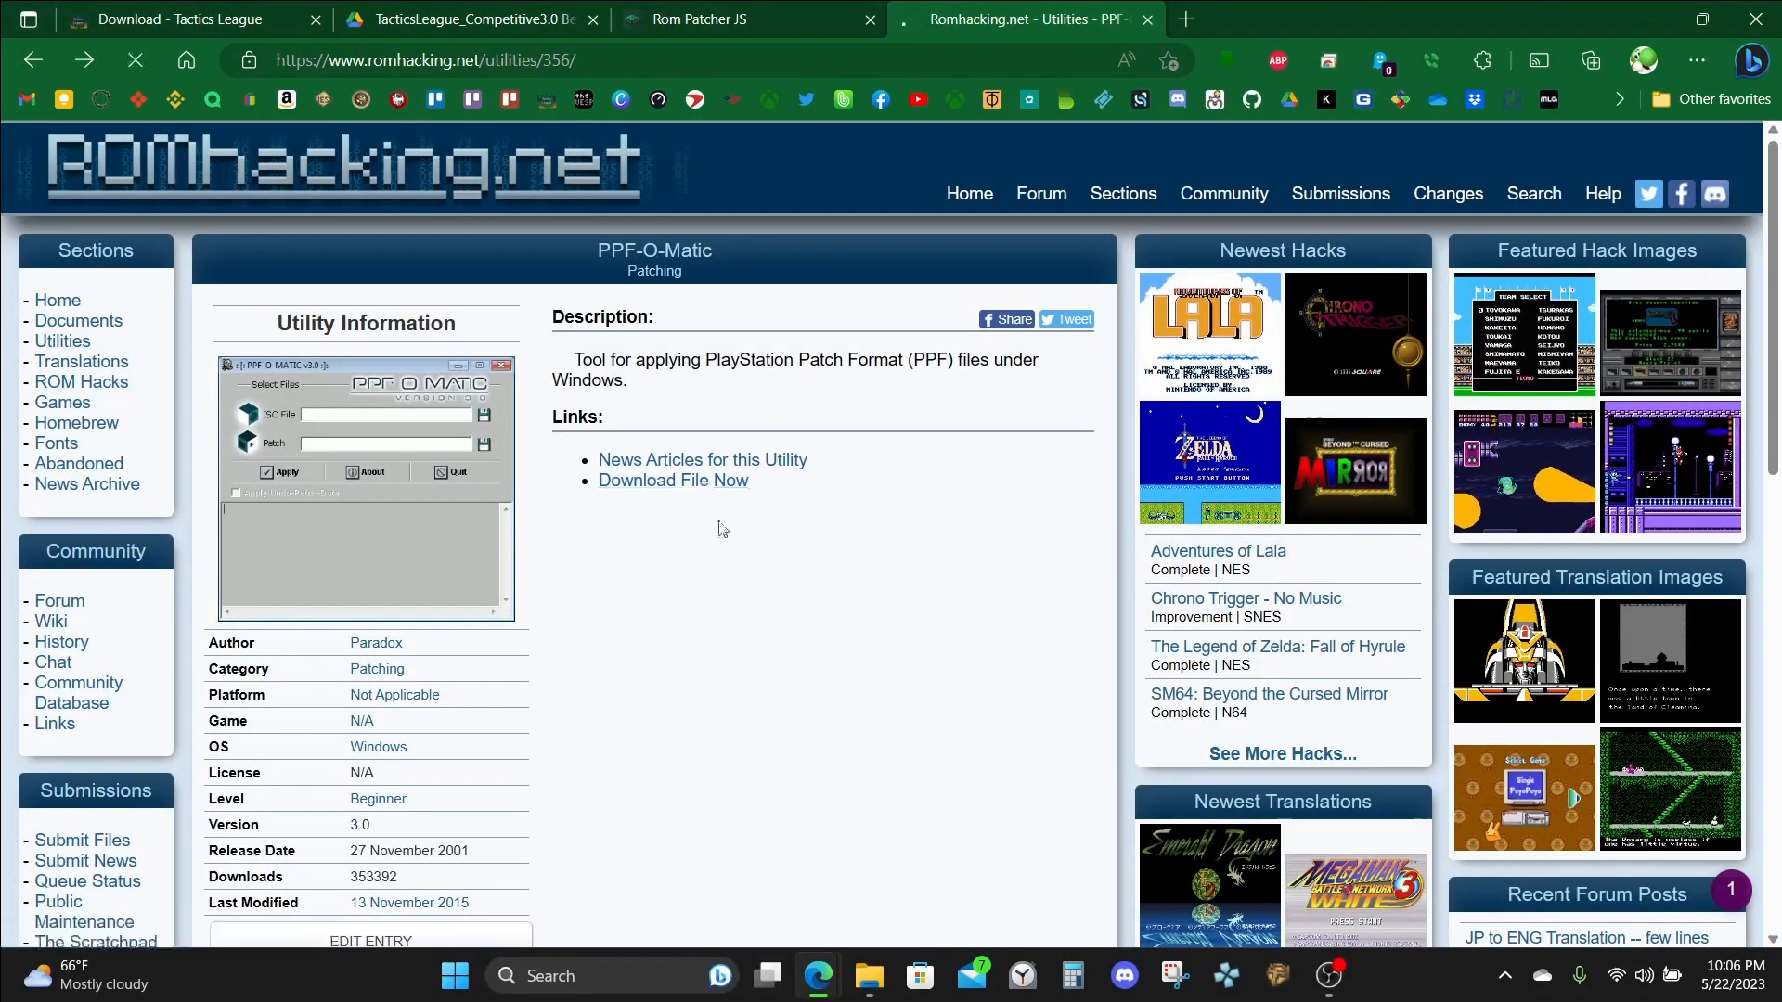
{"action": "left_click", "coordinate": [672, 479]}
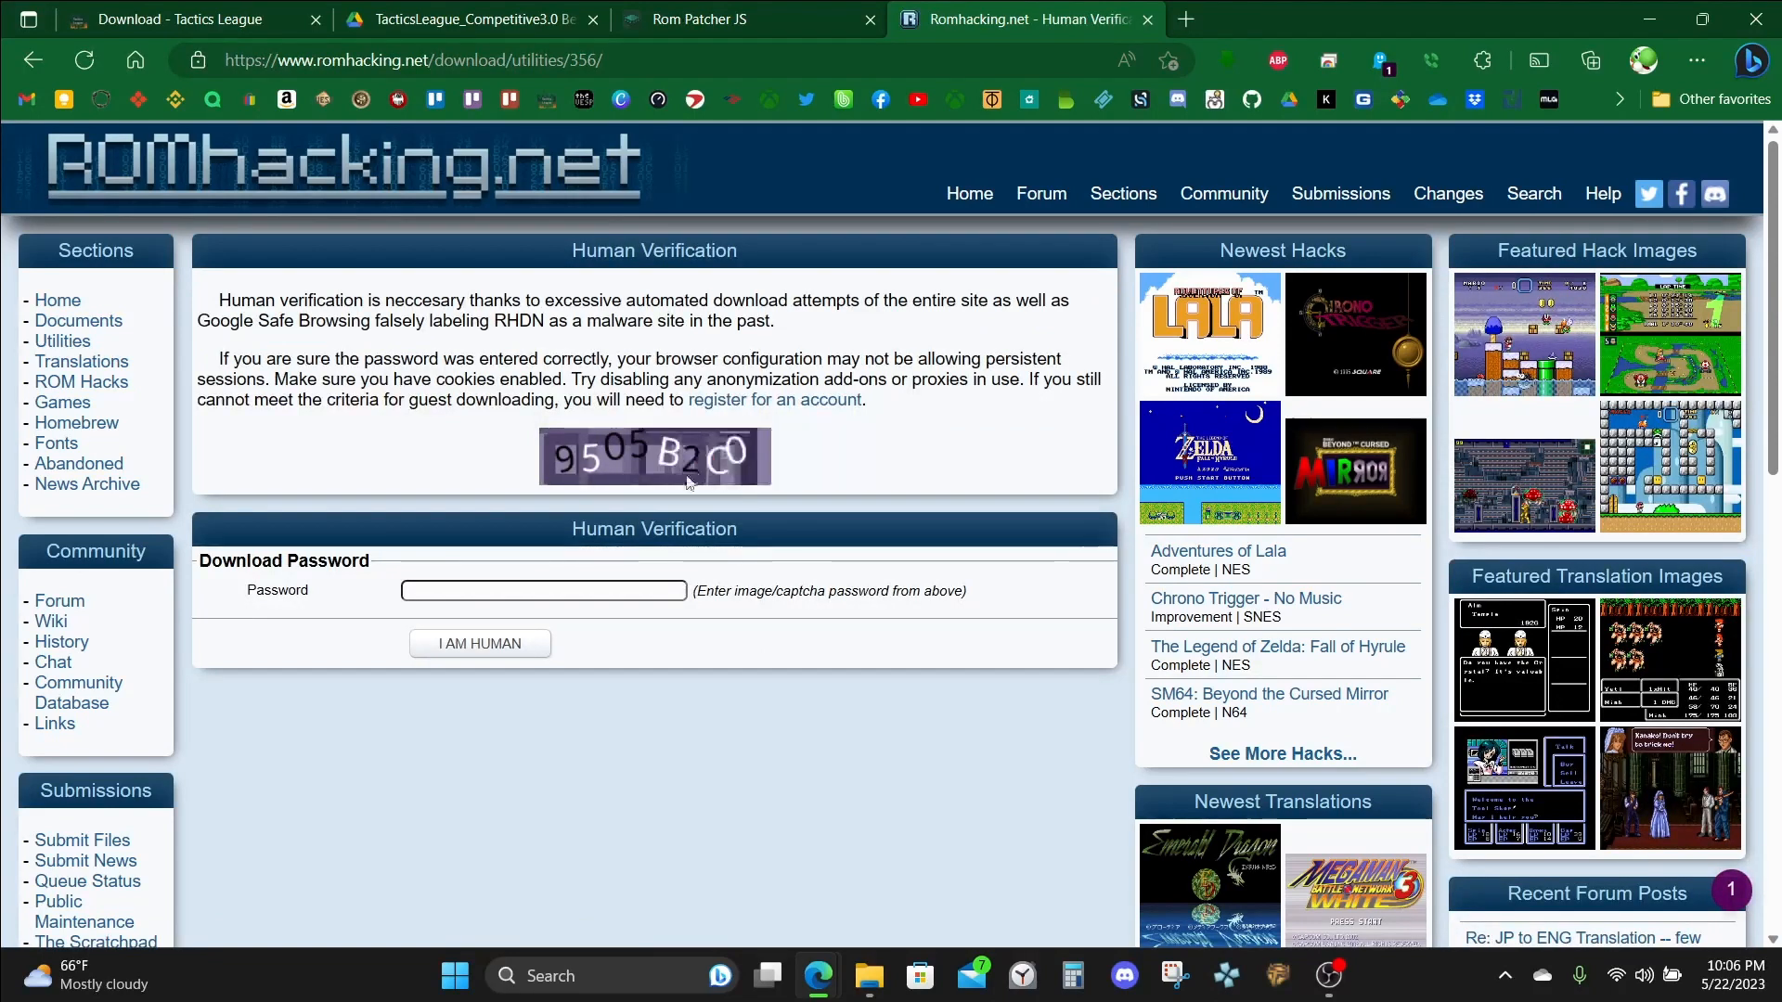
{"action": "mouse_move", "coordinate": [492, 652]}
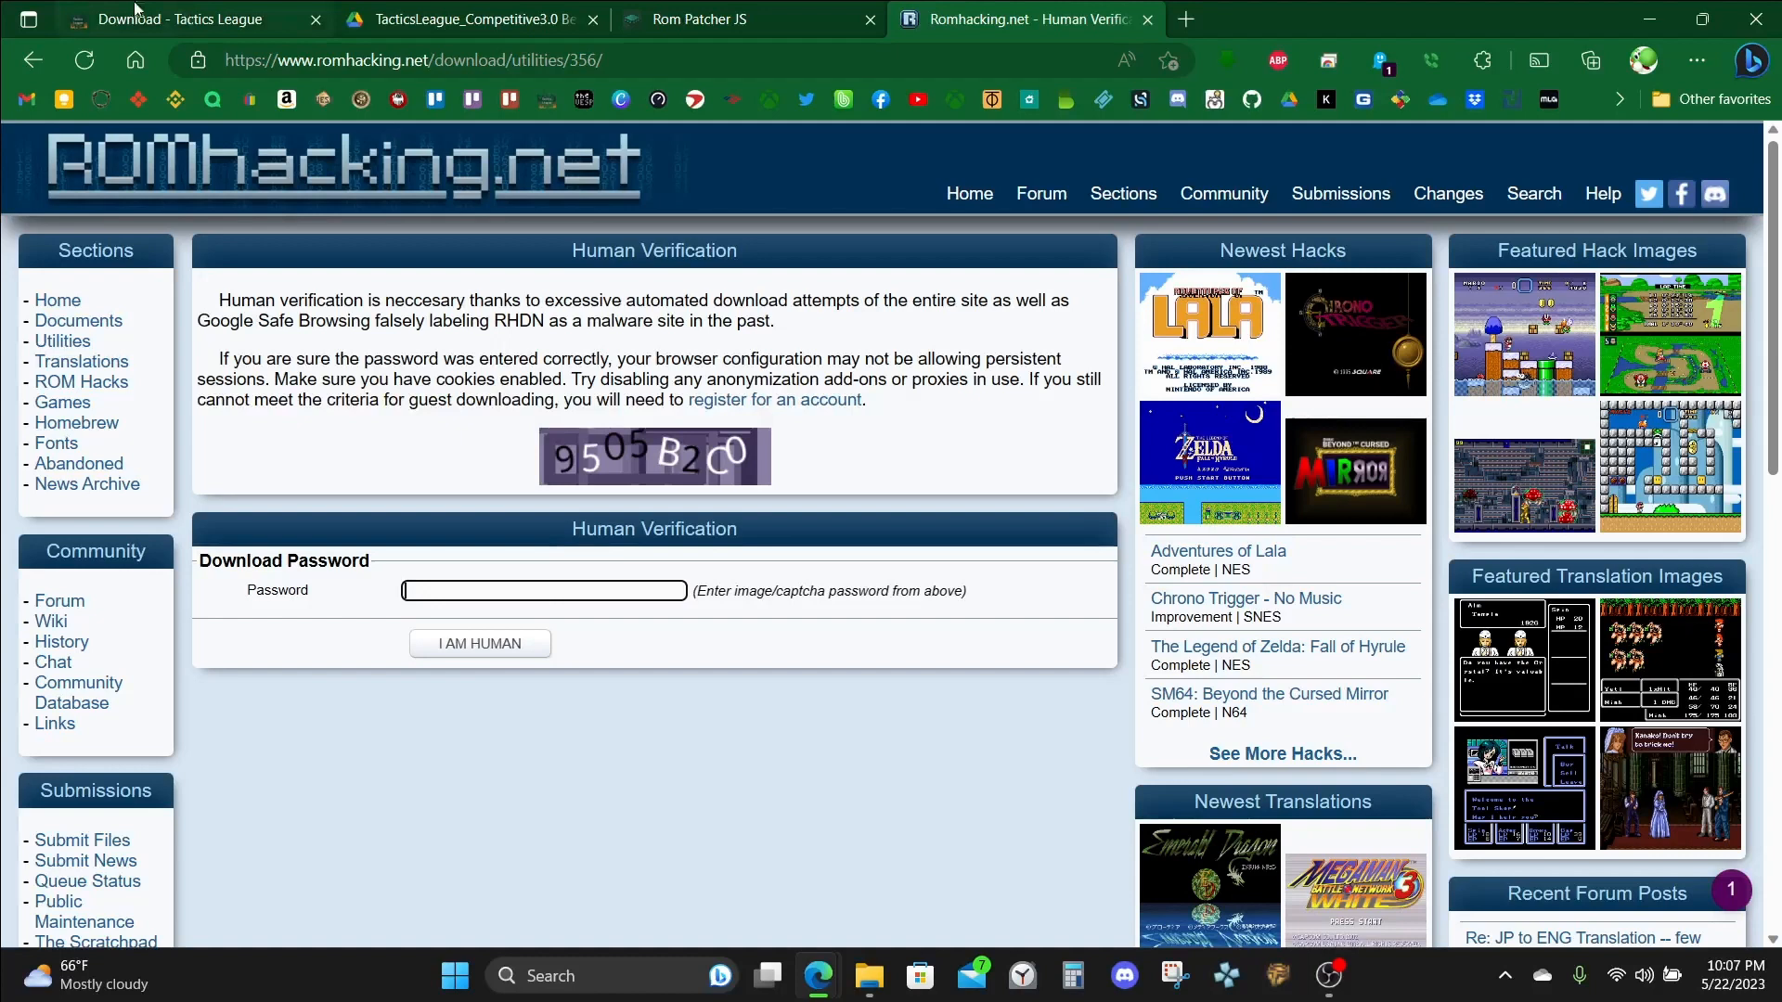
{"action": "left_click", "coordinate": [182, 19]}
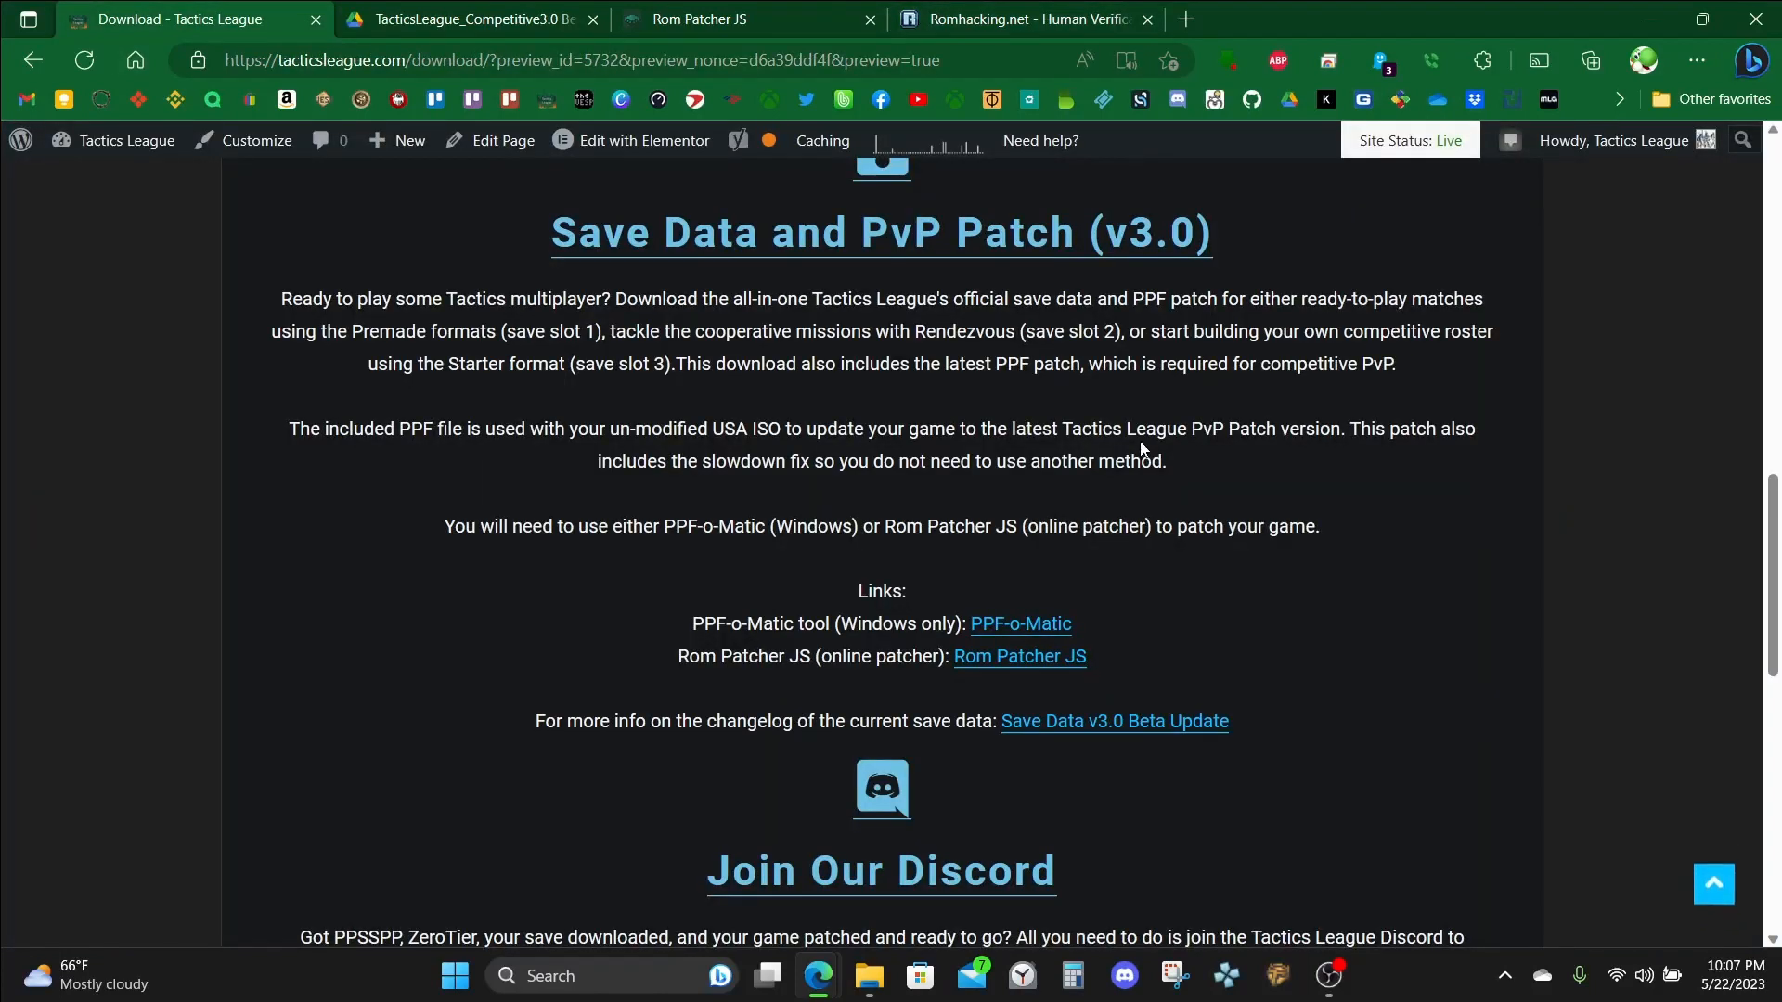
{"action": "mouse_move", "coordinate": [941, 414]}
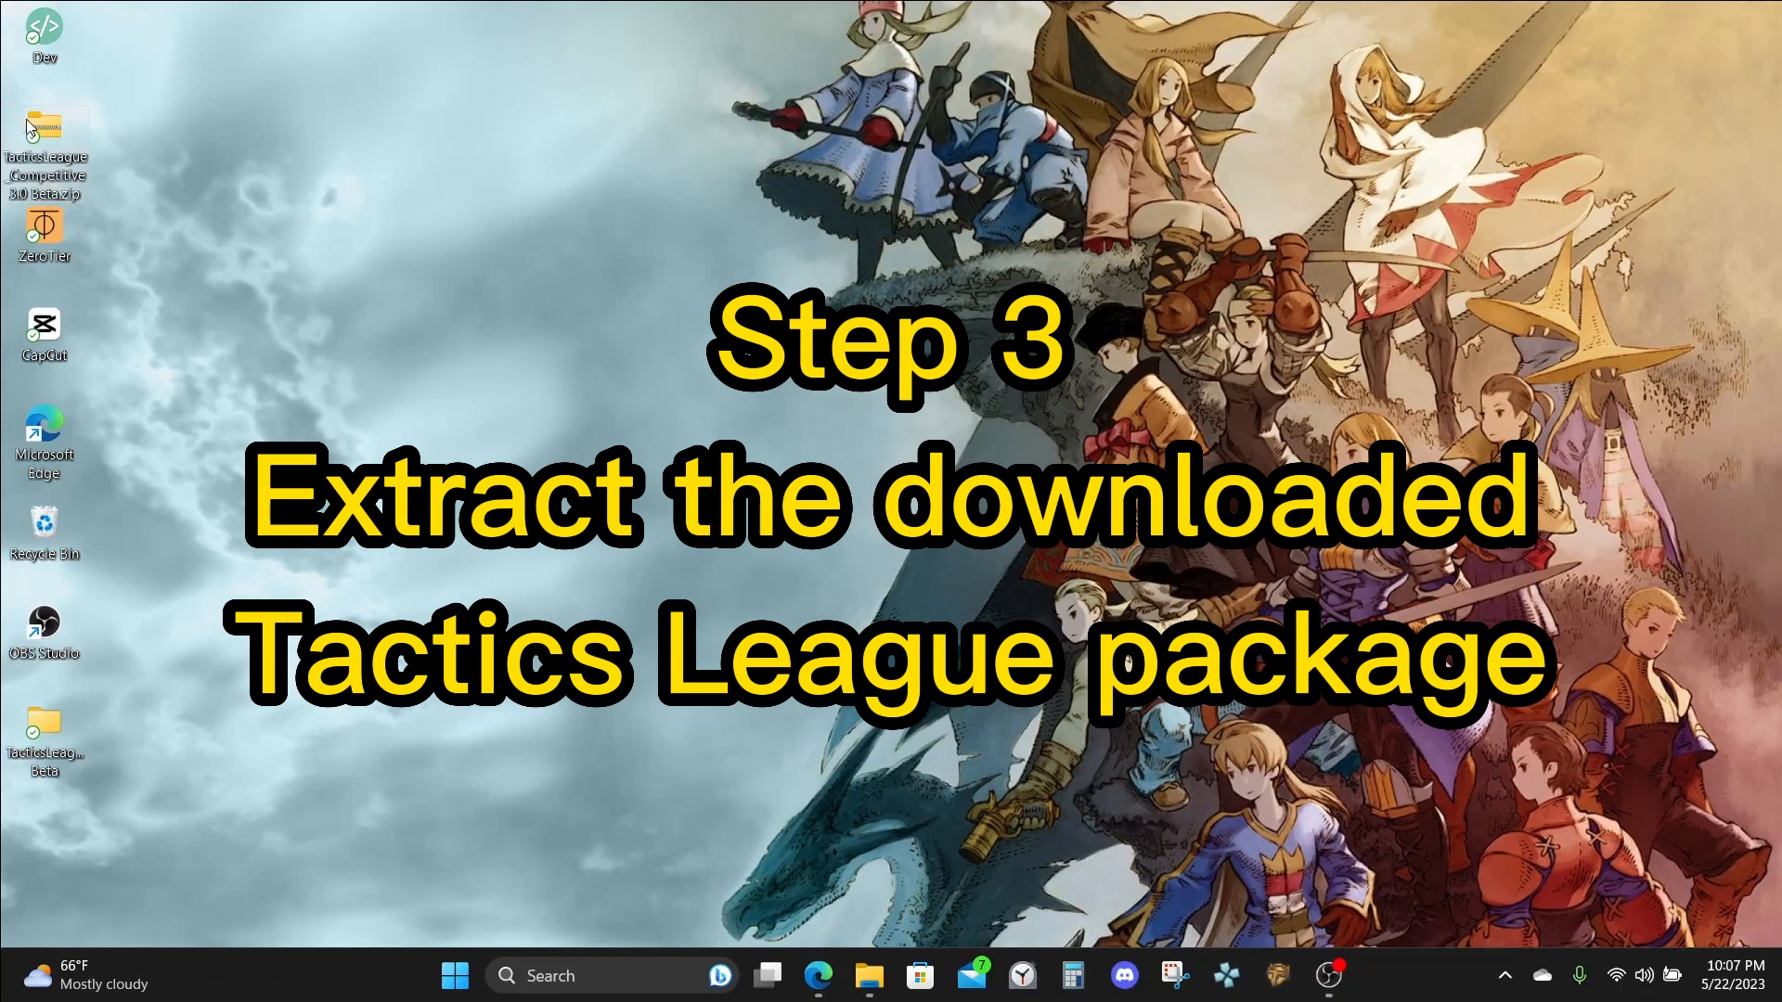
Extract the downloaded zip on the desktop and open the Version 3.0 Beta folder.
{"action": "right_click", "coordinate": [43, 160]}
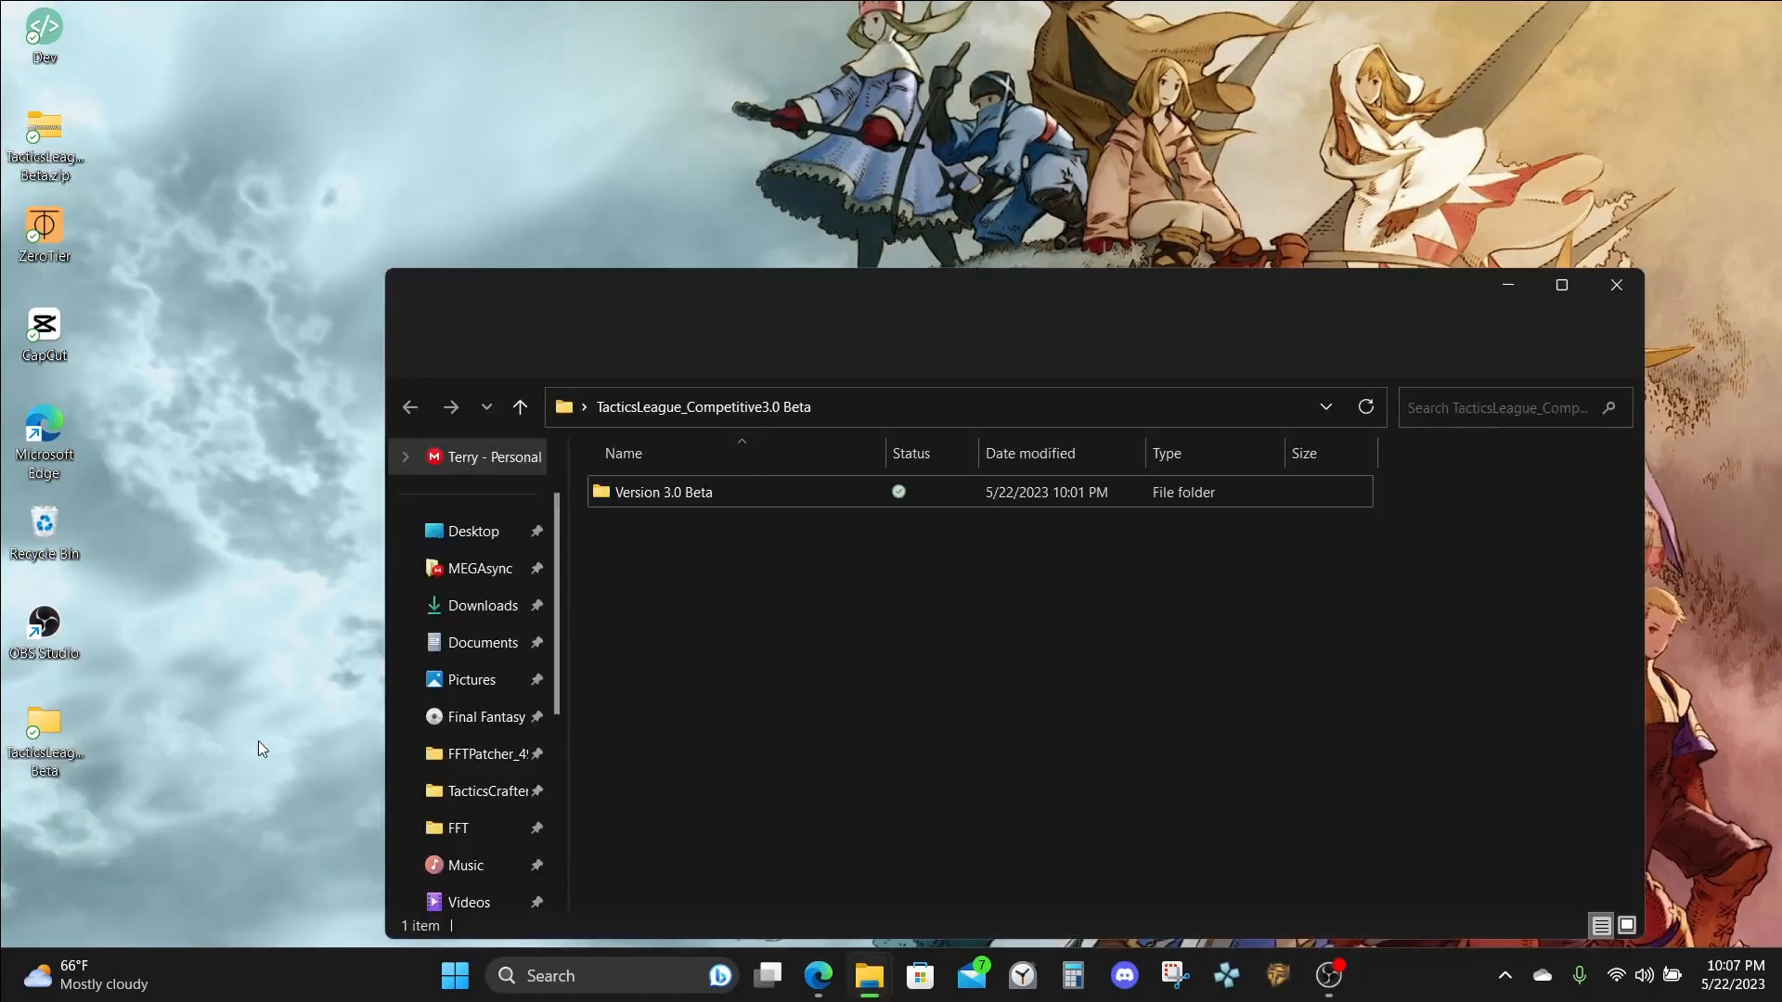
{"action": "double_click", "coordinate": [665, 492]}
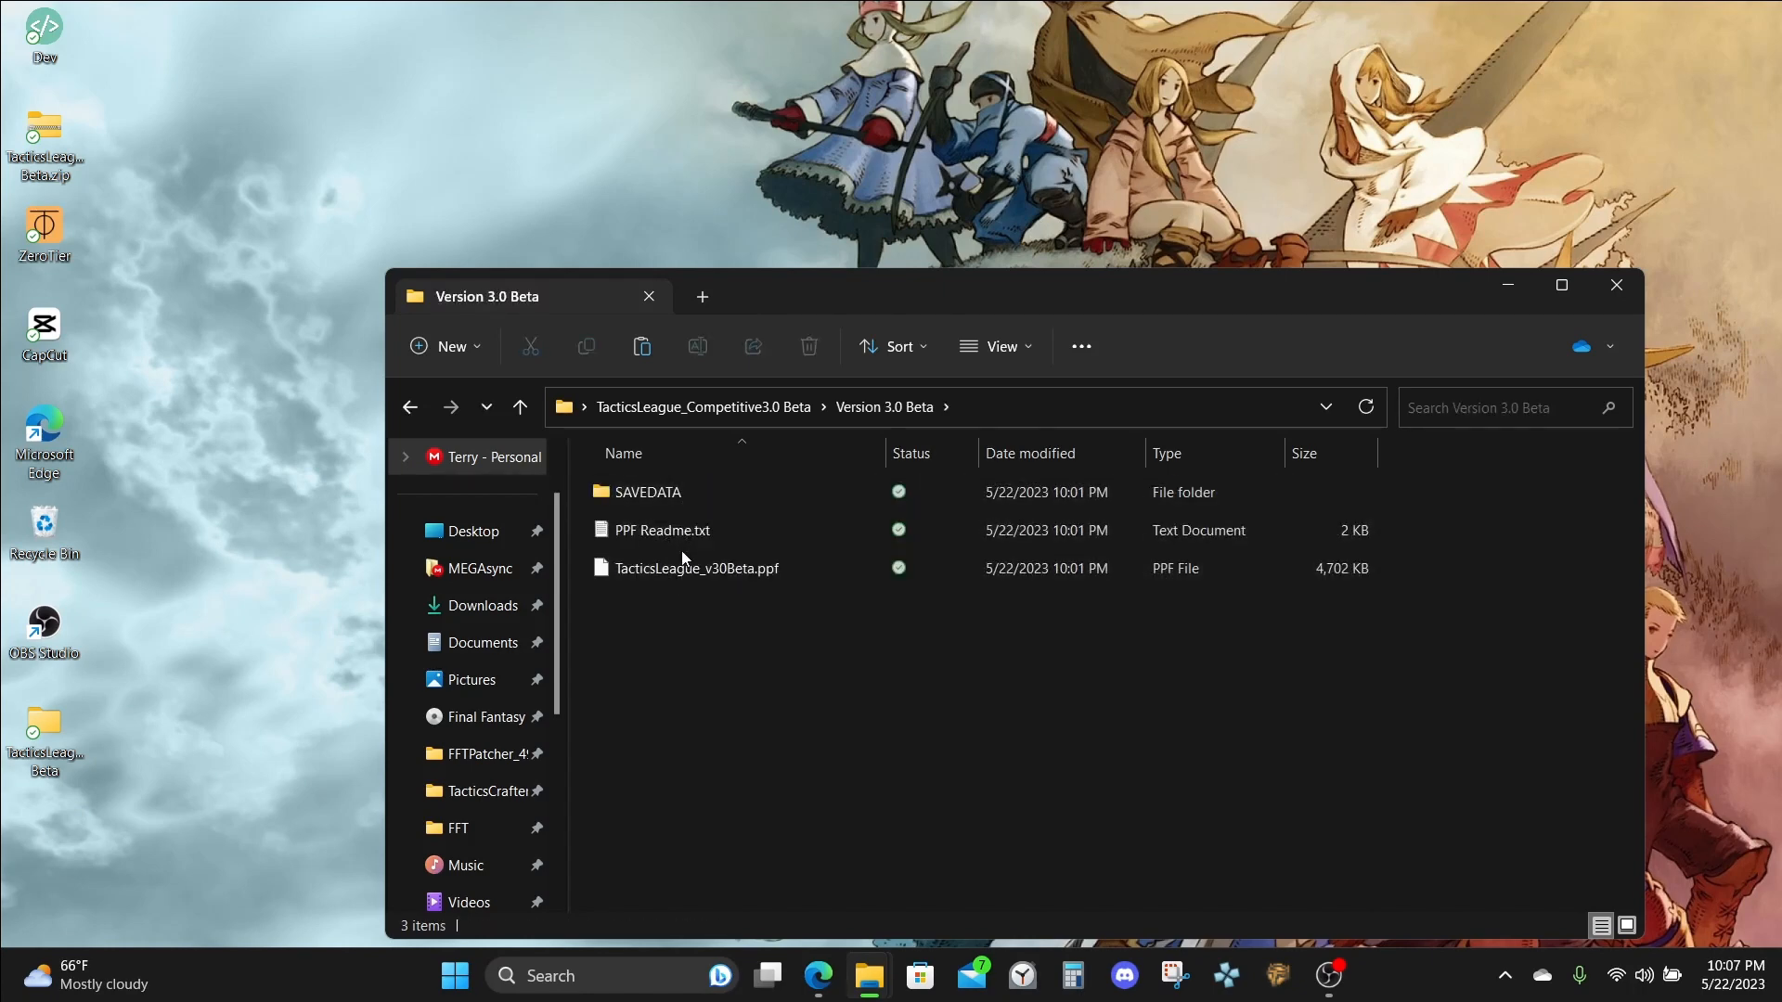
{"action": "mouse_move", "coordinate": [696, 568]}
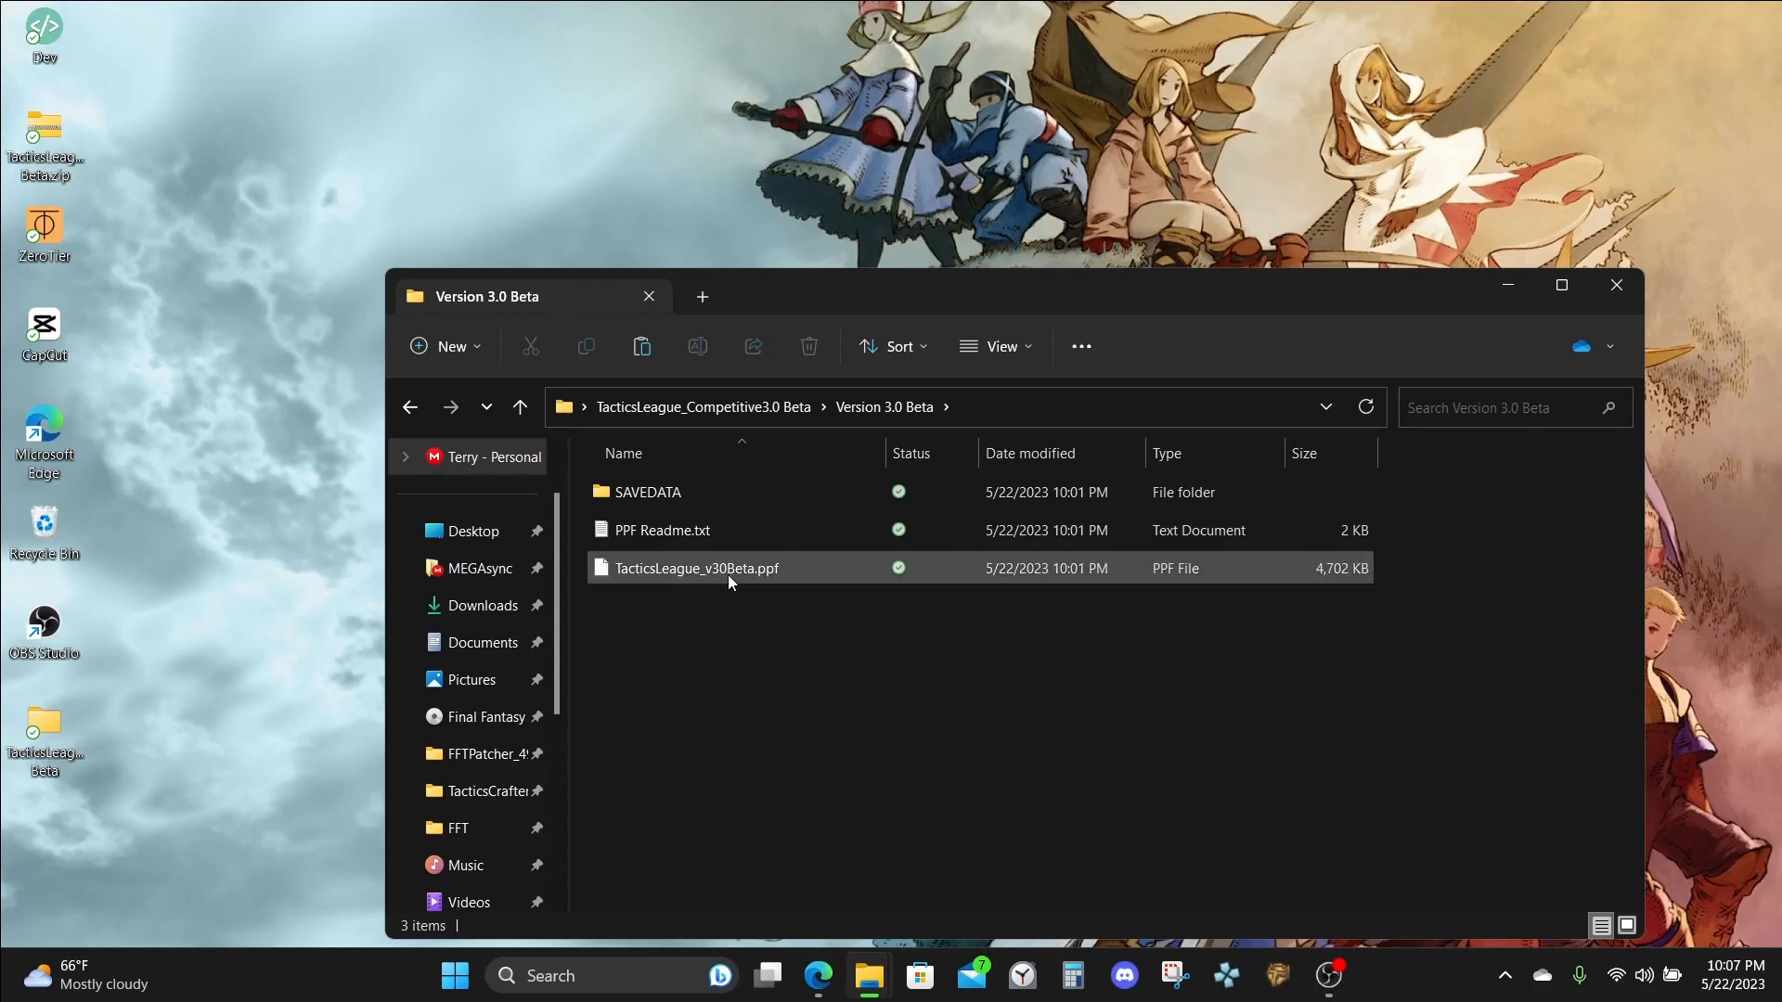
{"action": "mouse_move", "coordinate": [696, 568]}
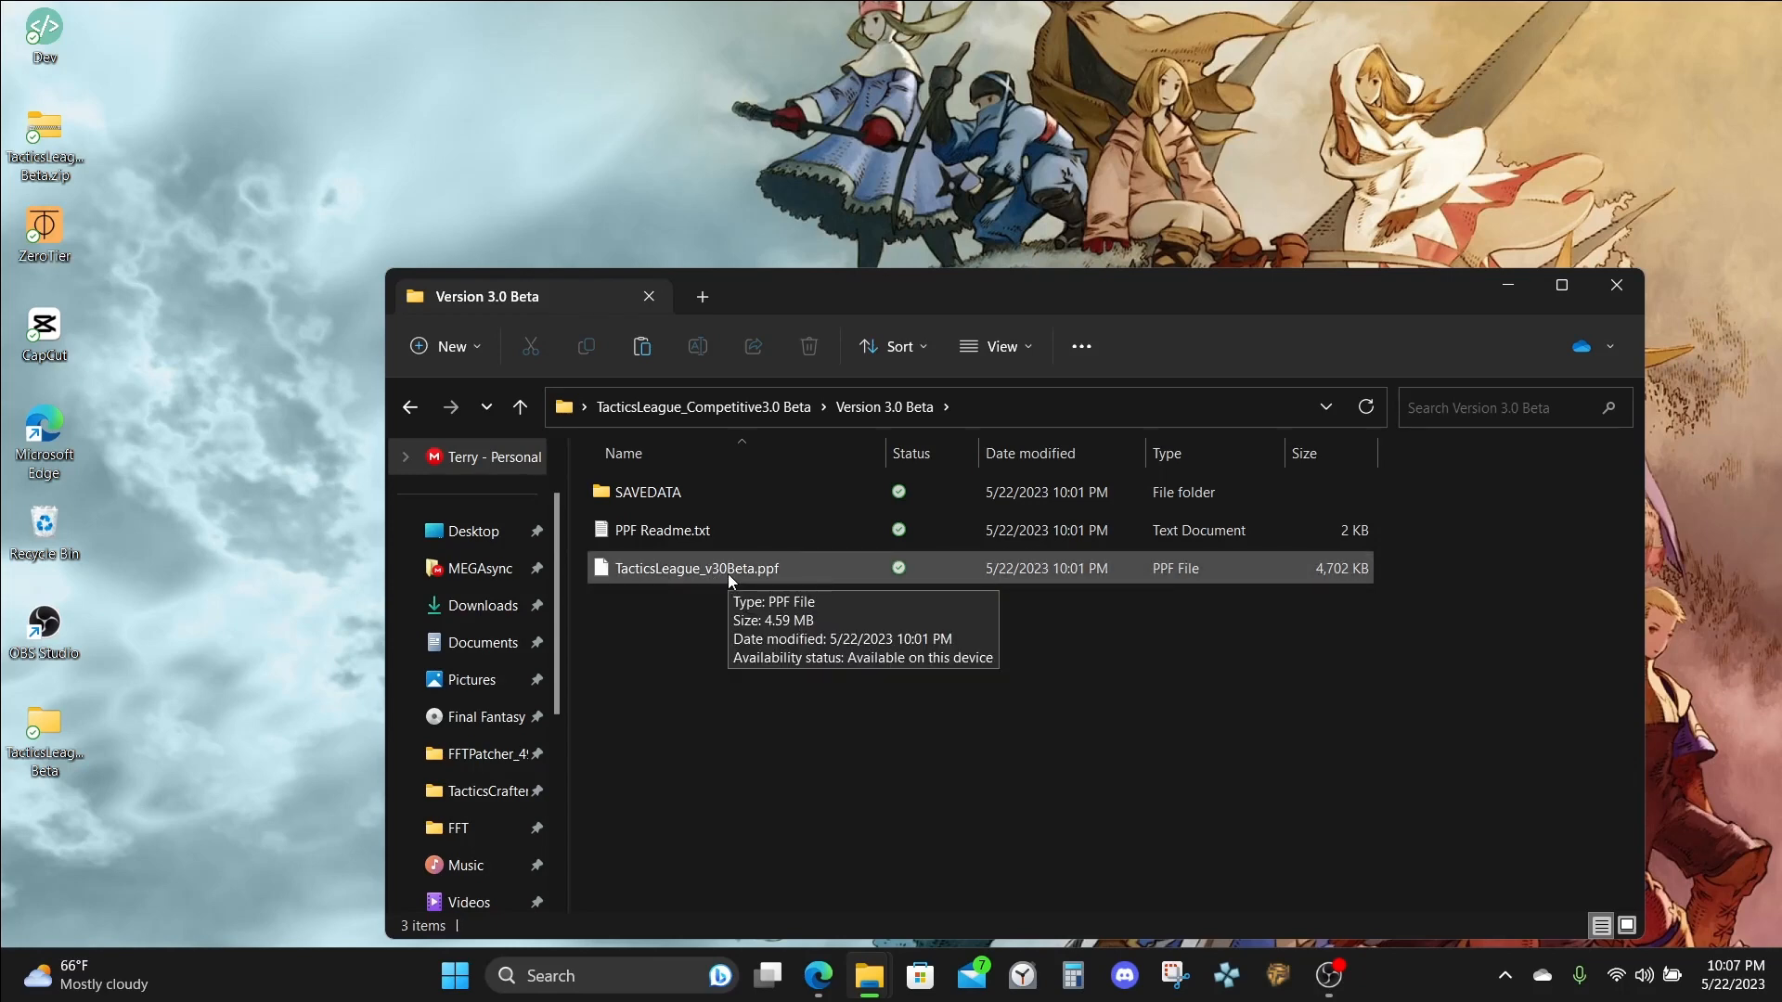
{"action": "mouse_move", "coordinate": [770, 665]}
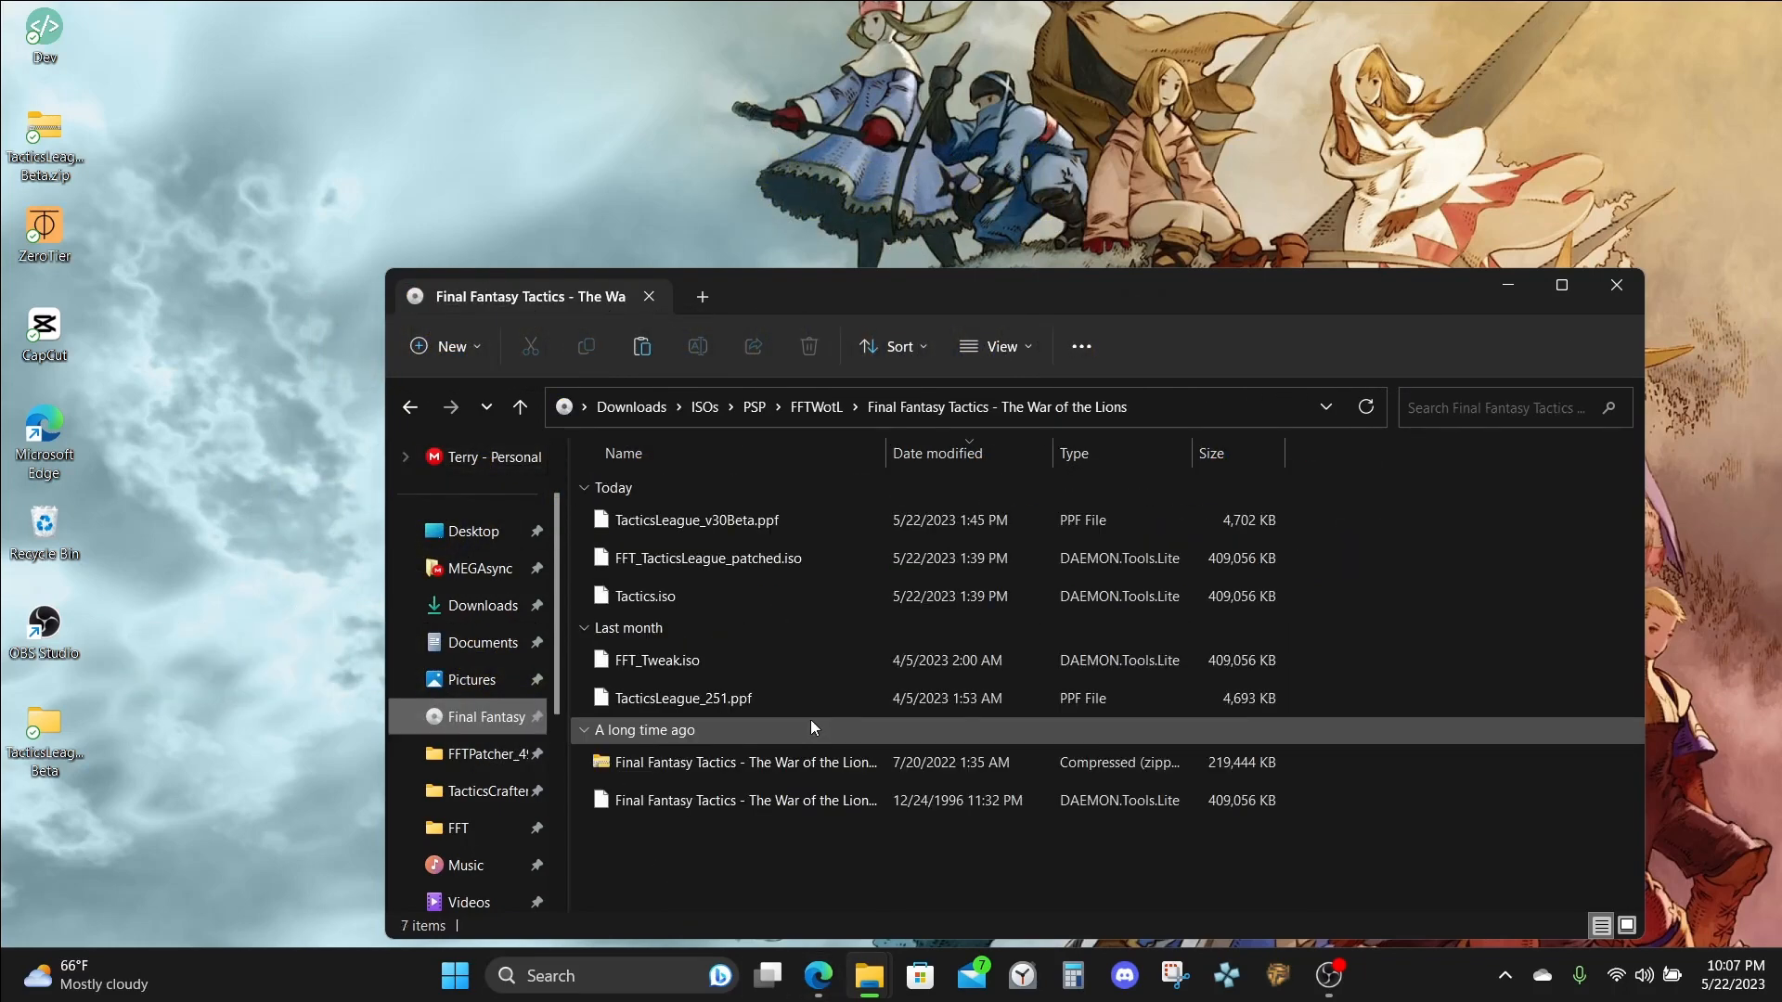
Rename the copied War of the Lions ISO to 'WotL TL'.
{"action": "left_click", "coordinate": [745, 800]}
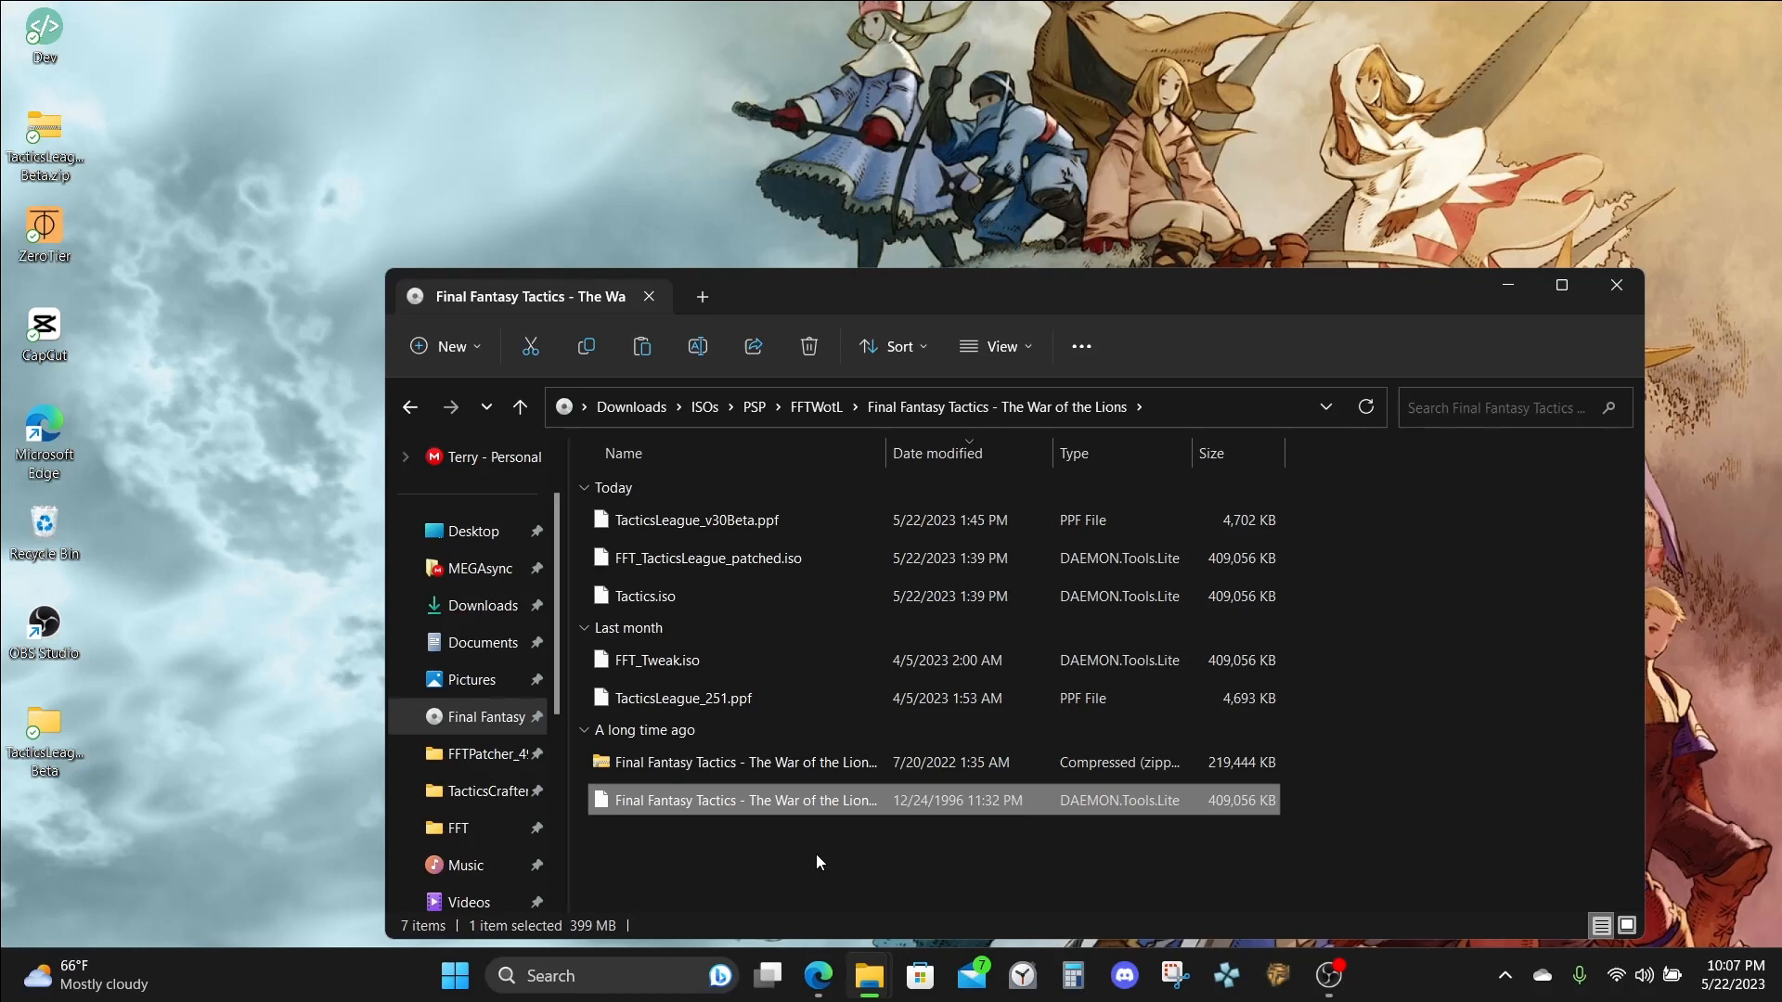
{"action": "left_click", "coordinate": [819, 858]}
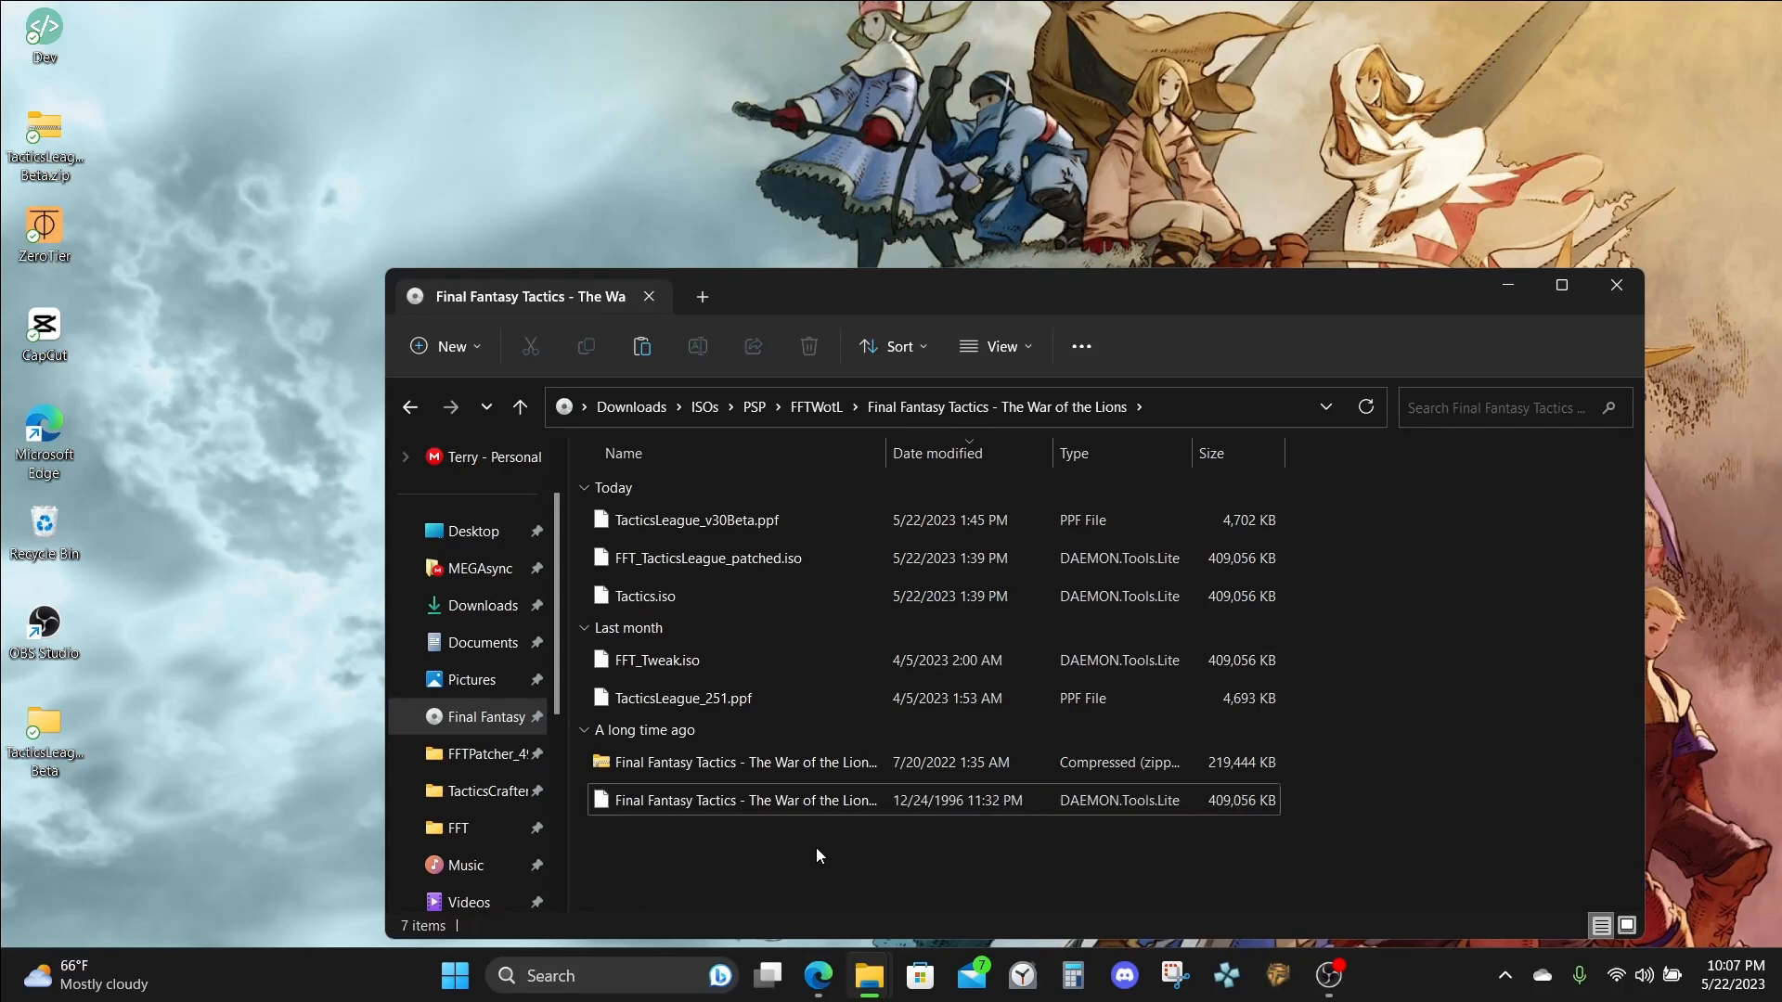
{"action": "mouse_move", "coordinate": [804, 880]}
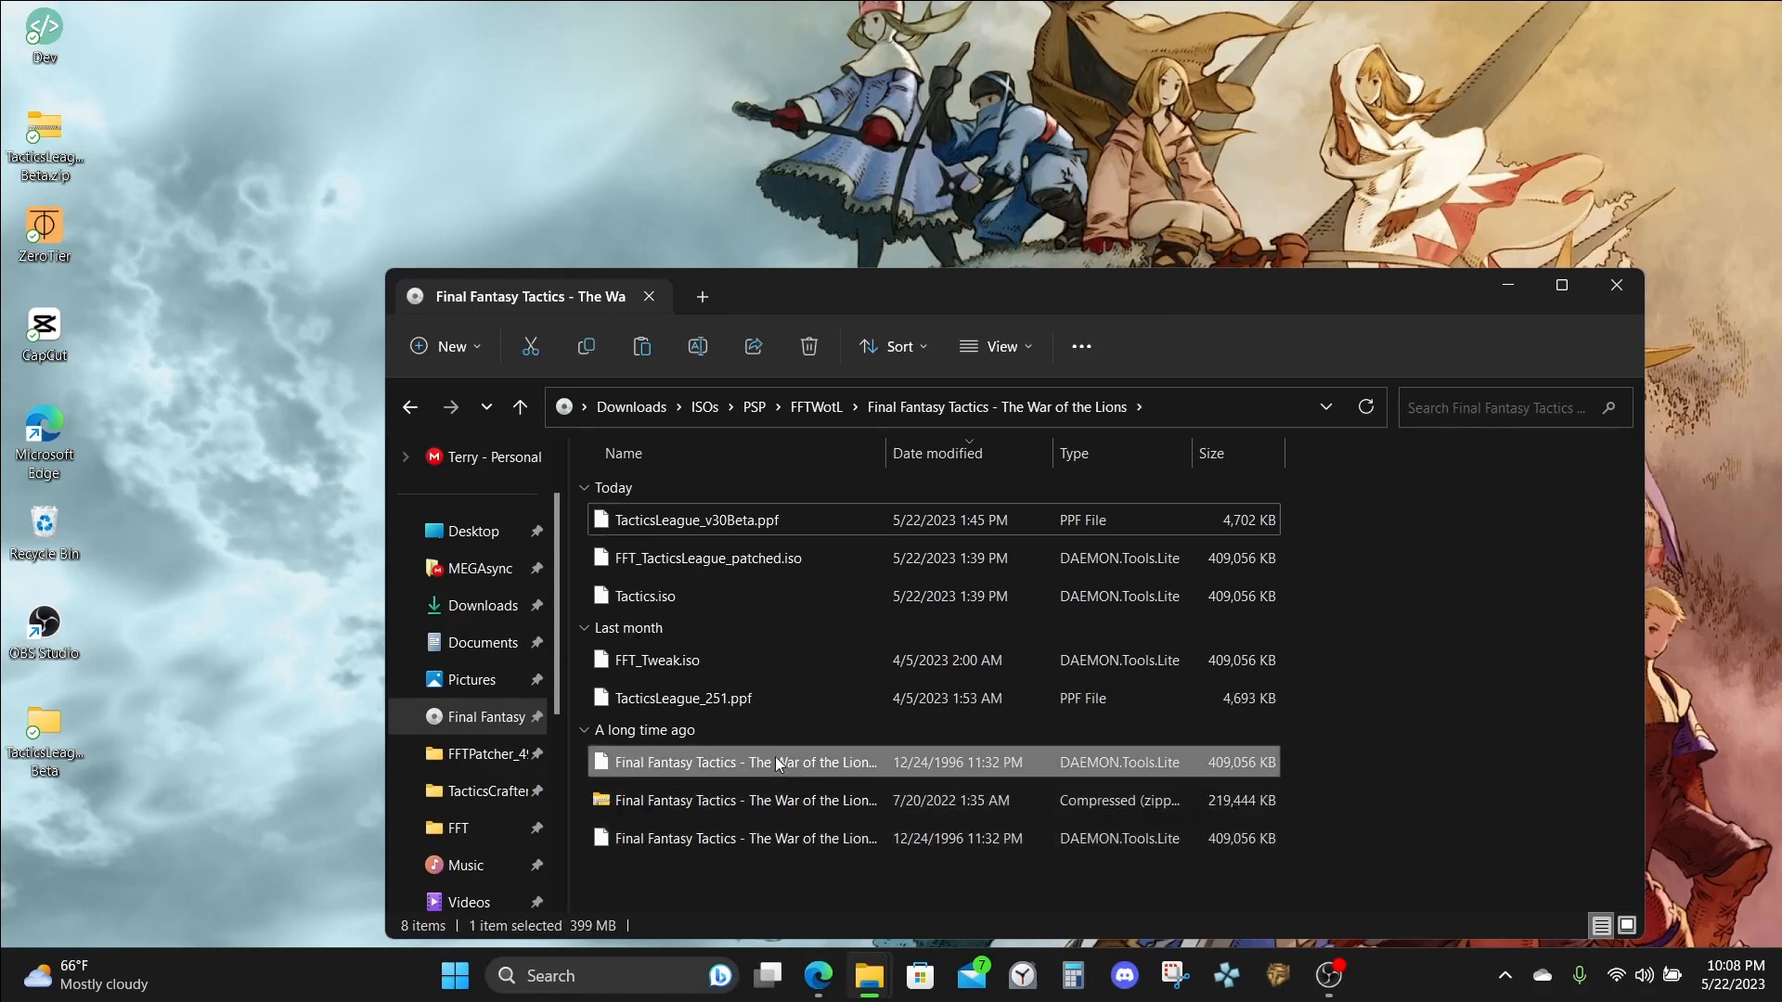
{"action": "right_click", "coordinate": [739, 761]}
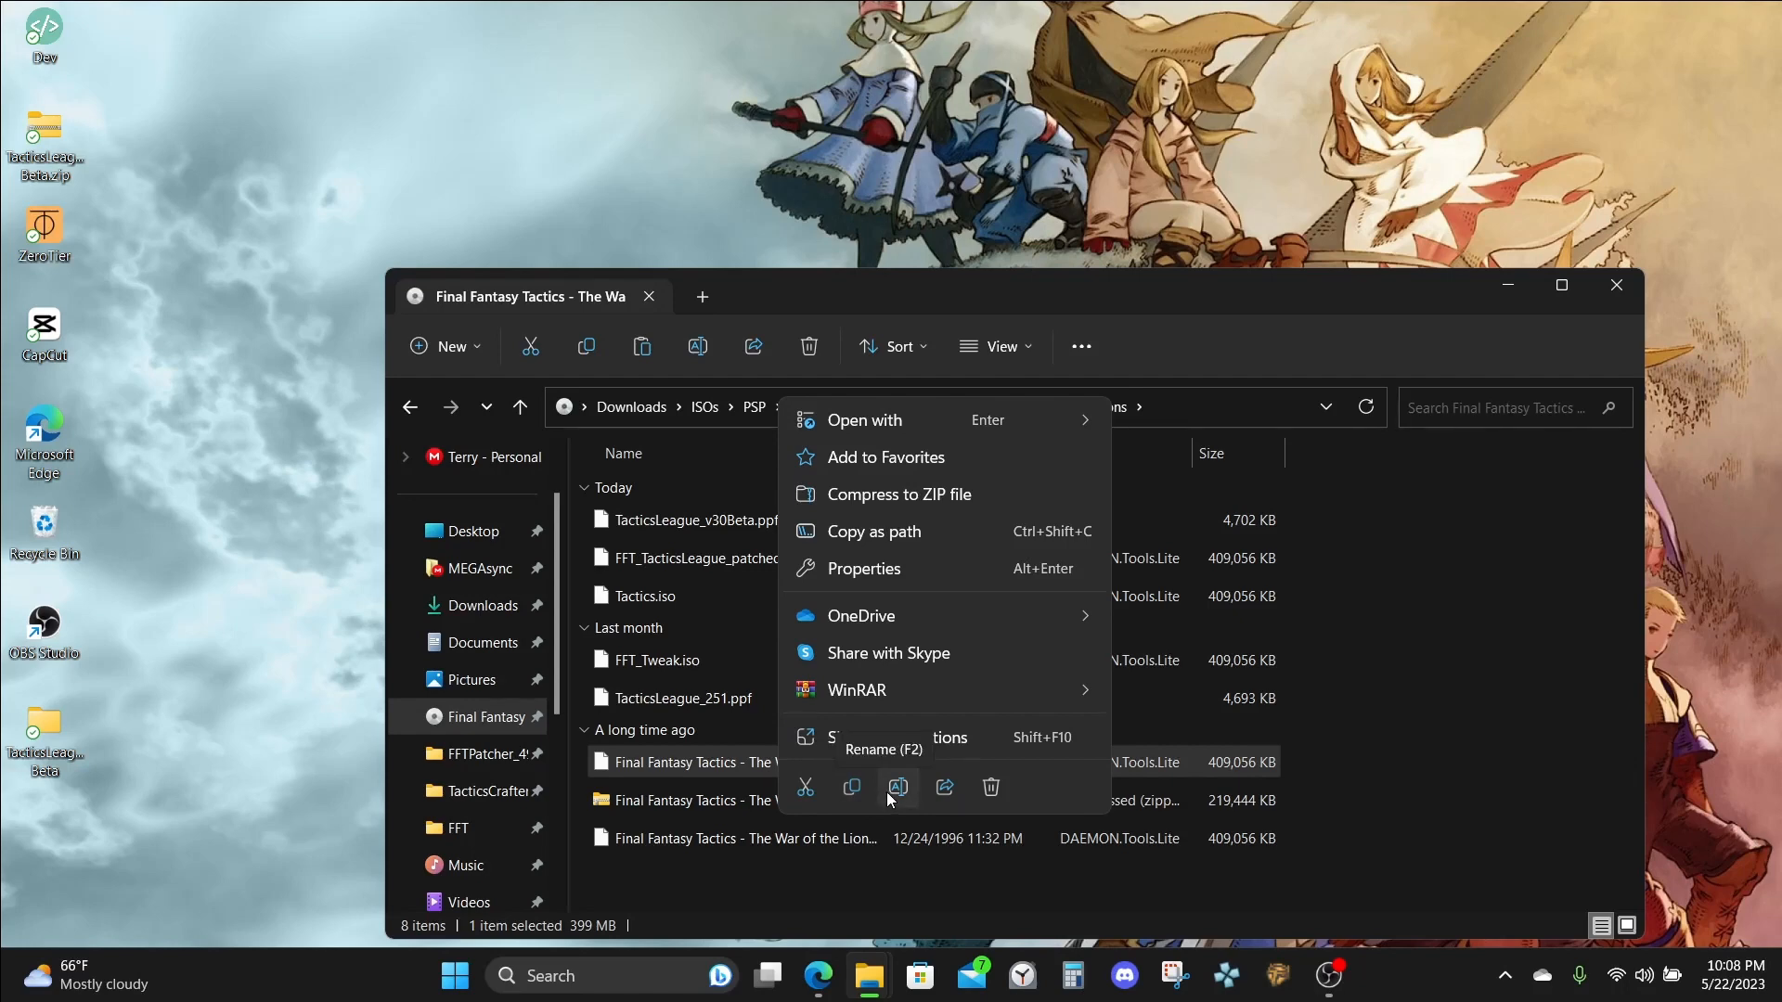
{"action": "left_click", "coordinate": [897, 787]}
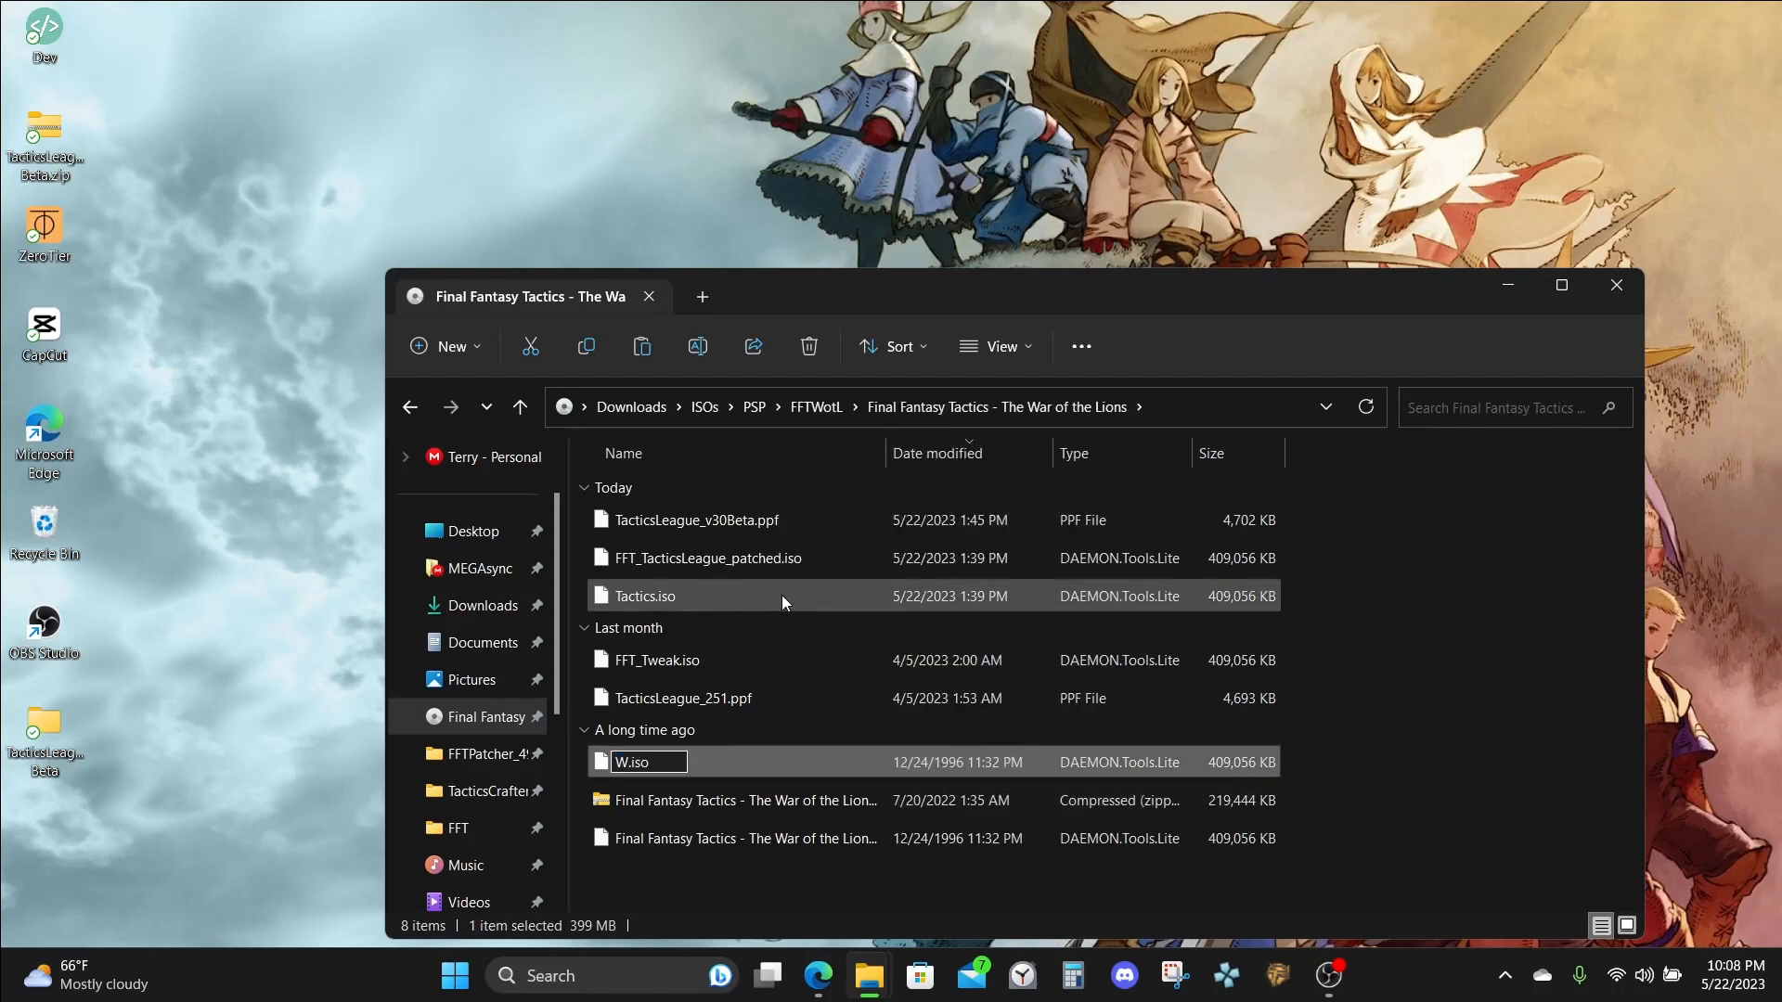
{"action": "type", "text": "WotL TL"}
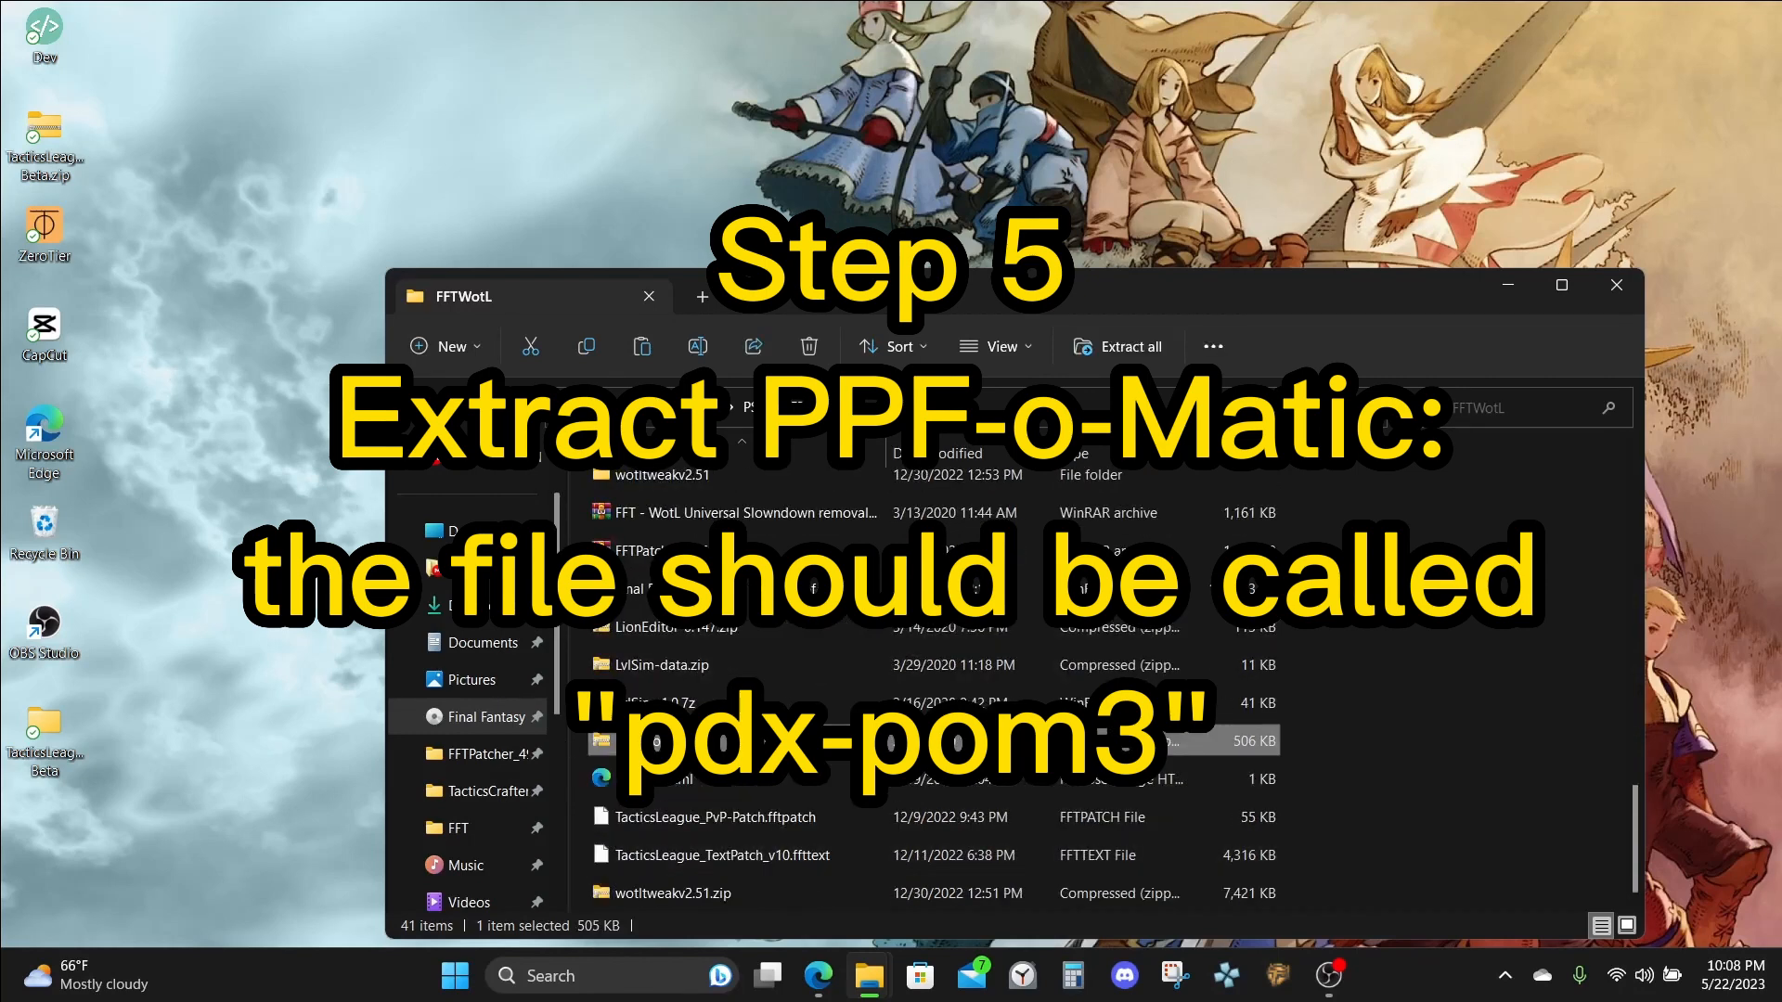
Extract the PPF-o-Matic archive and launch ppf-o-matic3.exe from the pdx-pom3 folder.
{"action": "right_click", "coordinate": [637, 741]}
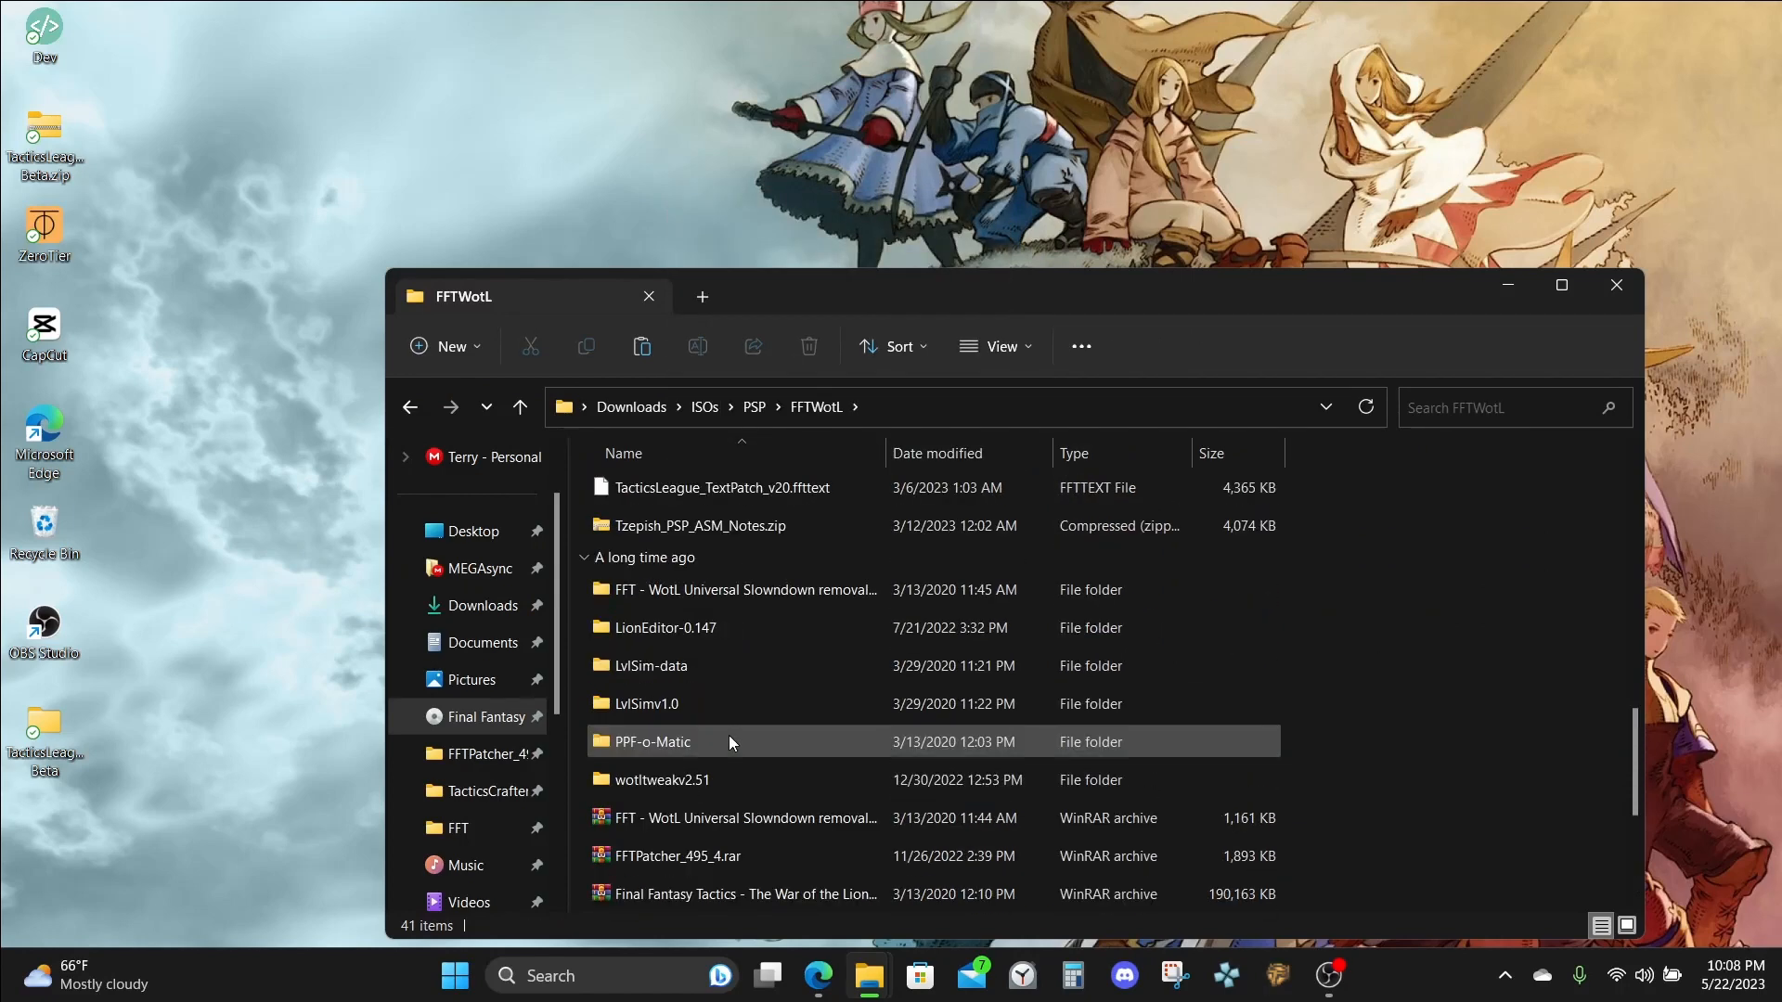
{"action": "double_click", "coordinate": [651, 740]}
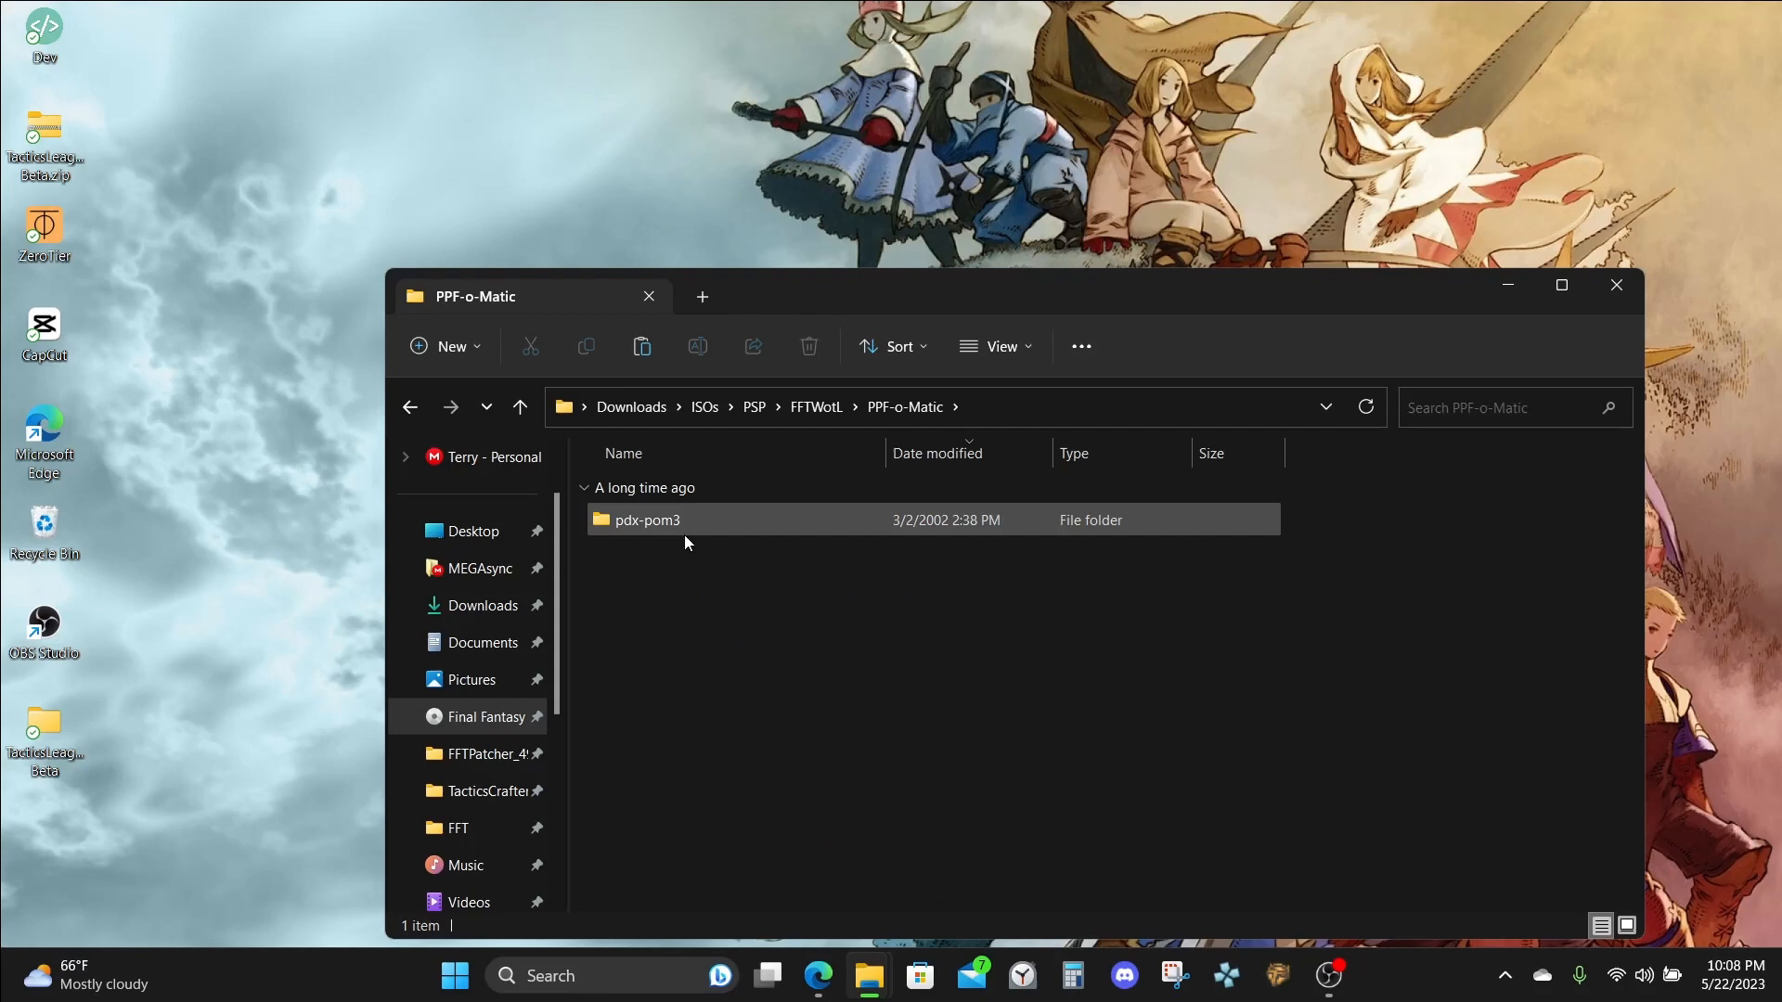
{"action": "double_click", "coordinate": [646, 520]}
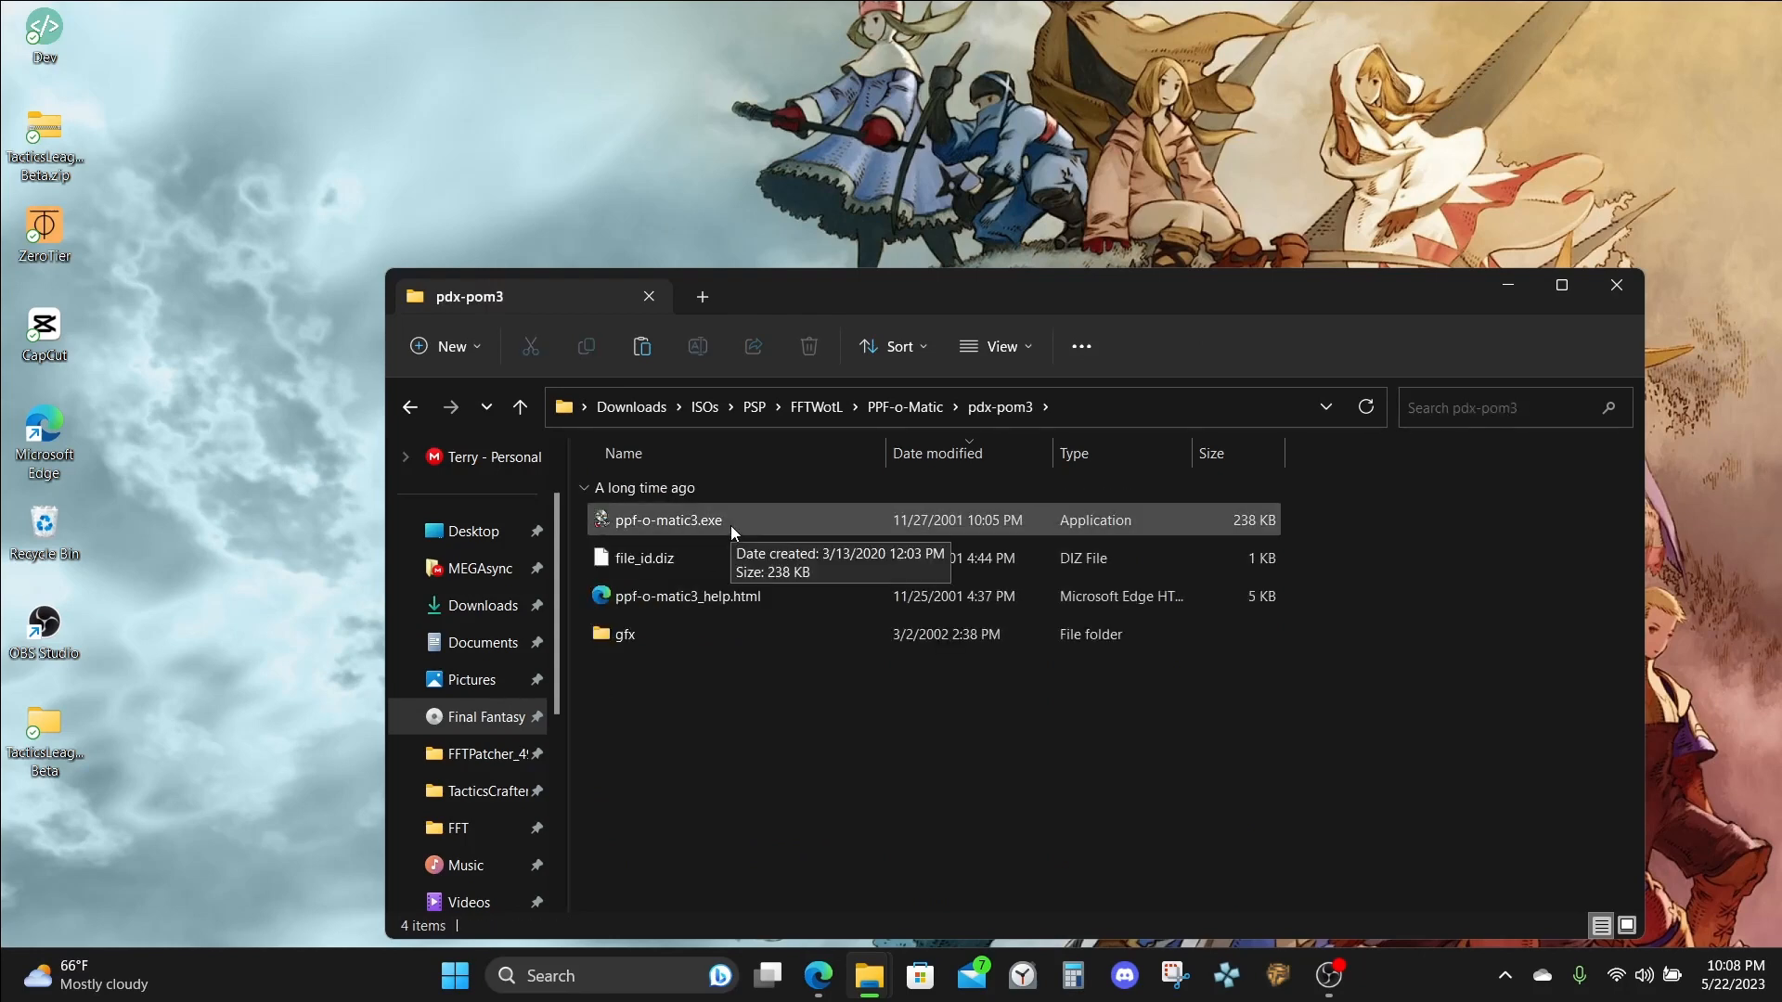
{"action": "double_click", "coordinate": [666, 520]}
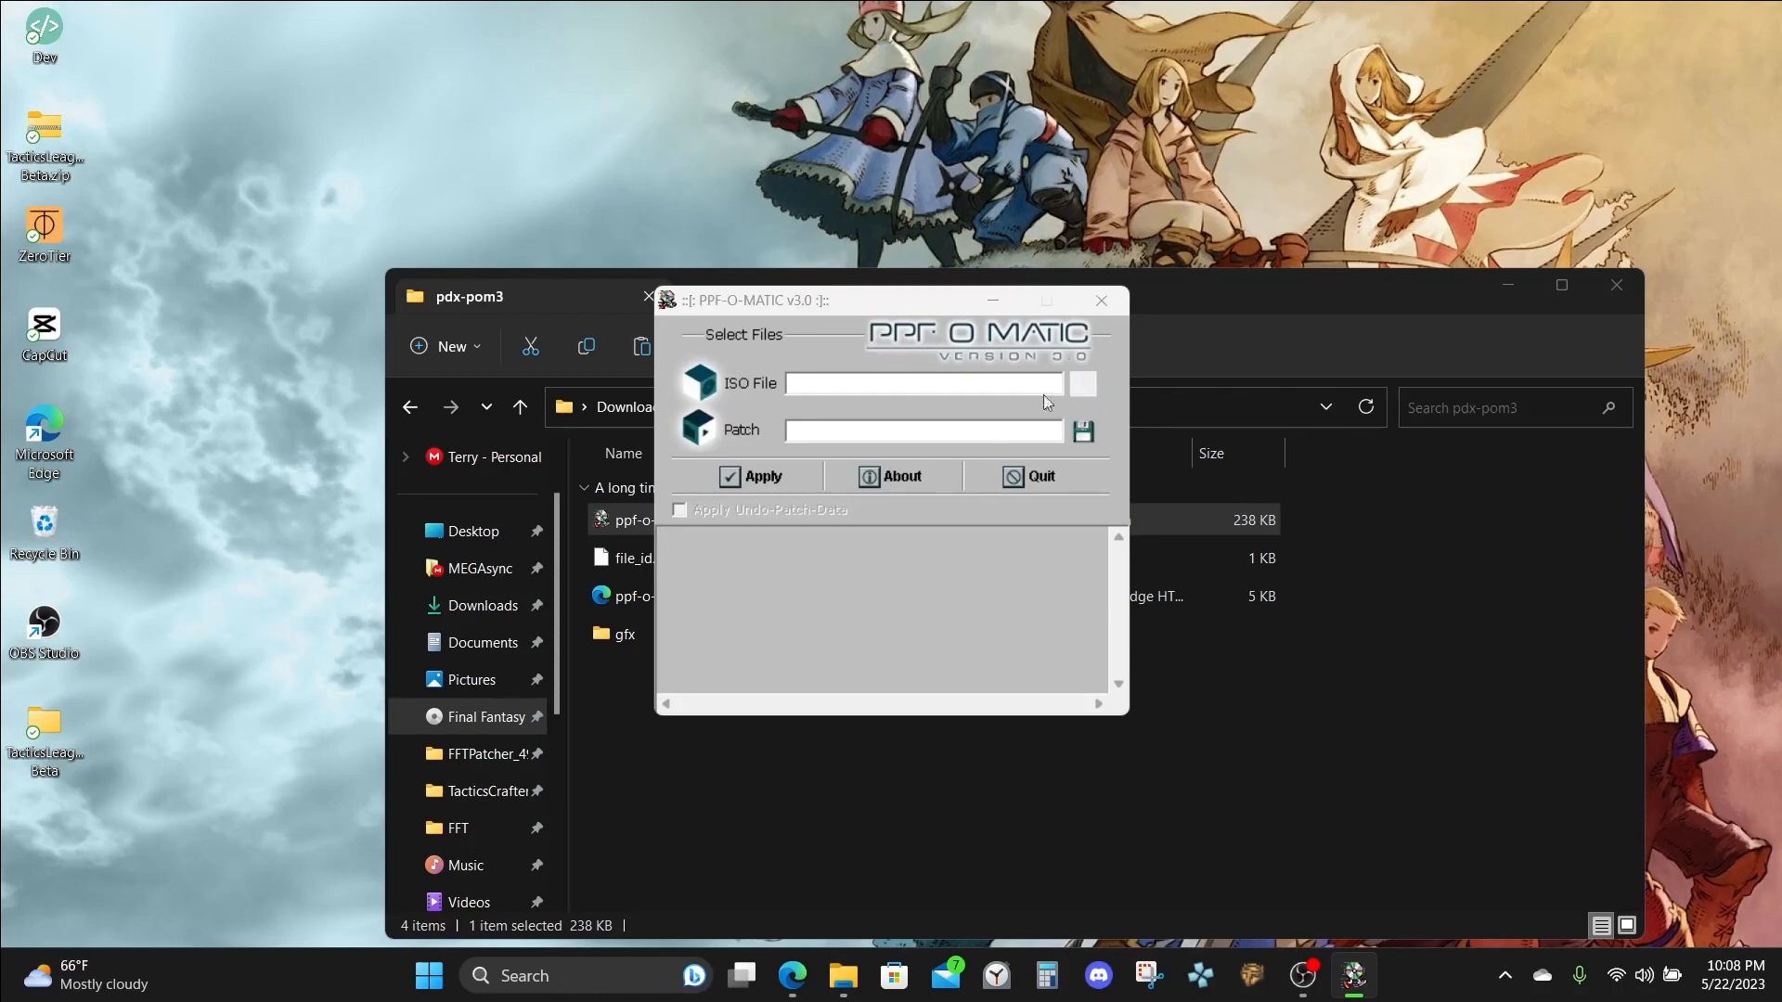
Apply TacticsLeague_v30Beta.ppf to WotL TL.iso in PPF-O-Matic.
{"action": "left_click", "coordinate": [1080, 382]}
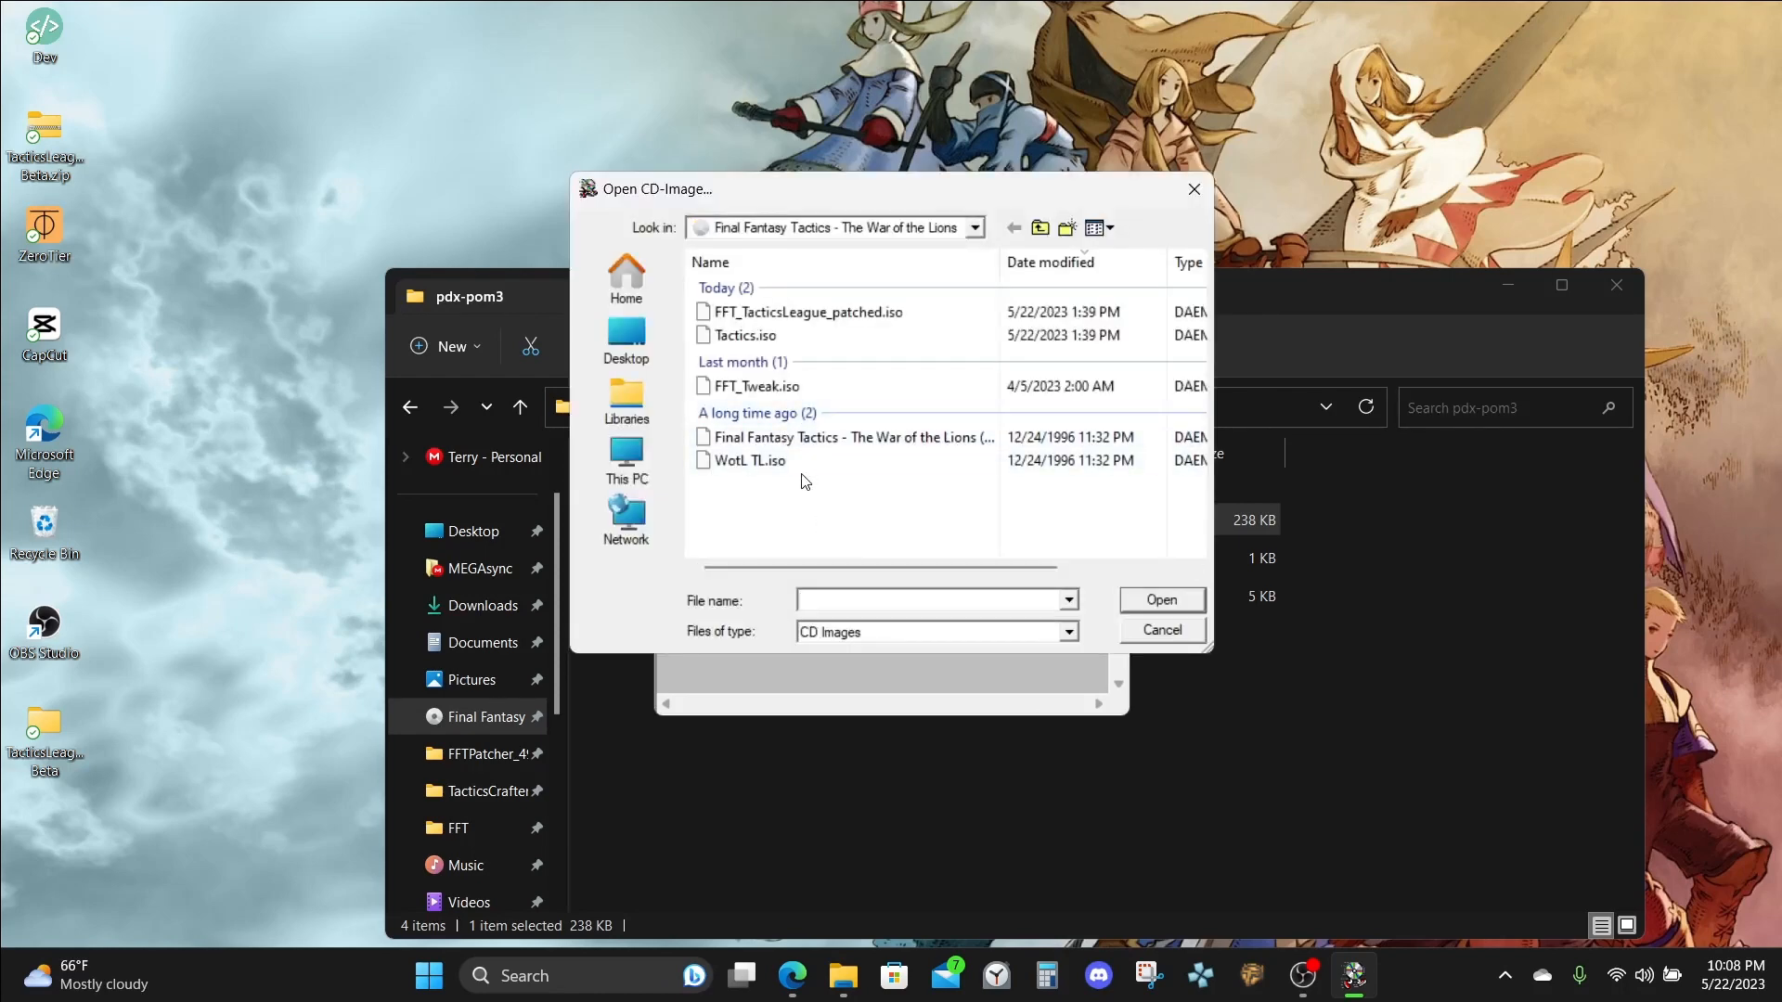
{"action": "left_click", "coordinate": [1160, 599]}
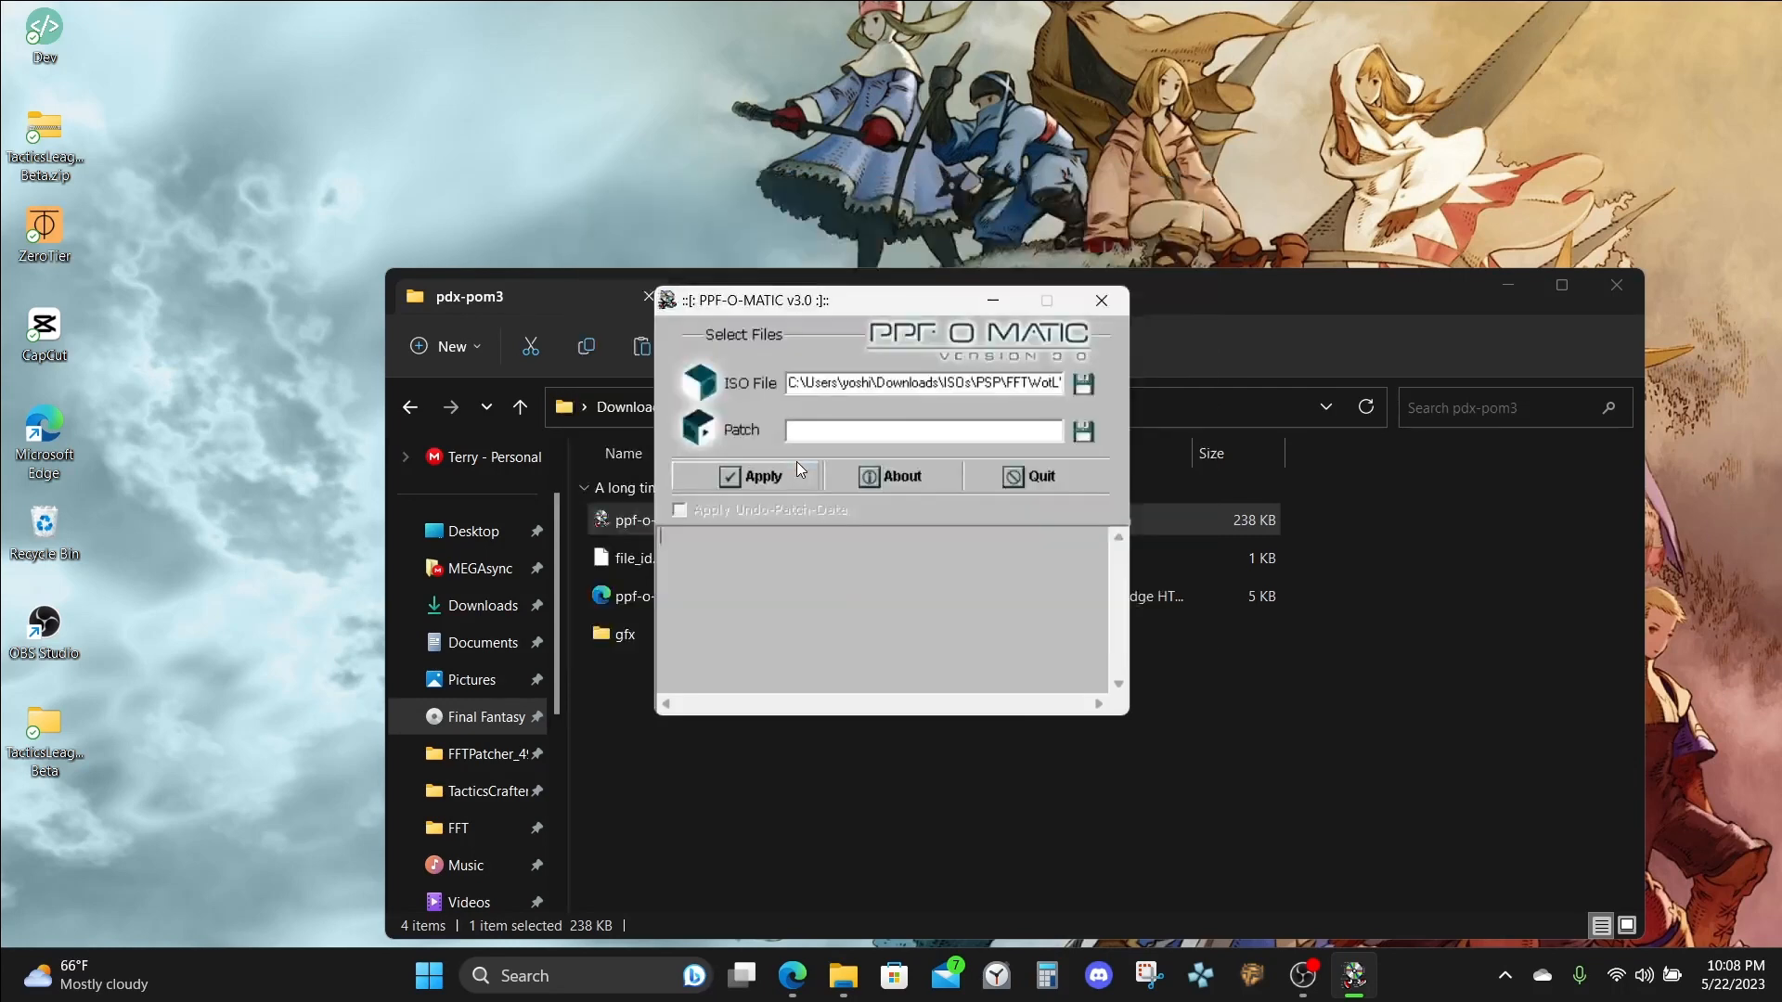
{"action": "mouse_move", "coordinate": [1080, 432]}
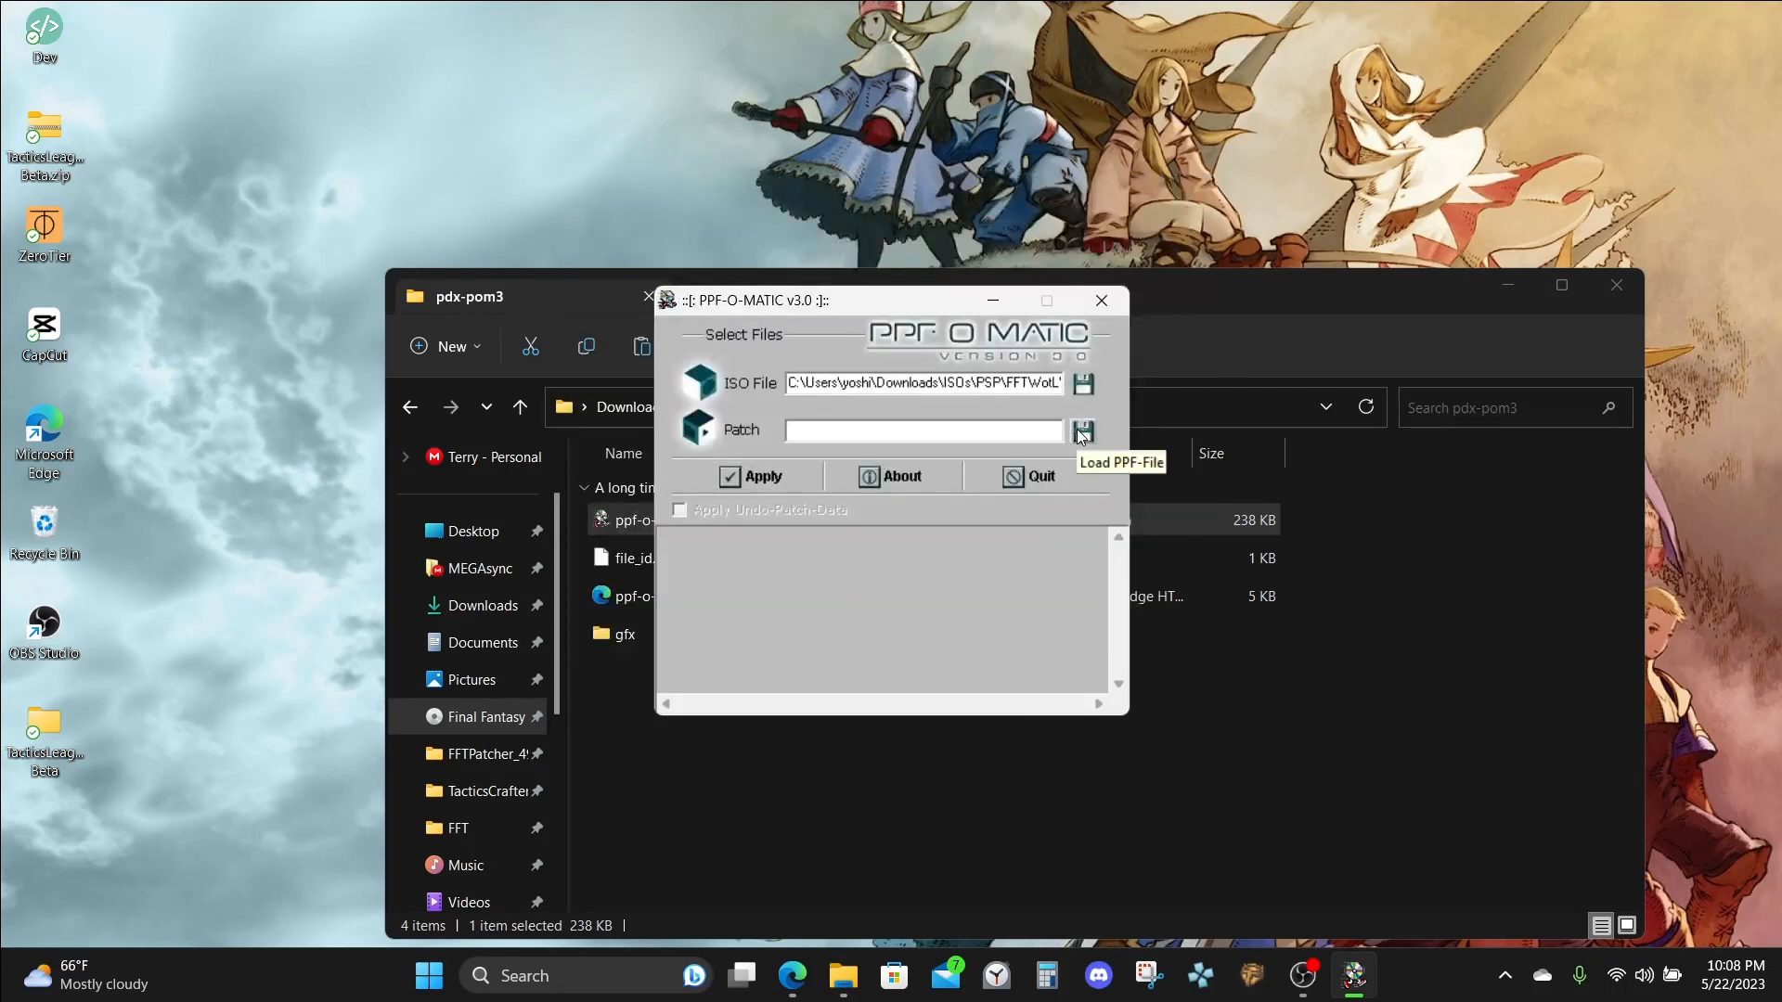
{"action": "left_click", "coordinate": [1080, 432]}
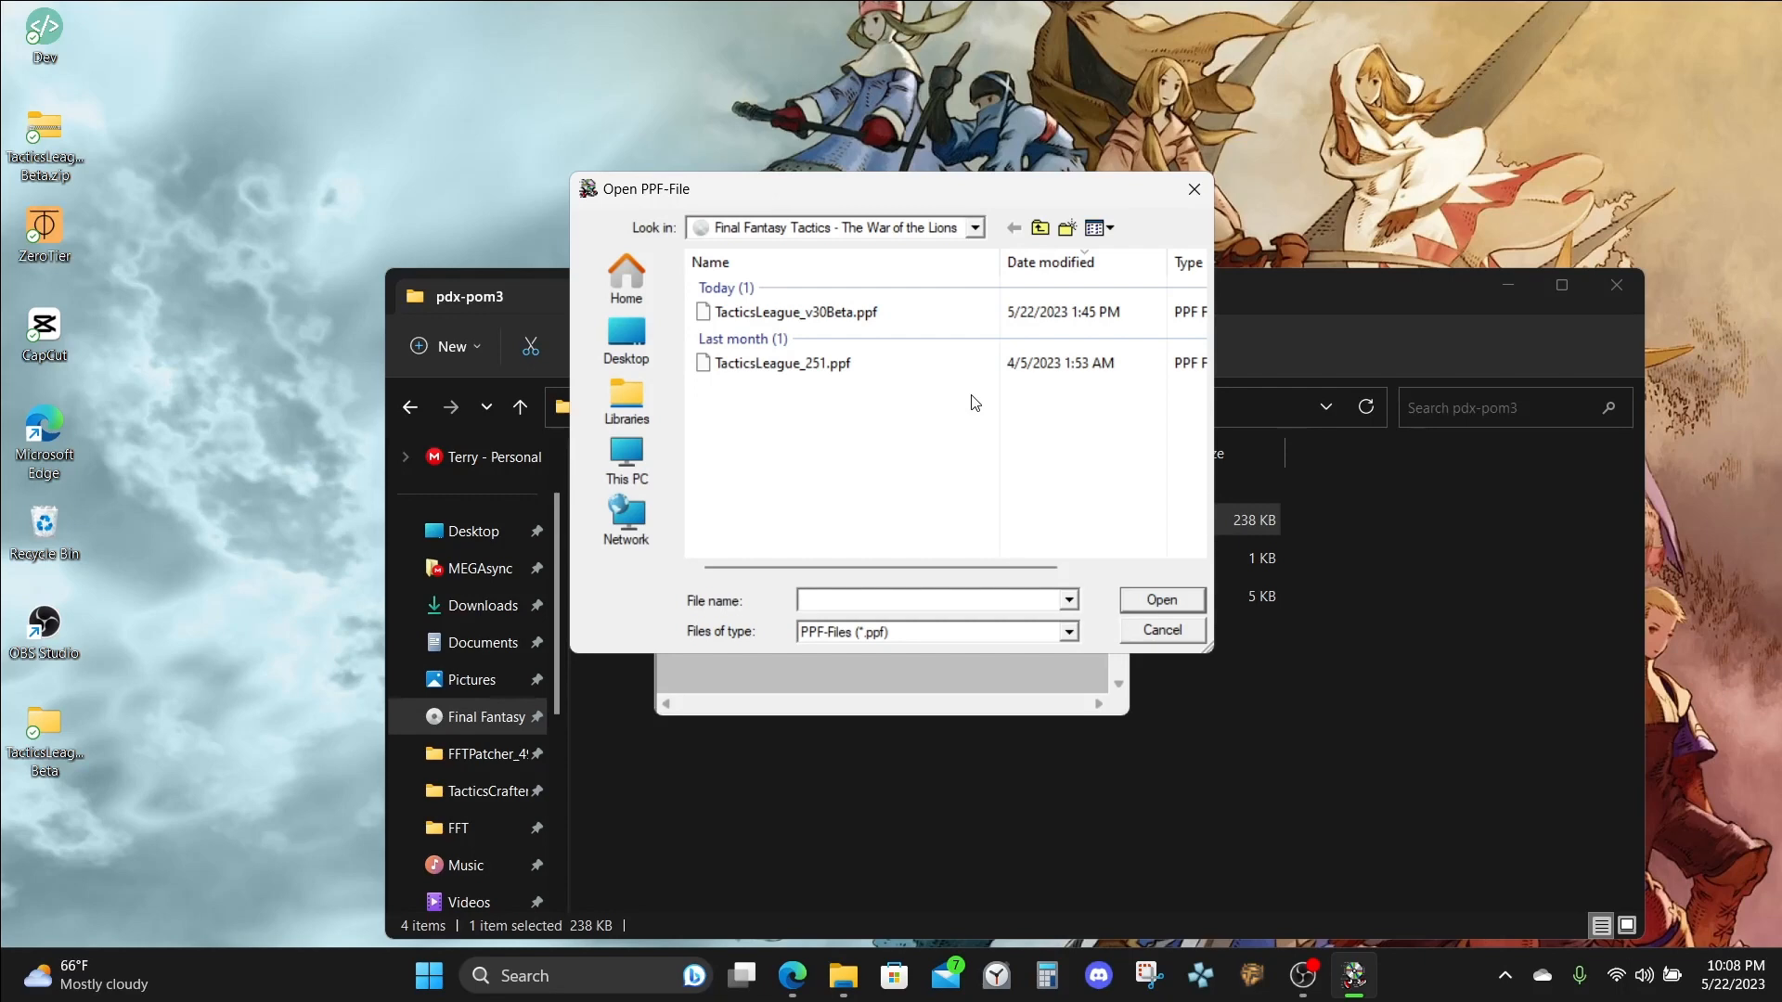
{"action": "left_click", "coordinate": [1160, 600]}
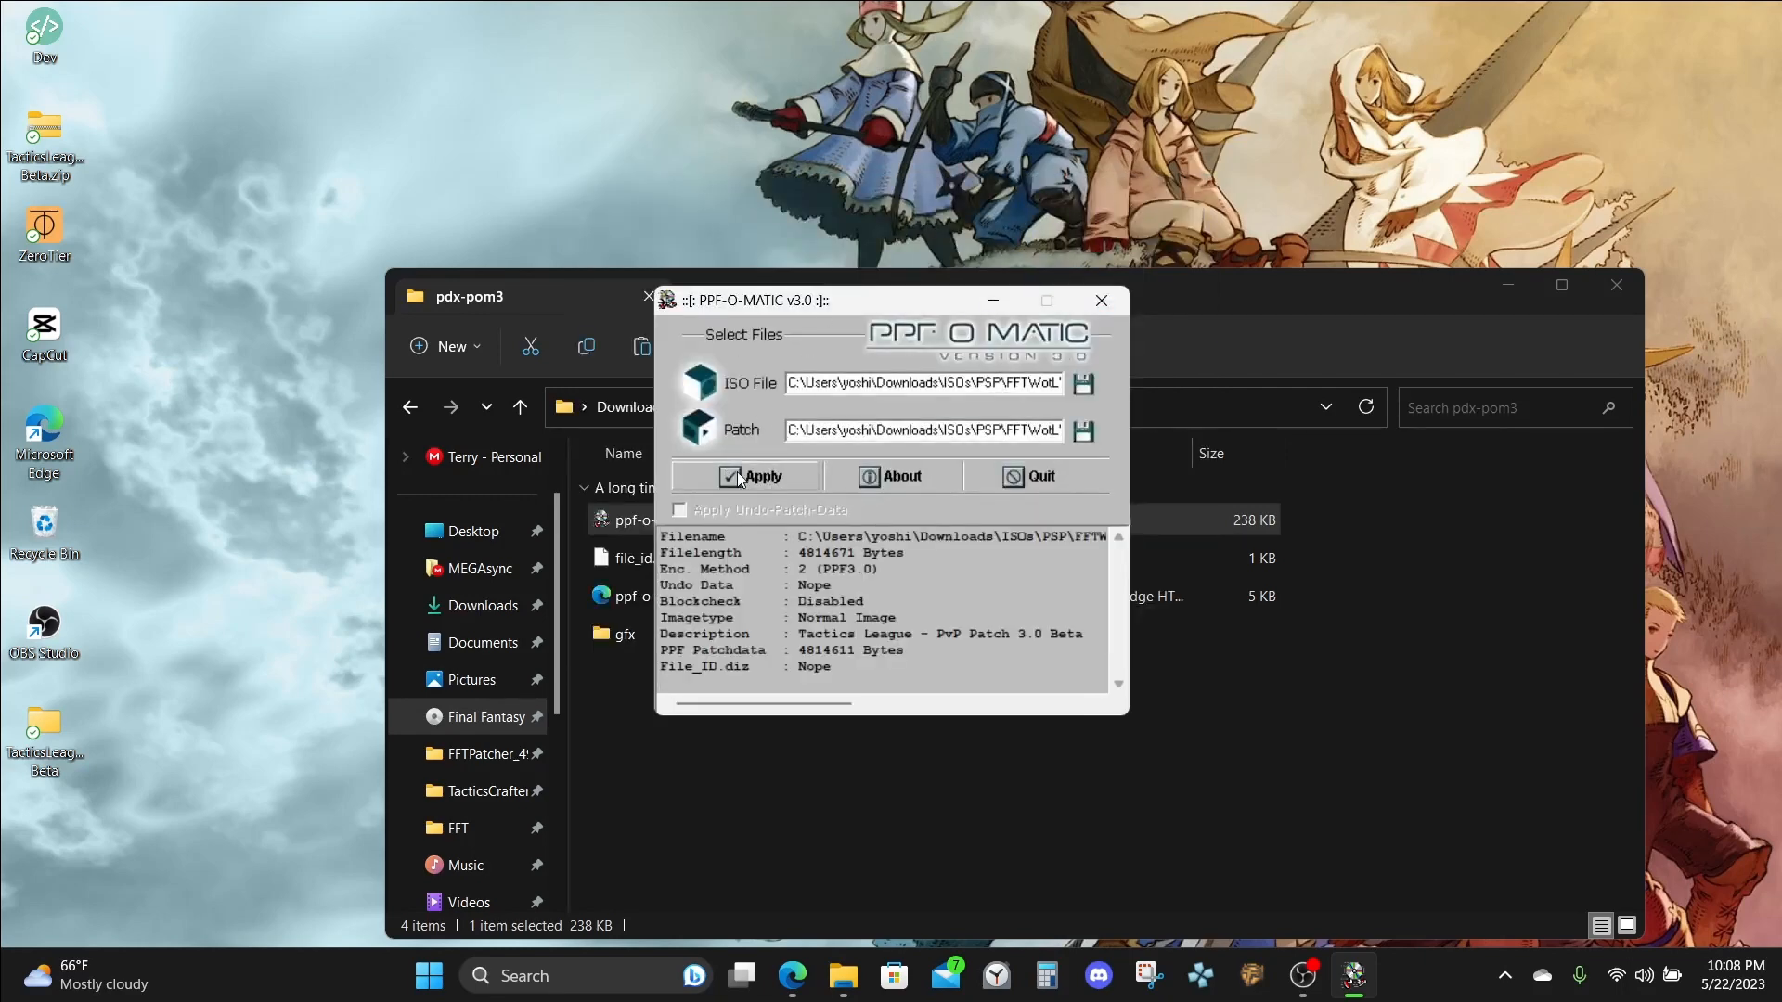
{"action": "left_click", "coordinate": [754, 477]}
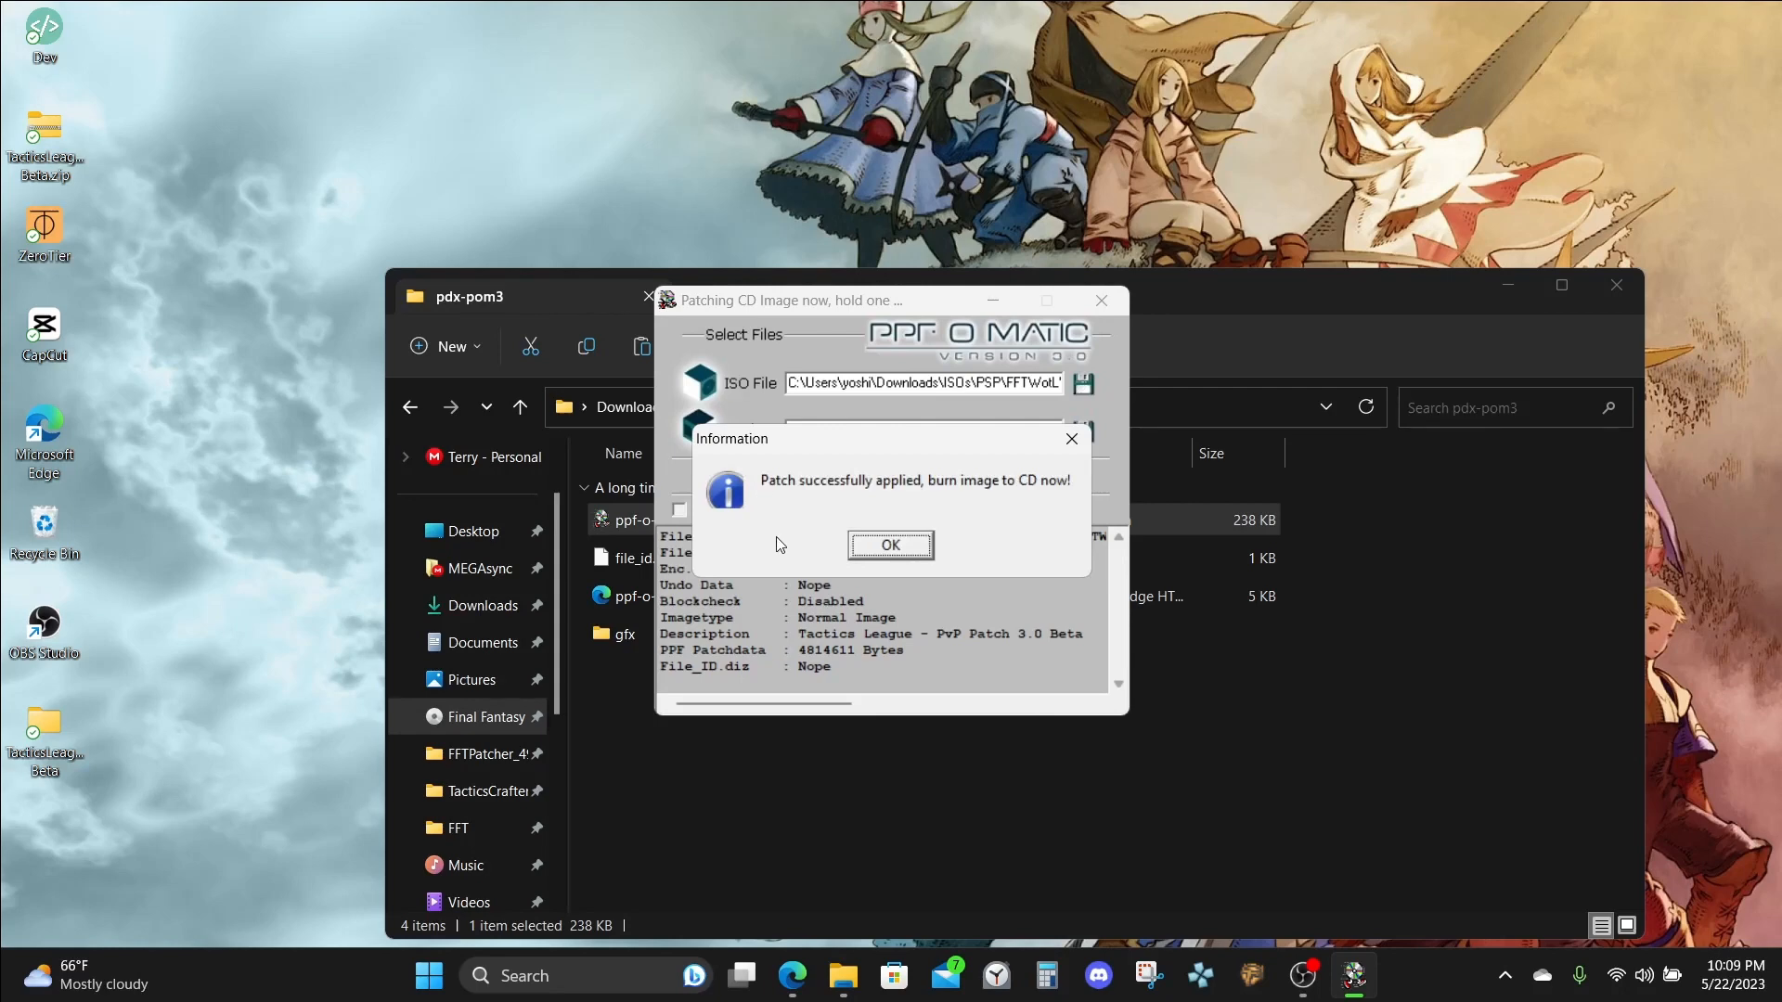
{"action": "mouse_move", "coordinate": [767, 489]}
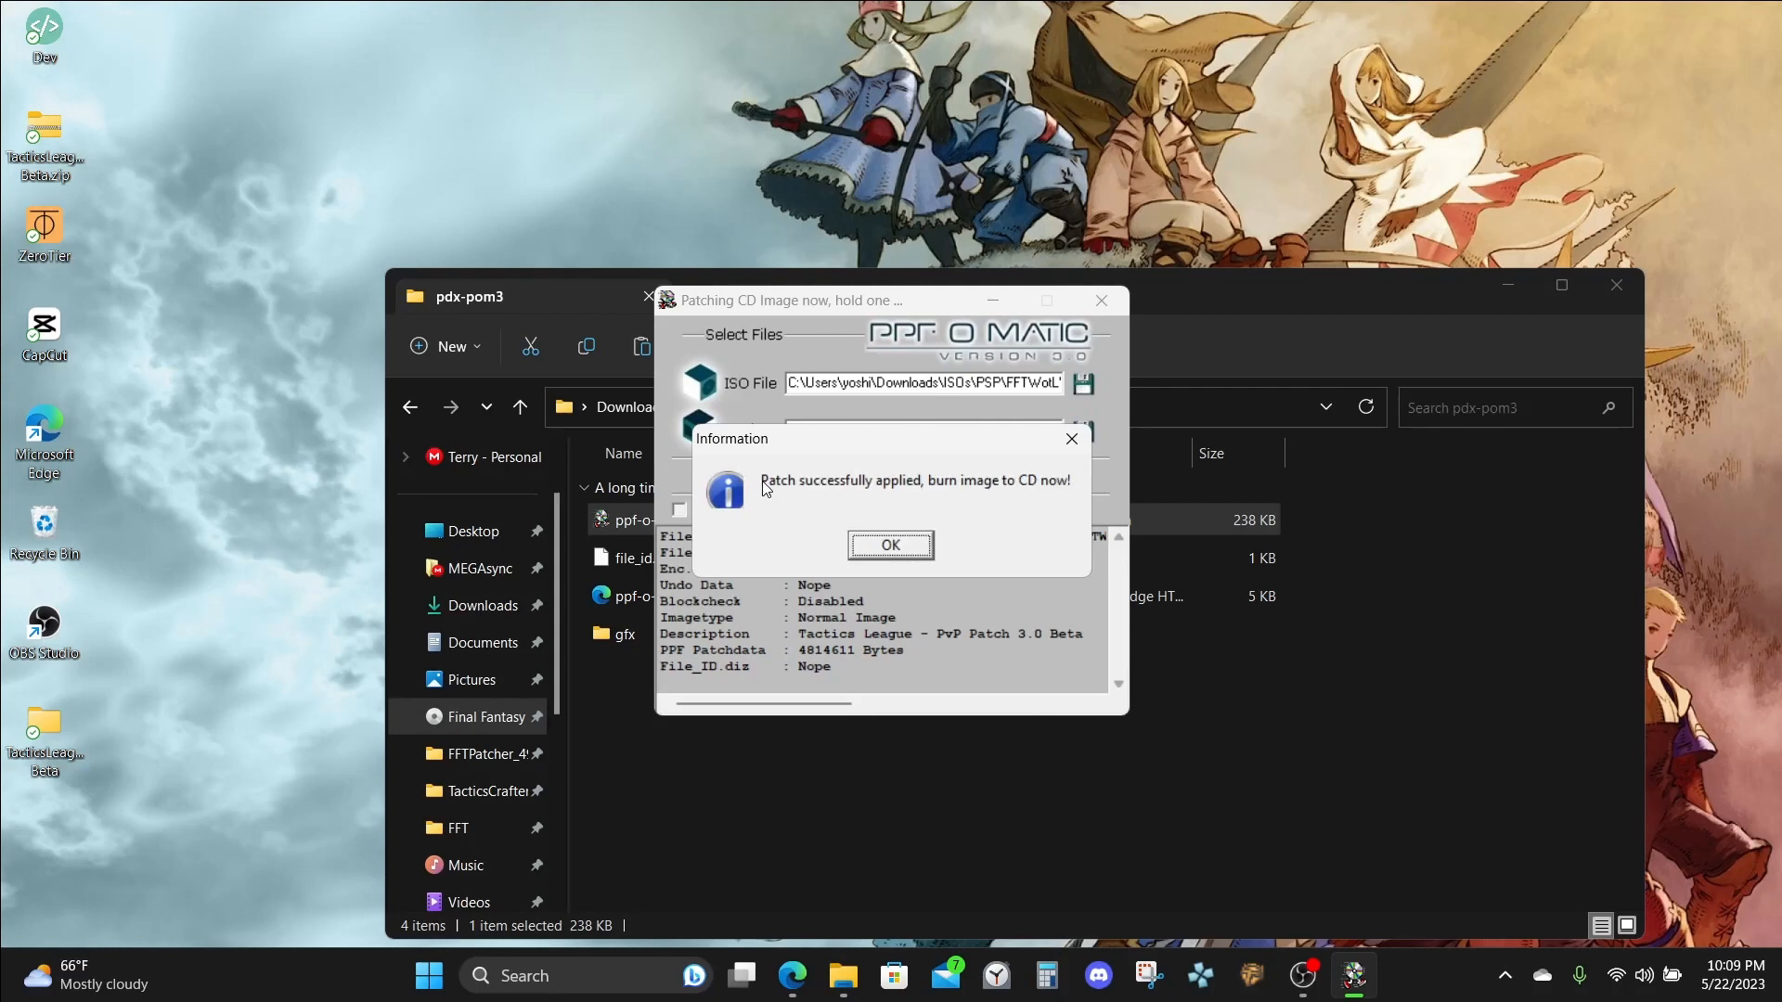
{"action": "mouse_move", "coordinate": [917, 503]}
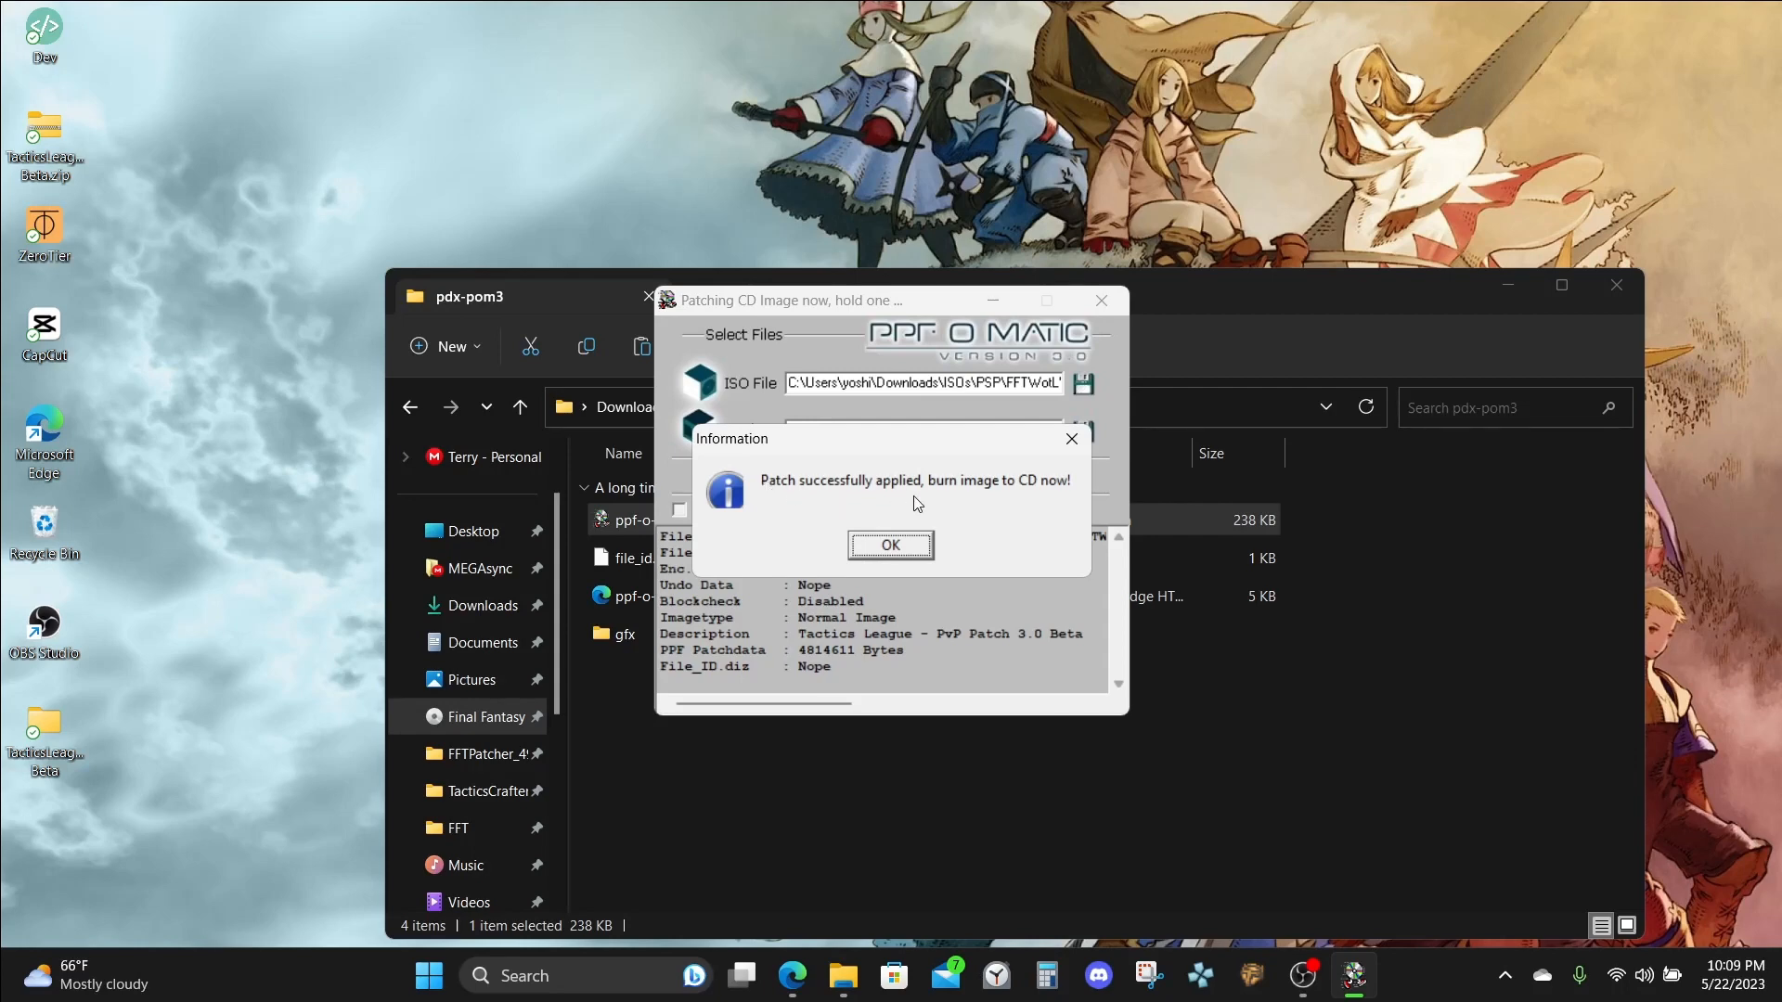
Dismiss the success message, quit the patcher and return to the browser.
{"action": "left_click", "coordinate": [889, 544]}
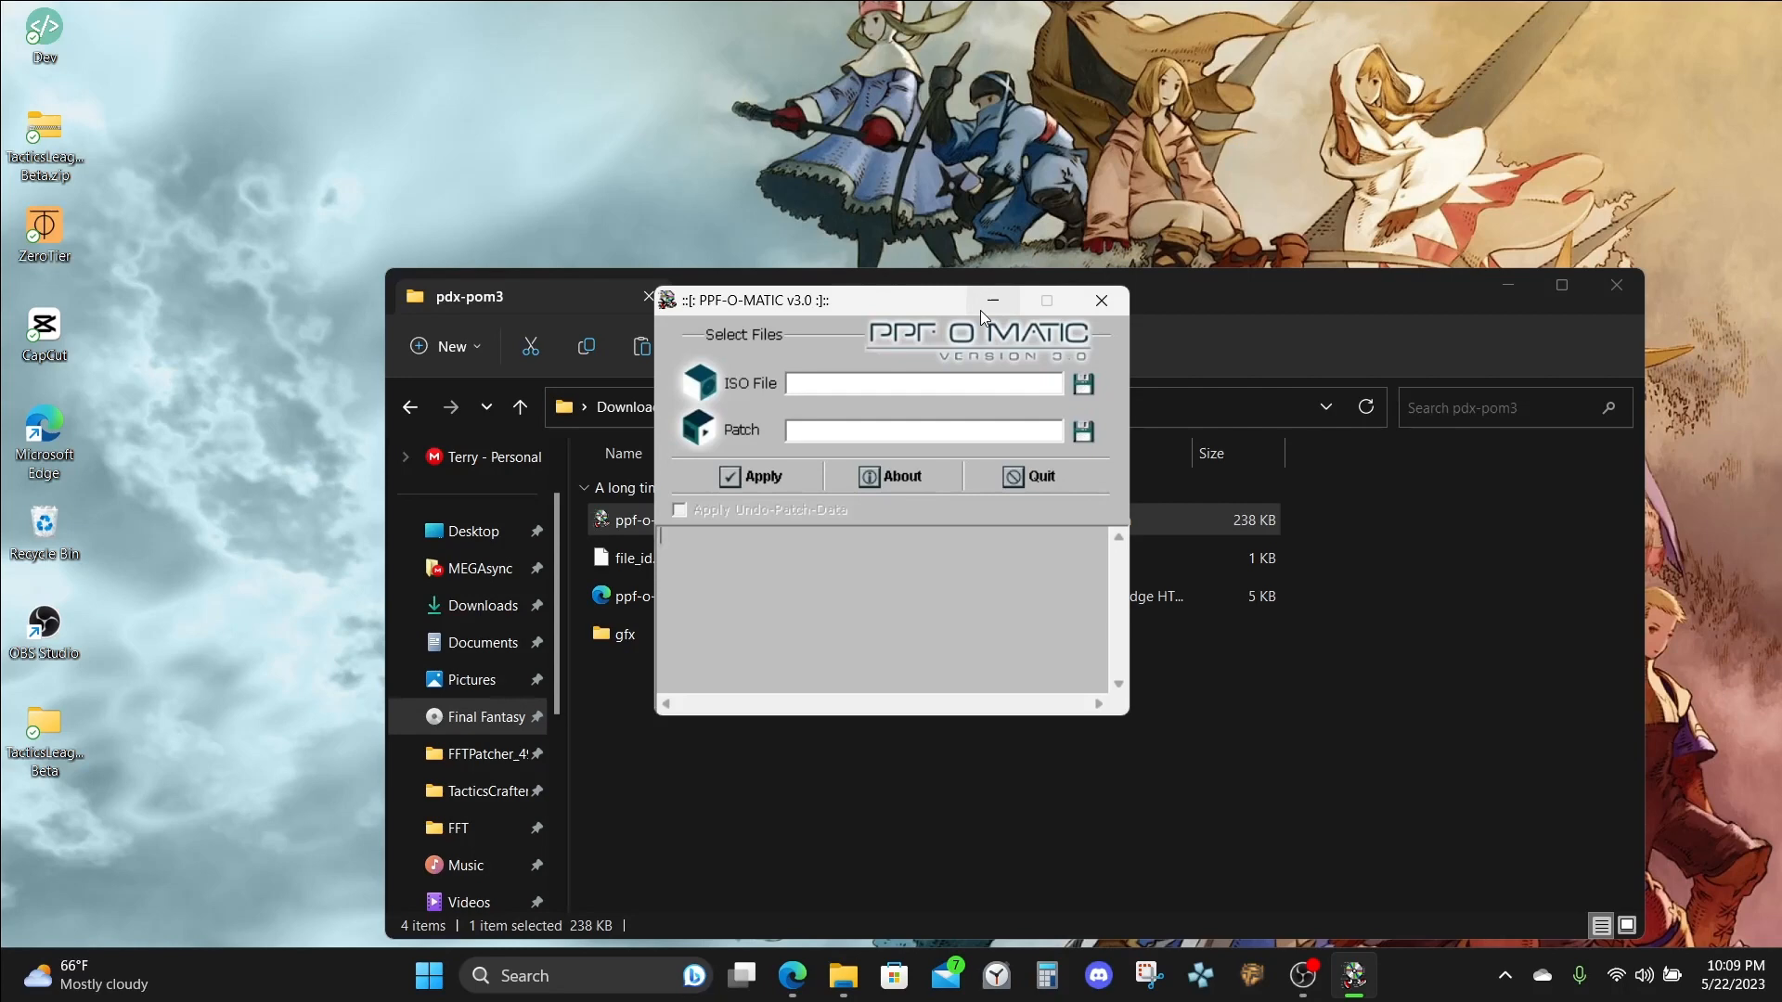
{"action": "left_click", "coordinate": [1097, 301]}
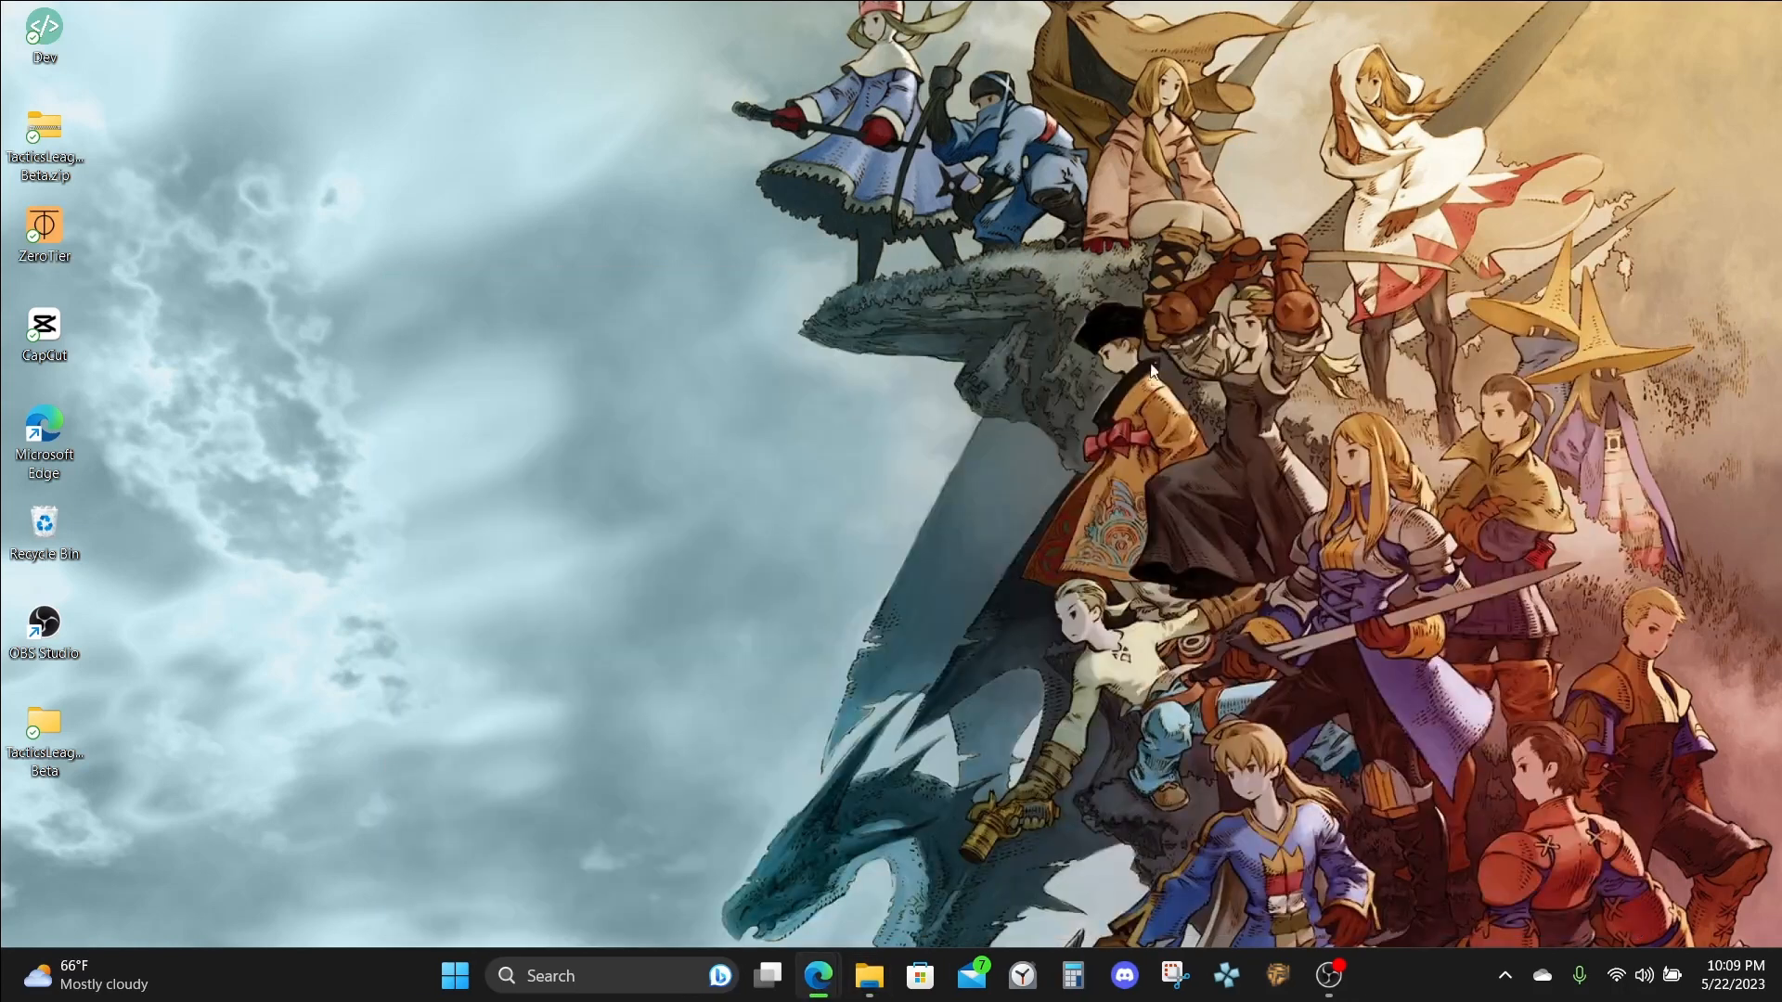
{"action": "mouse_move", "coordinate": [978, 514]}
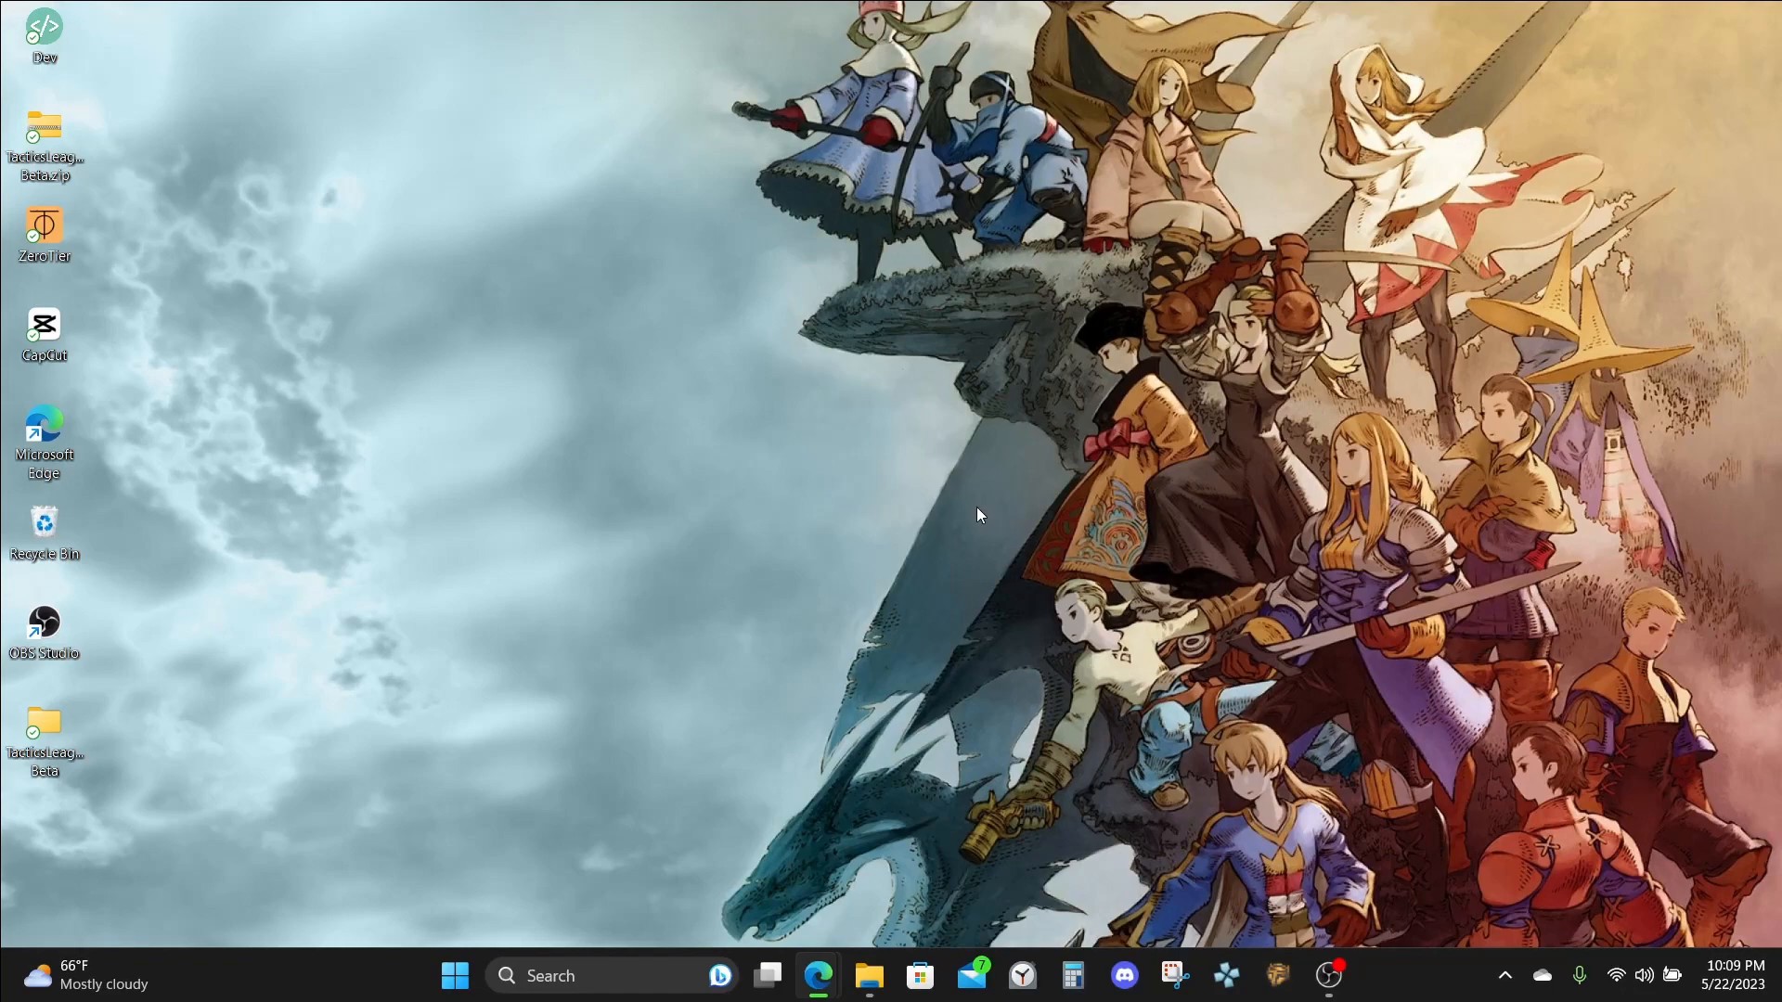
{"action": "mouse_move", "coordinate": [816, 975]}
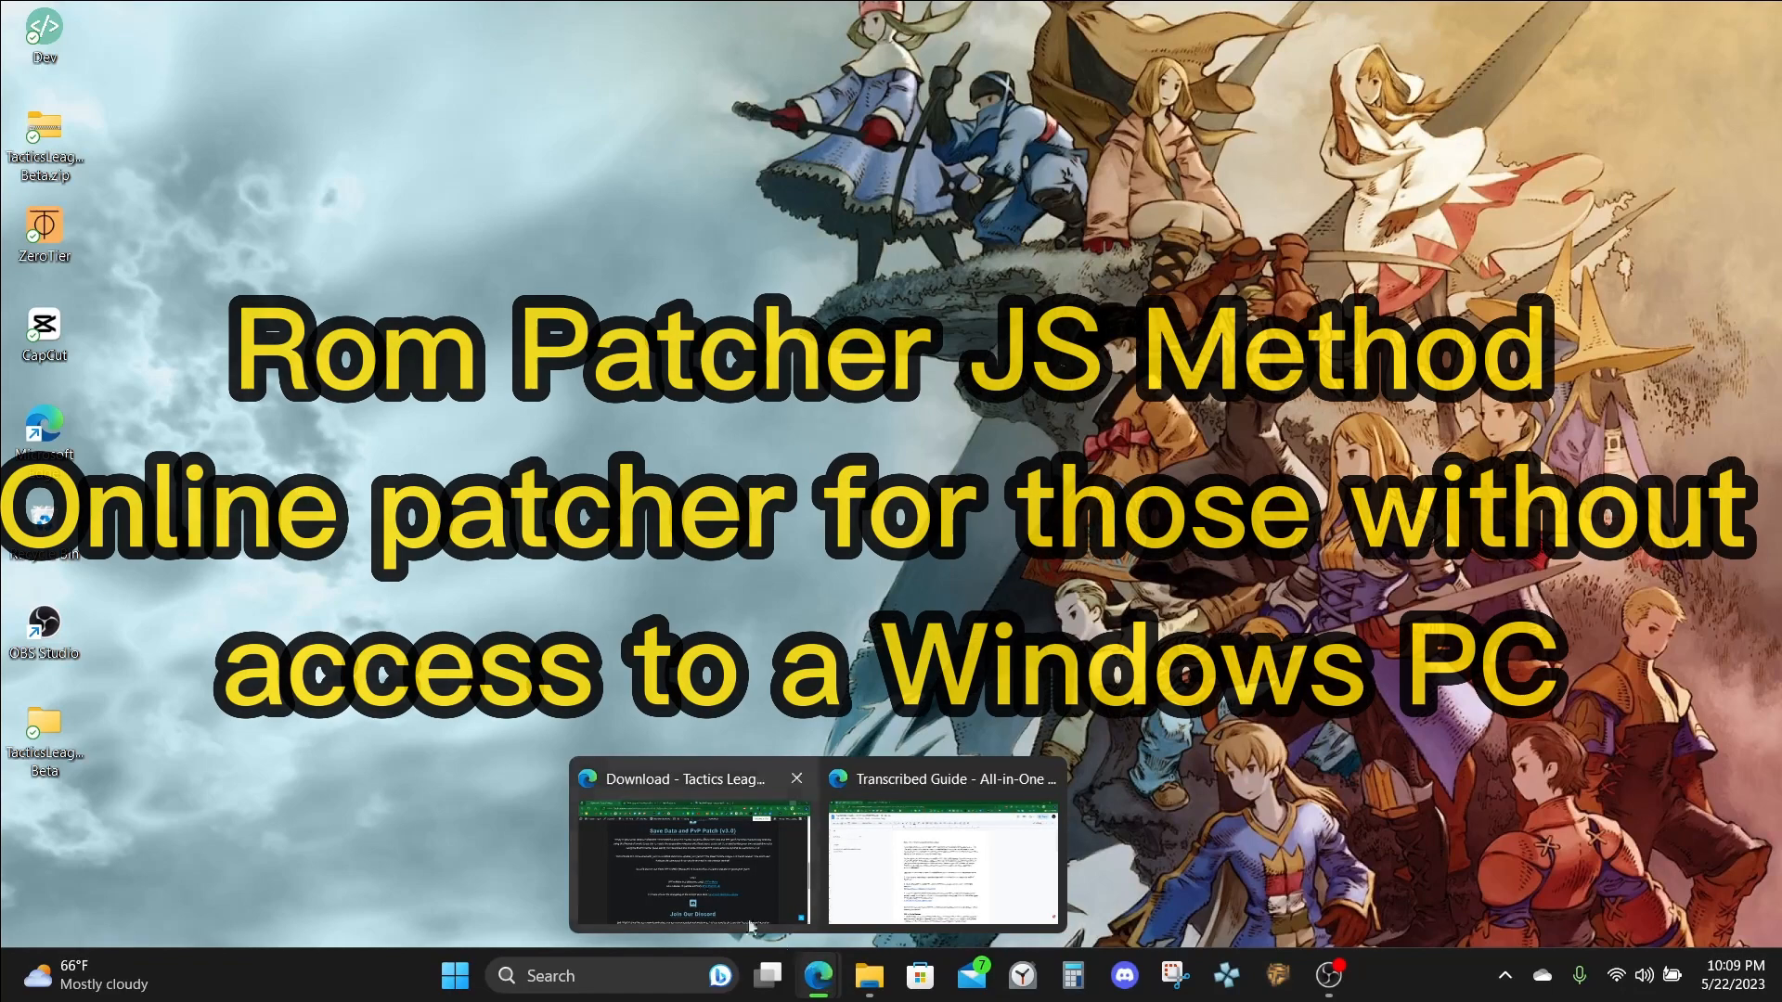
{"action": "left_click", "coordinate": [687, 847]}
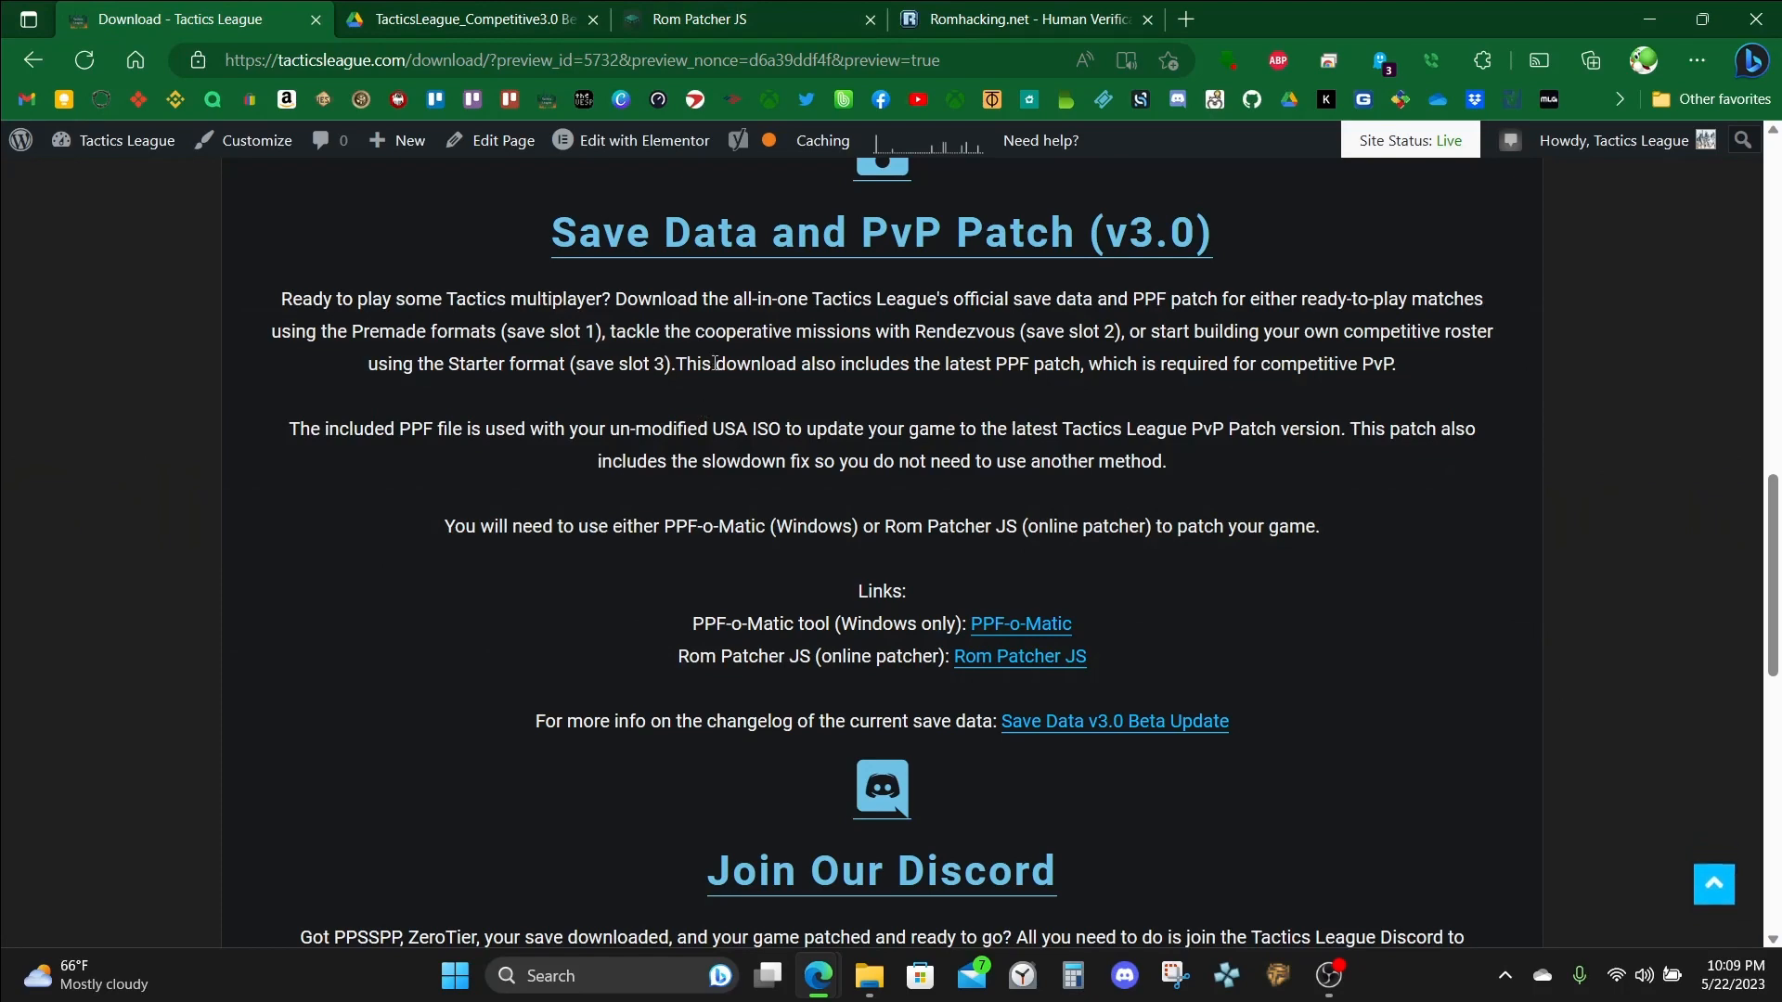
Load WotL TL.iso and TacticsLeague_v30Beta.ppf in Rom Patcher JS and apply the patch.
{"action": "scroll", "scroll_direction": "up", "scroll_amount": 3}
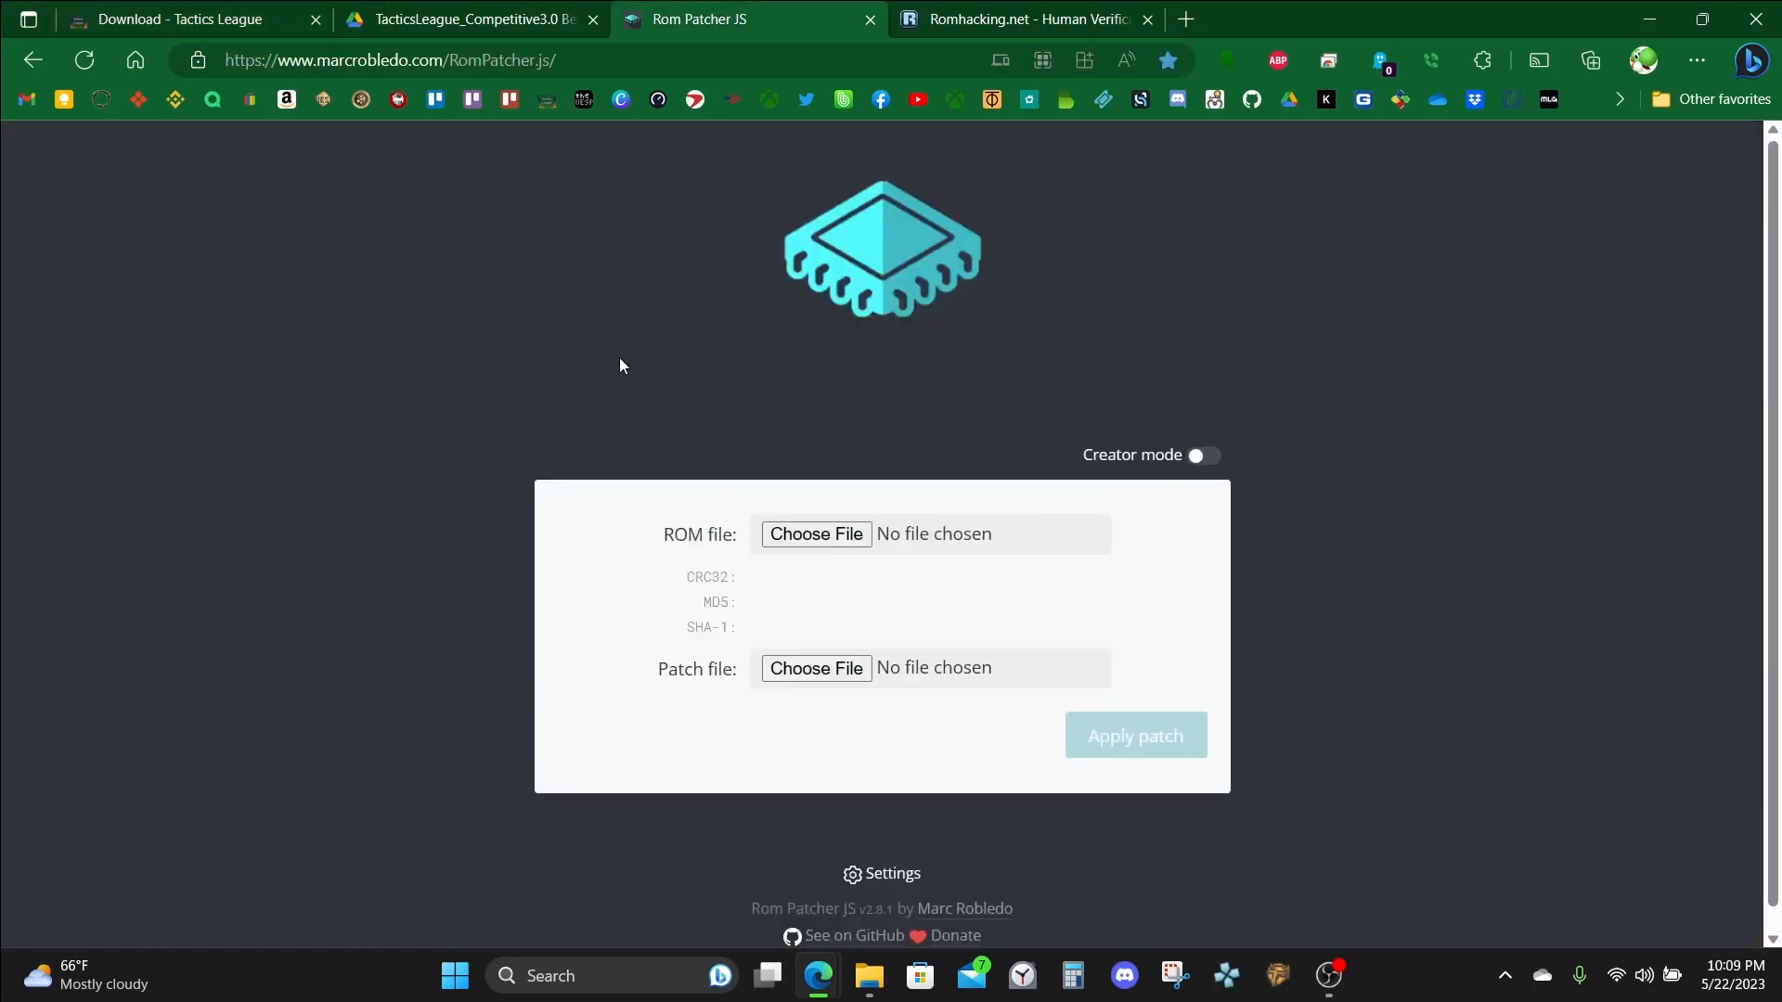
{"action": "mouse_move", "coordinate": [702, 543]}
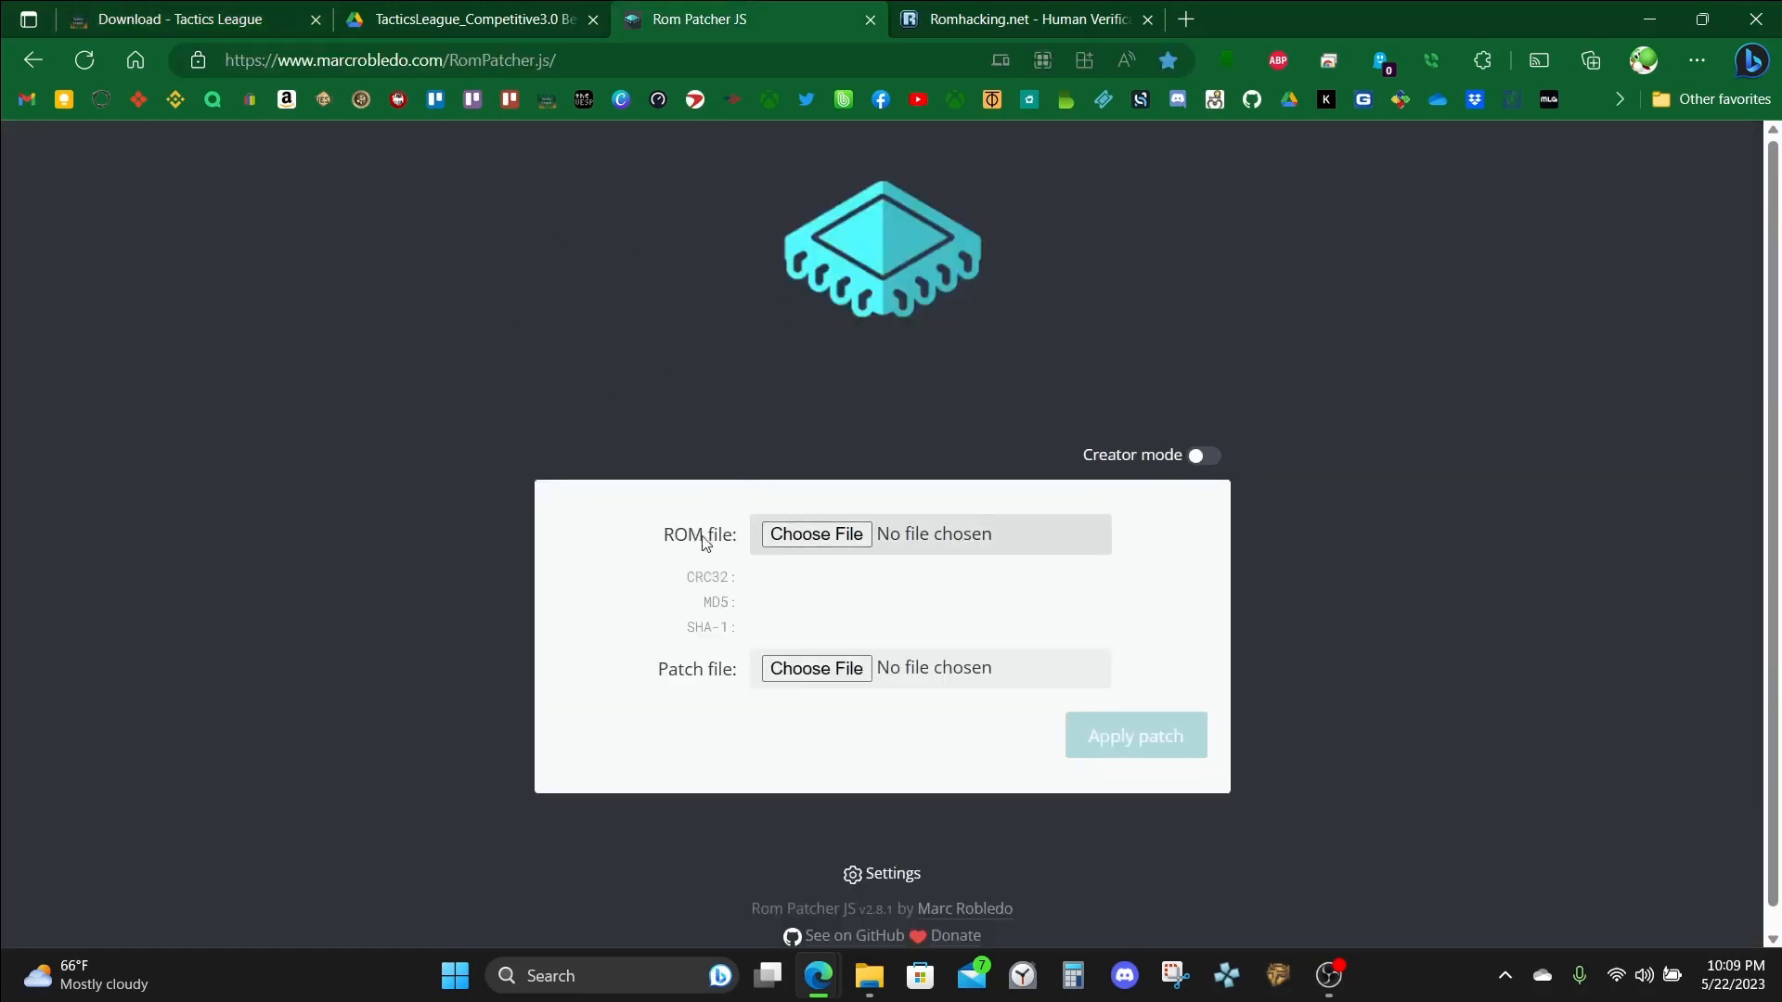
{"action": "left_click", "coordinate": [815, 535]}
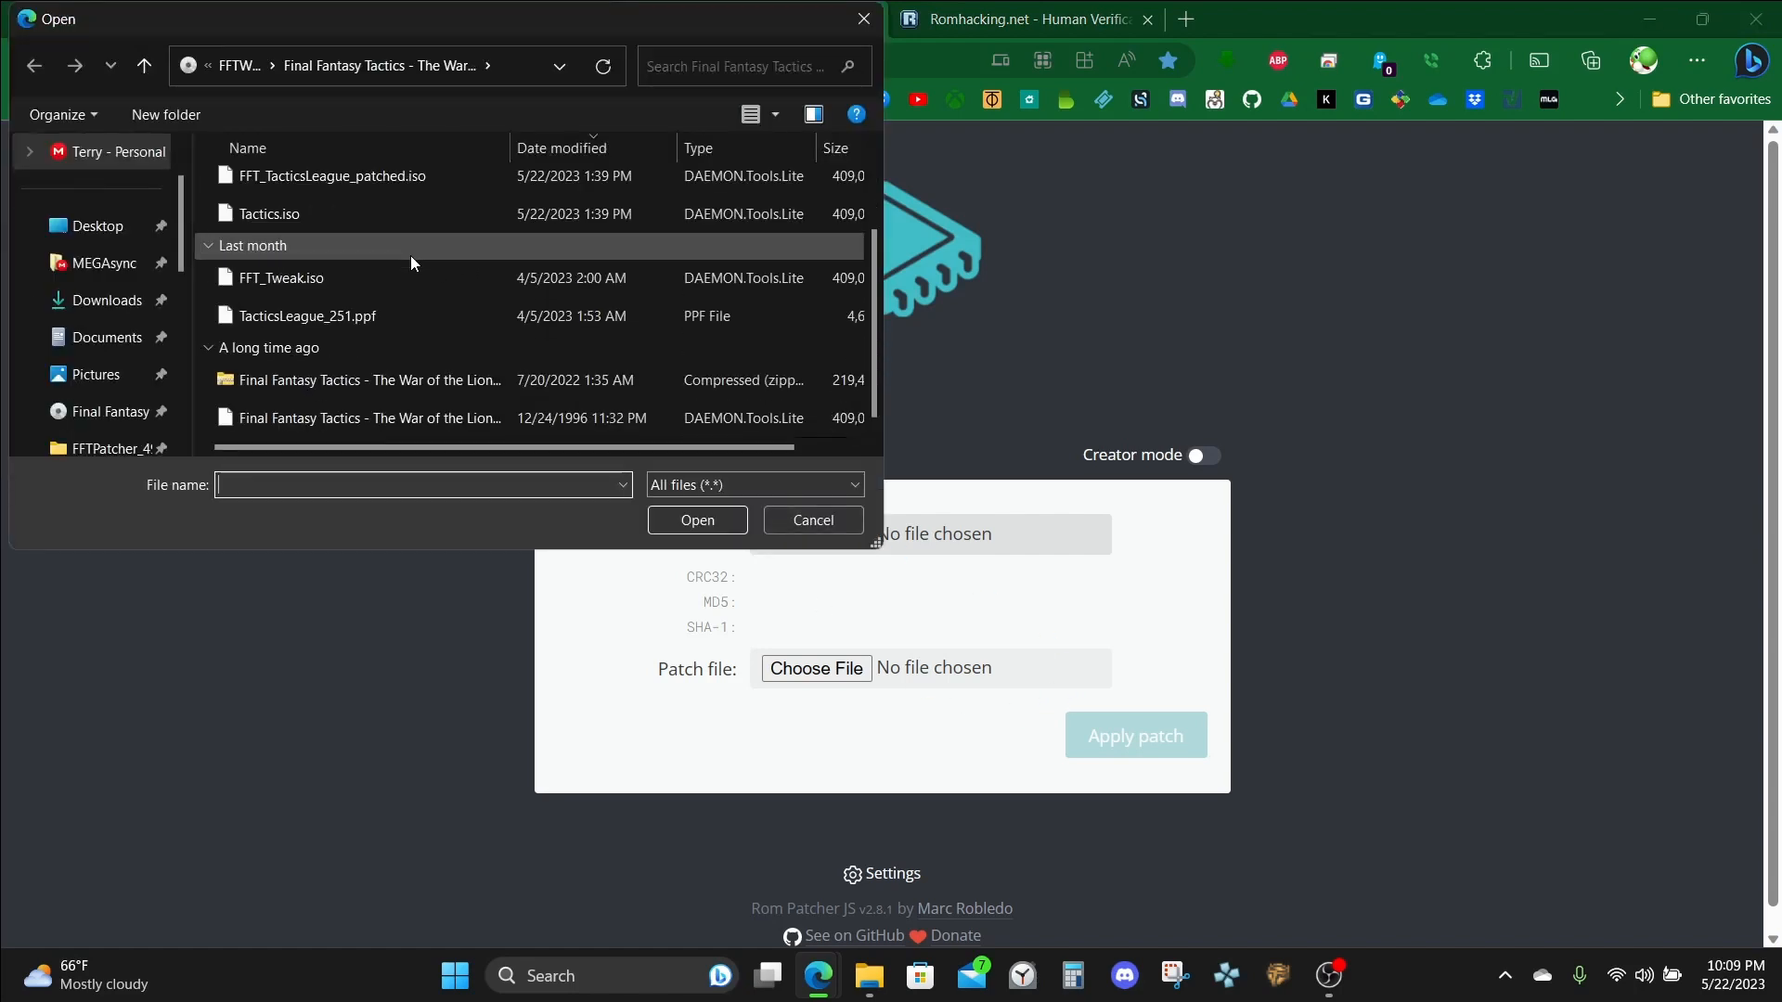
{"action": "left_click", "coordinate": [696, 520]}
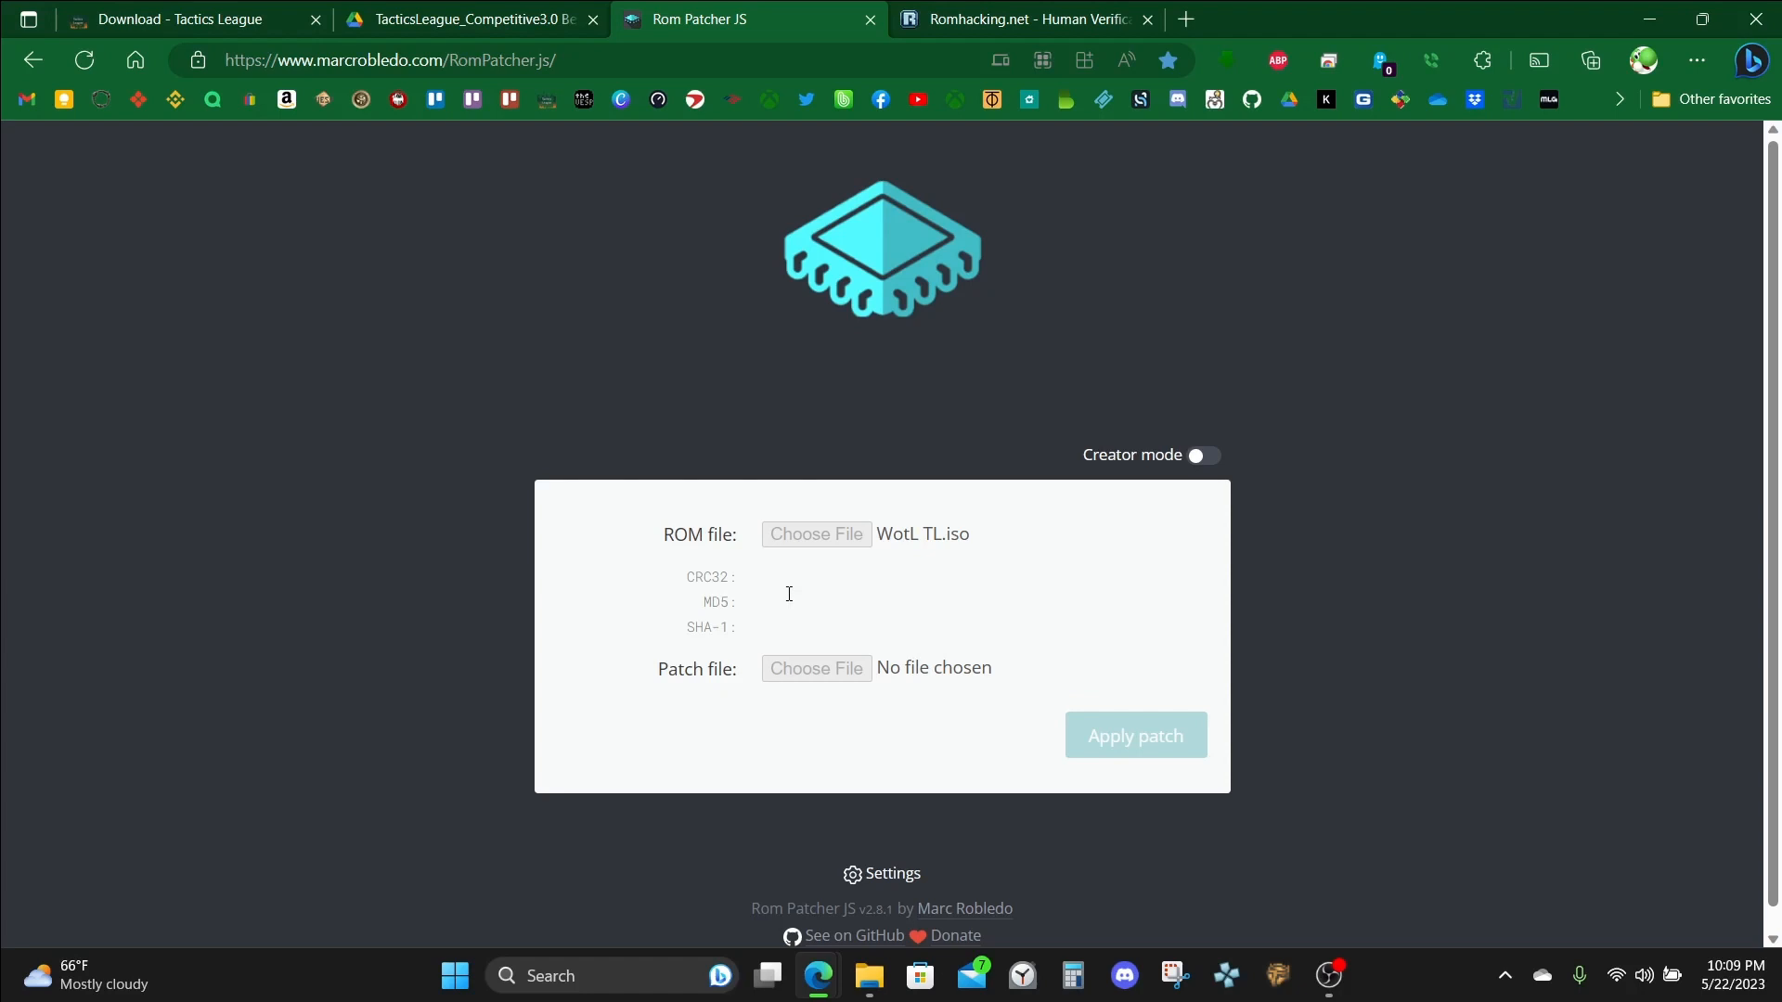
{"action": "mouse_move", "coordinate": [813, 529]}
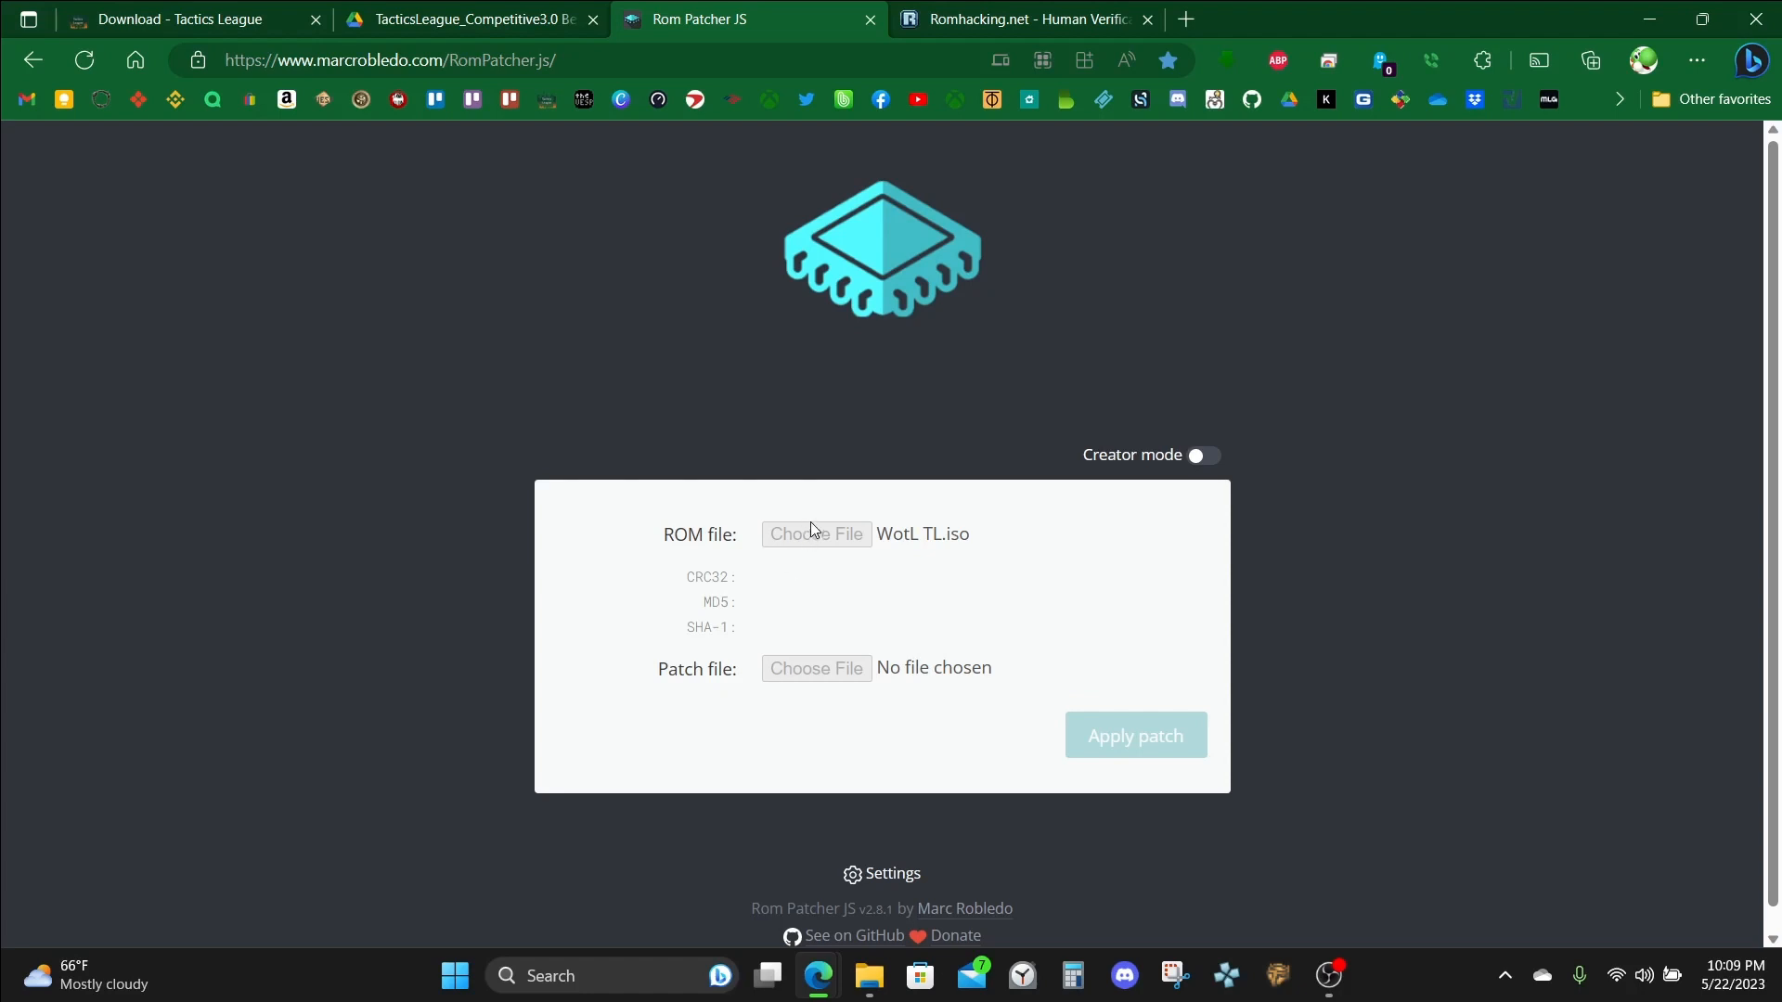
{"action": "mouse_move", "coordinate": [869, 581]}
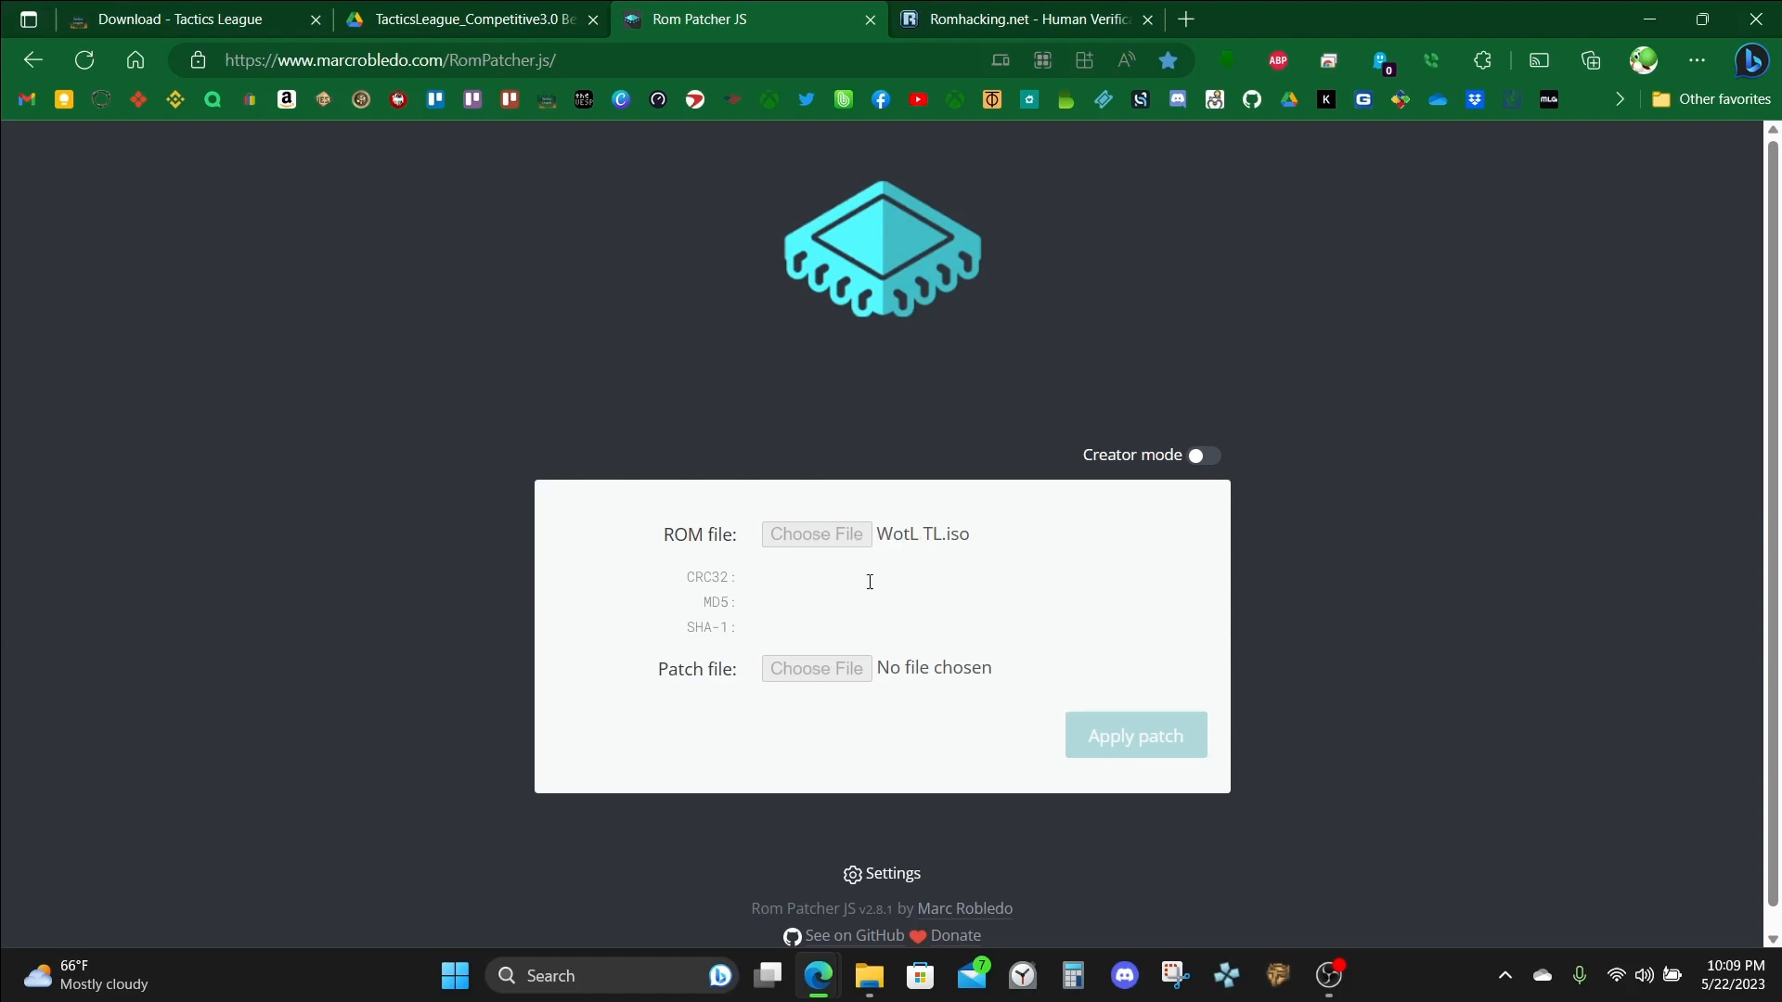
{"action": "mouse_move", "coordinate": [860, 508]}
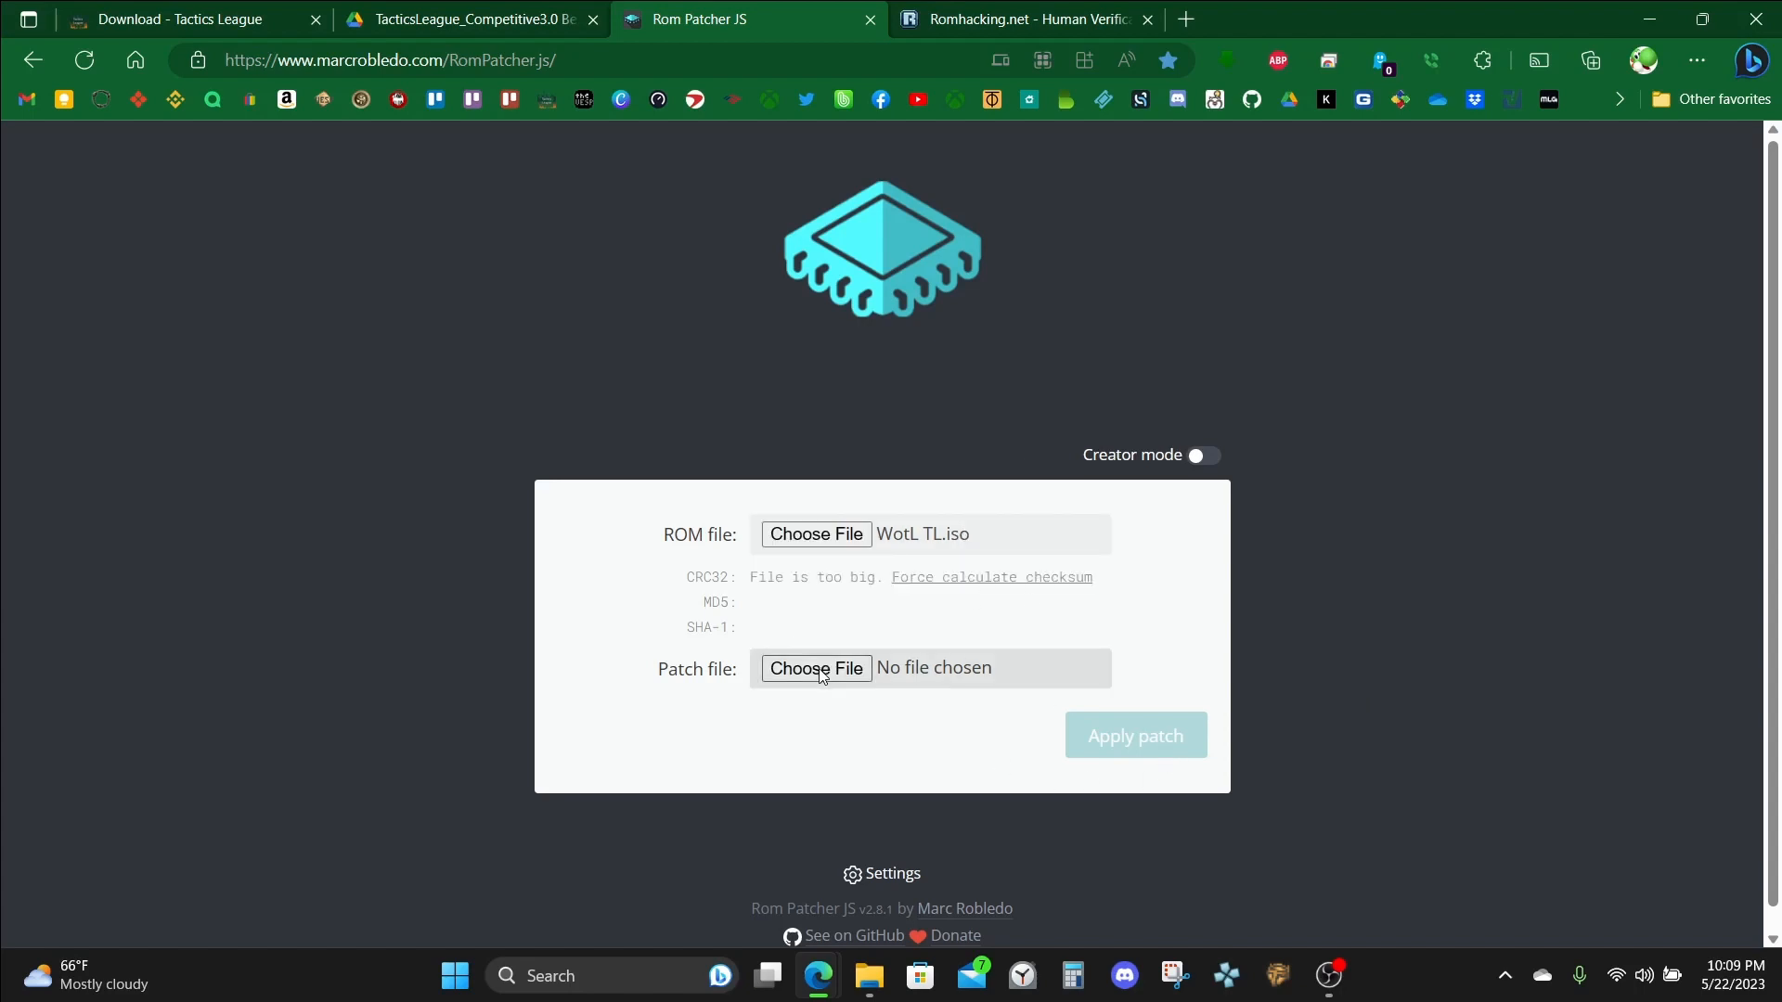
{"action": "mouse_move", "coordinate": [638, 685]}
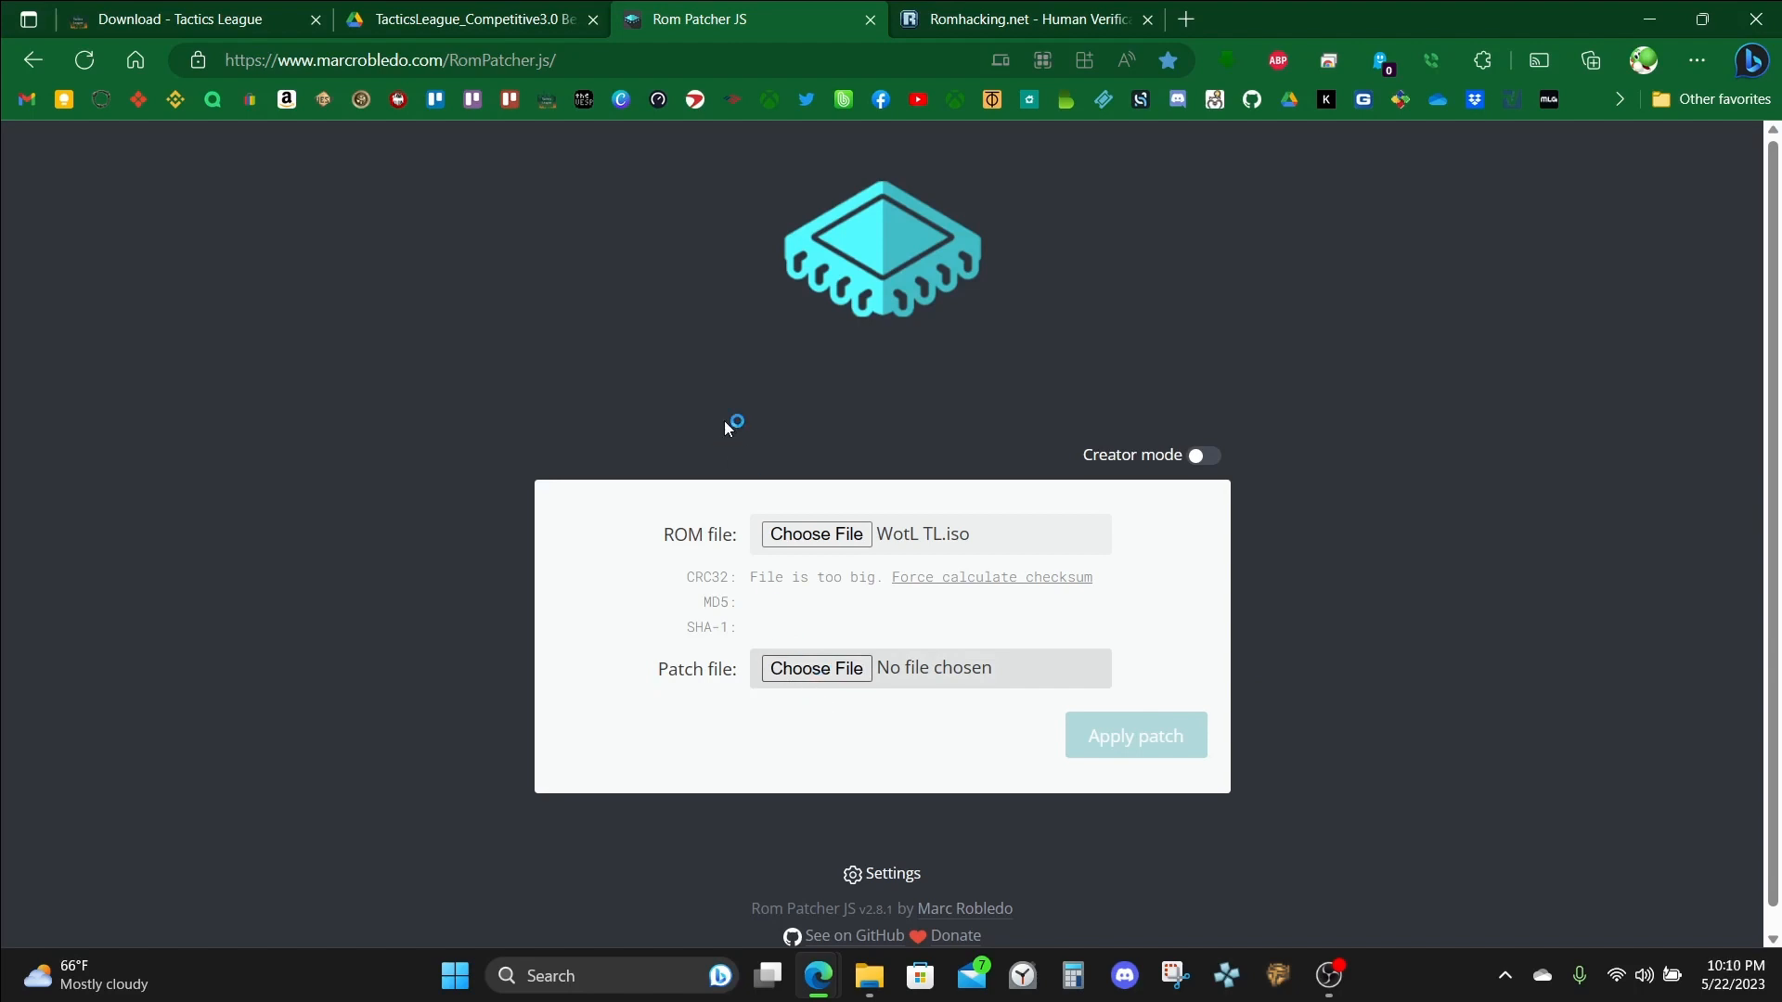
{"action": "left_click", "coordinate": [814, 668]}
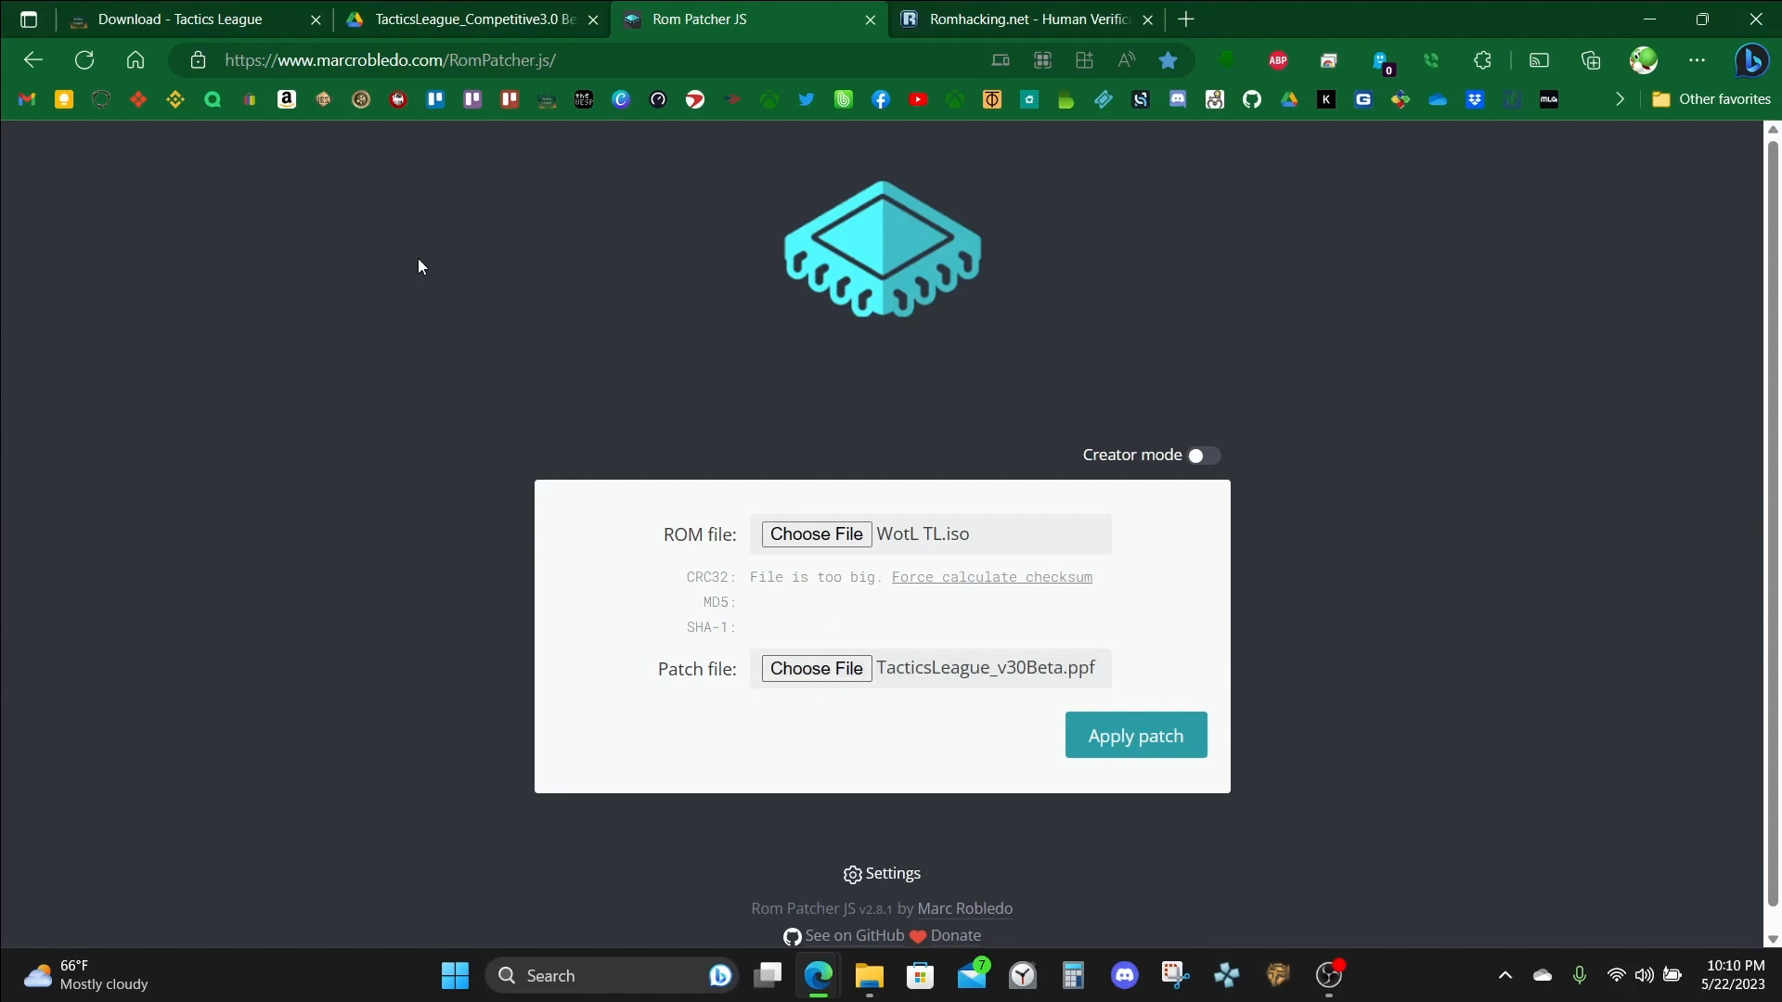
{"action": "mouse_move", "coordinate": [919, 652]}
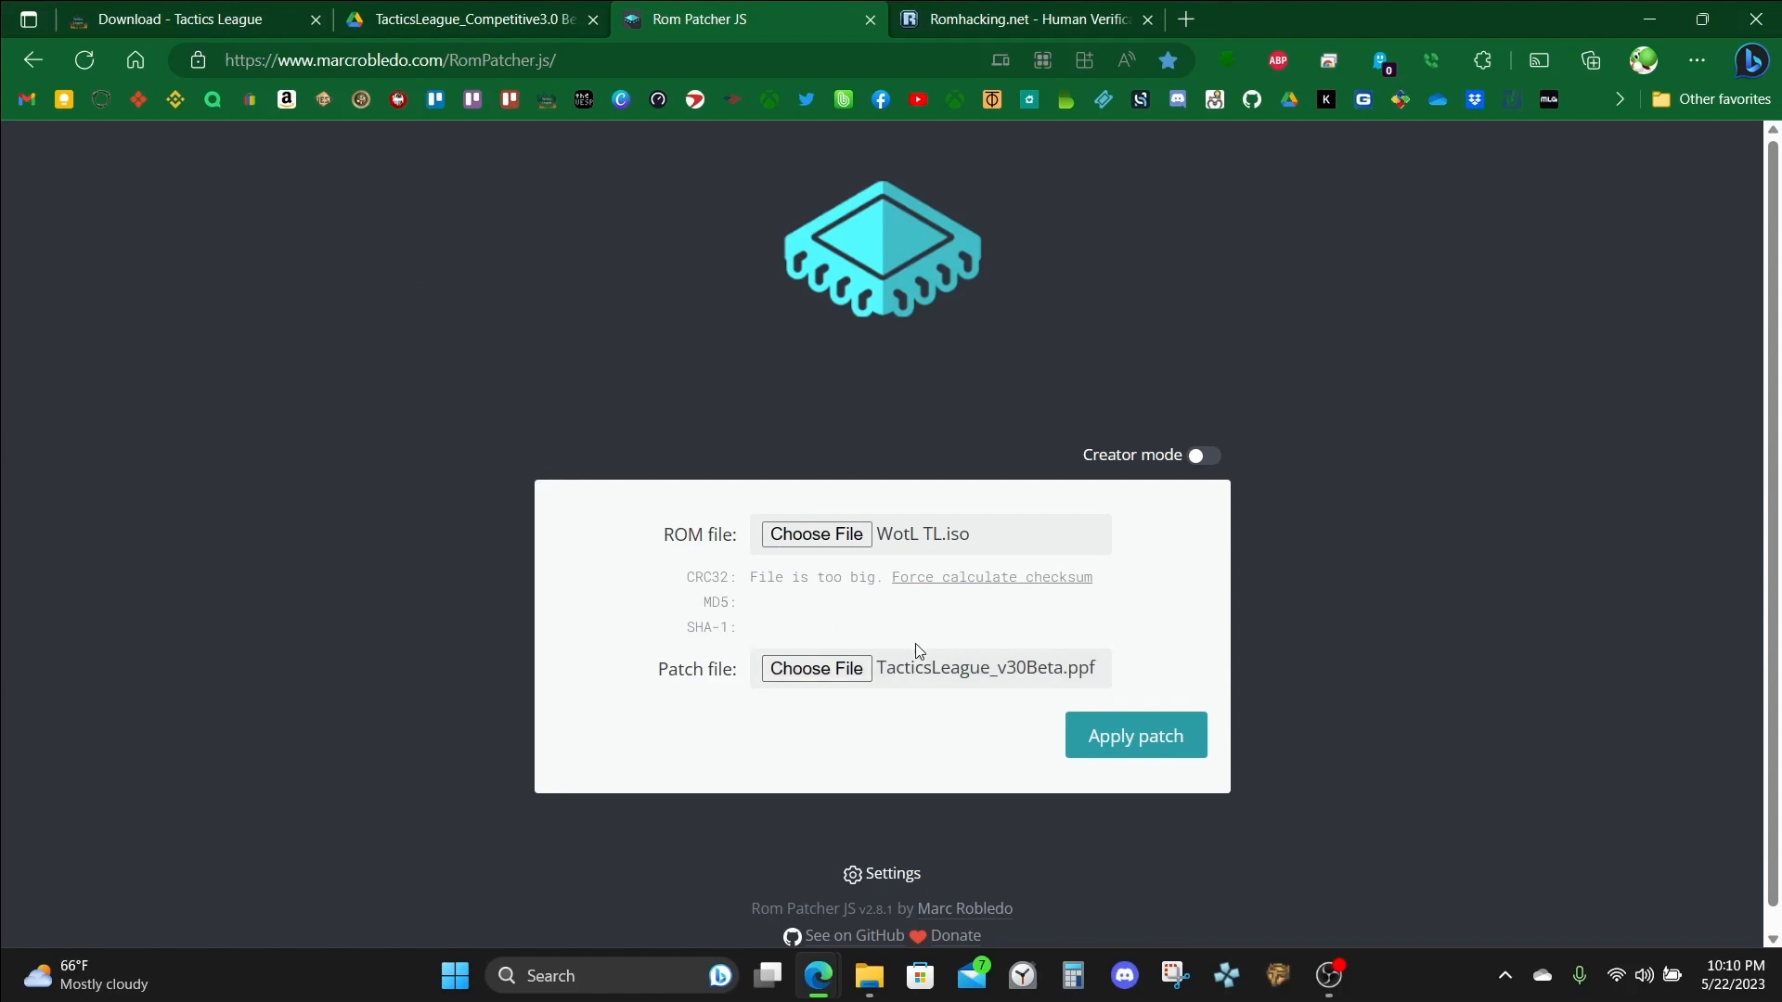
{"action": "left_click", "coordinate": [1133, 735]}
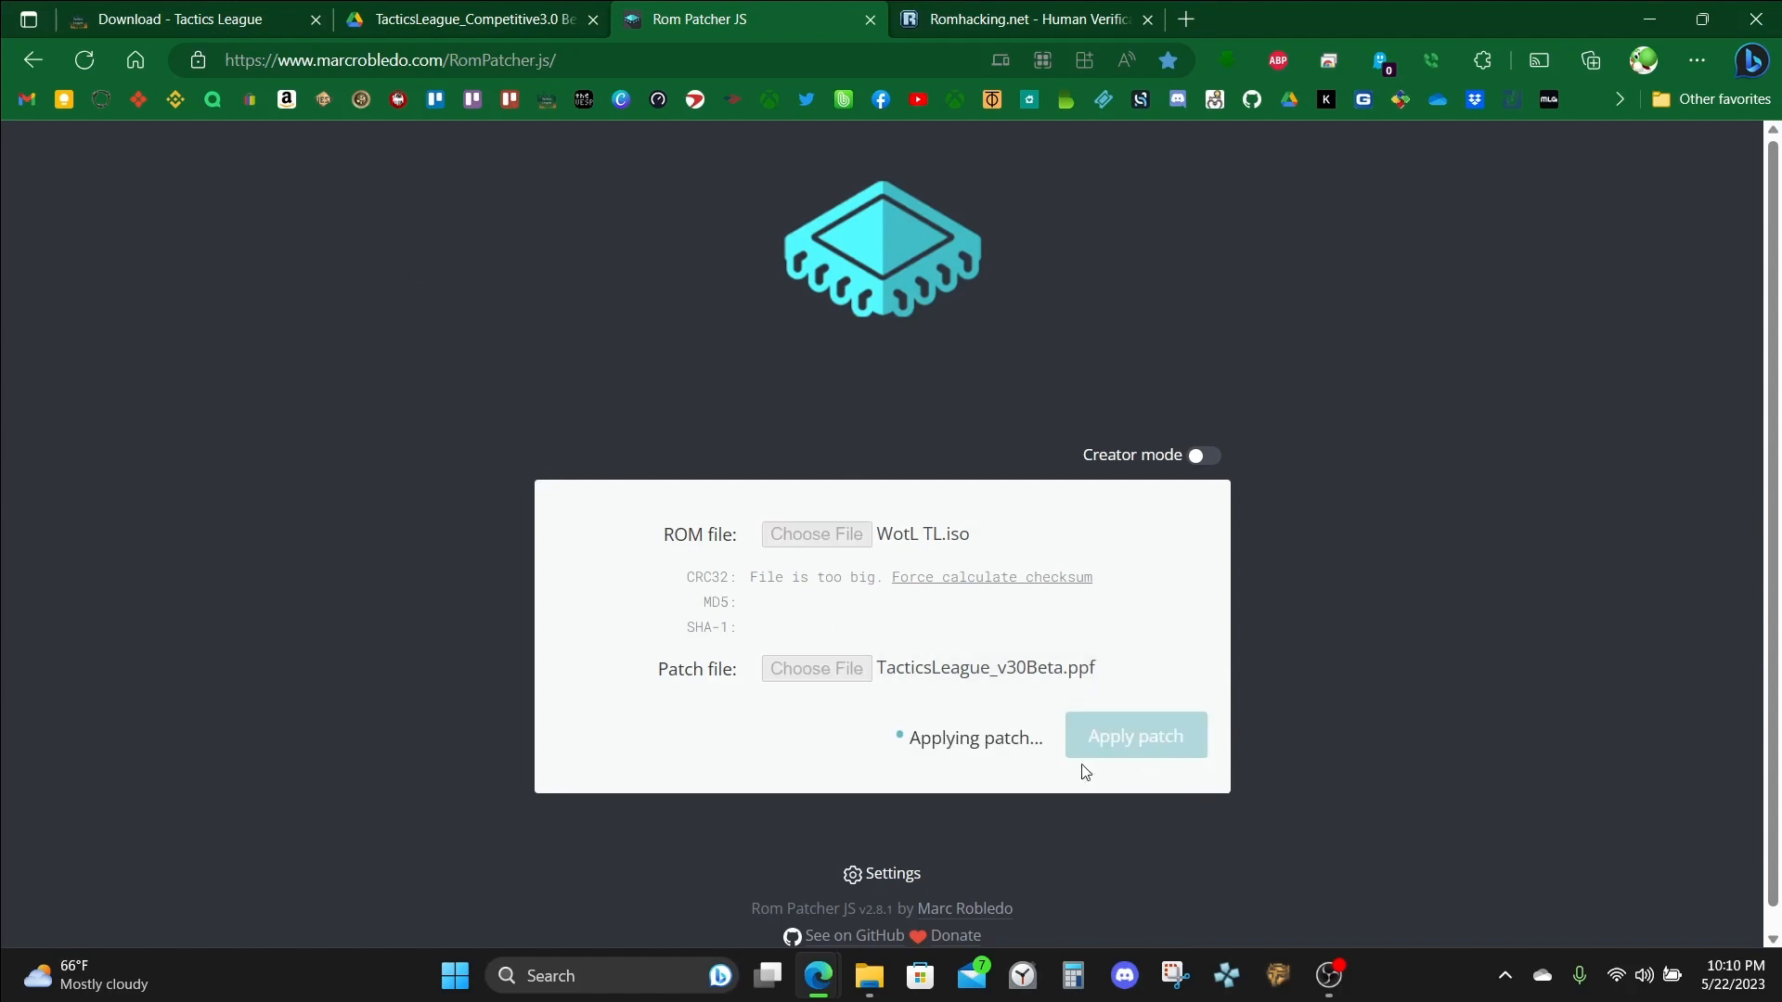
{"action": "mouse_move", "coordinate": [590, 580]}
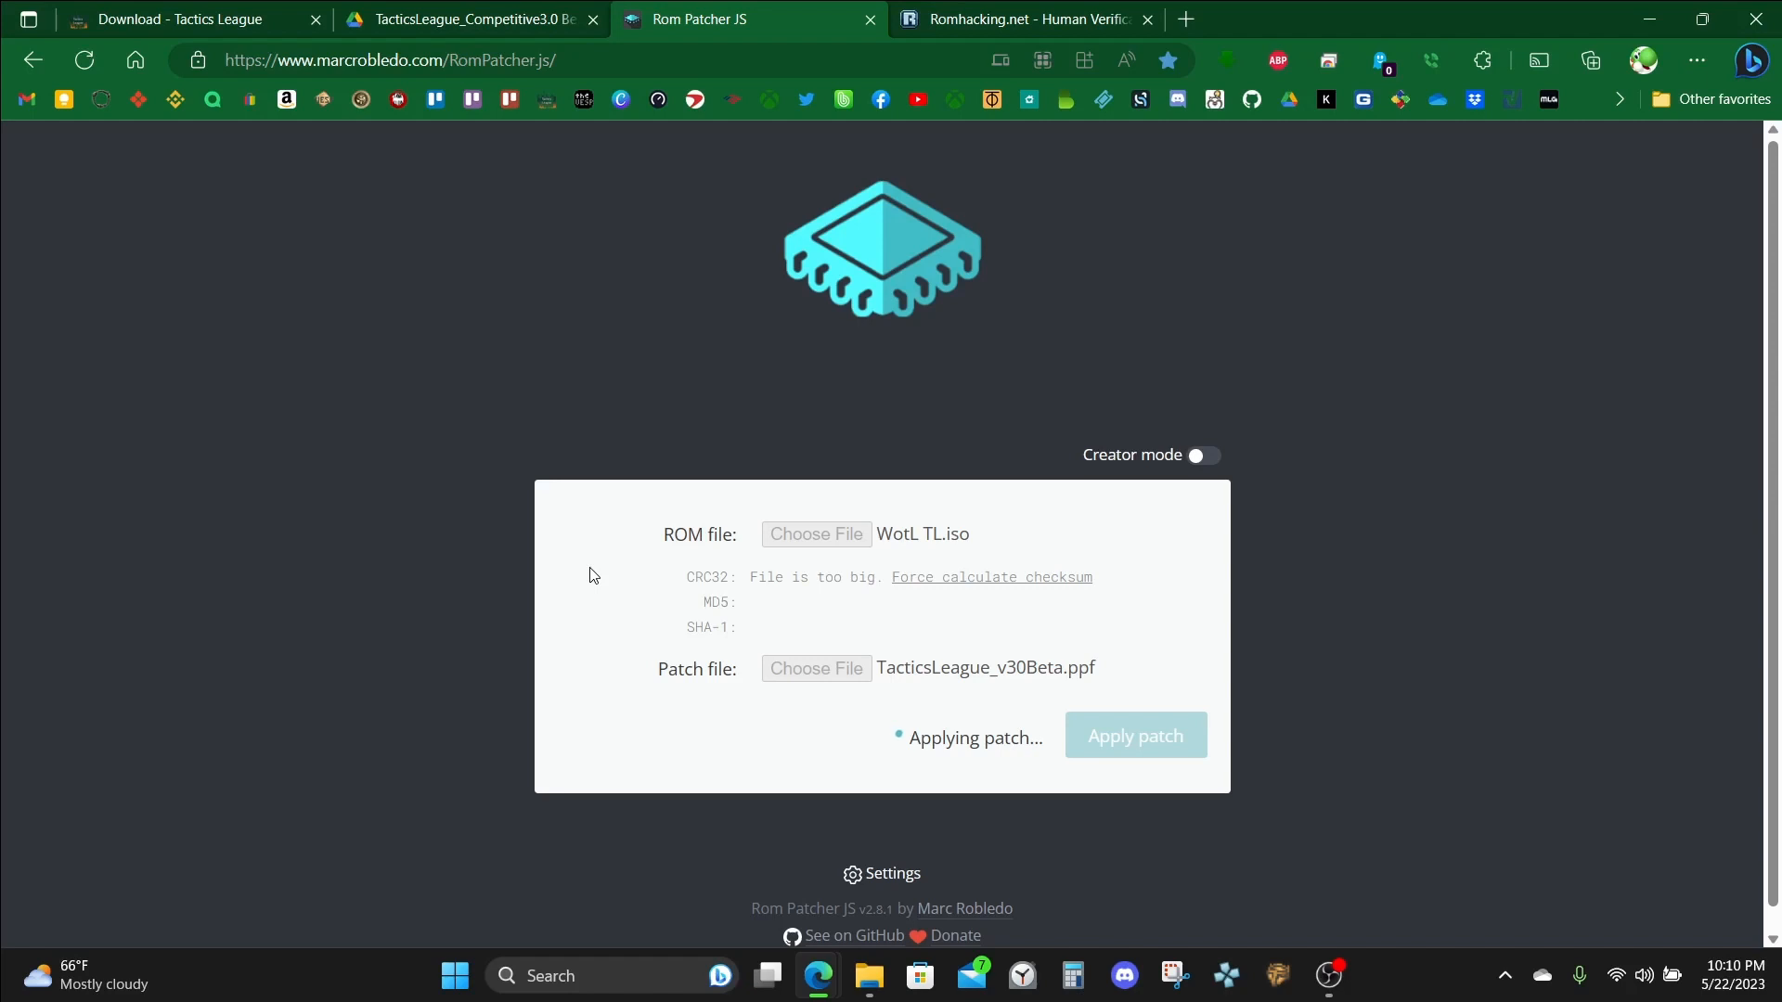
Save the patched WotL TL ISO from the Downloads prompt.
{"action": "left_click", "coordinate": [1590, 60]}
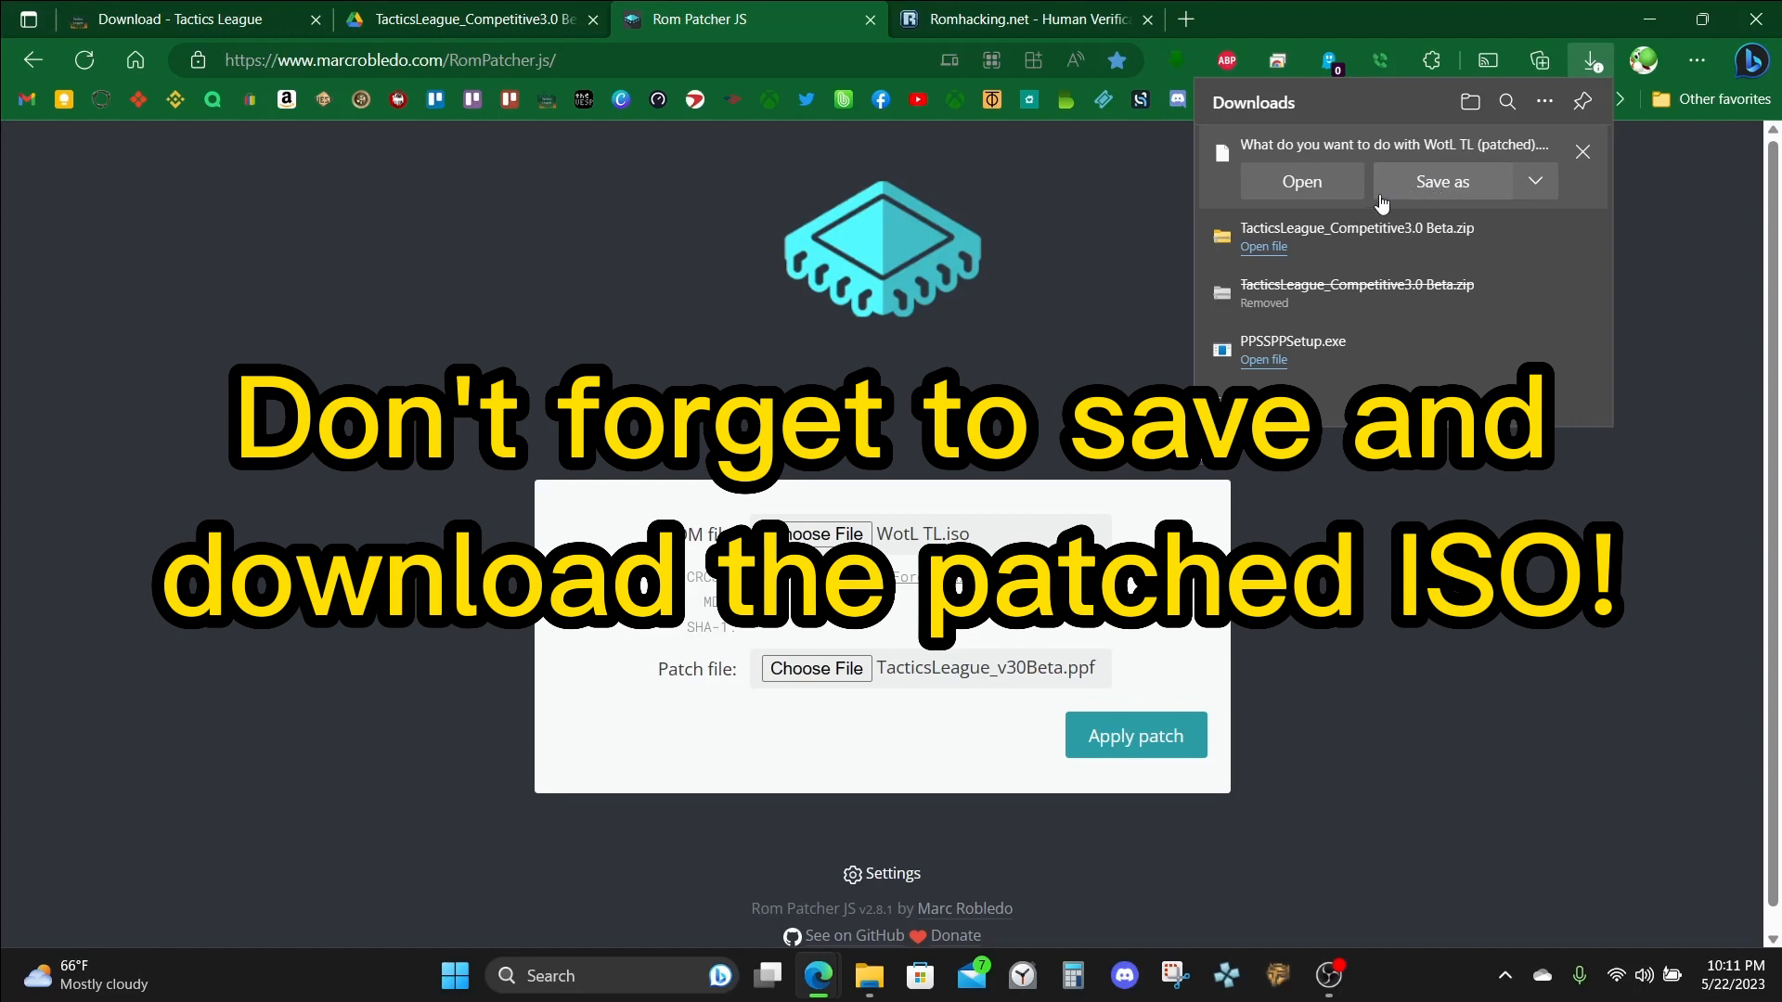
{"action": "mouse_move", "coordinate": [1424, 191]}
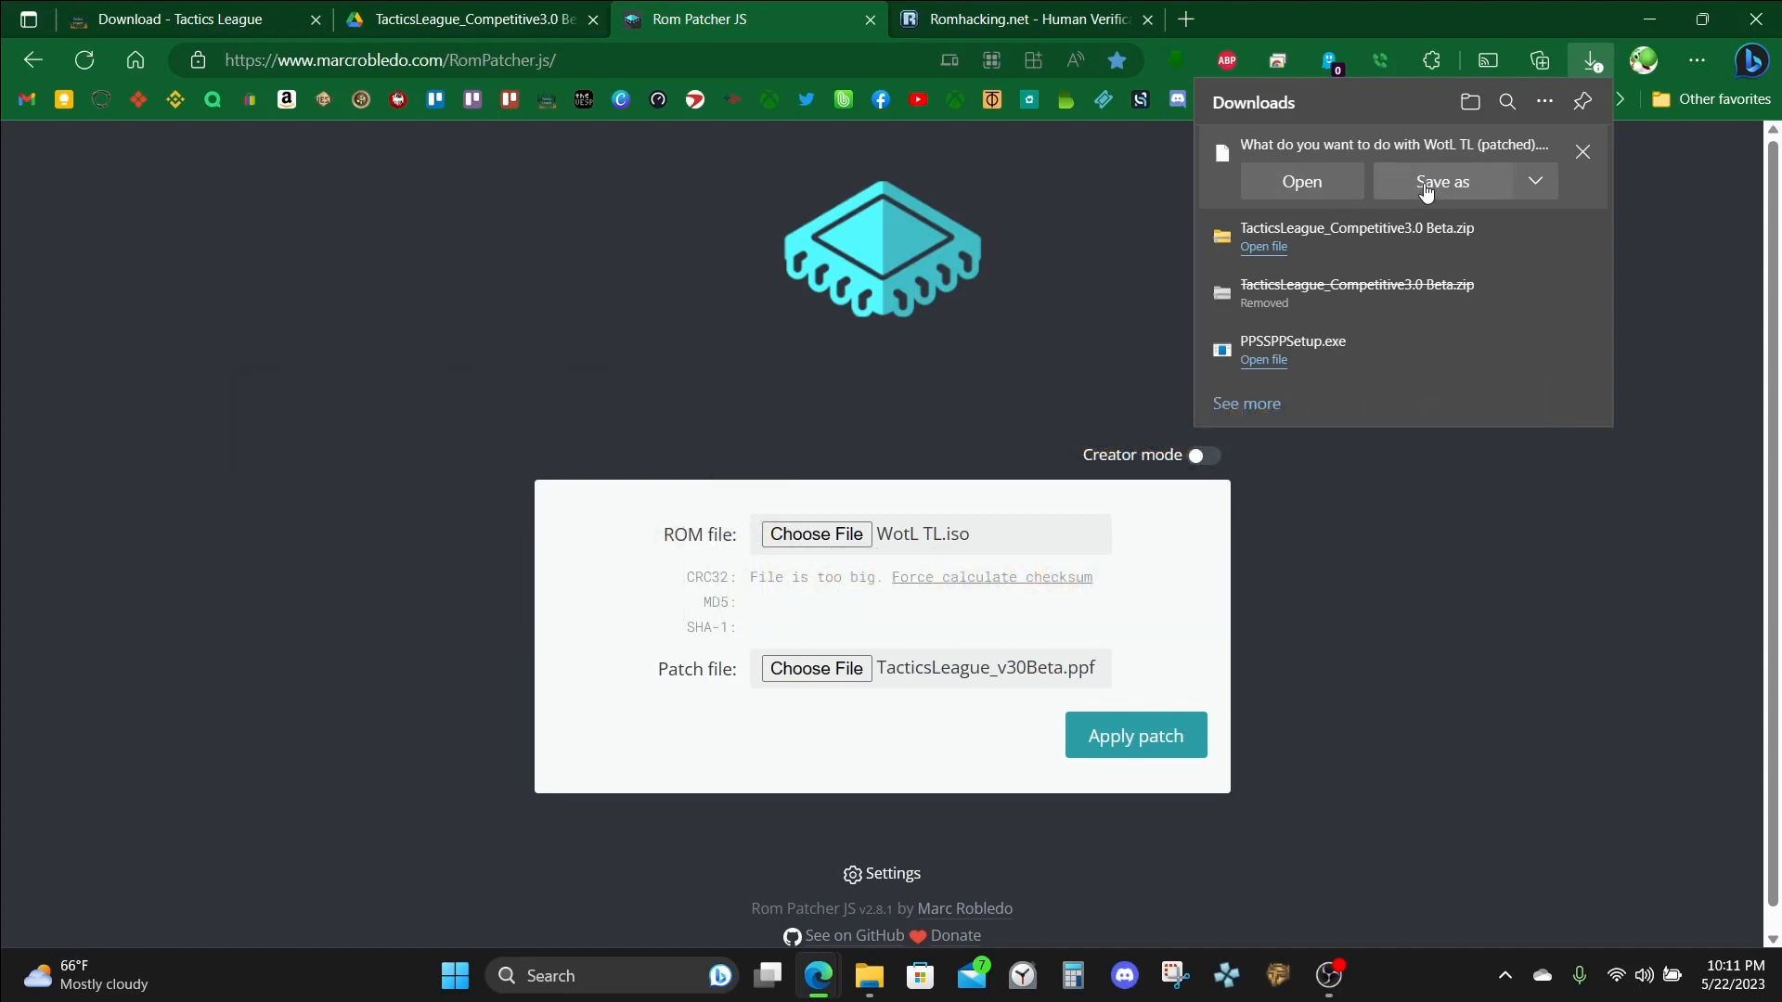
{"action": "mouse_move", "coordinate": [1416, 186]}
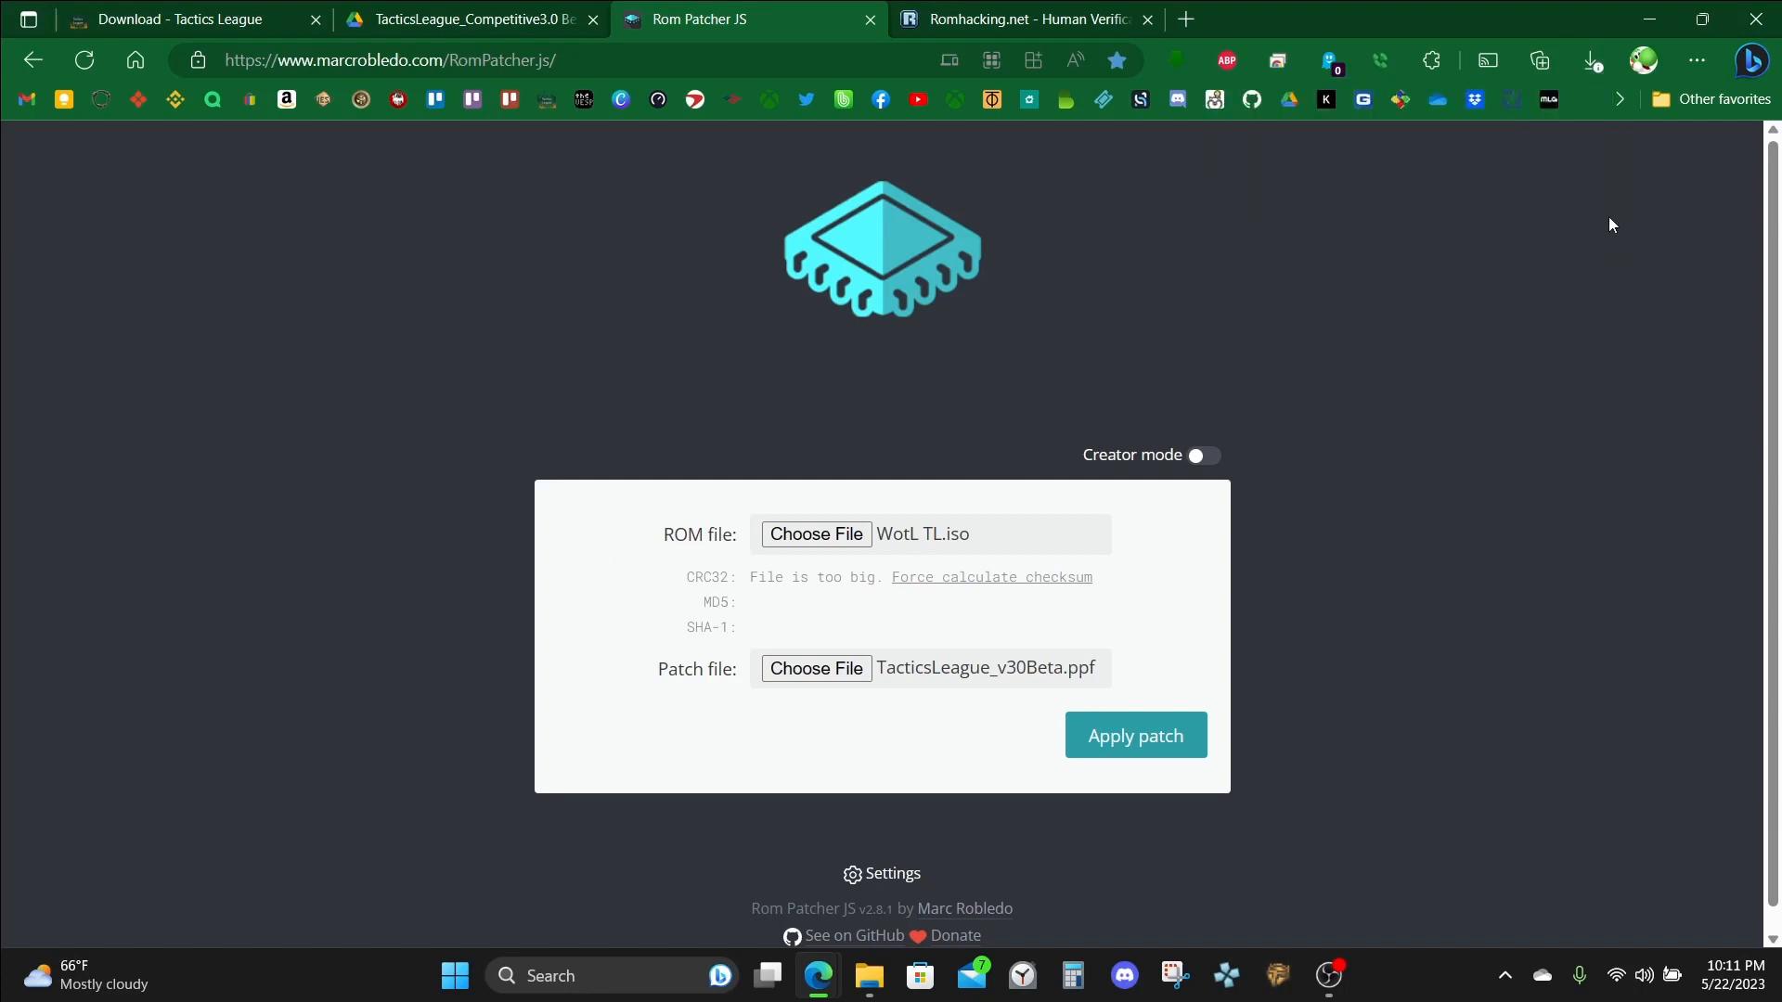
{"action": "mouse_move", "coordinate": [874, 444]}
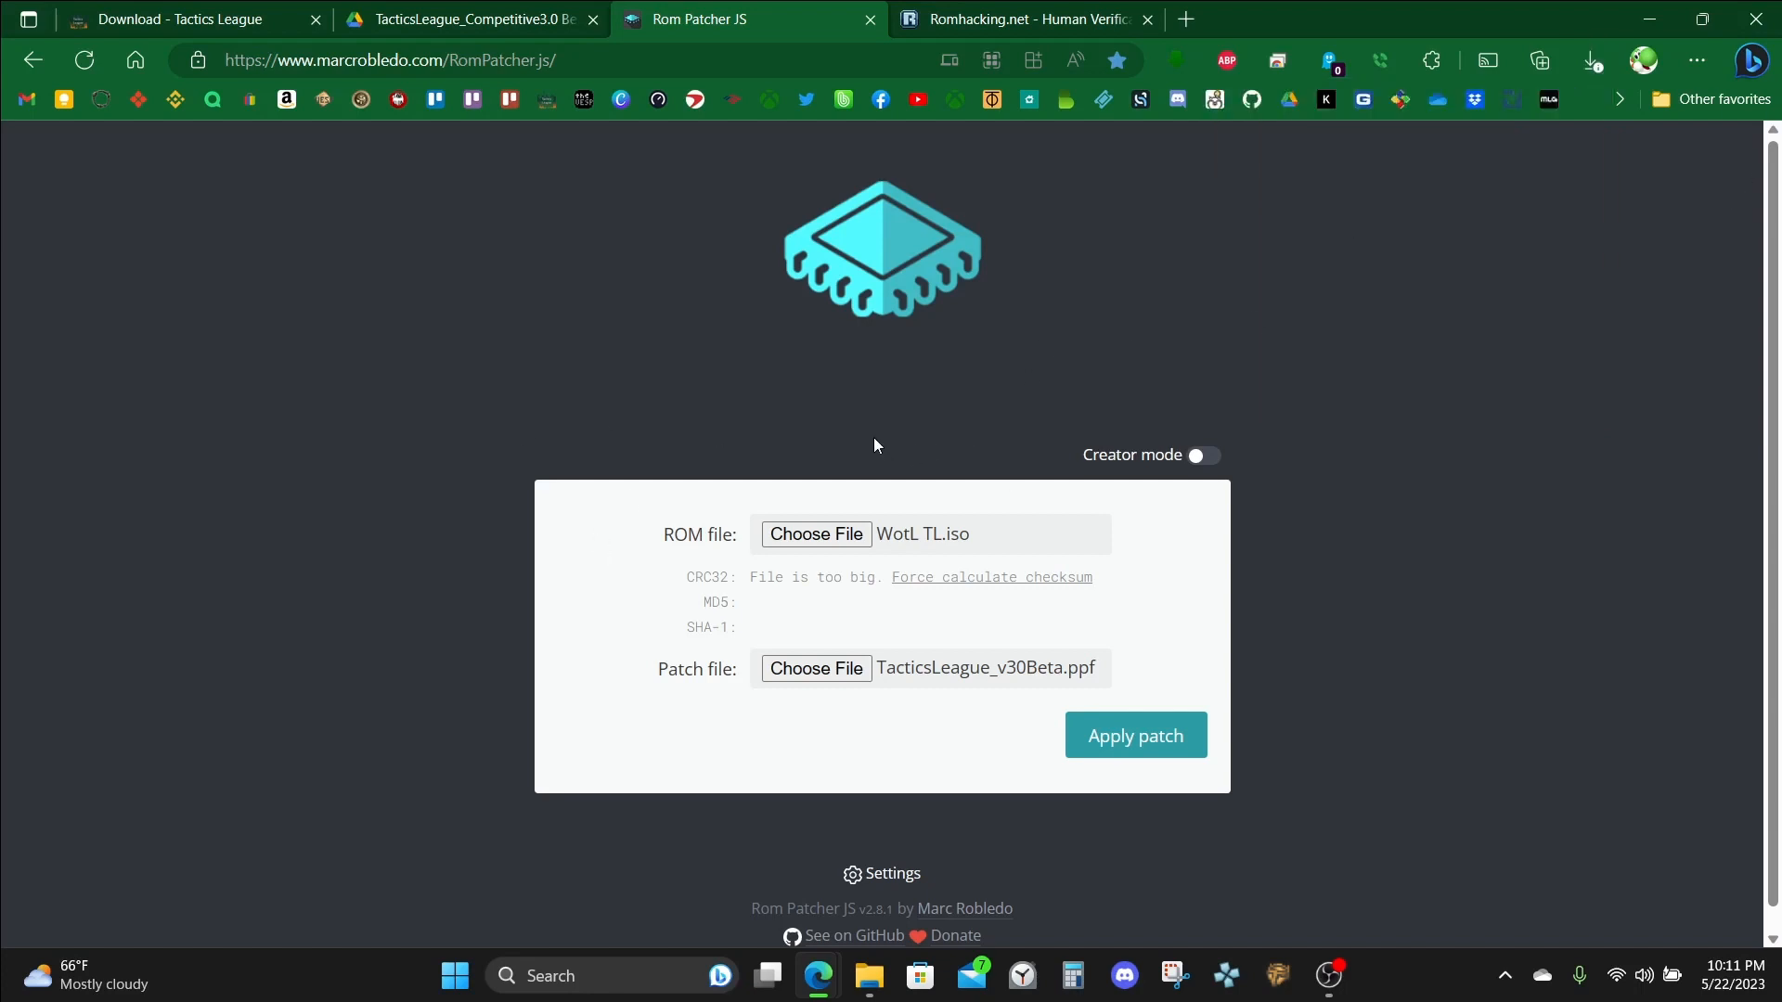
{"action": "mouse_move", "coordinate": [863, 440]}
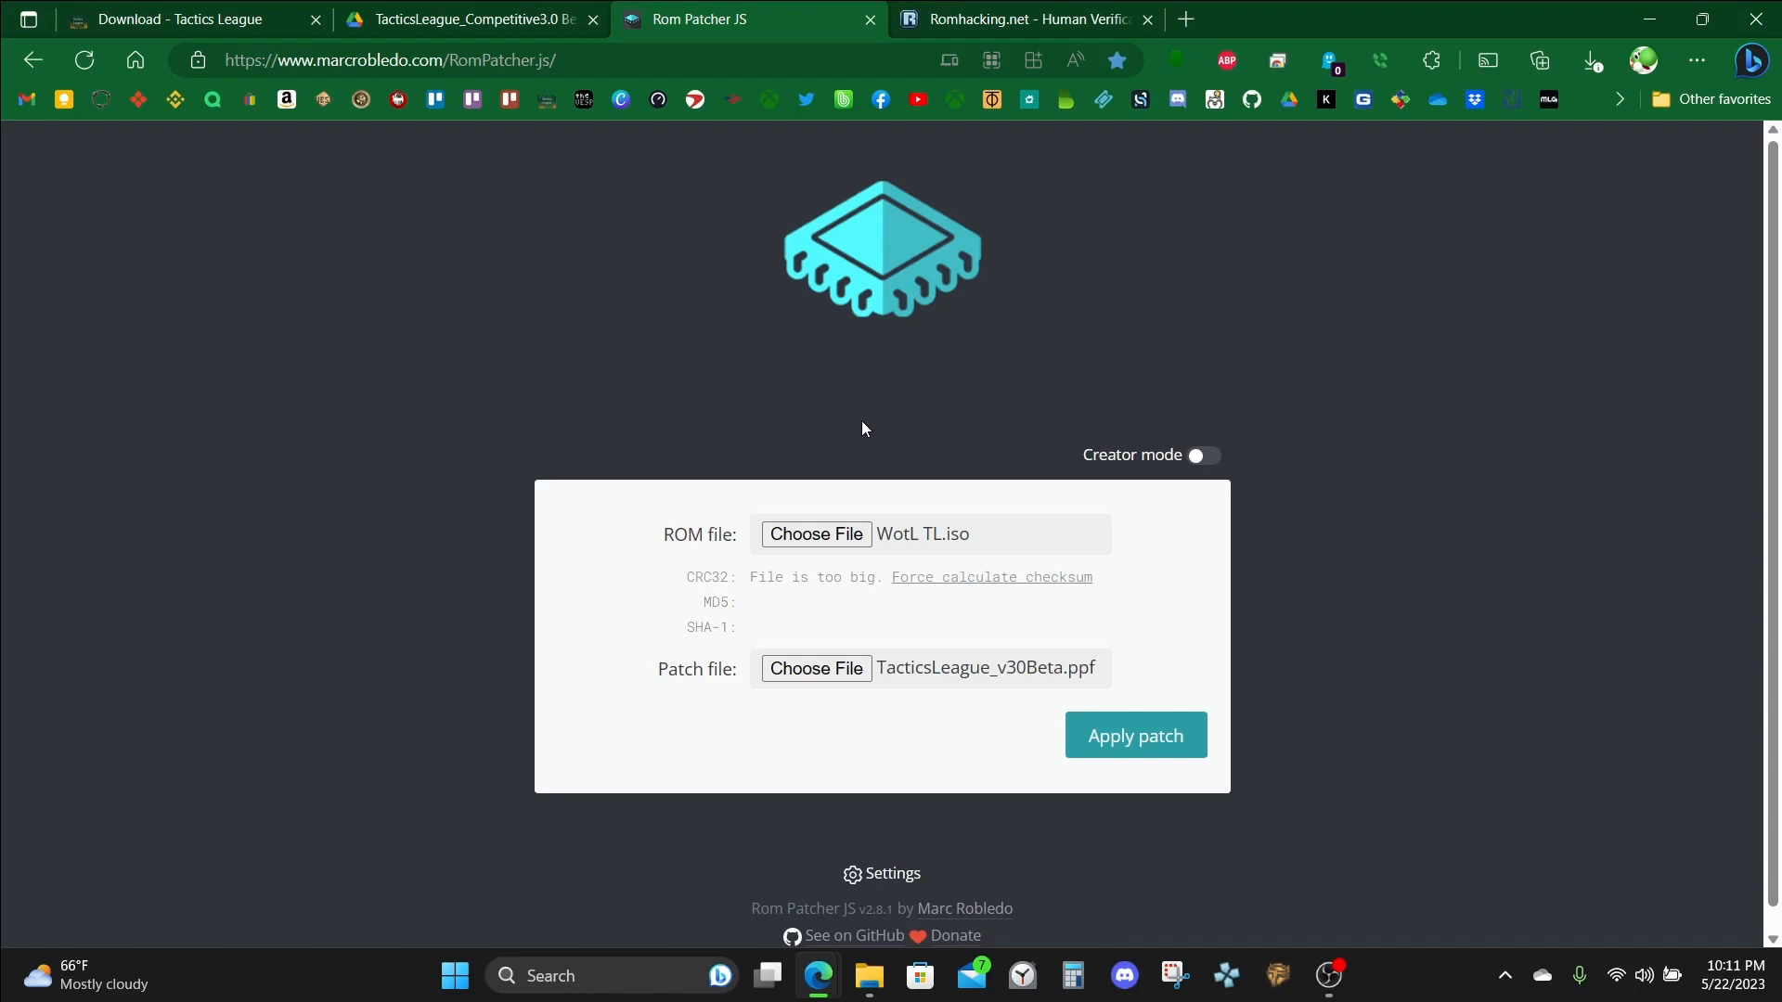
{"action": "mouse_move", "coordinate": [1591, 37]}
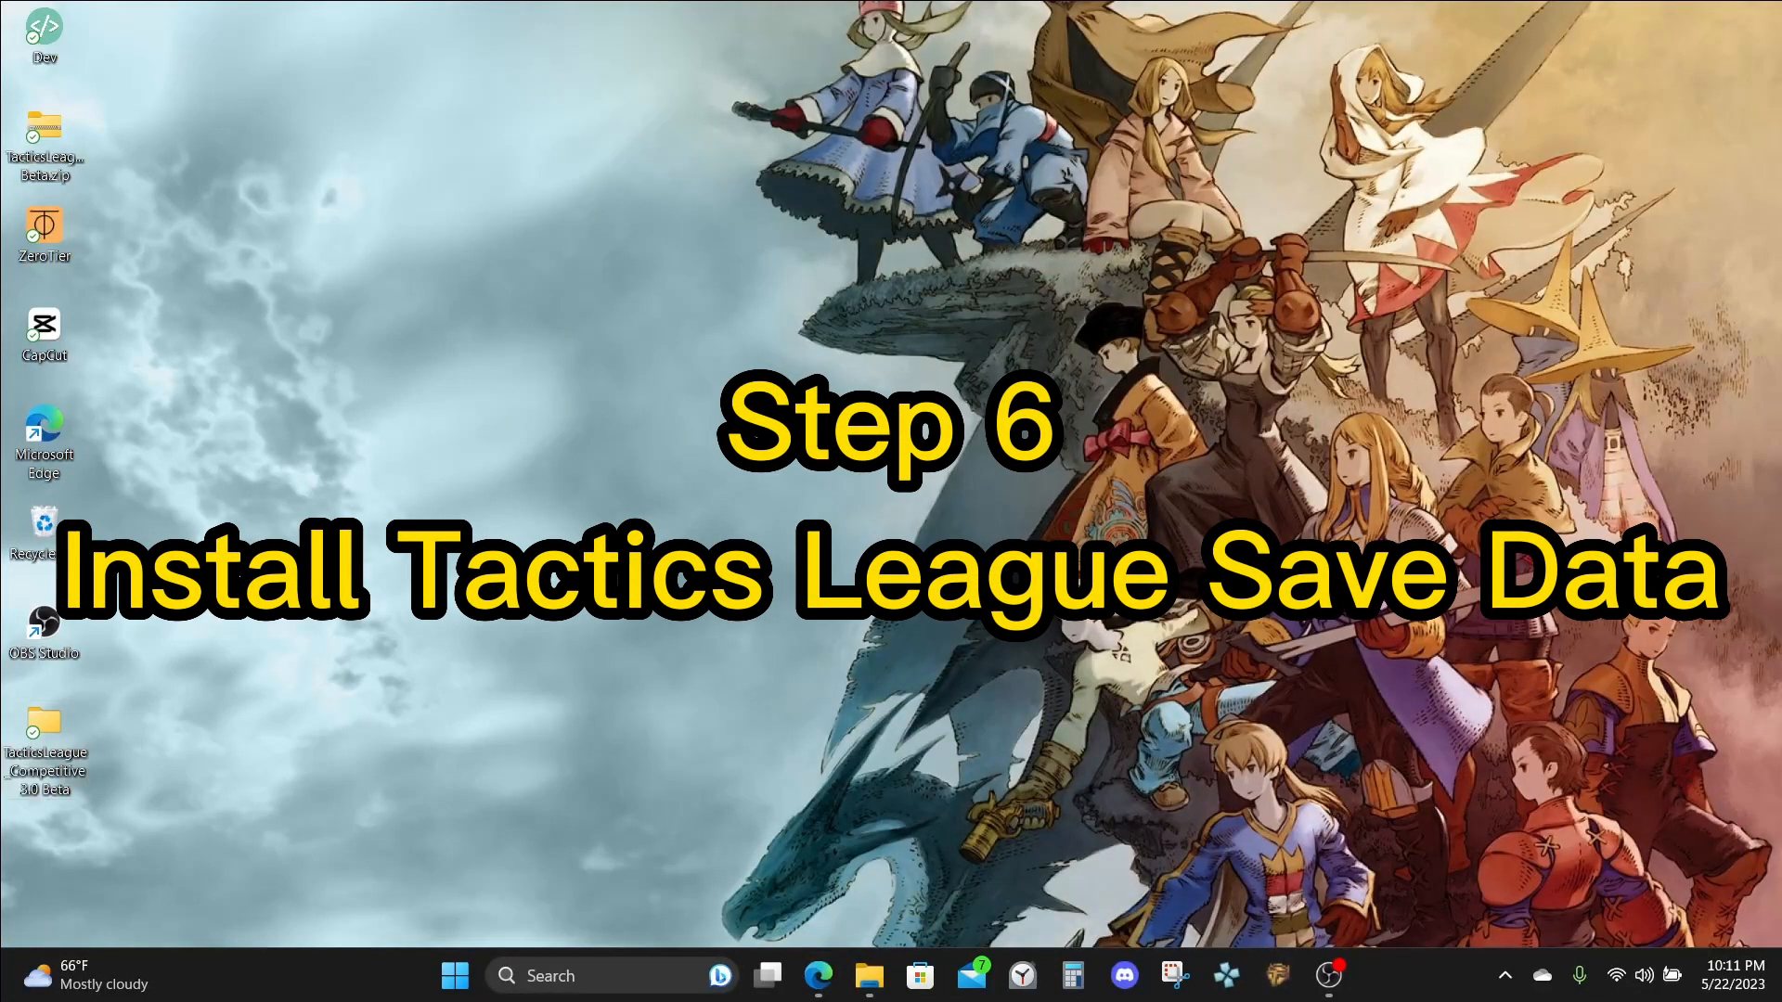
{"action": "mouse_move", "coordinate": [42, 733]}
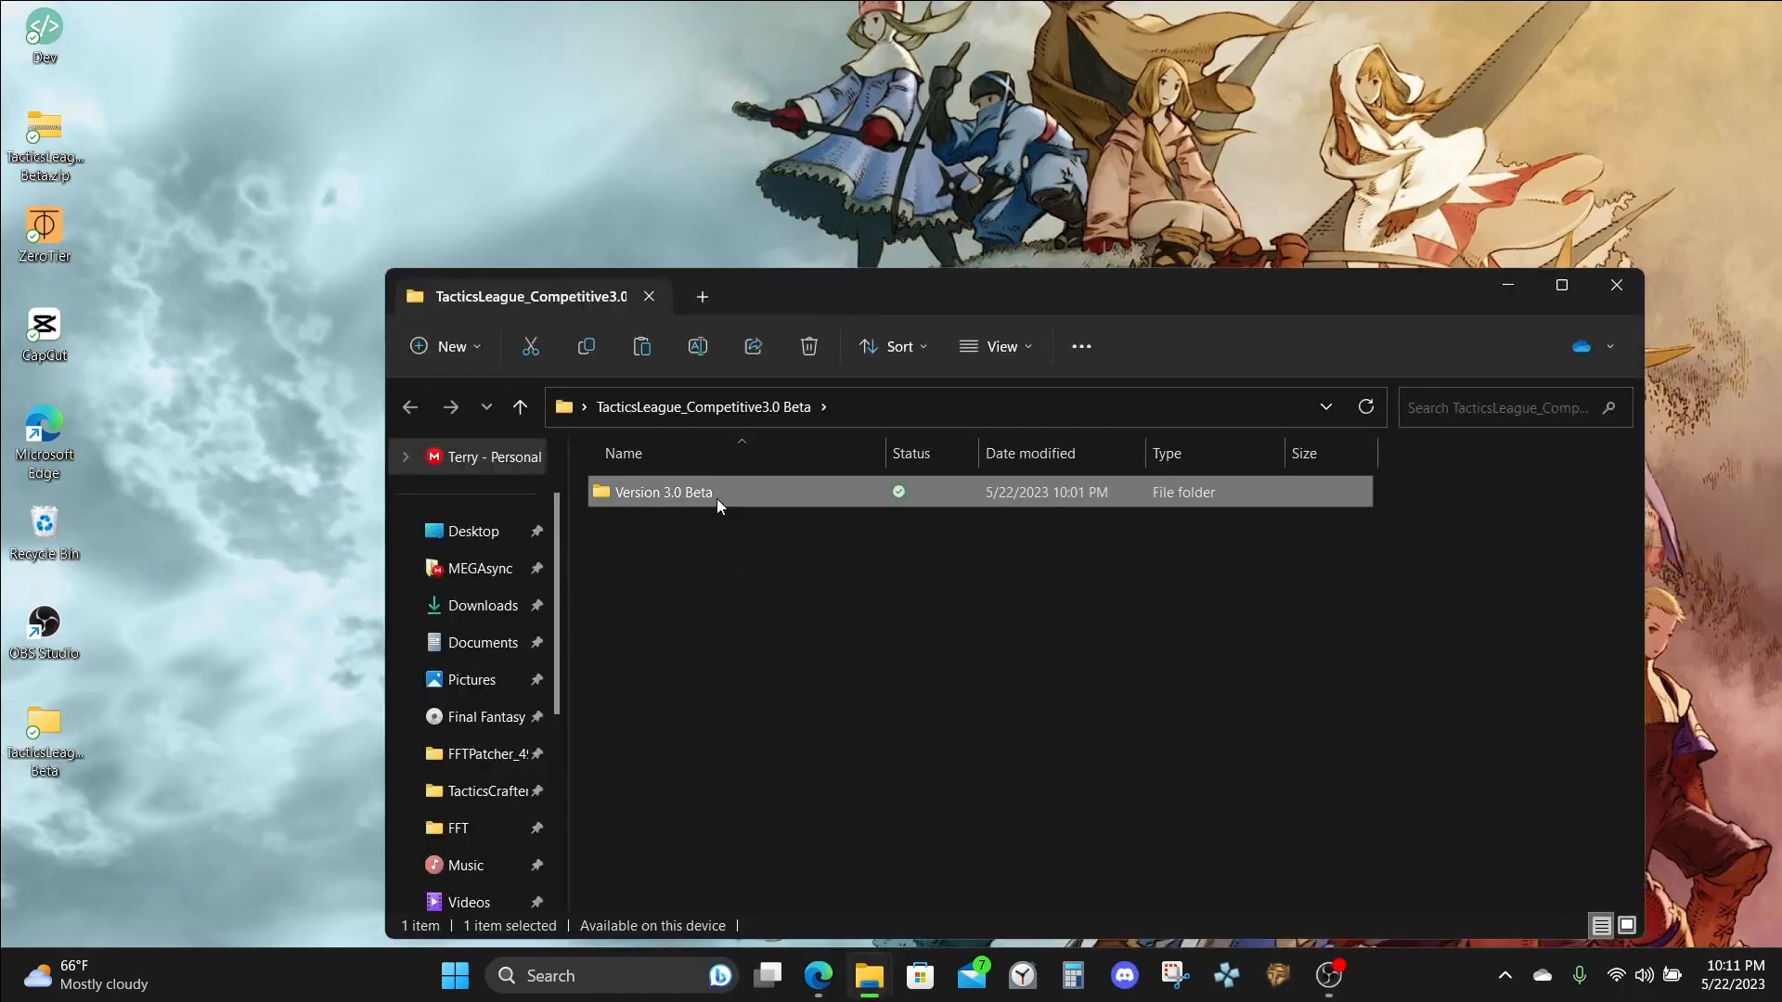
Open the Version 3.0 Beta download's SAVEDATA folder containing ULUS10297FFT0000.
{"action": "double_click", "coordinate": [664, 492]}
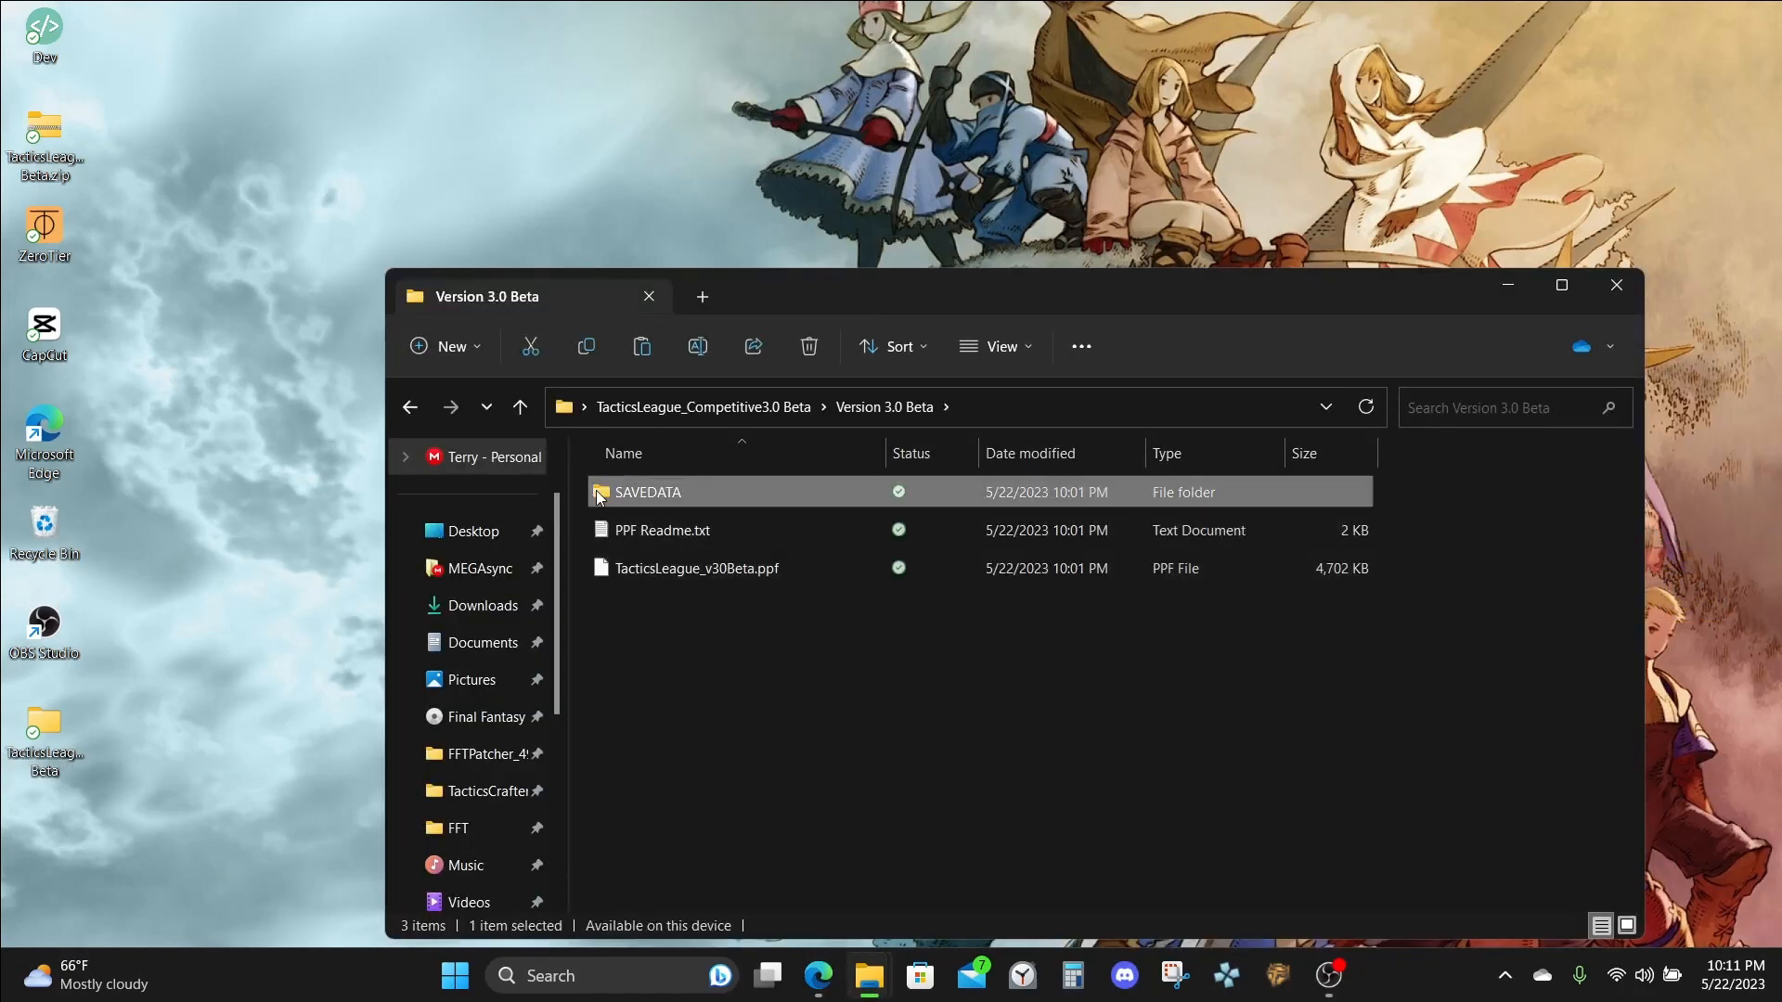
{"action": "mouse_move", "coordinate": [740, 492]}
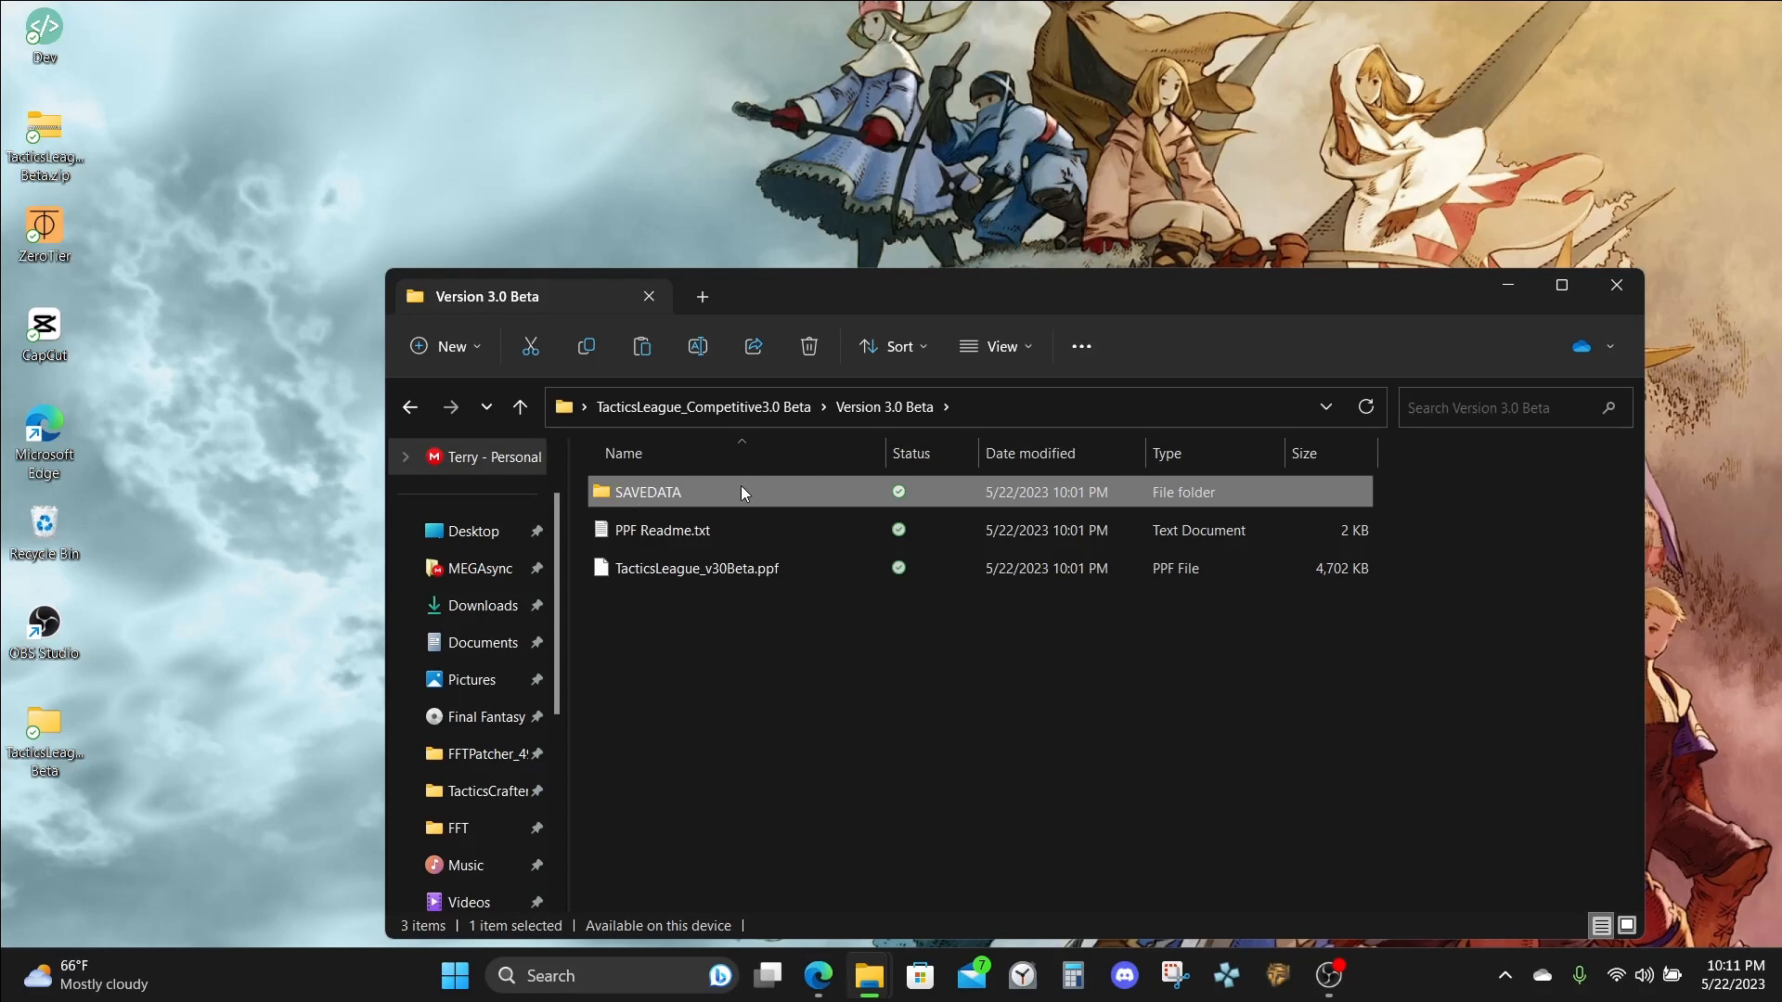
{"action": "mouse_move", "coordinate": [759, 698]}
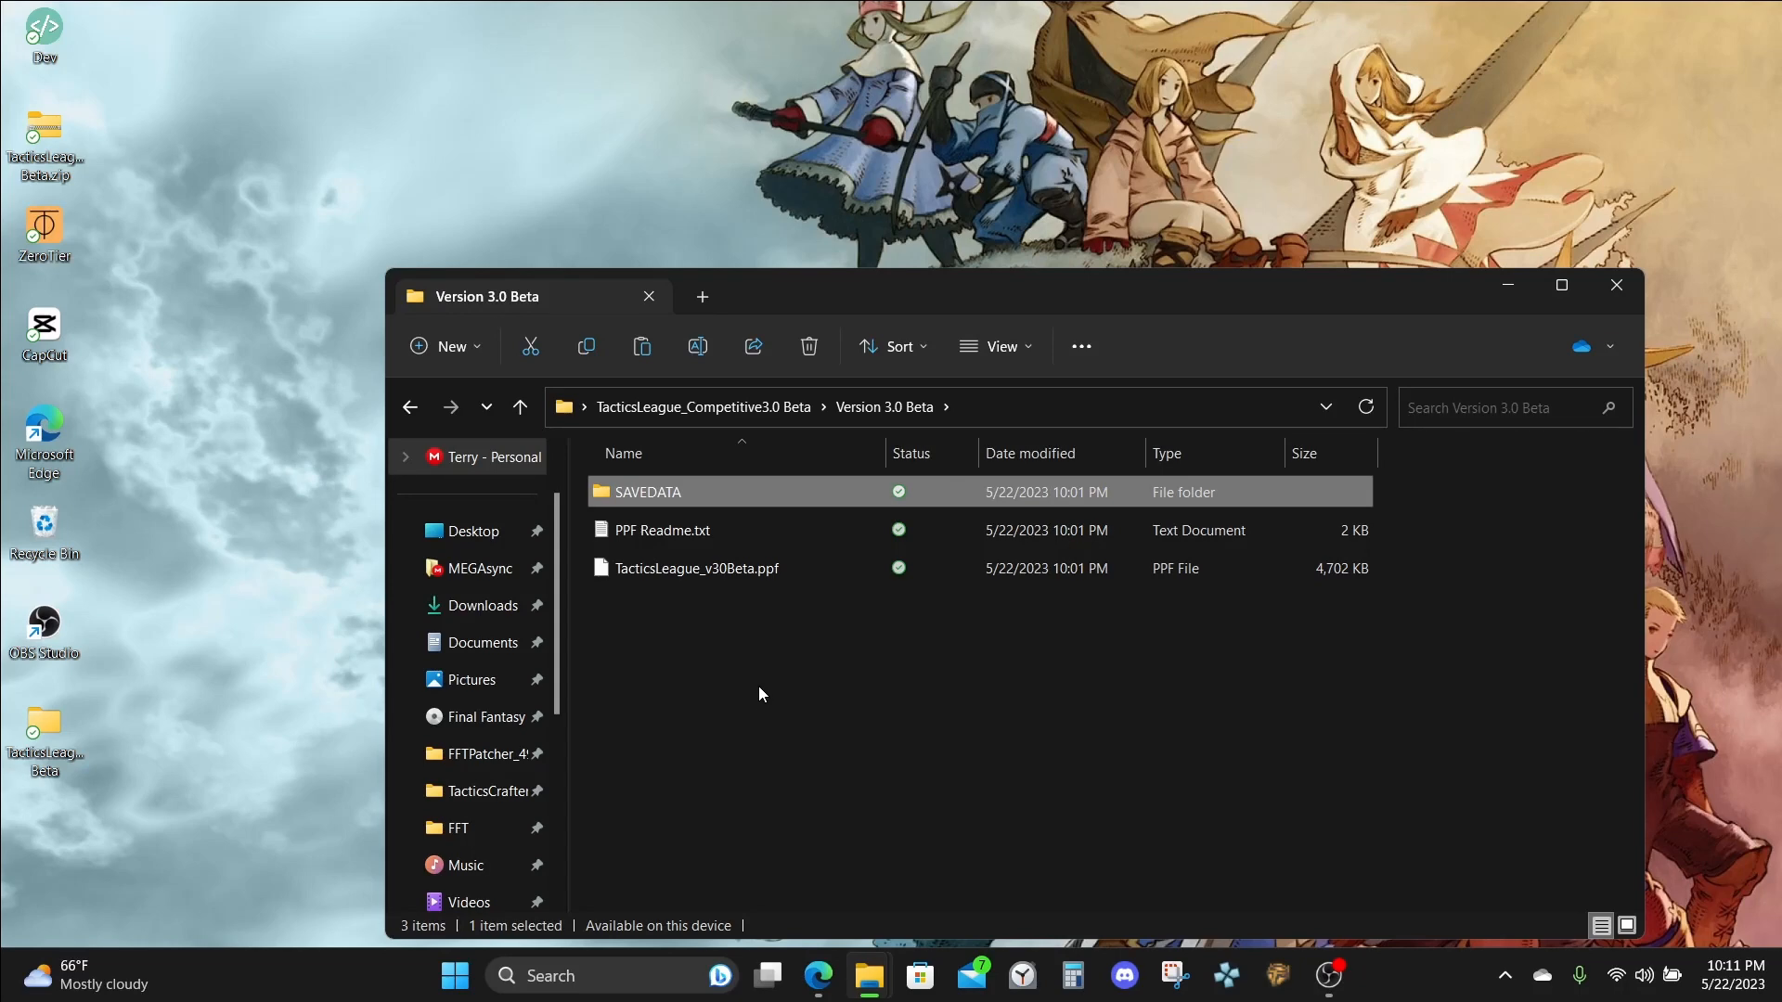
{"action": "mouse_move", "coordinate": [676, 501]}
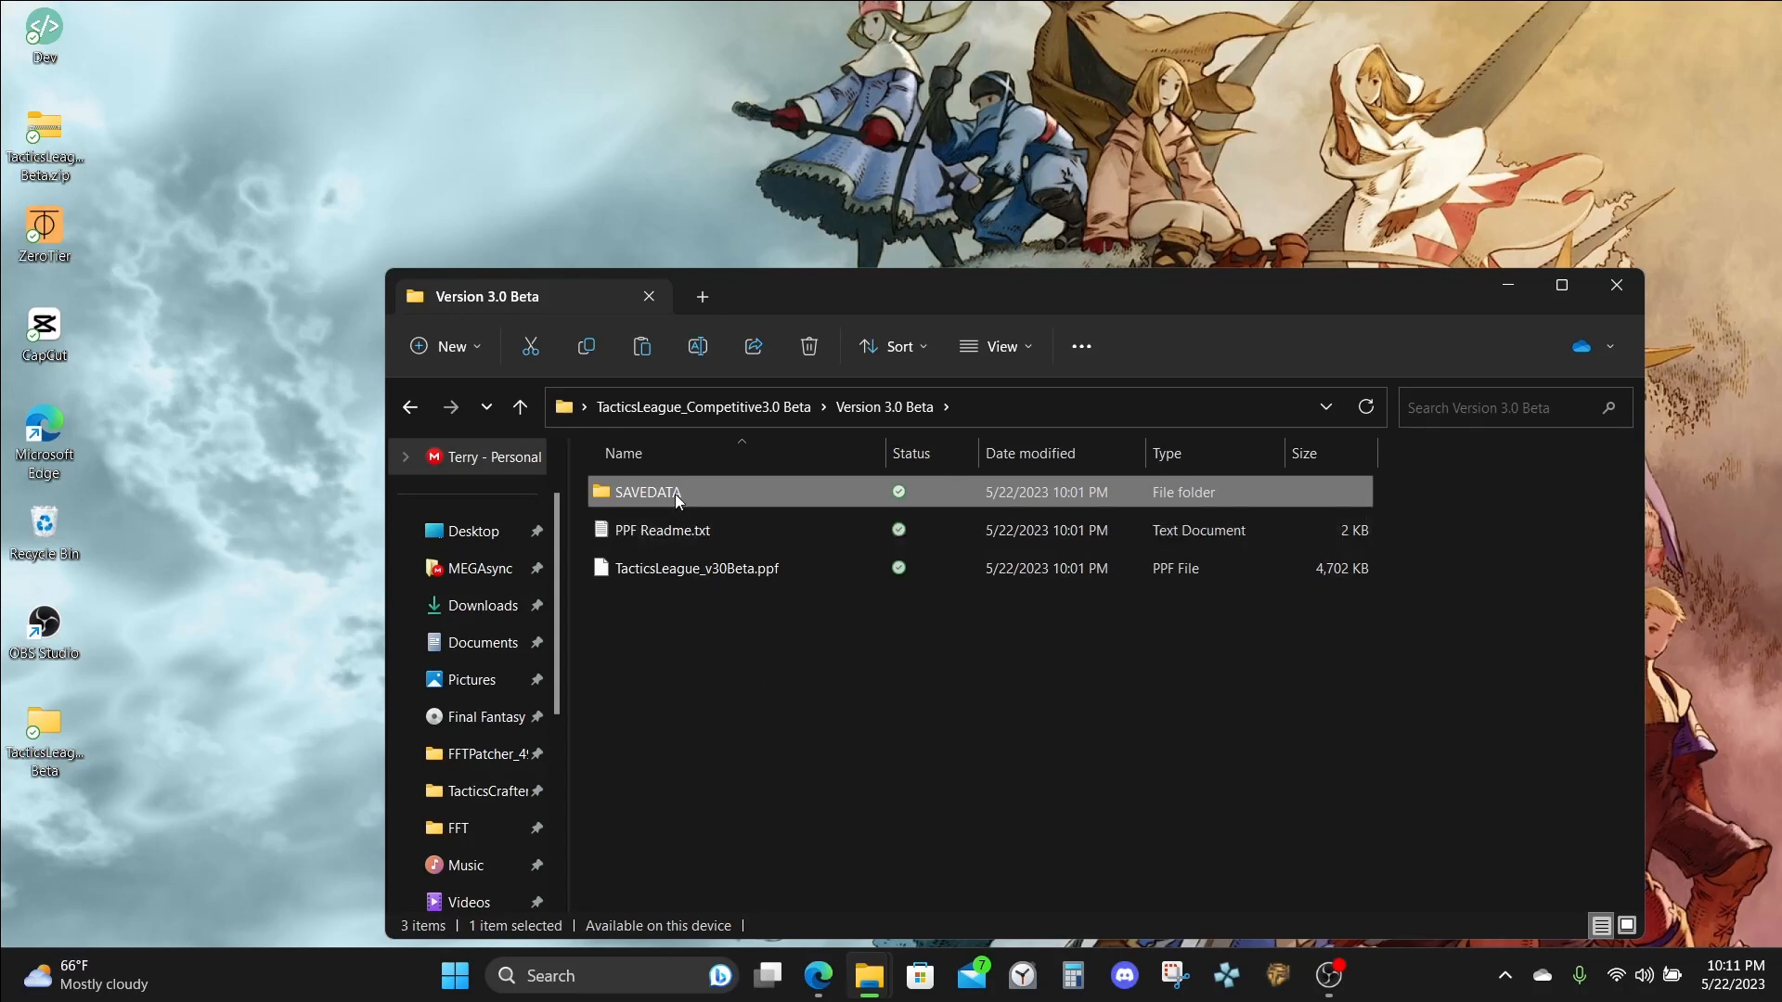
{"action": "double_click", "coordinate": [646, 492]}
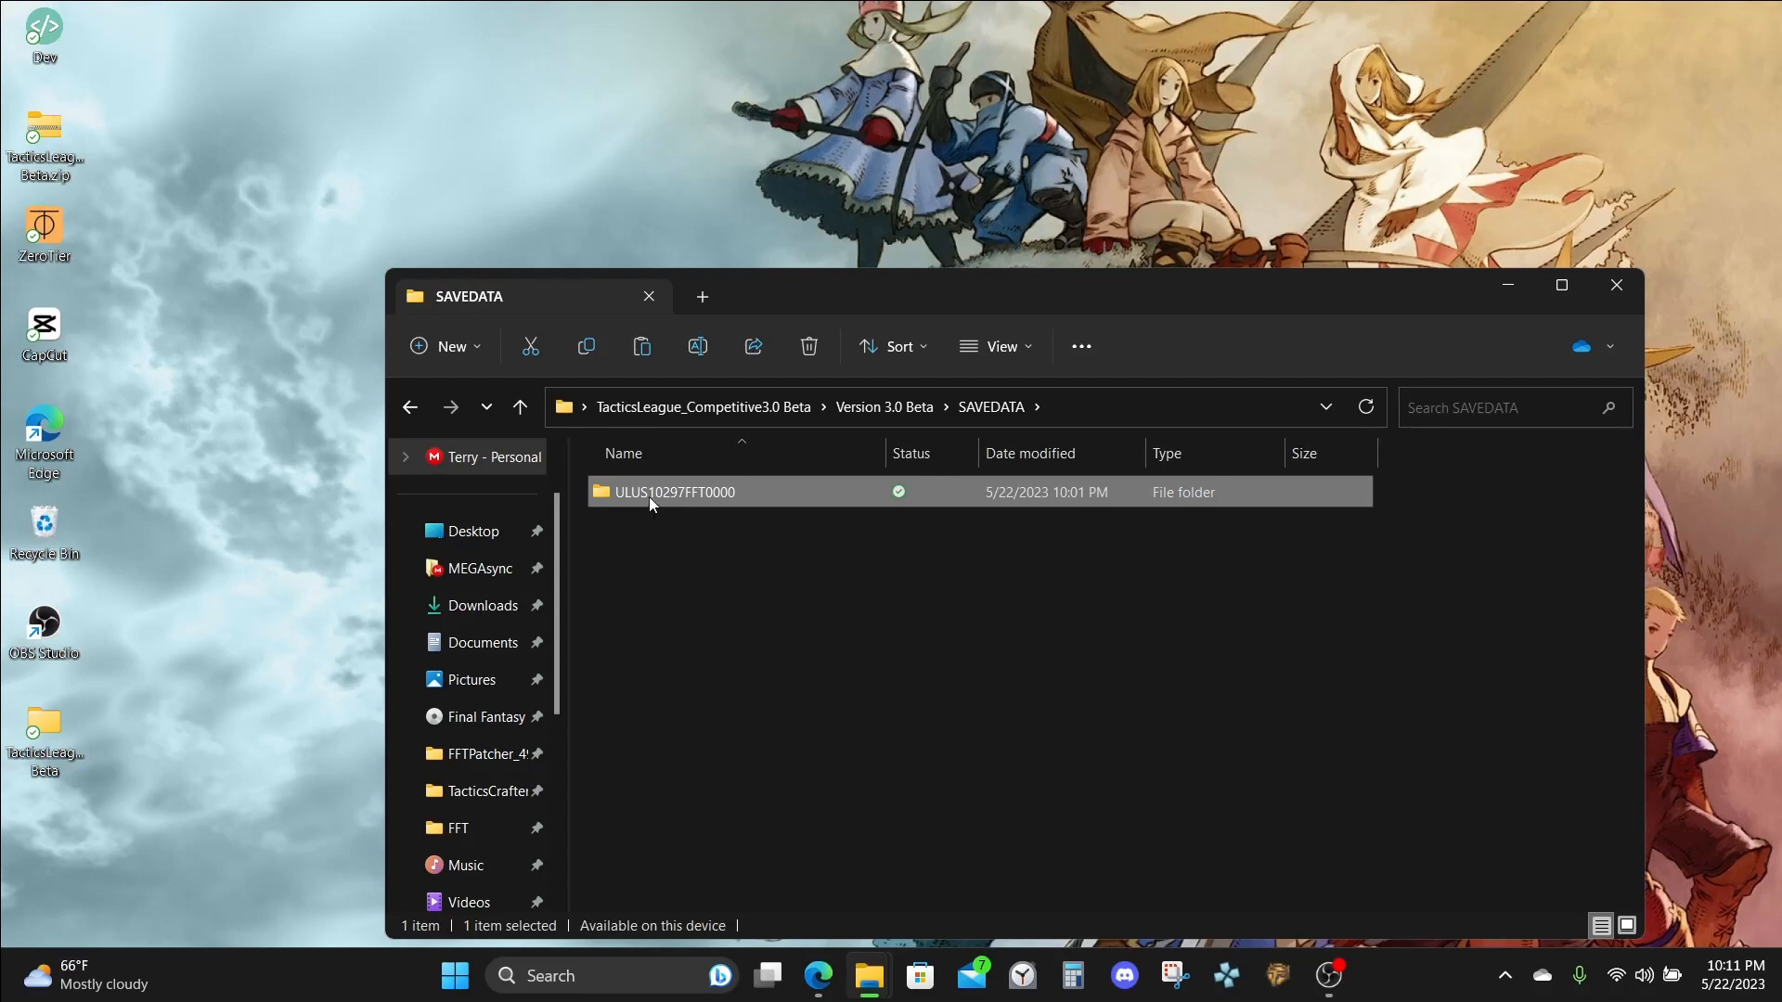
{"action": "mouse_move", "coordinate": [670, 492]}
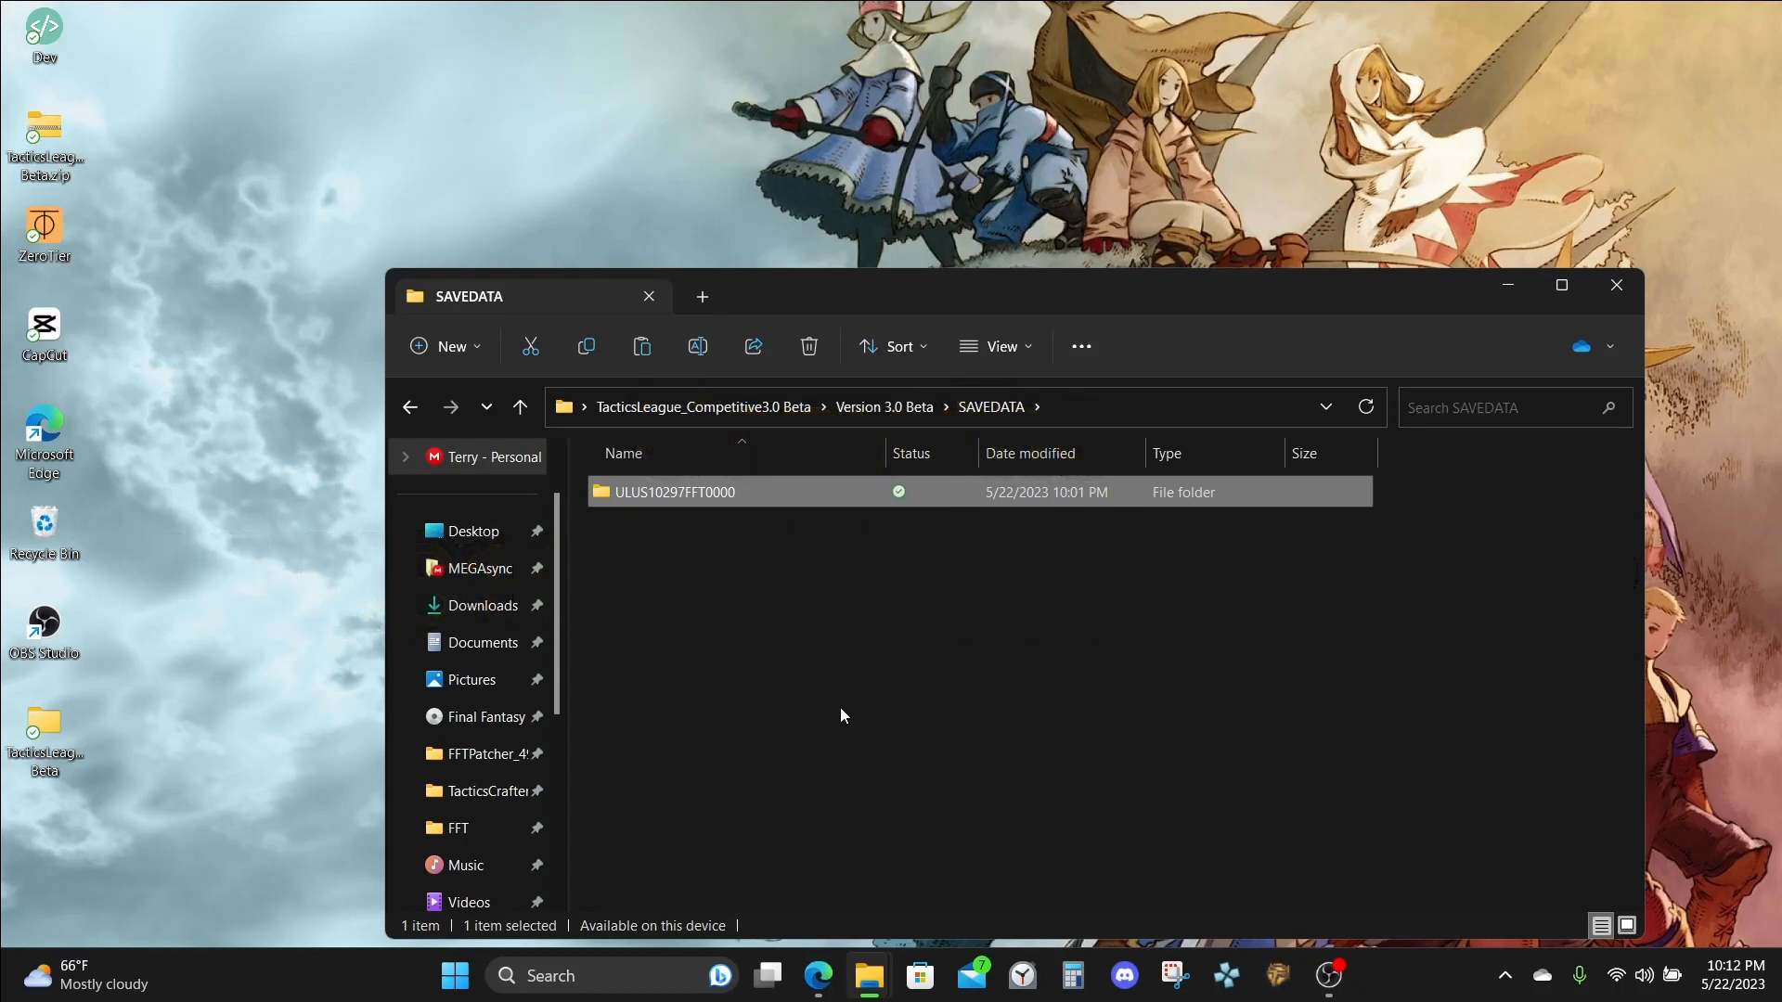
{"action": "mouse_move", "coordinate": [831, 711]}
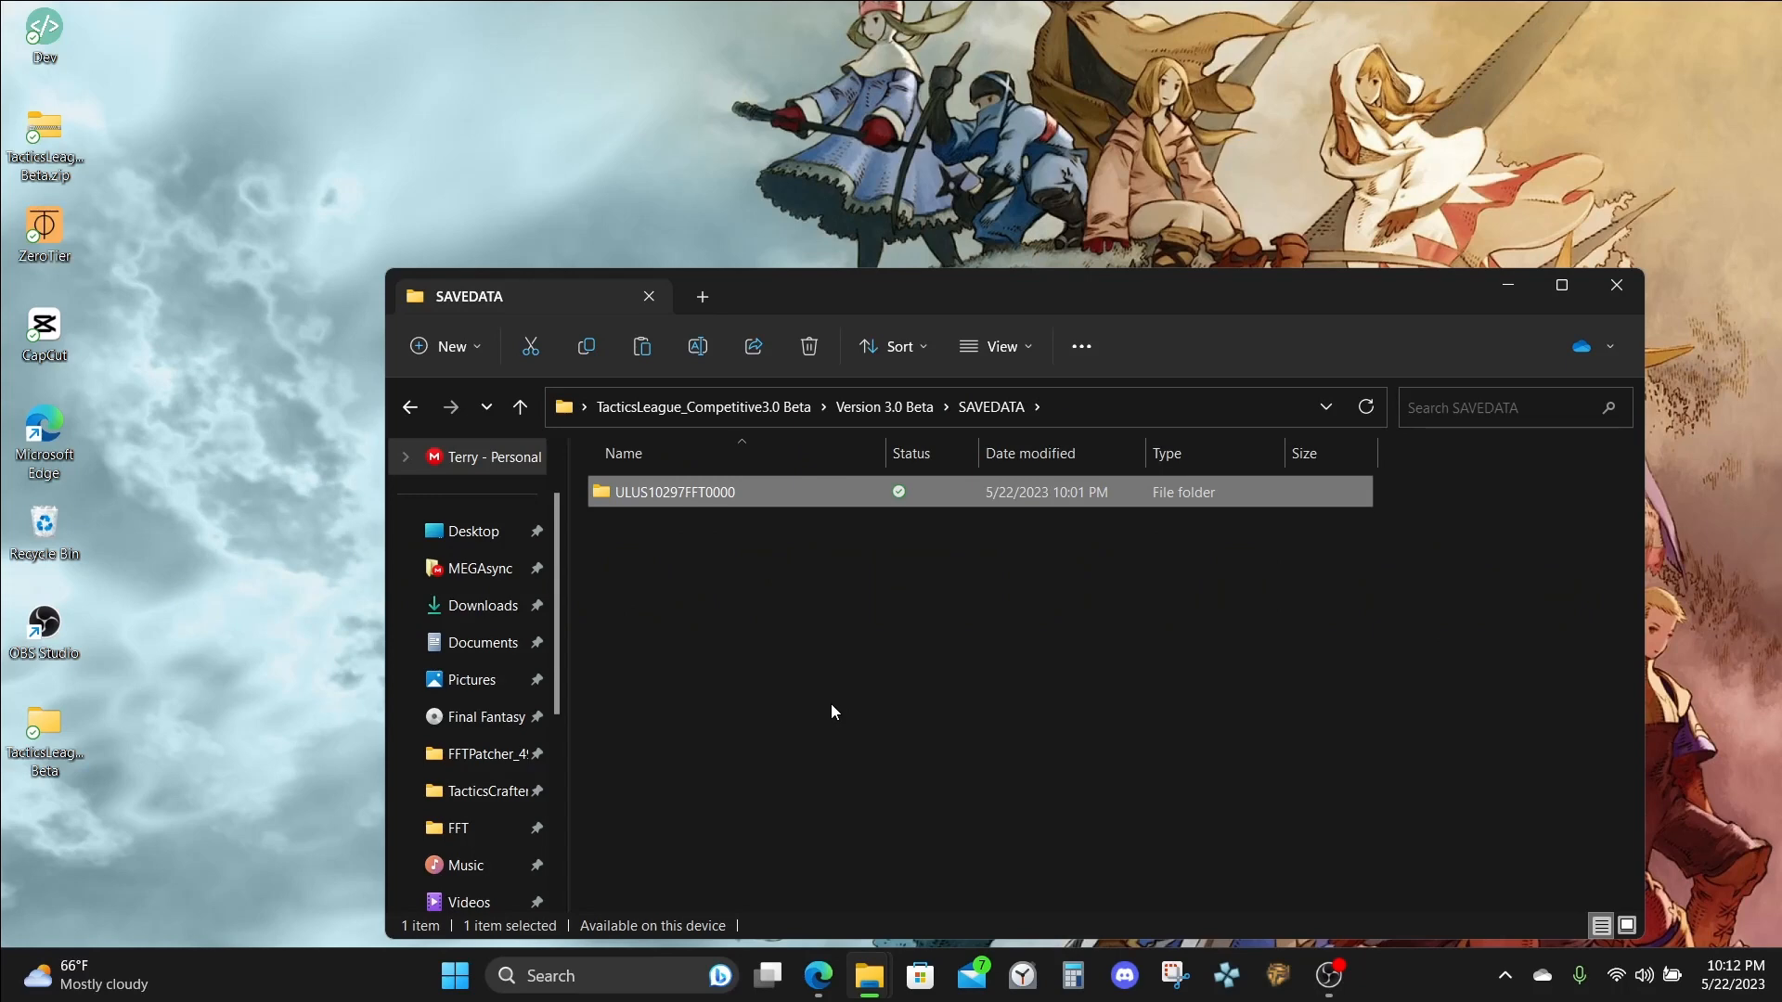
{"action": "mouse_move", "coordinate": [483, 642]}
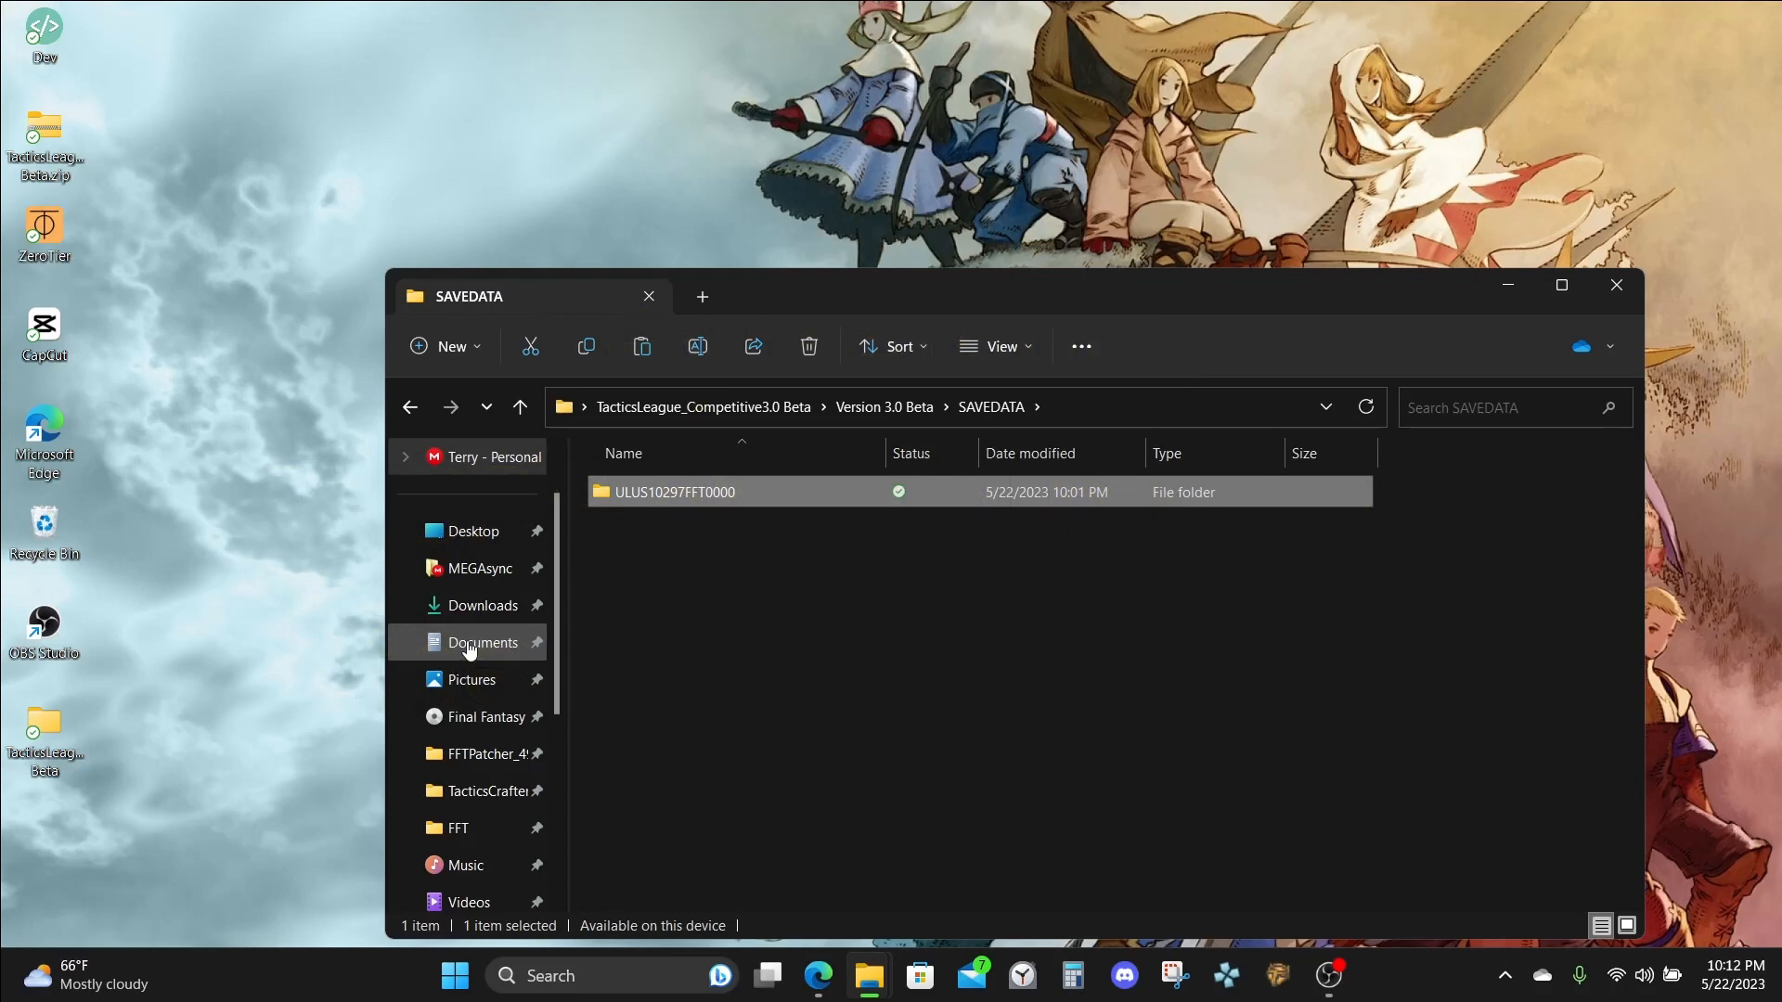
Navigate to Documents > PPSSPP > PSP > SAVEDATA.
{"action": "left_click", "coordinate": [482, 642]}
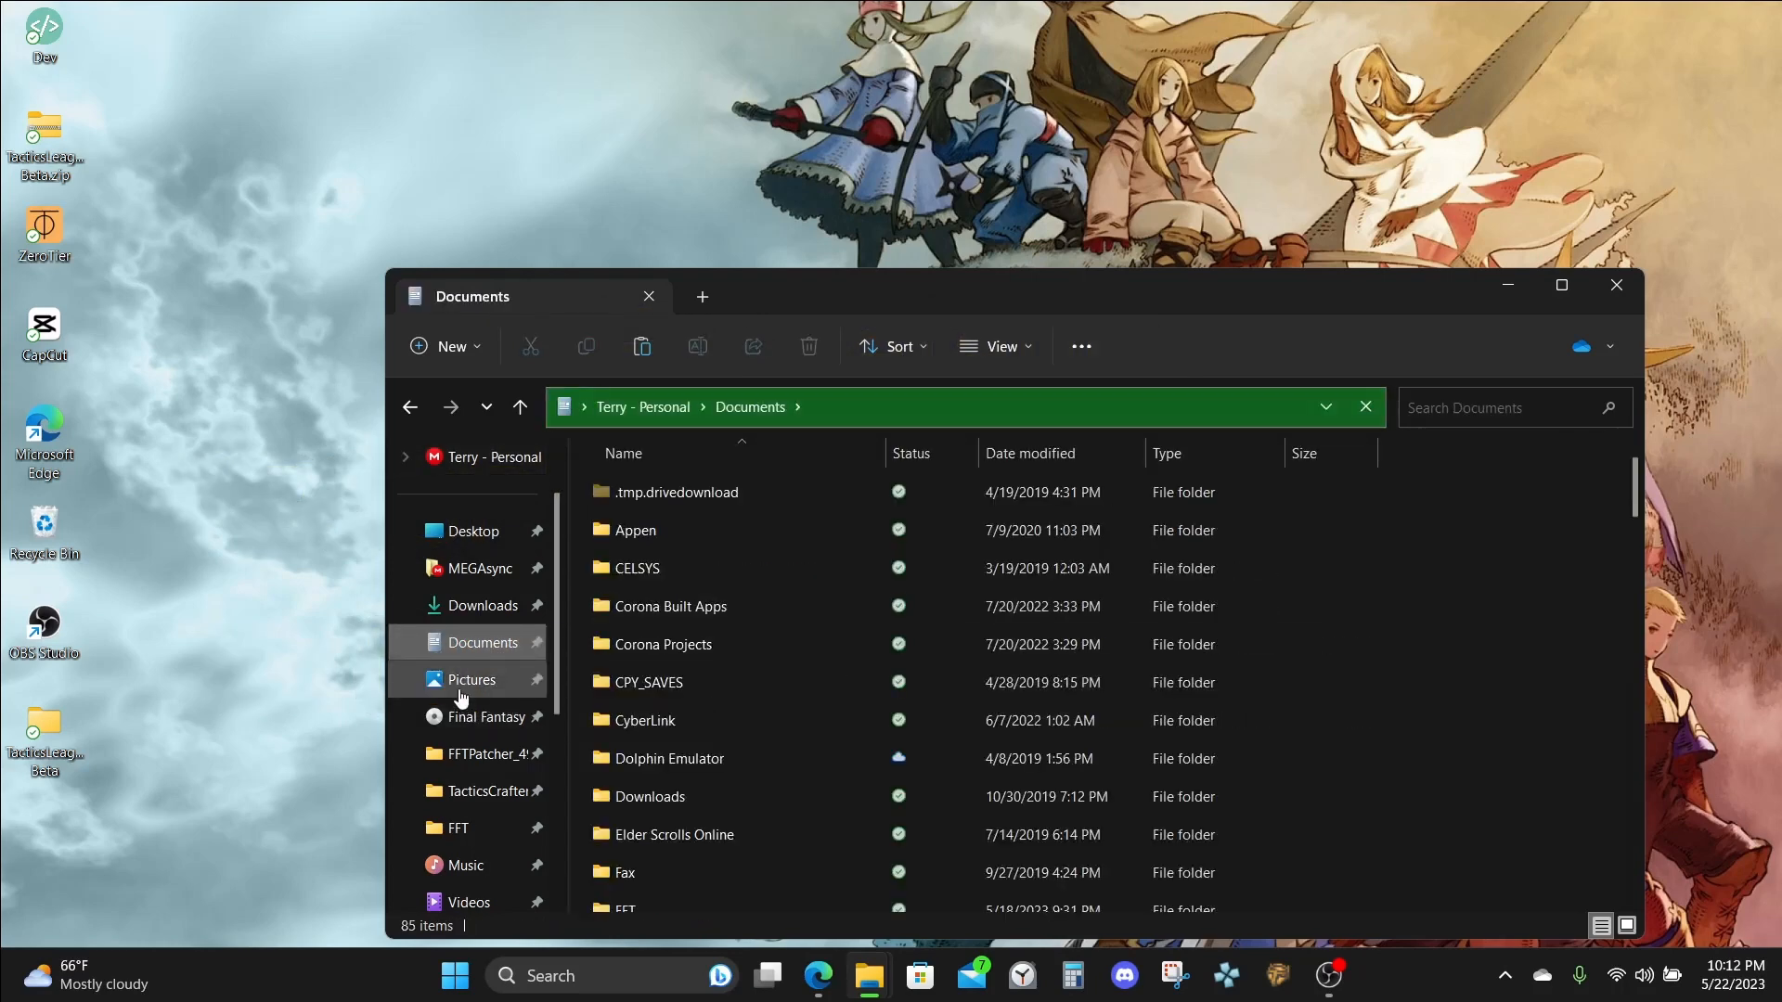
{"action": "scroll", "scroll_direction": "down", "scroll_amount": 3}
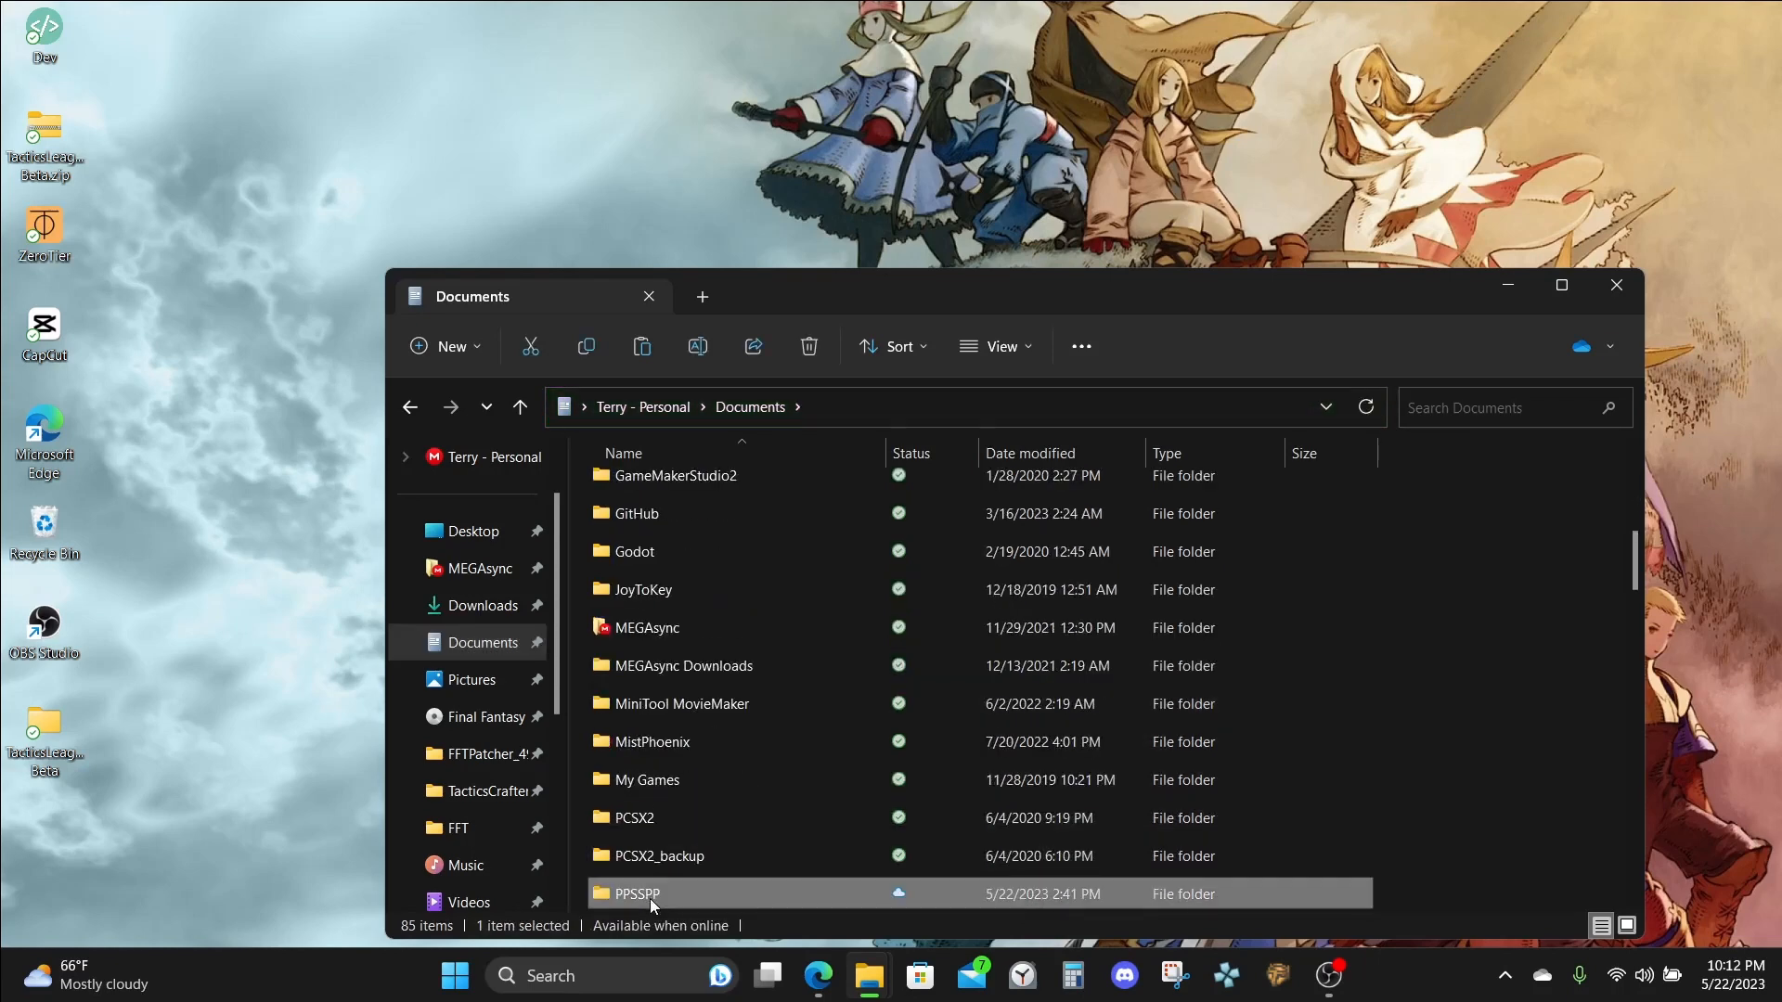
{"action": "double_click", "coordinate": [636, 893]}
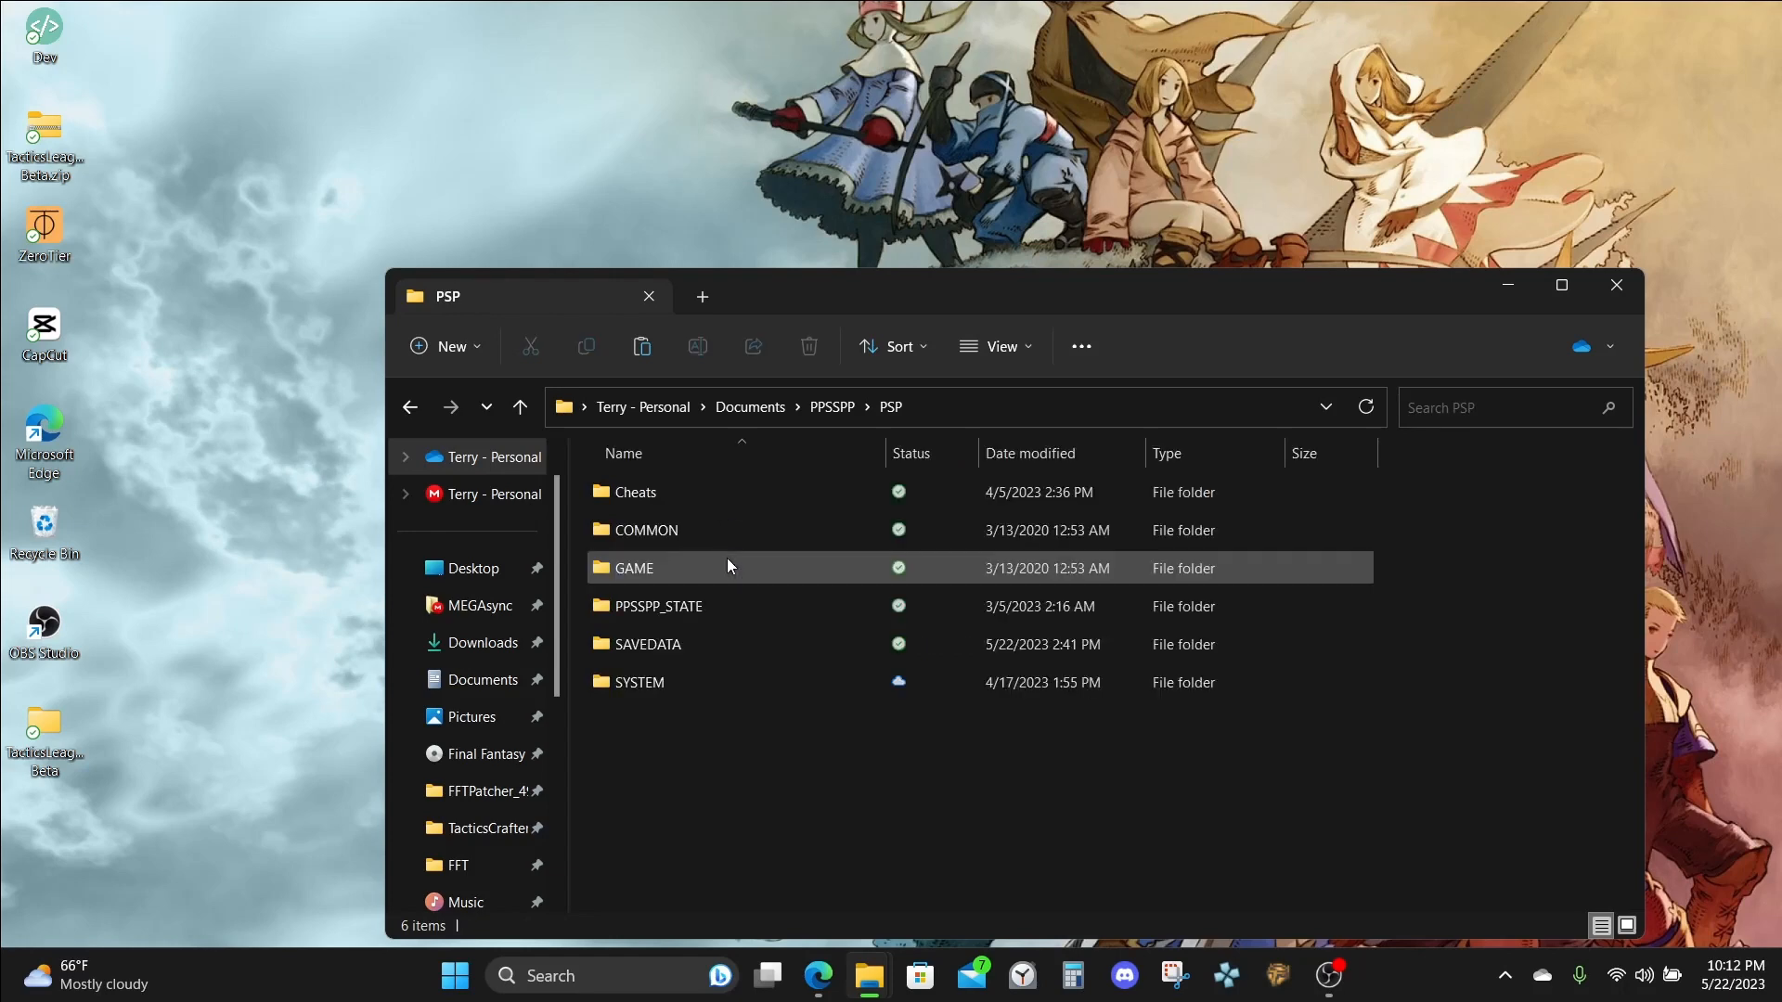
{"action": "mouse_move", "coordinate": [679, 659]}
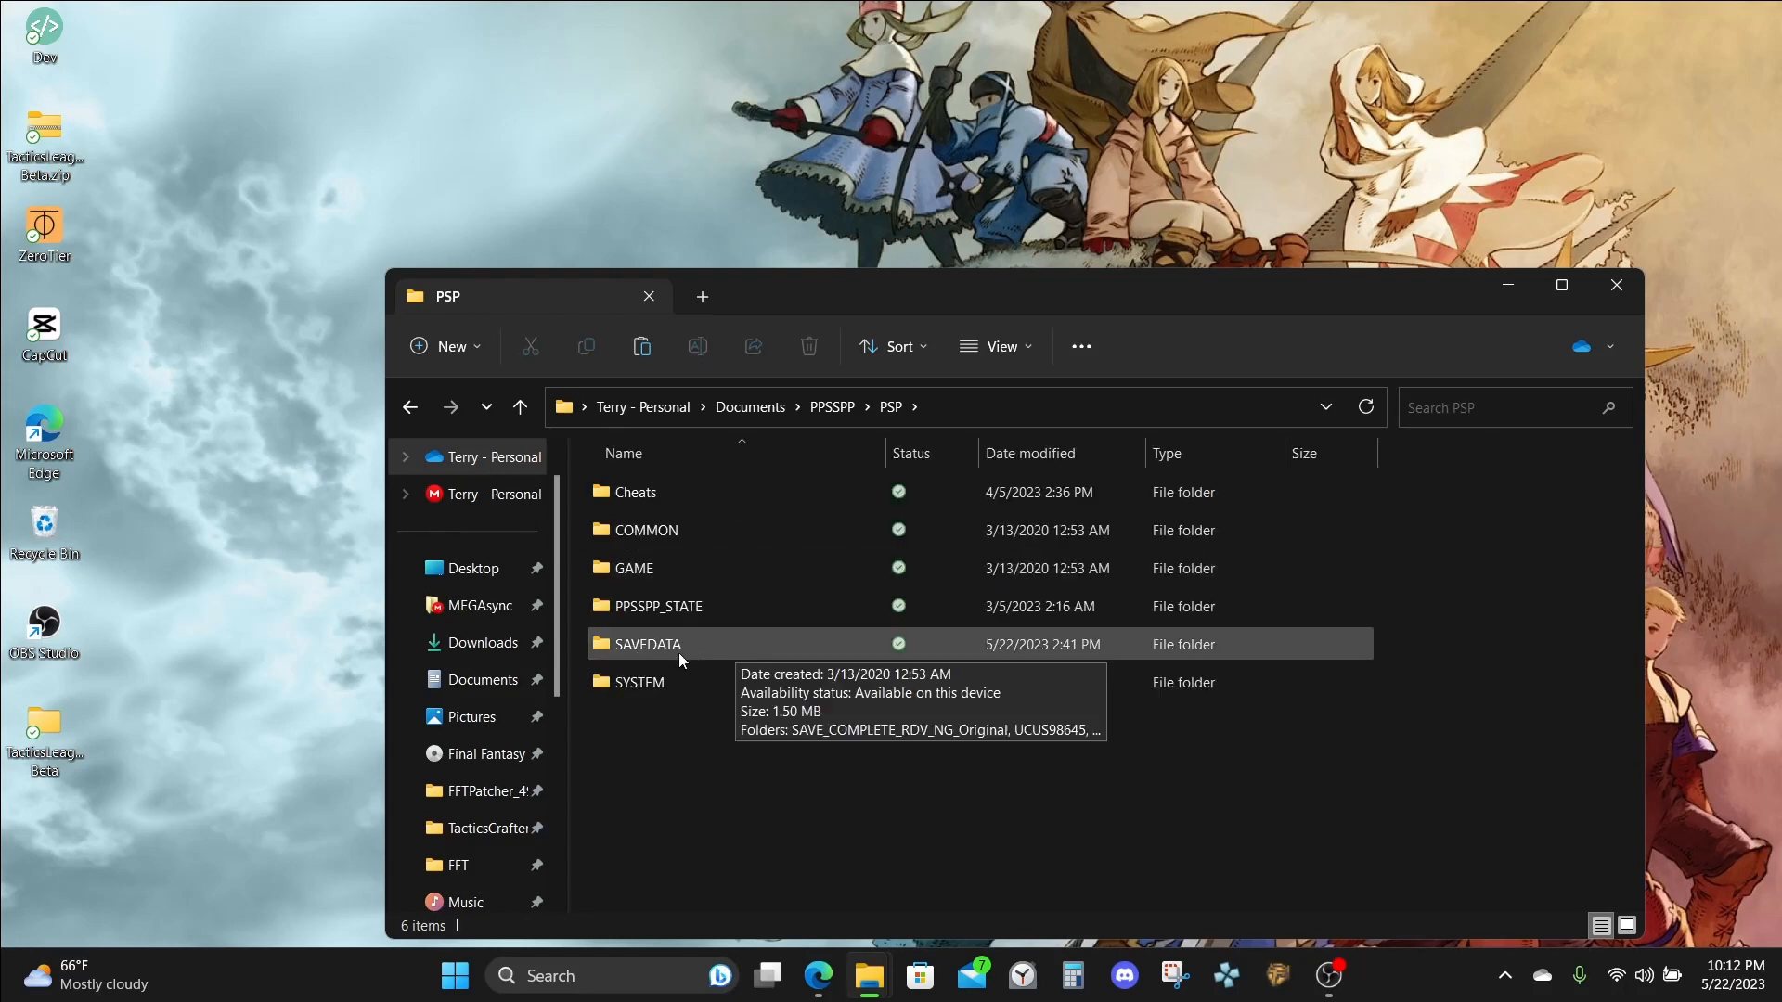
{"action": "double_click", "coordinate": [646, 644]}
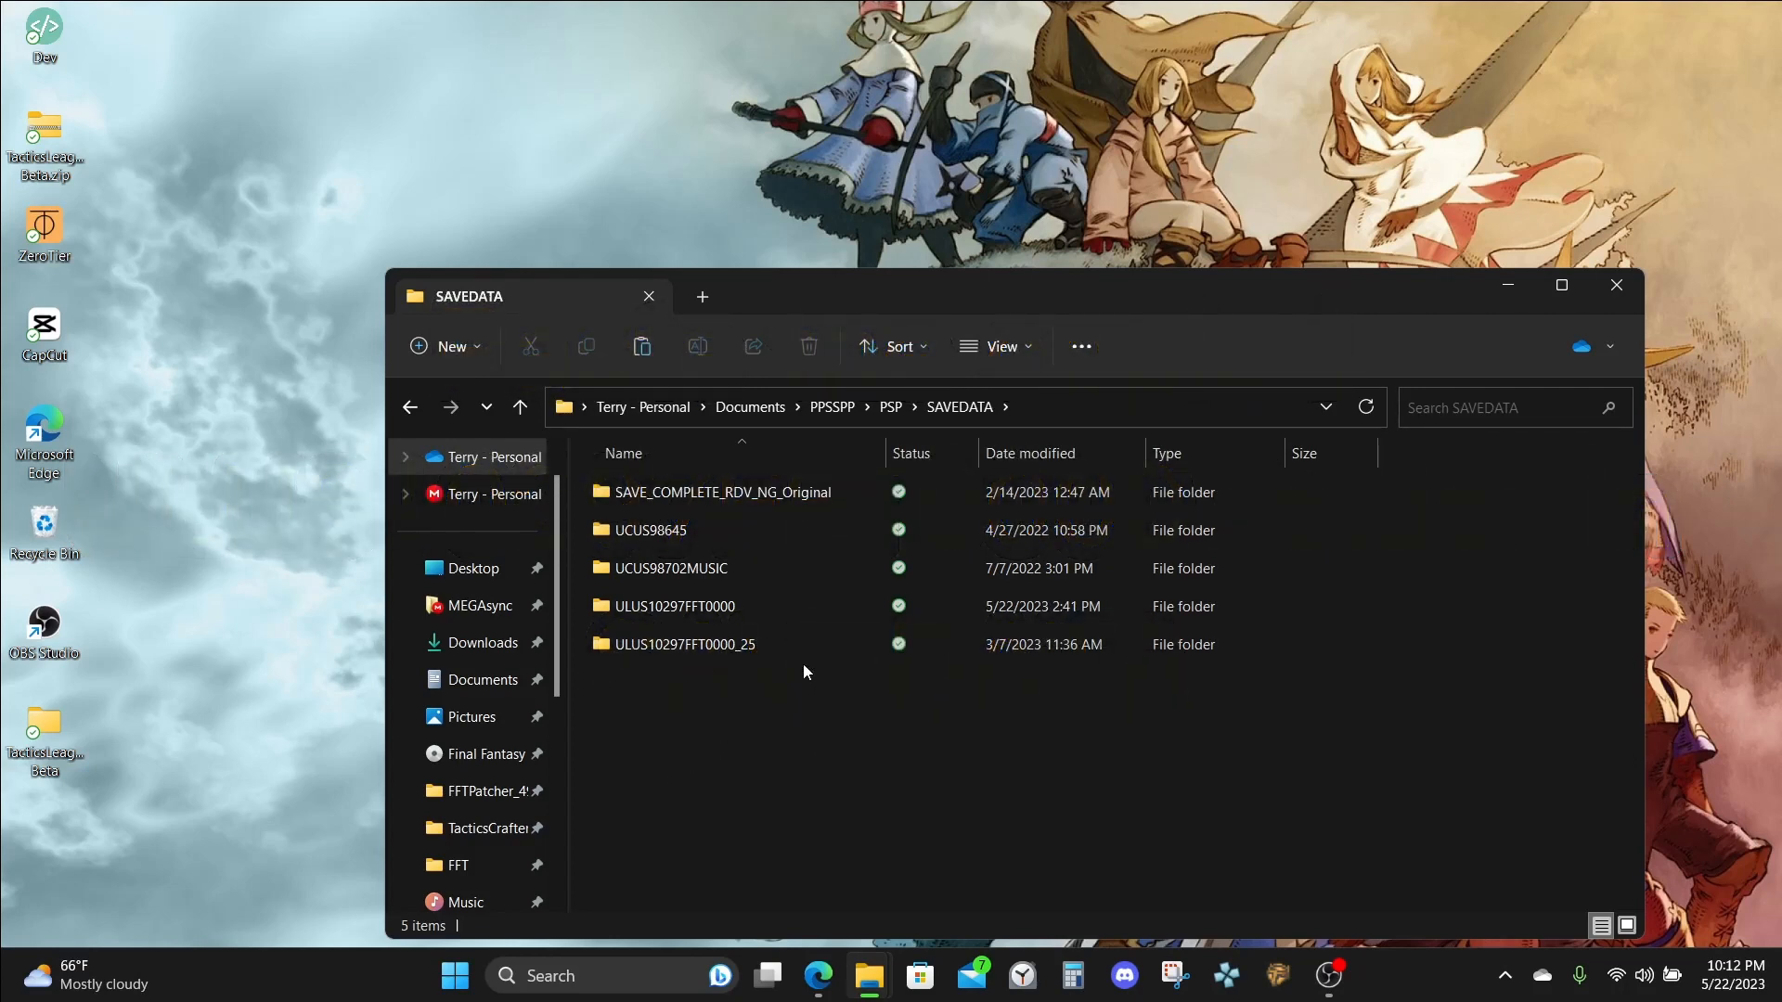
Replace the existing ULUS10297FFT0000 save with the Tactics League one and open it.
{"action": "left_click", "coordinate": [672, 605]}
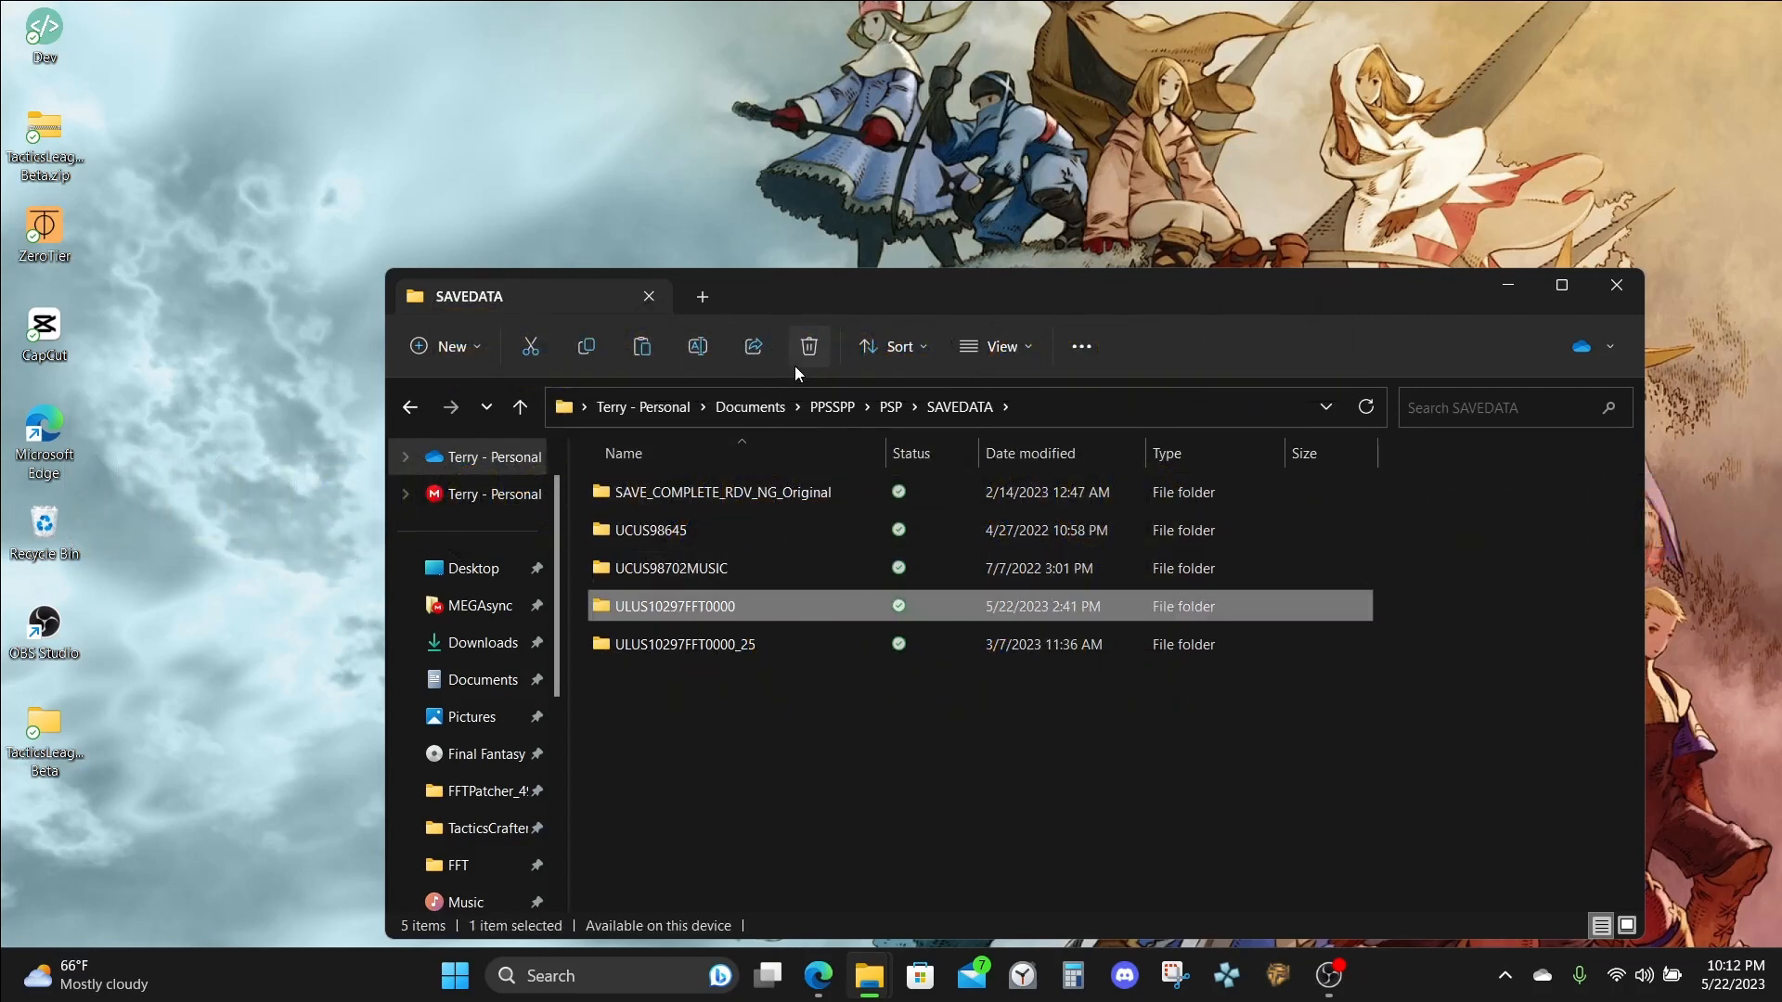
{"action": "left_click", "coordinate": [807, 346]}
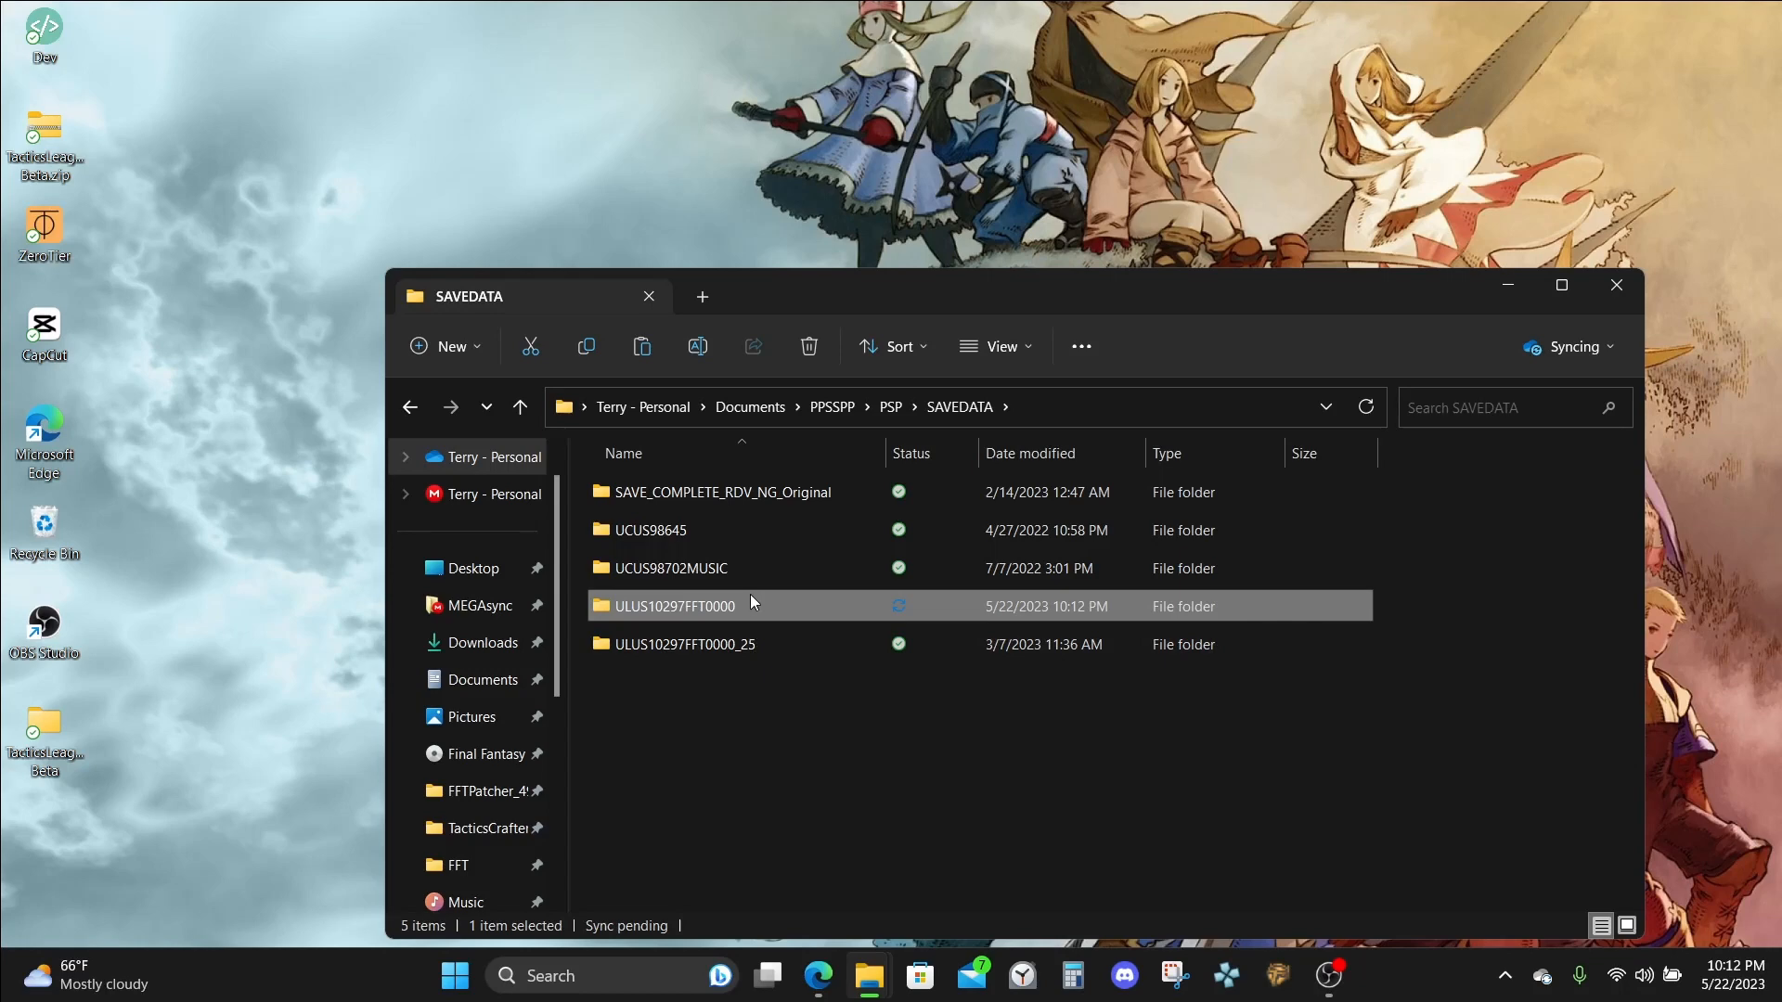
{"action": "double_click", "coordinate": [671, 606]}
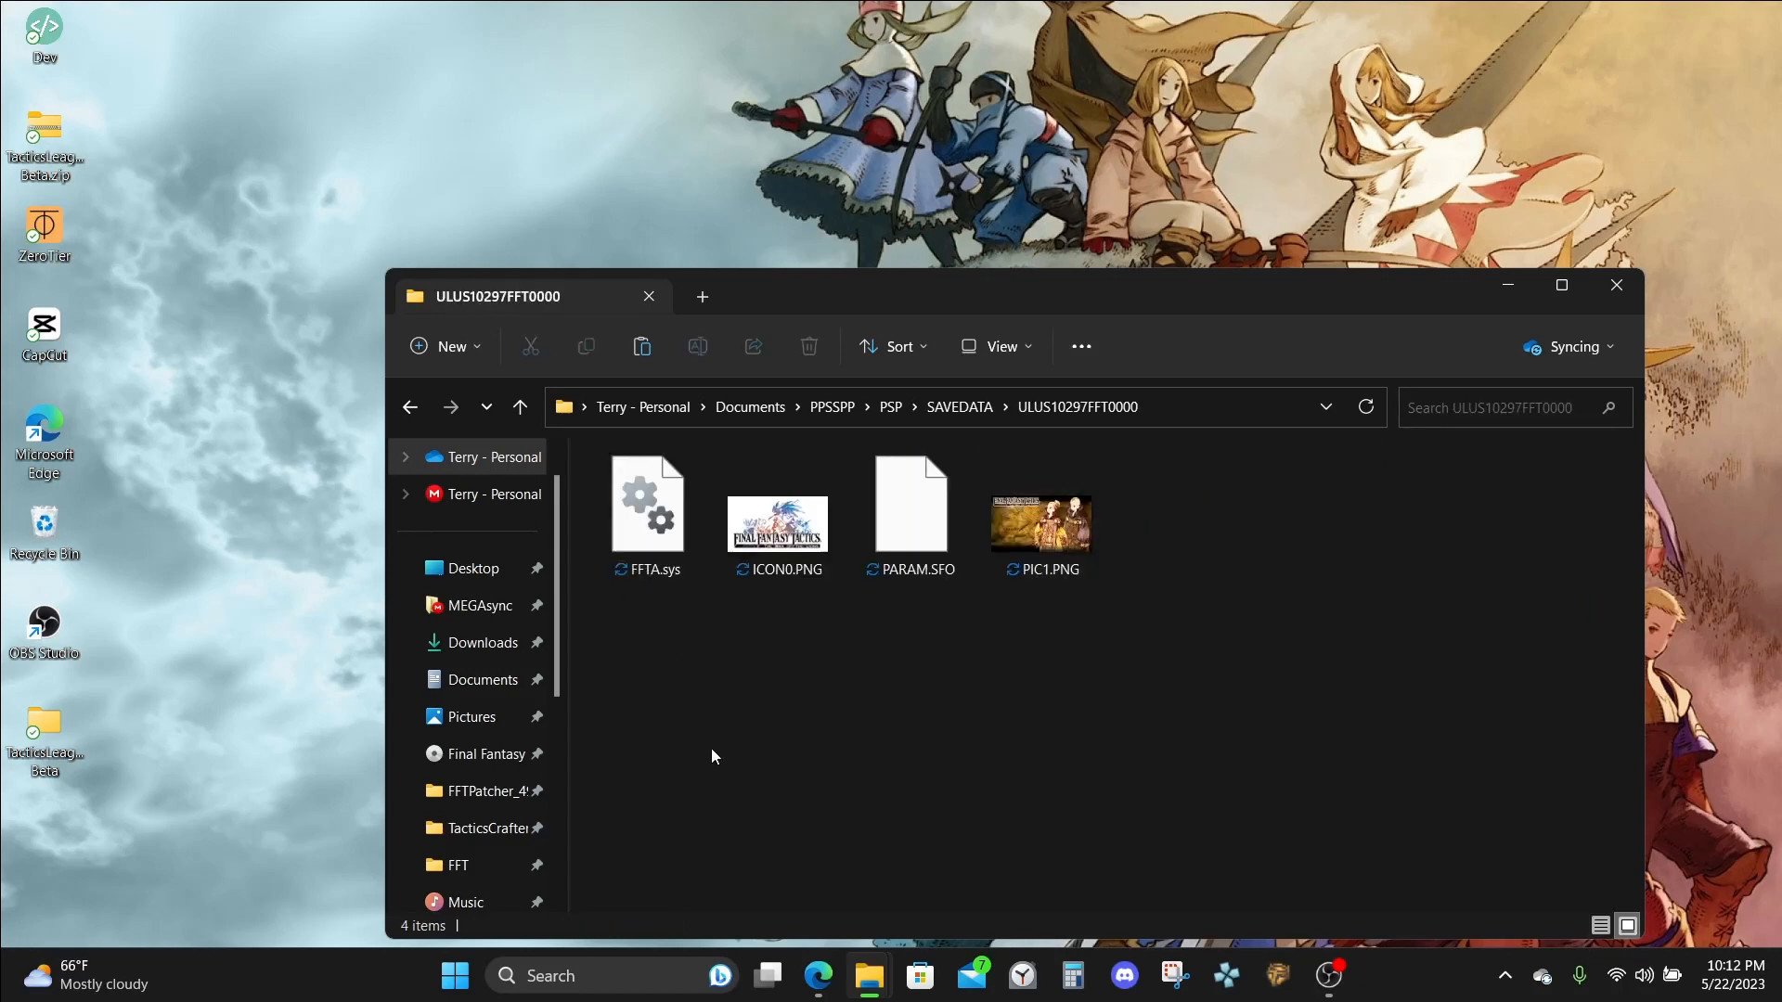
{"action": "mouse_move", "coordinate": [408, 406]}
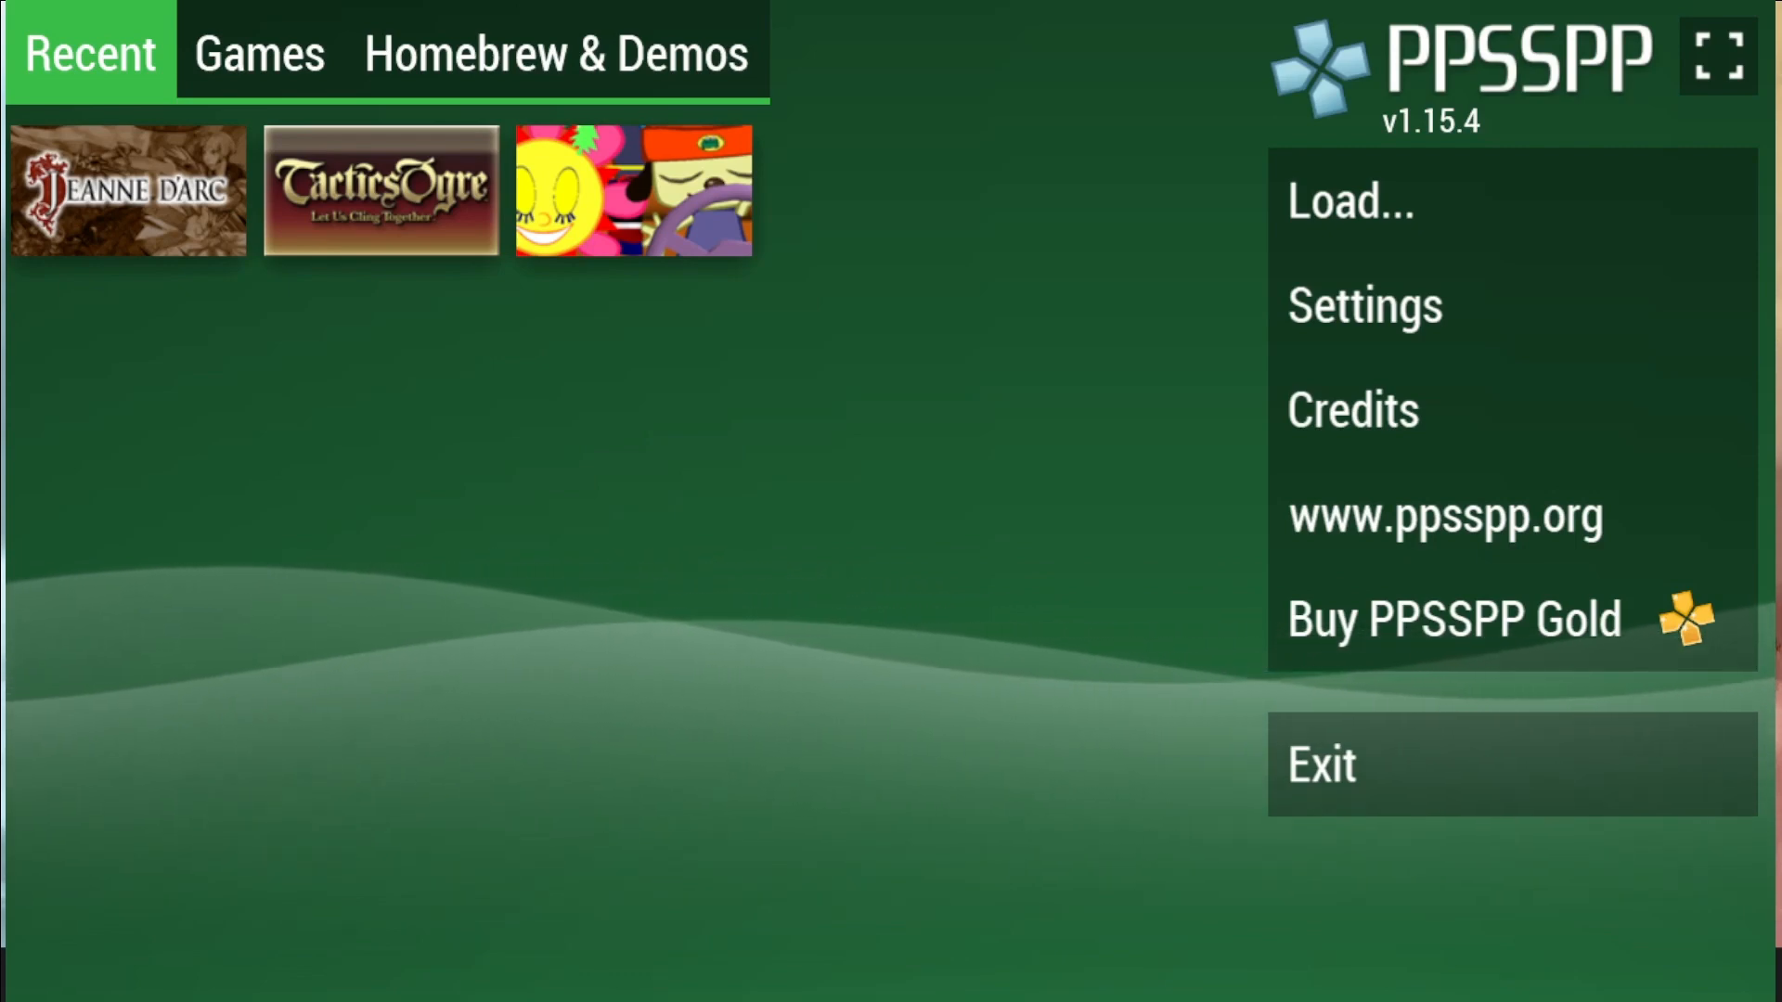
Load the patched WotL TL ISO so the game reaches the Dorter world map with 99999999 War Funds.
{"action": "left_click", "coordinate": [380, 191]}
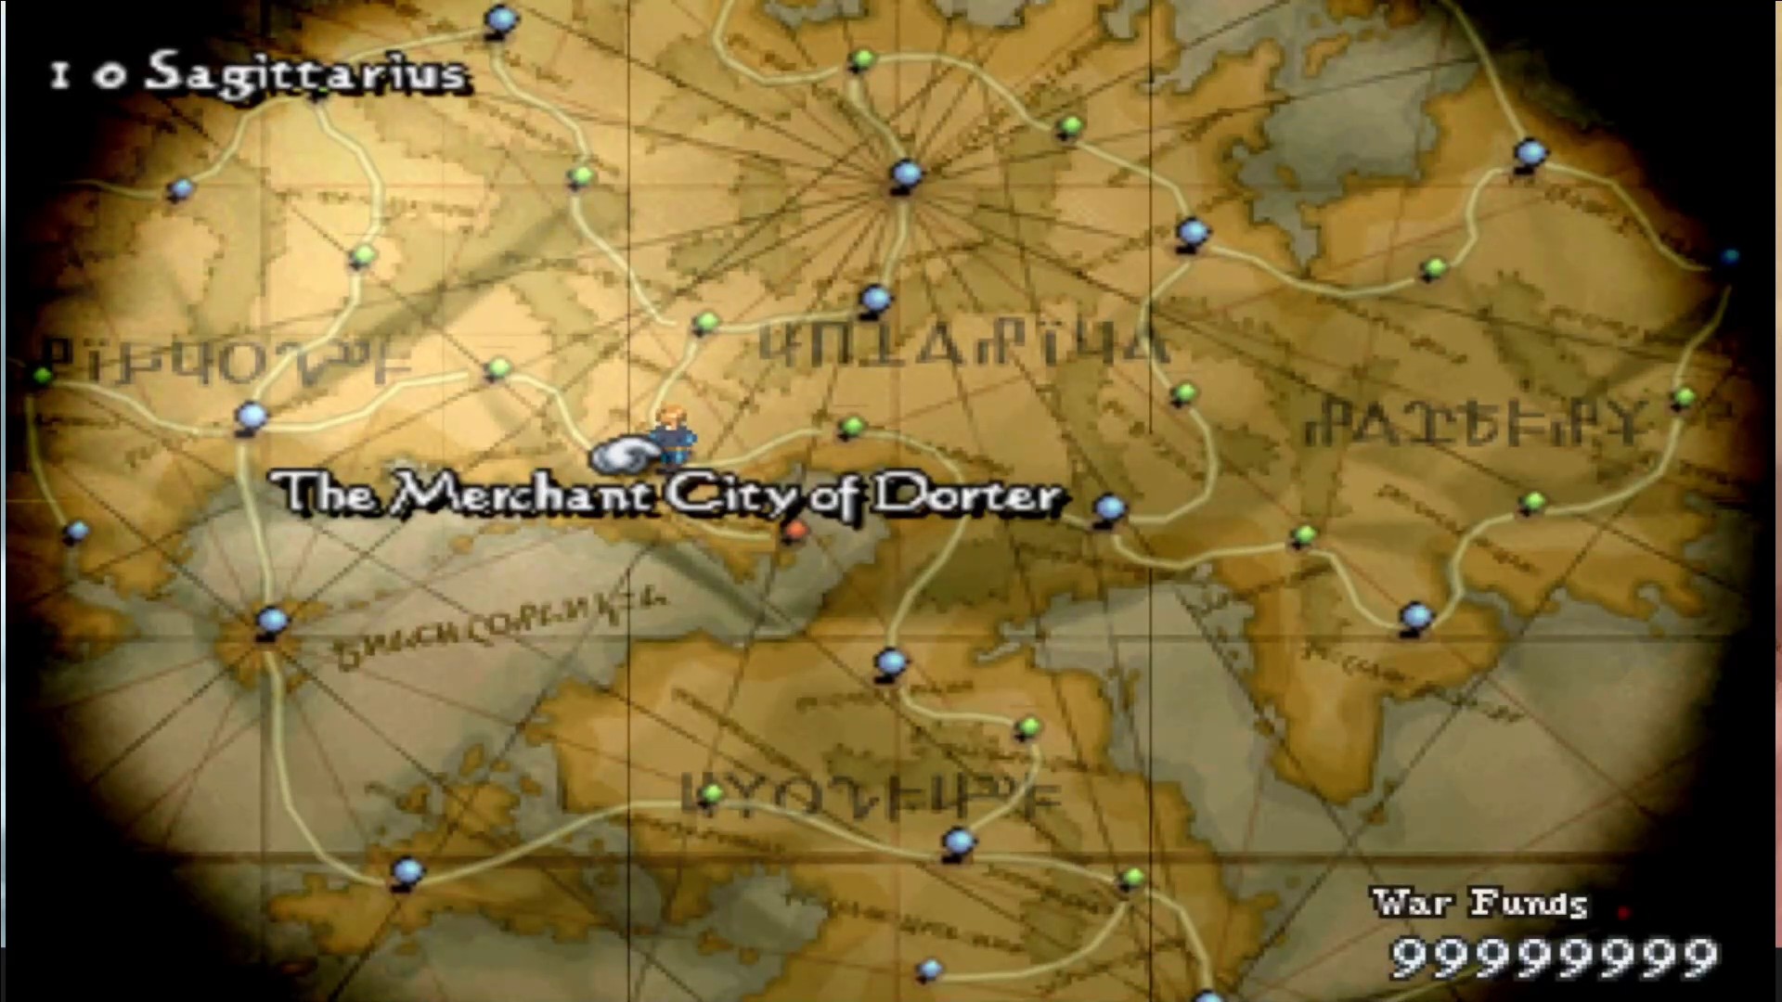